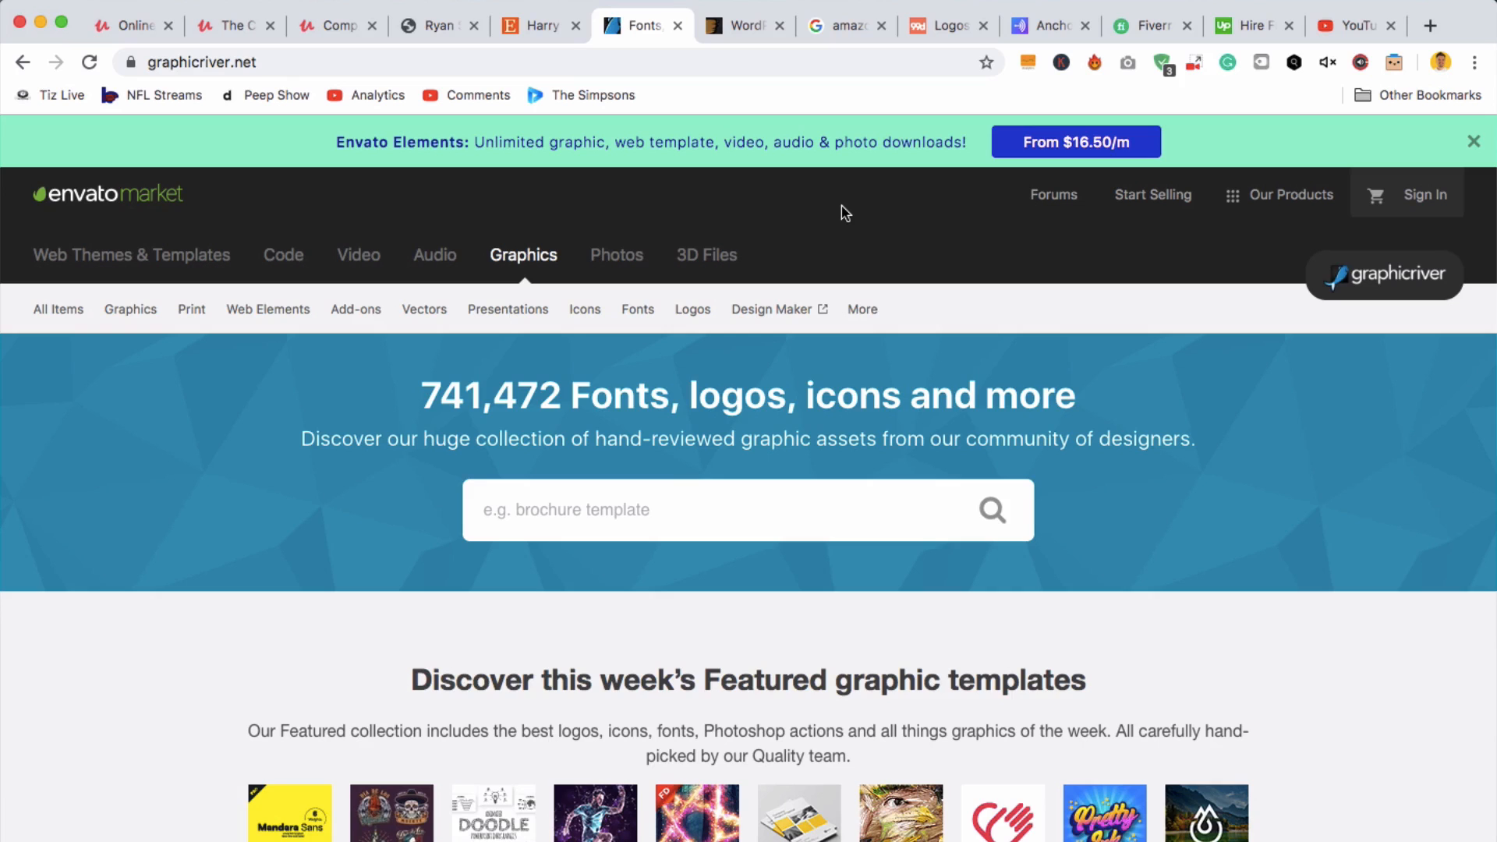
- Pass through the 99designs and Anchor tabs on to the Udemy homepage
left_click(974, 25)
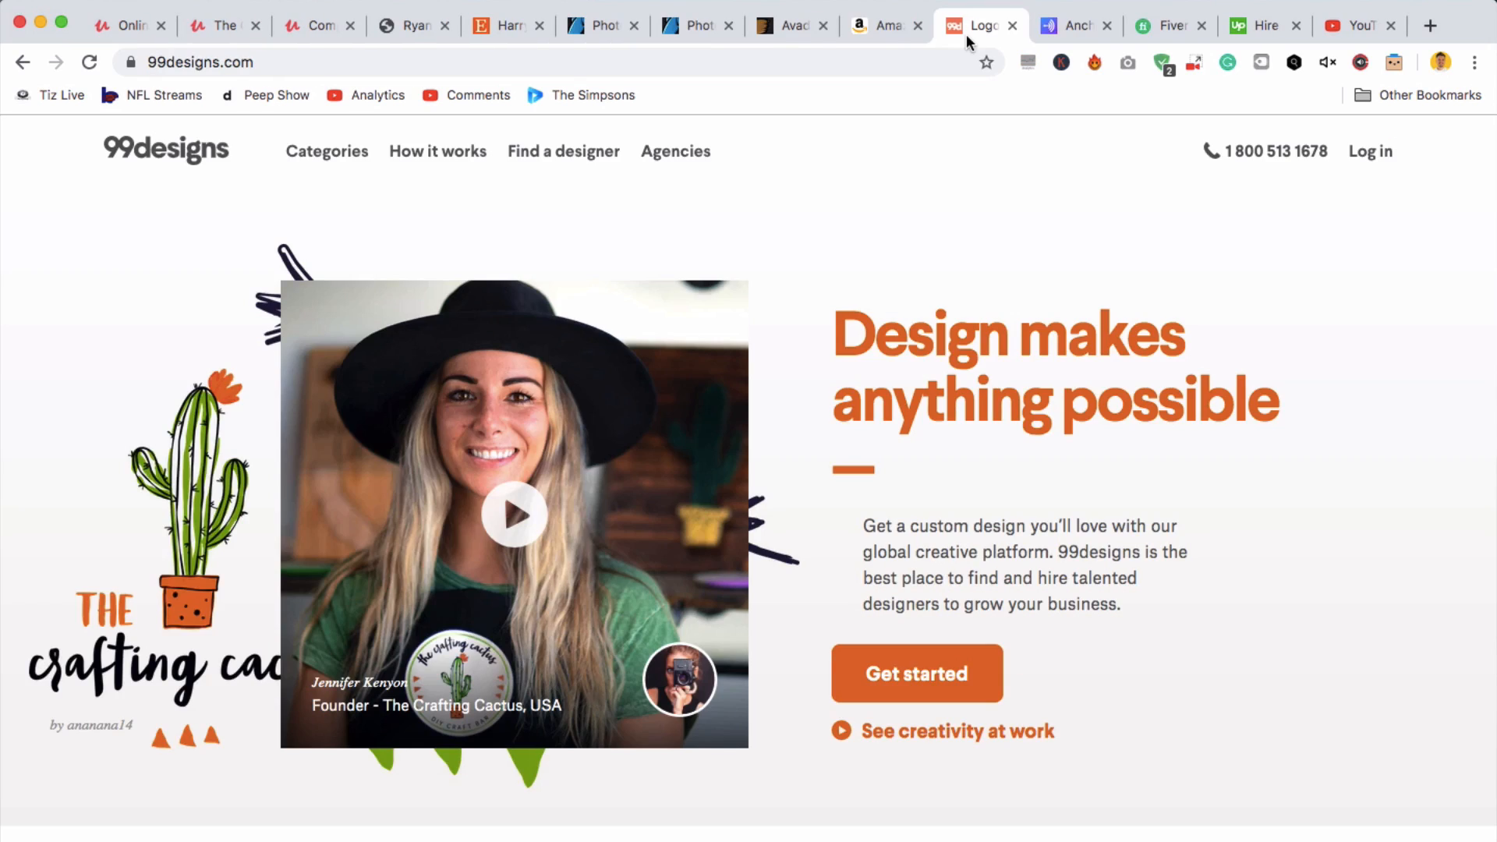
left_click(1071, 25)
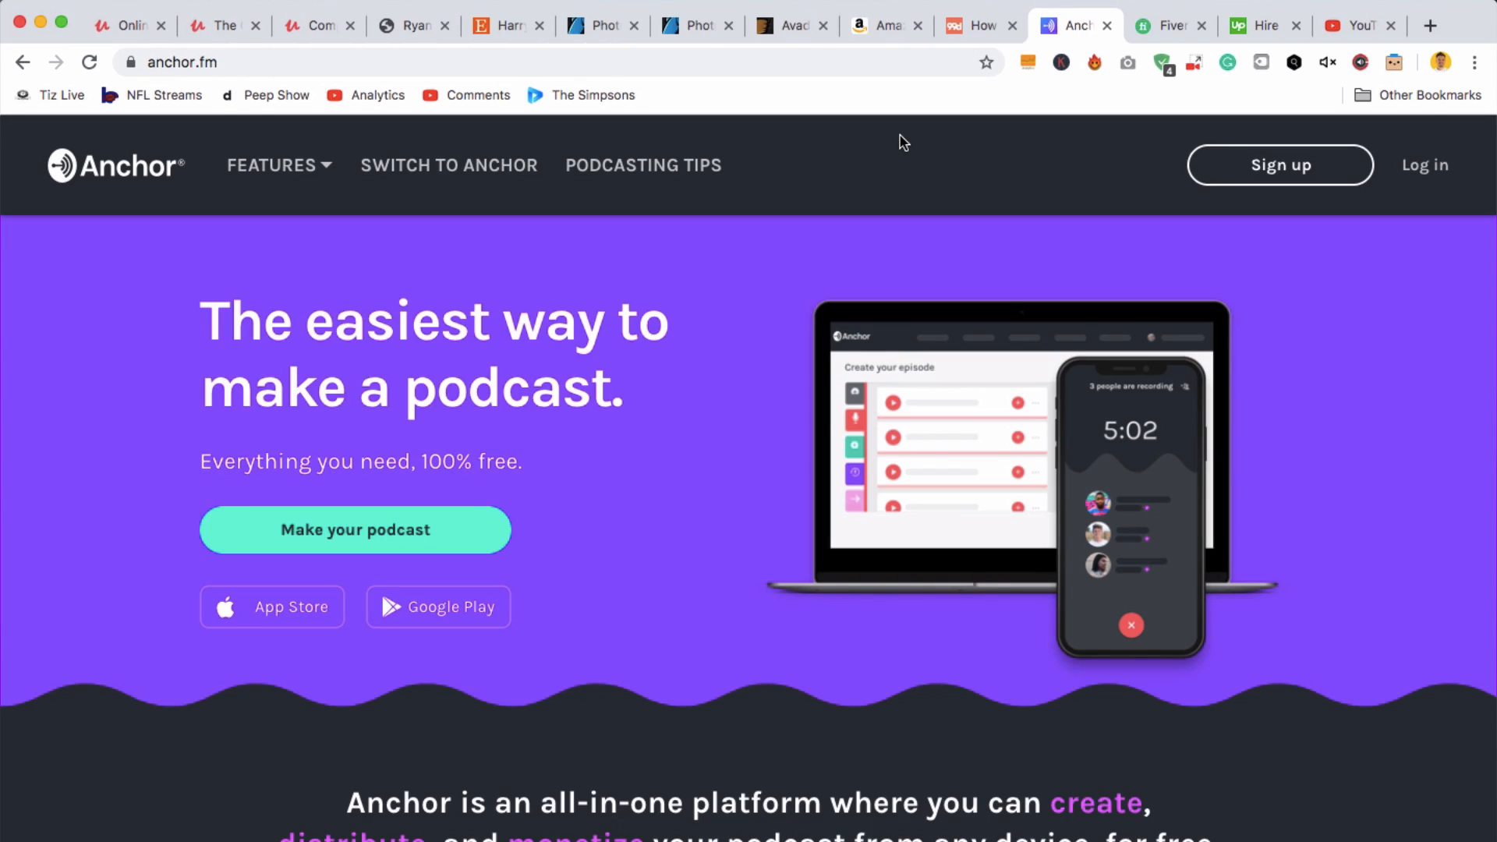
left_click(128, 25)
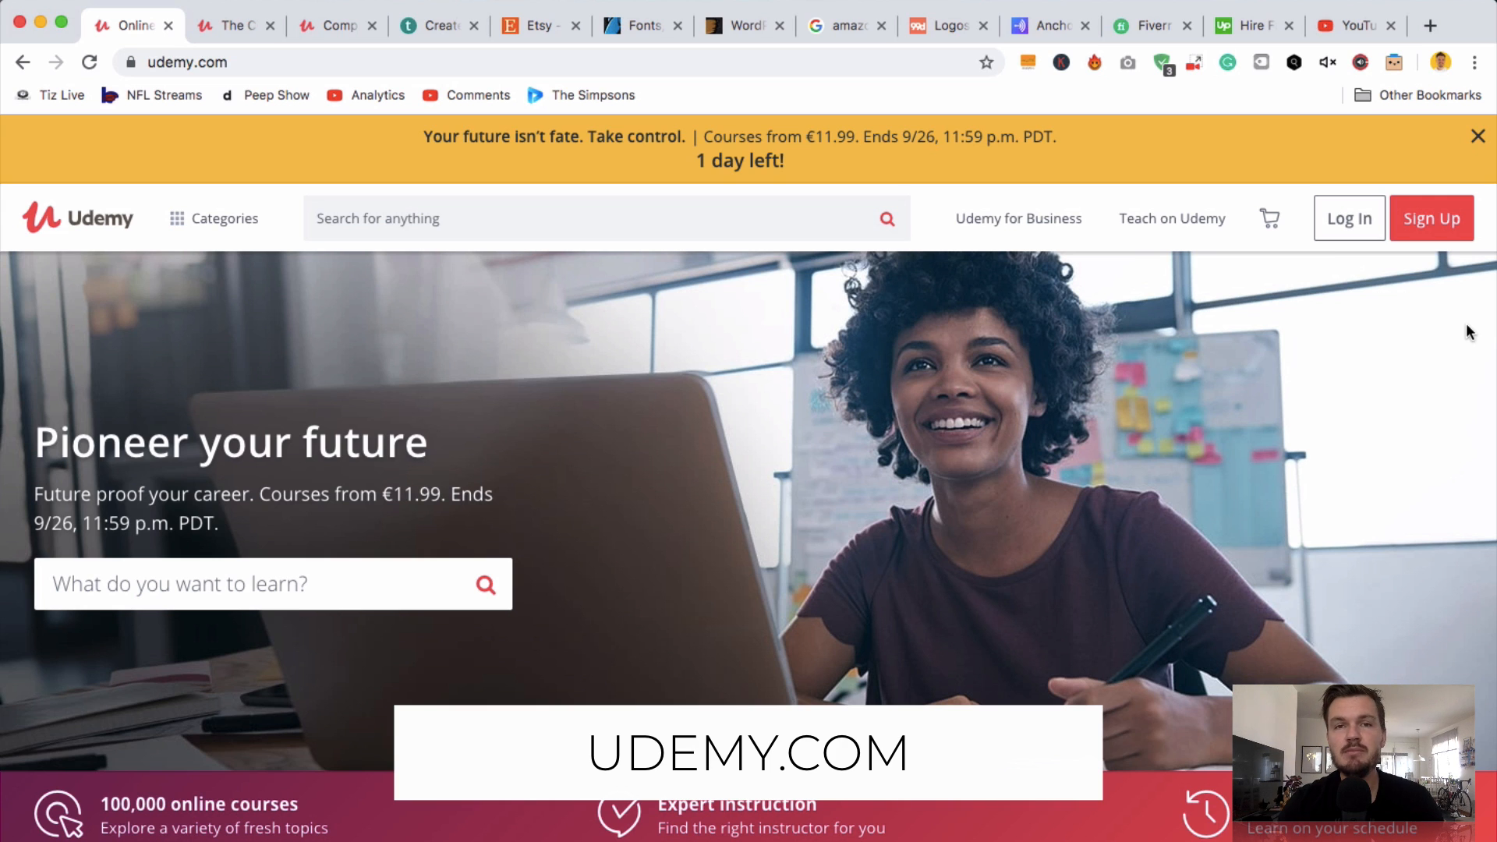
mouse_move(552, 369)
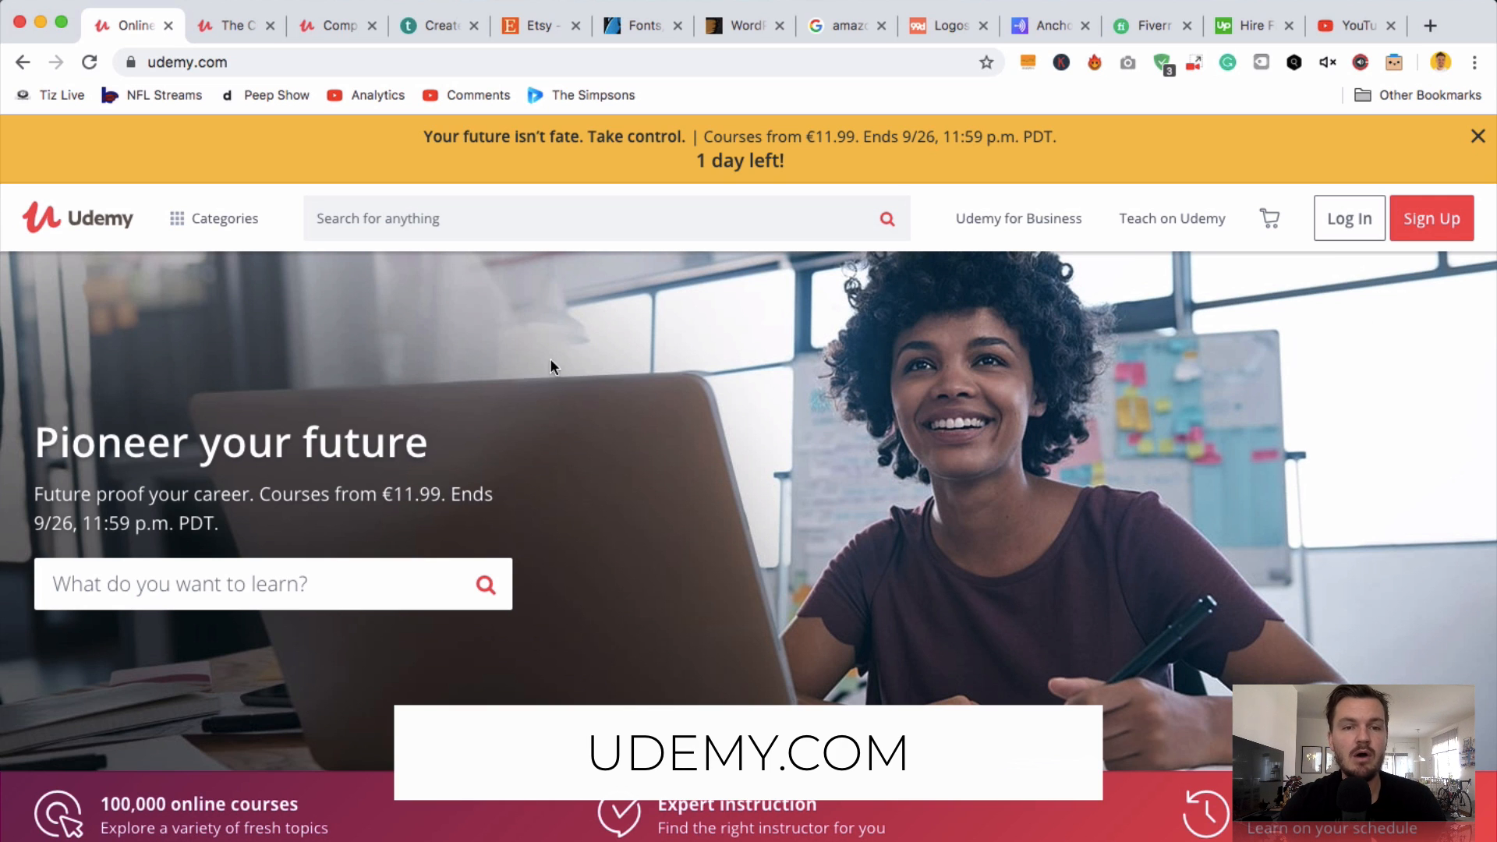
mouse_move(834, 446)
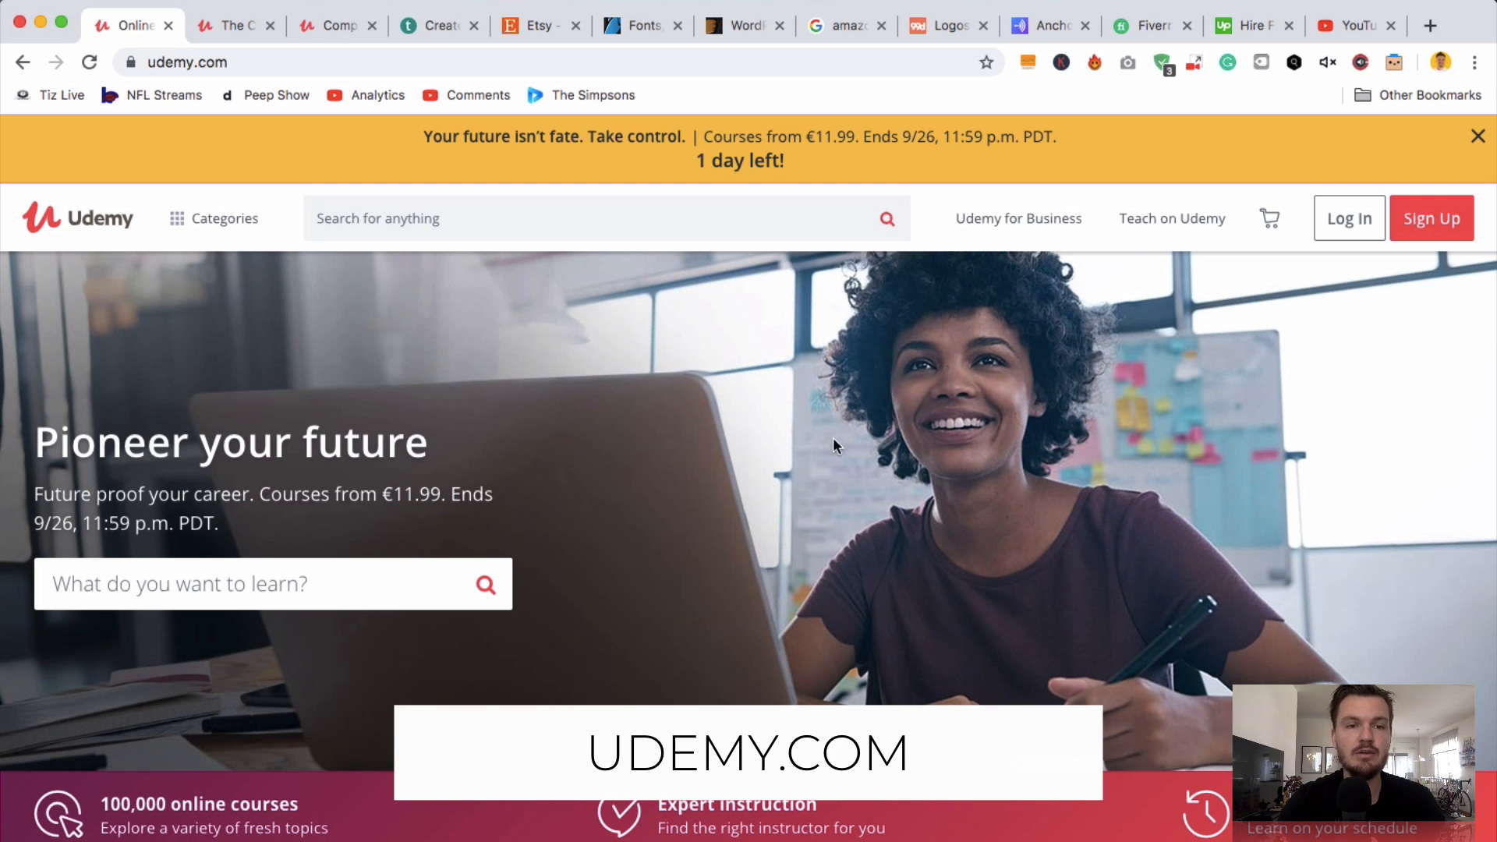
mouse_move(902, 416)
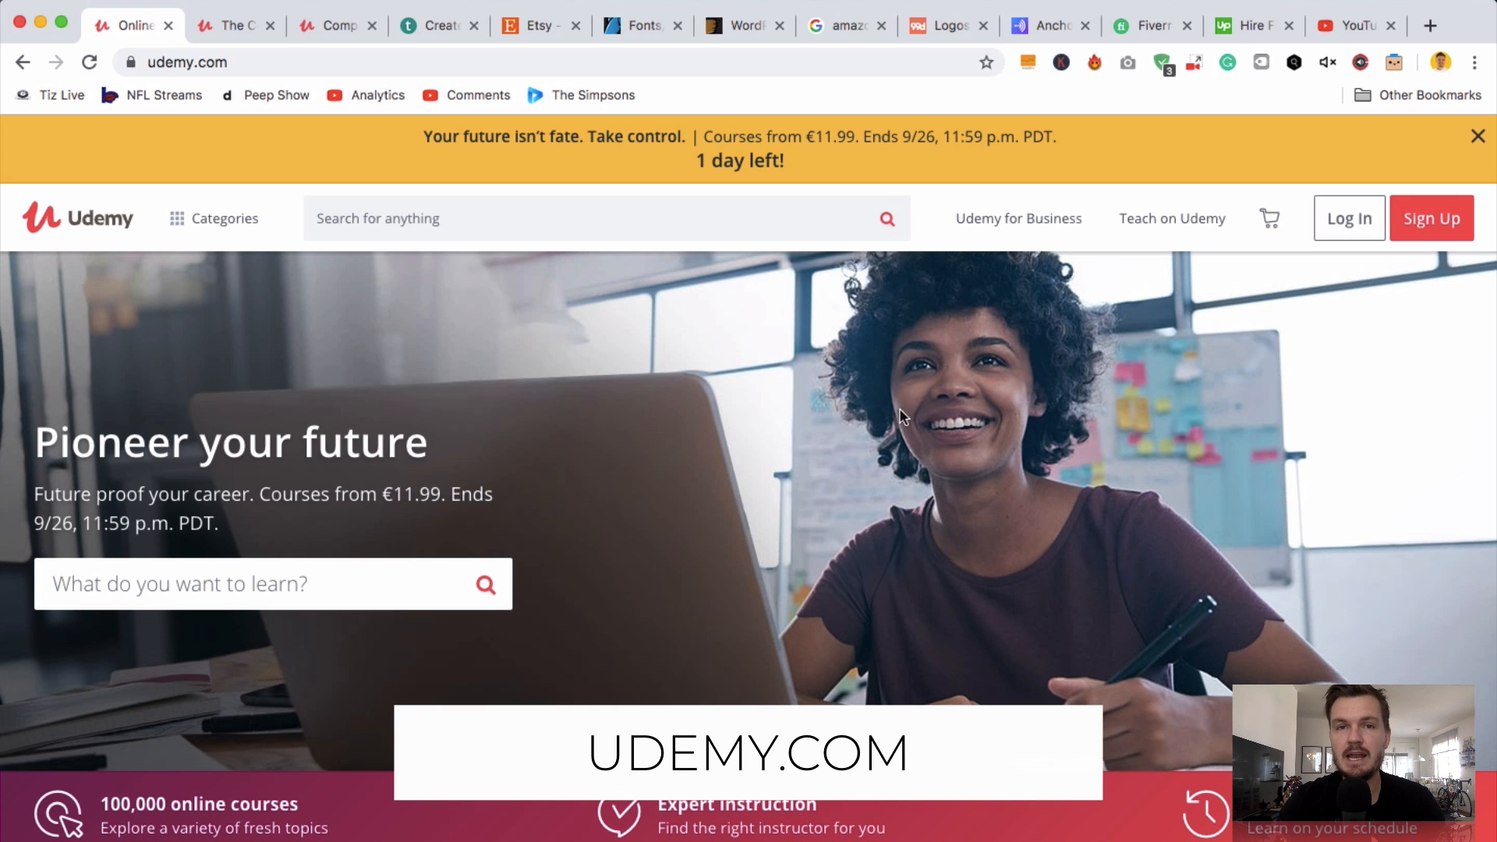
mouse_move(859, 408)
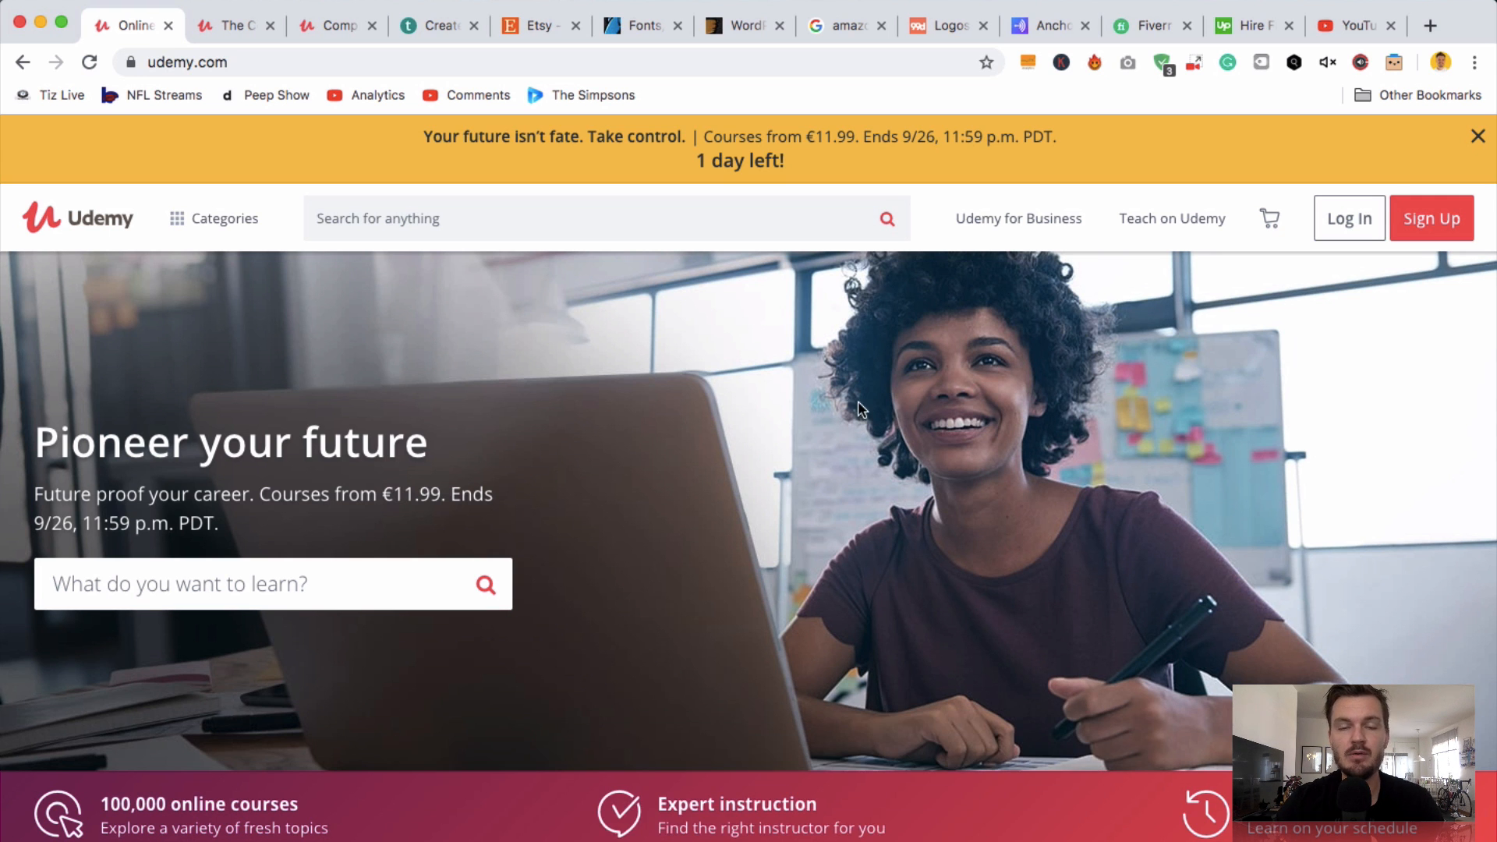
scroll("down", 3)
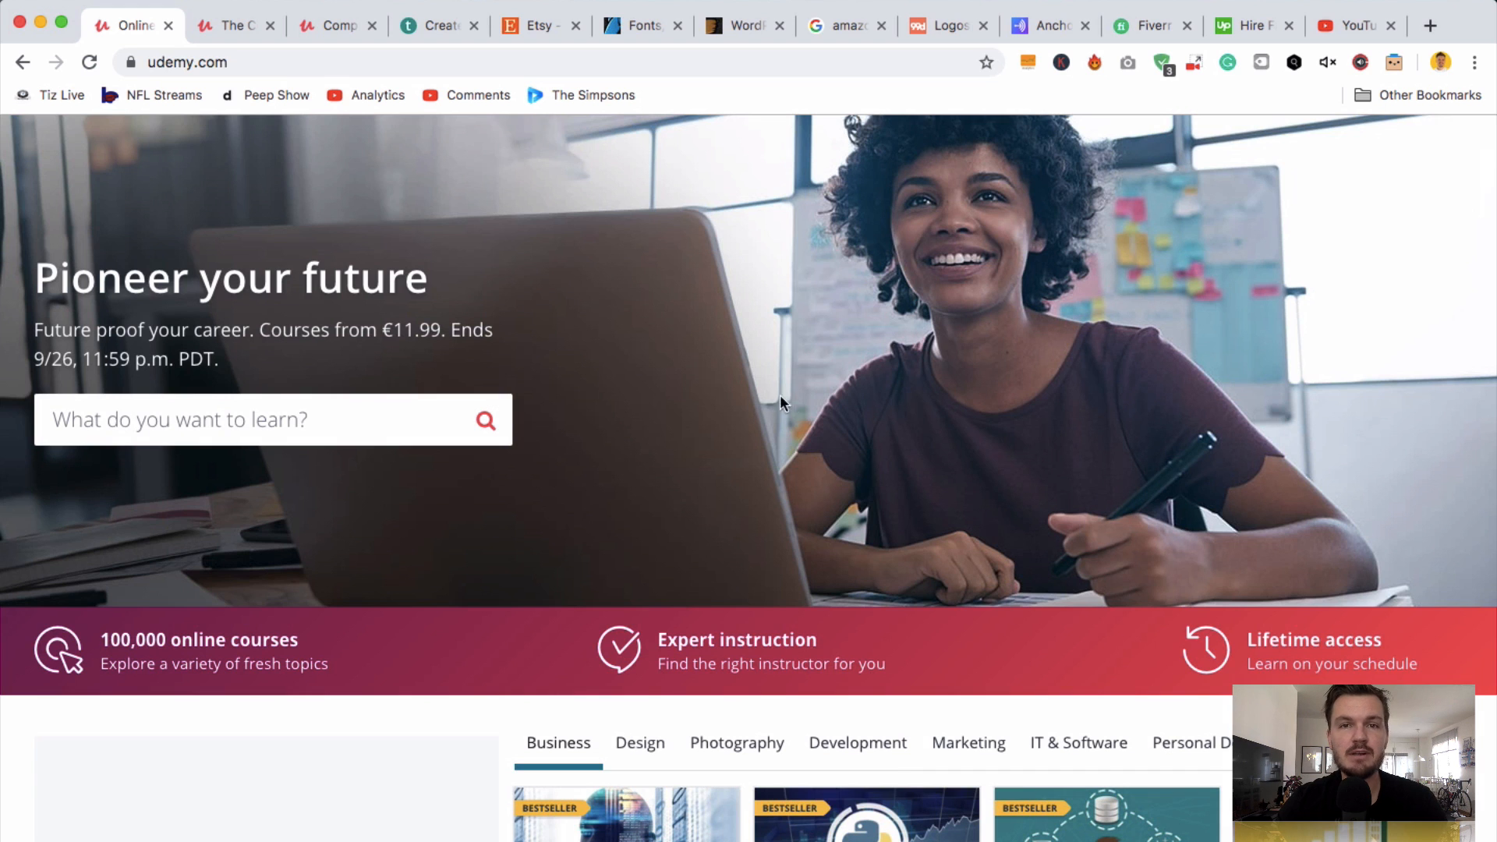
scroll("down", 3)
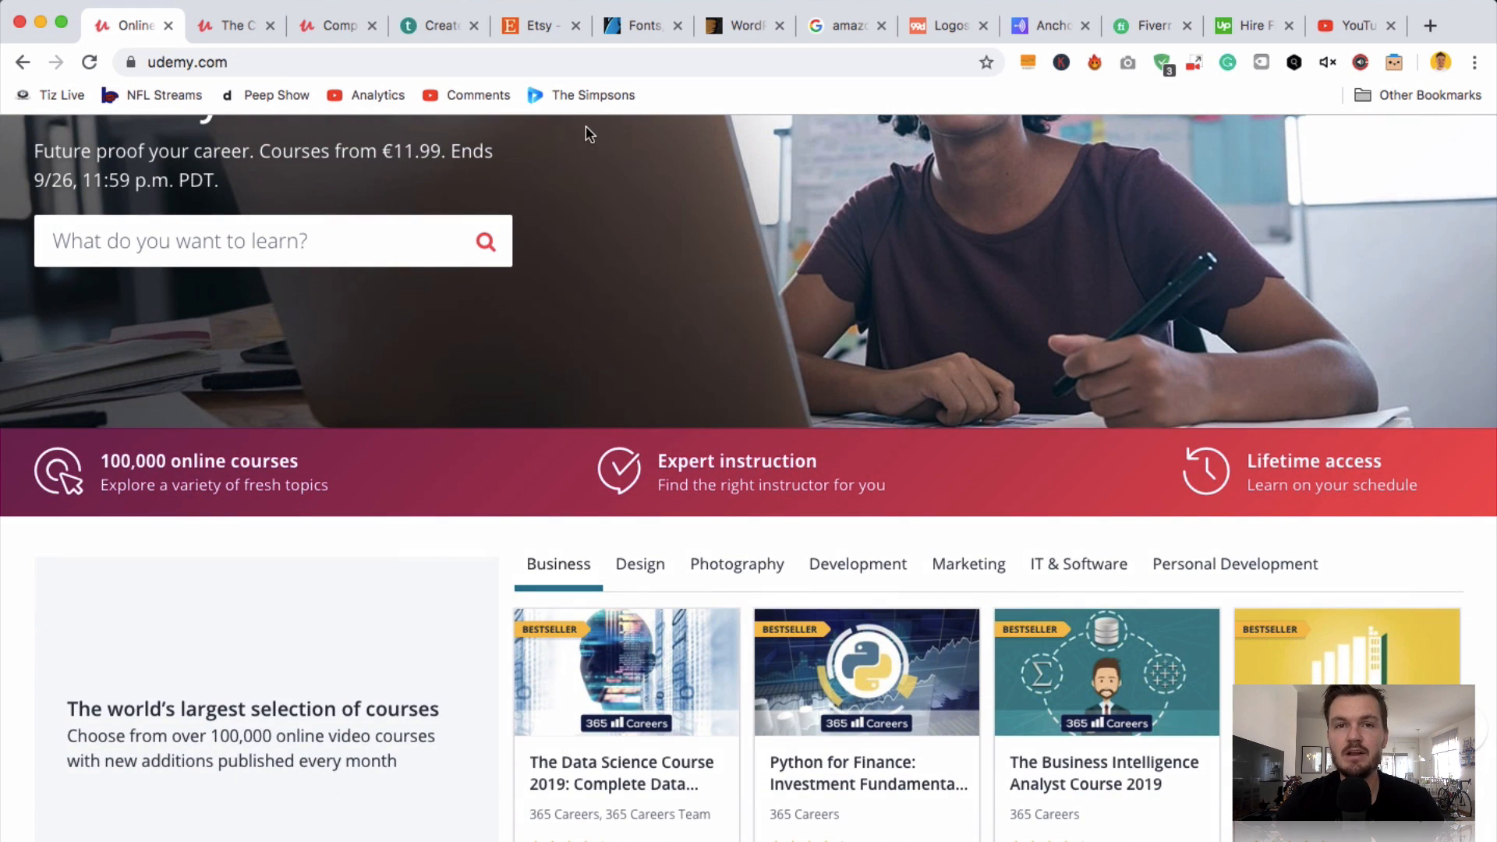
mouse_move(558, 133)
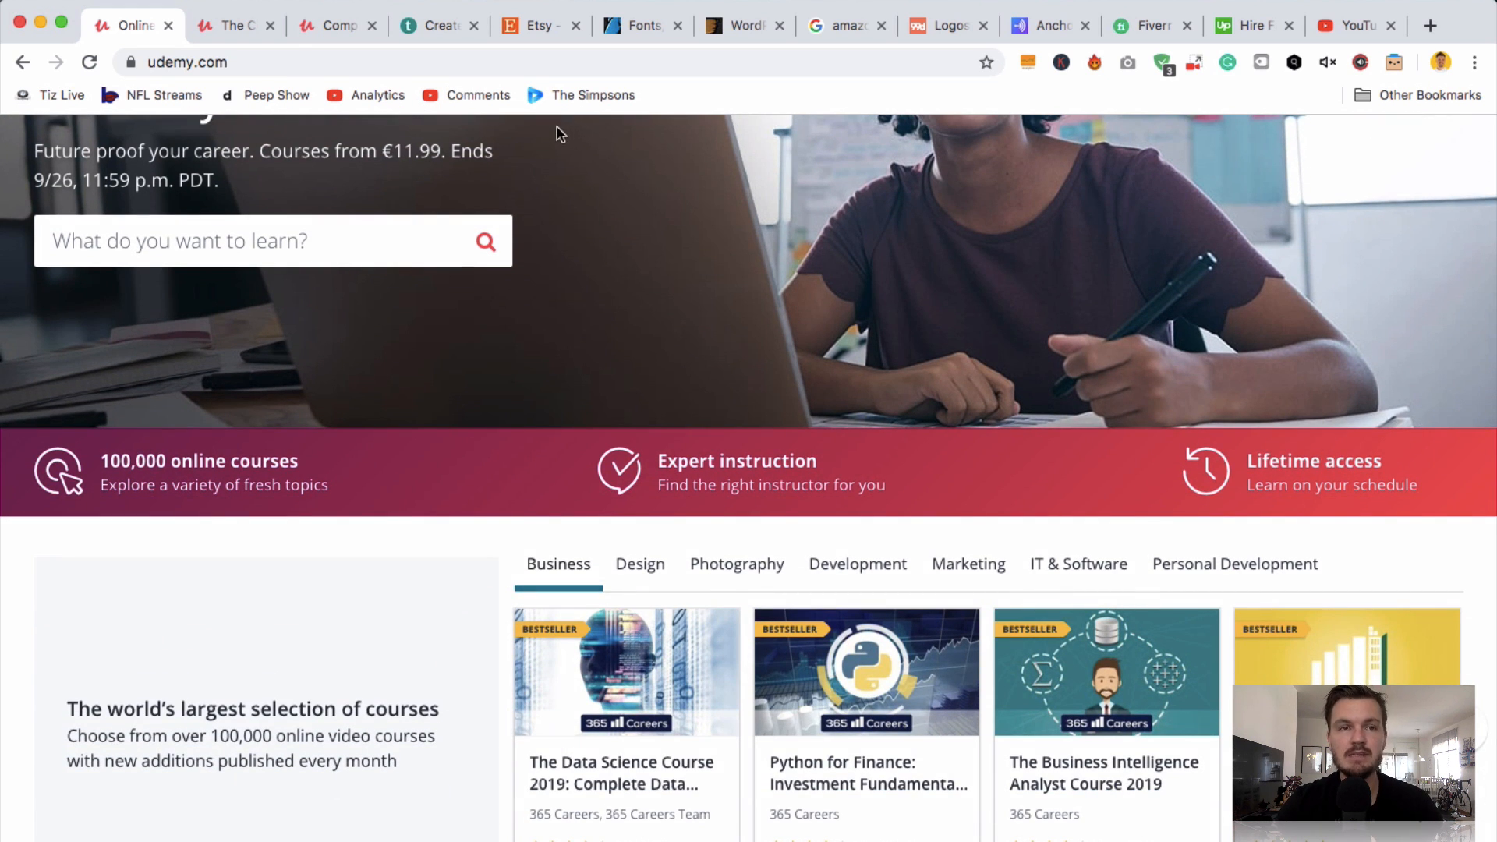
mouse_move(324, 50)
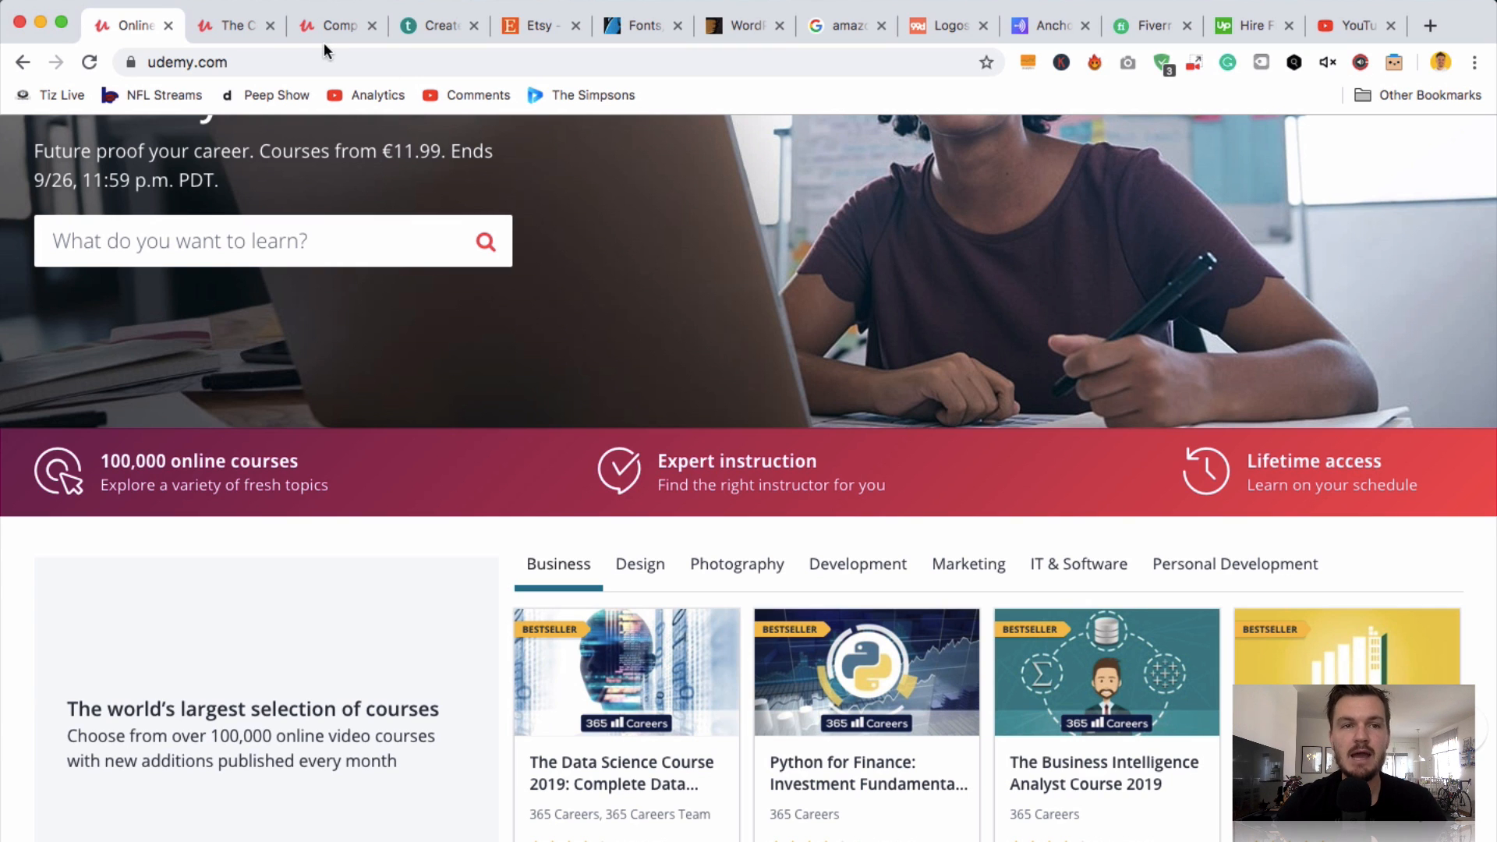
- Browse The Complete Digital Marketing Course page, priced €11.99 with a 4.5 rating
left_click(233, 25)
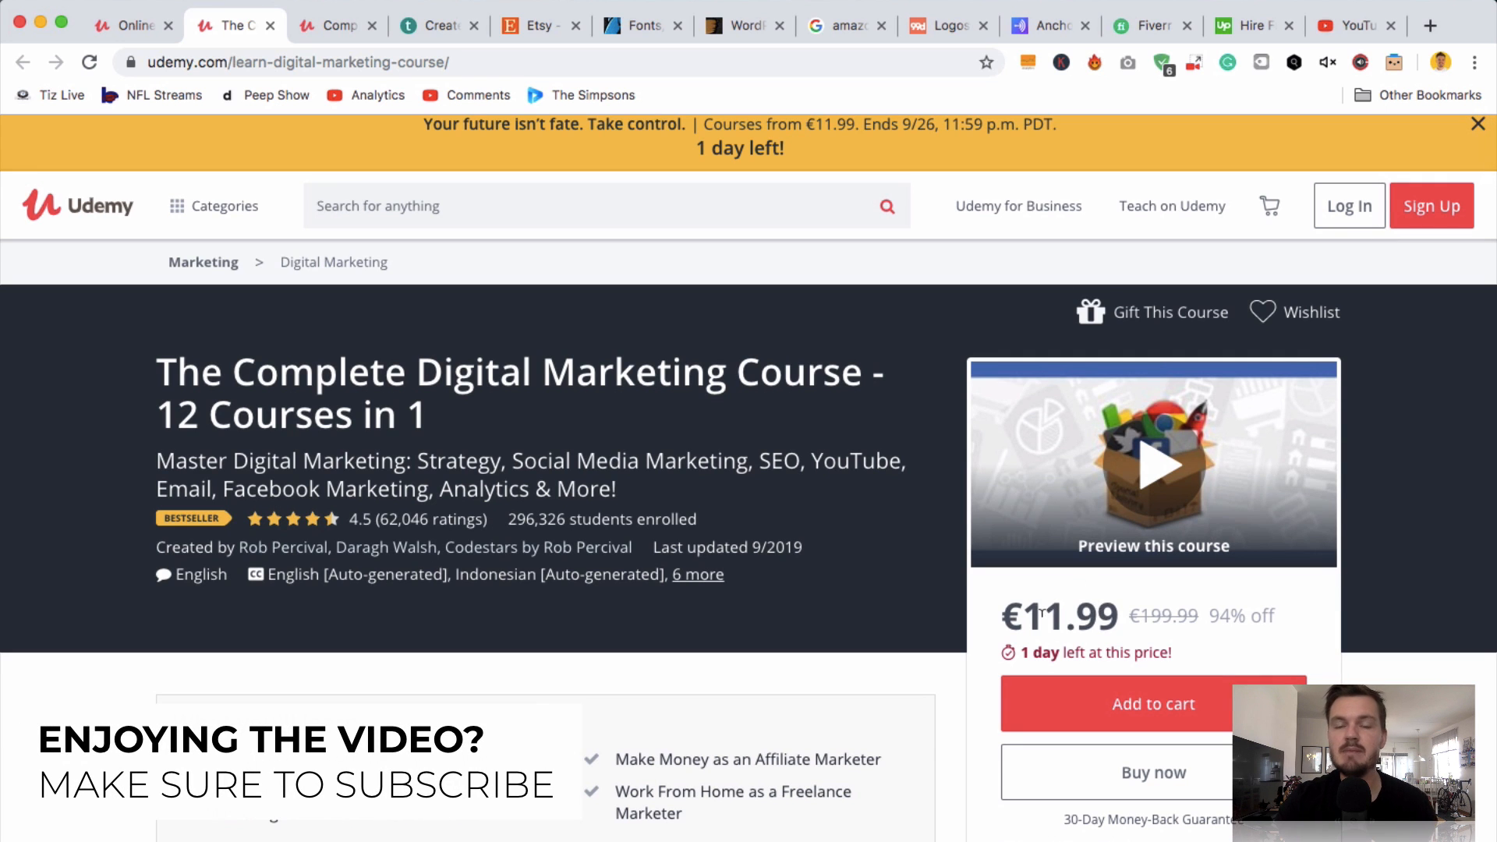
scroll("down", 3)
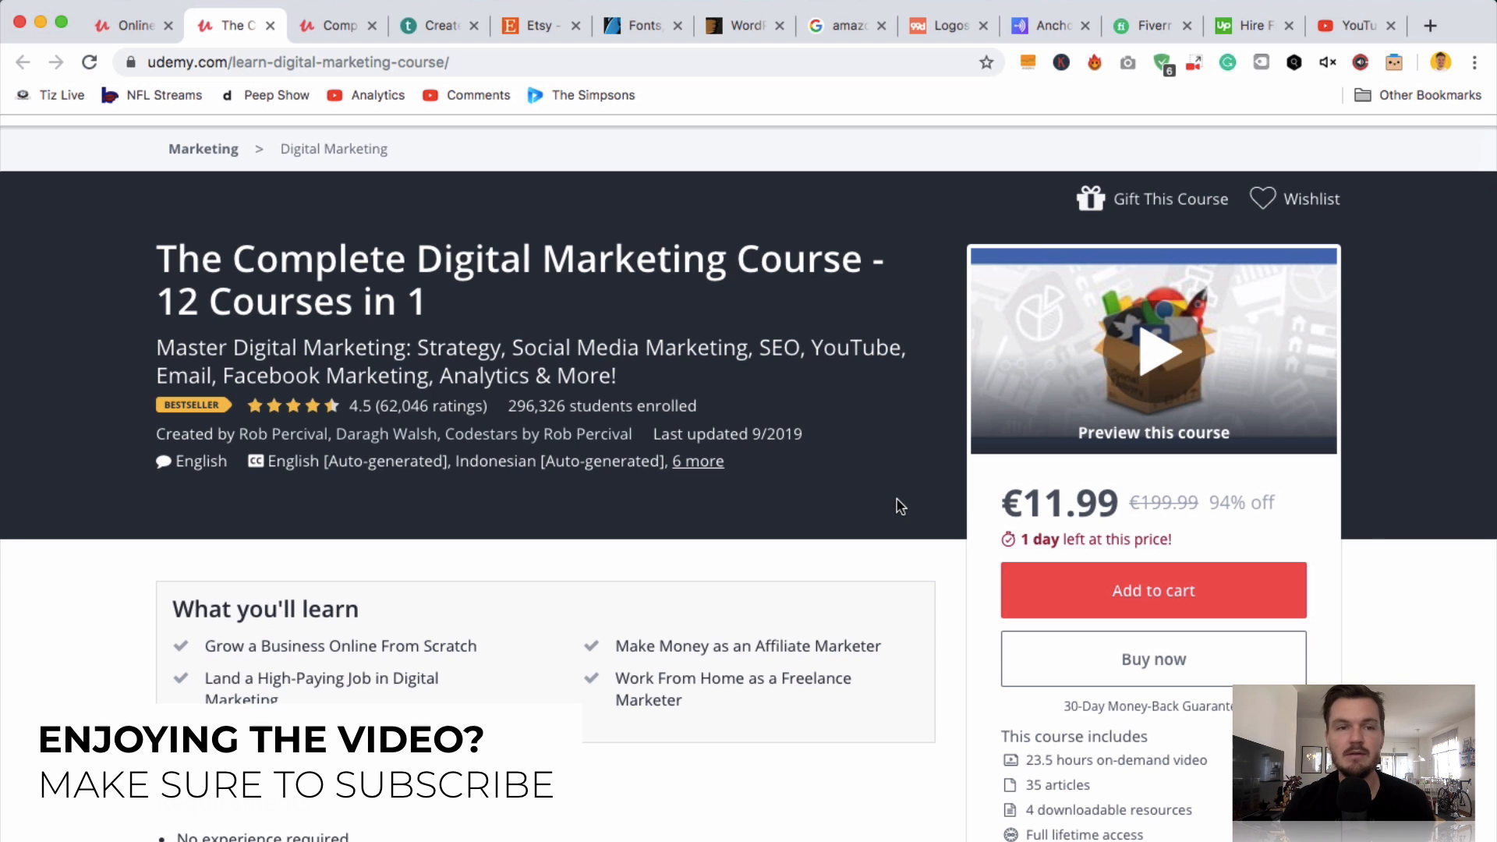
scroll("up", 3)
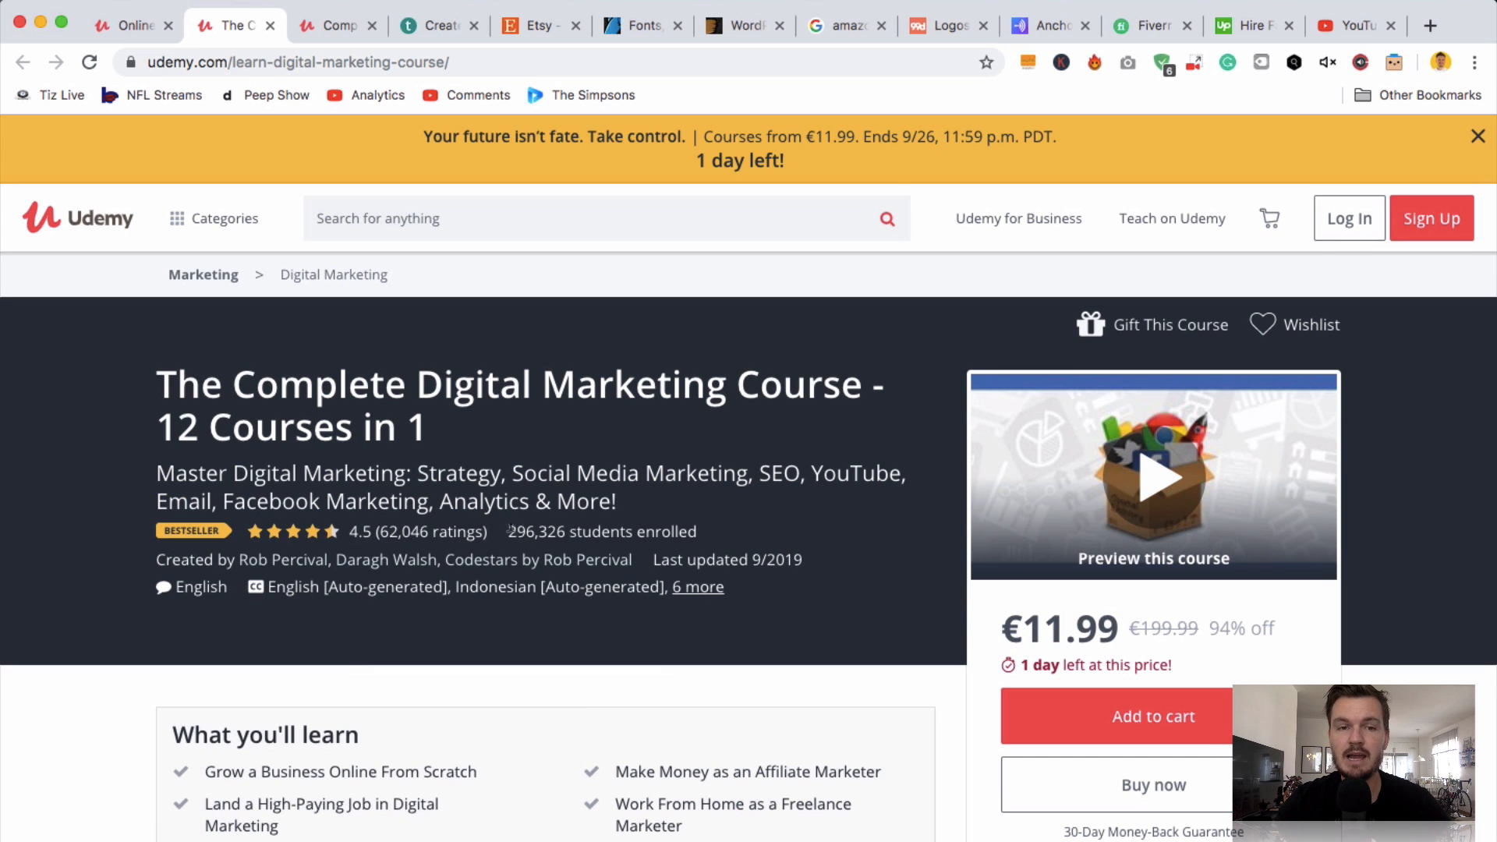
double_click(532, 532)
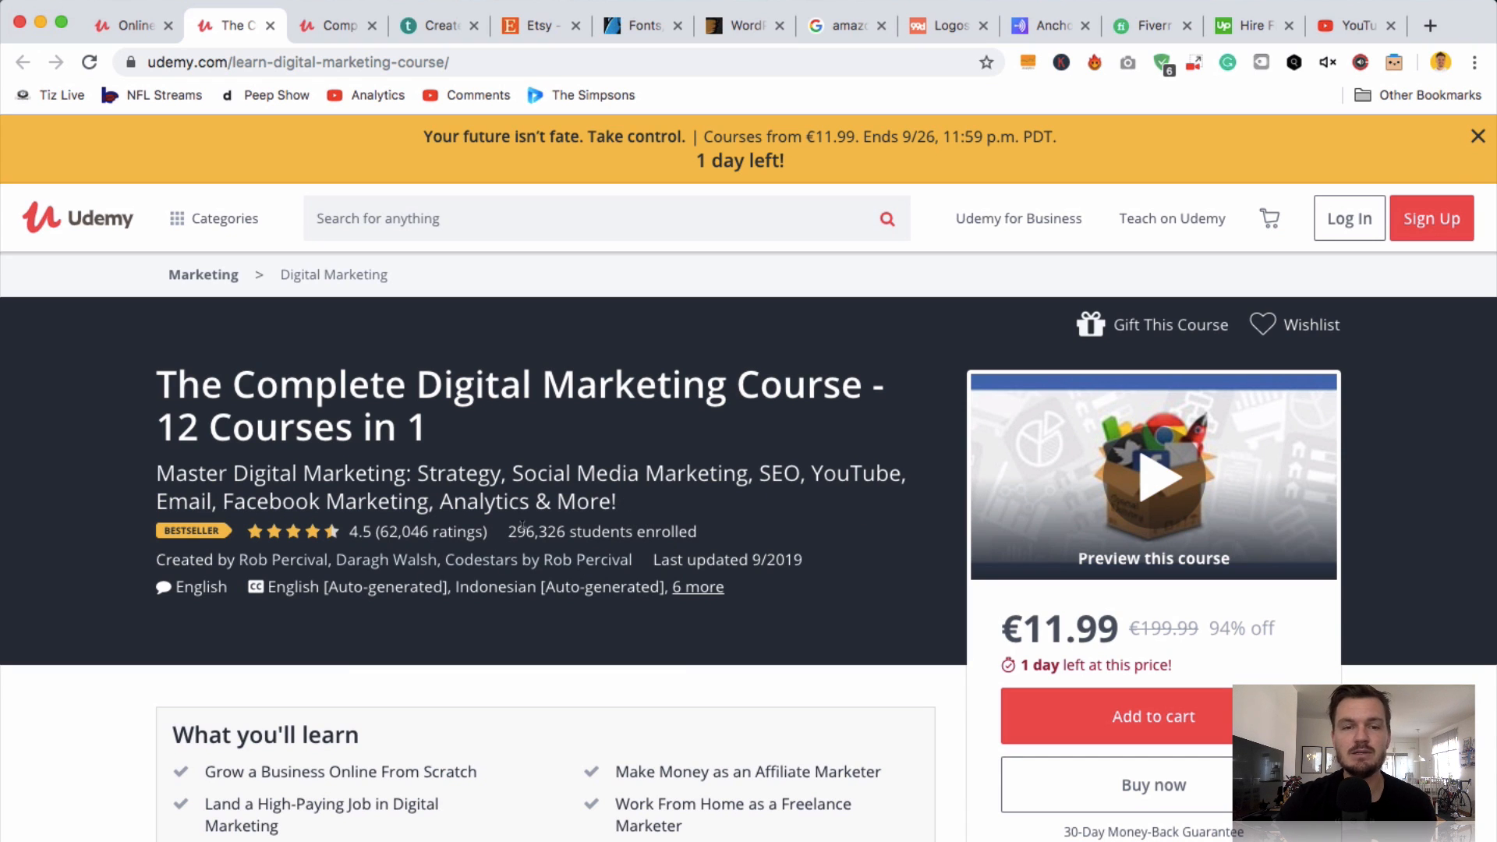
mouse_move(724, 518)
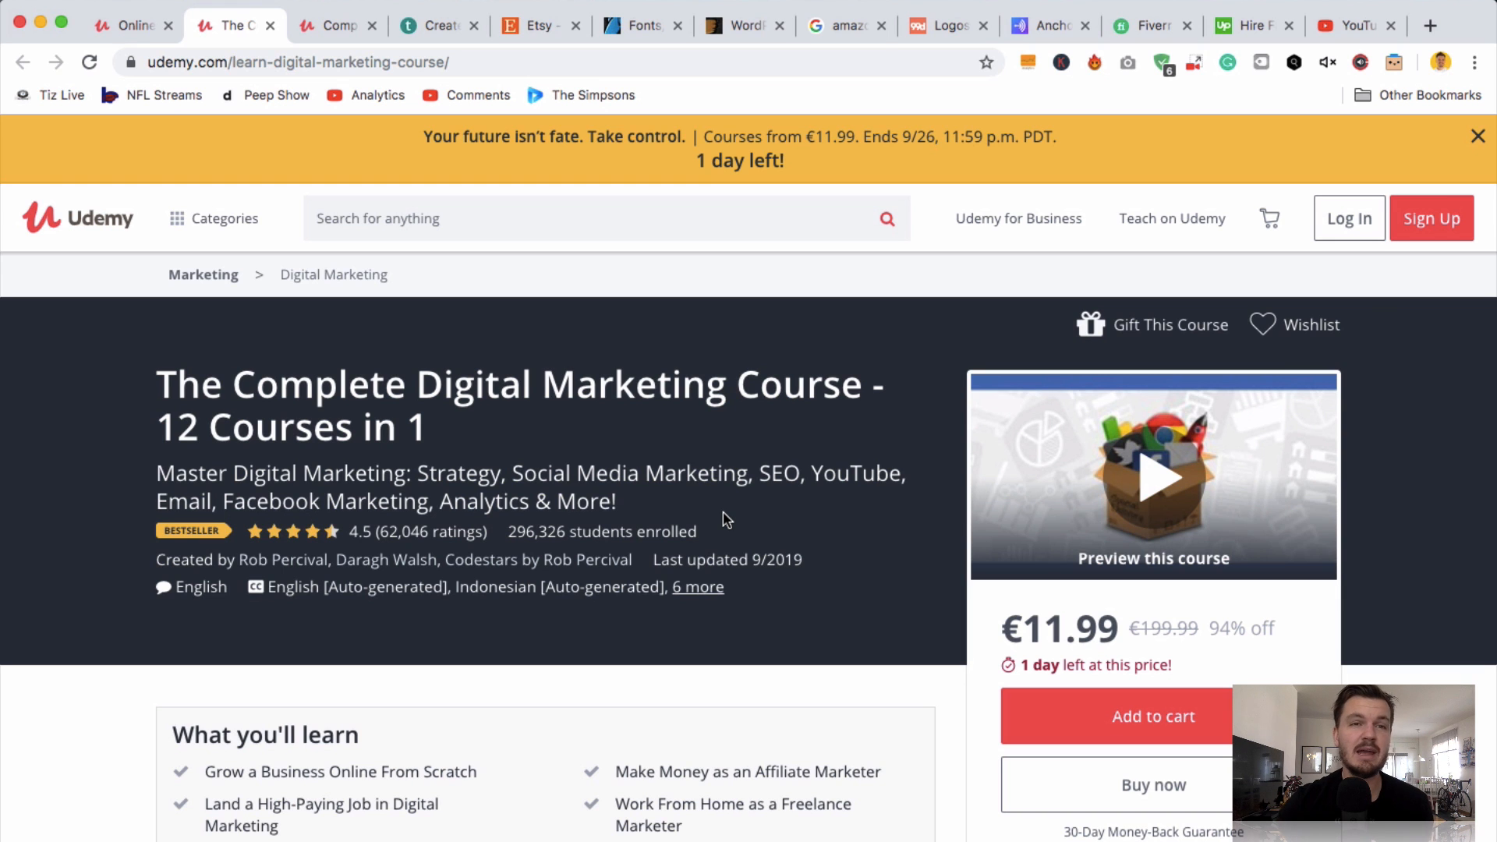
mouse_move(391, 203)
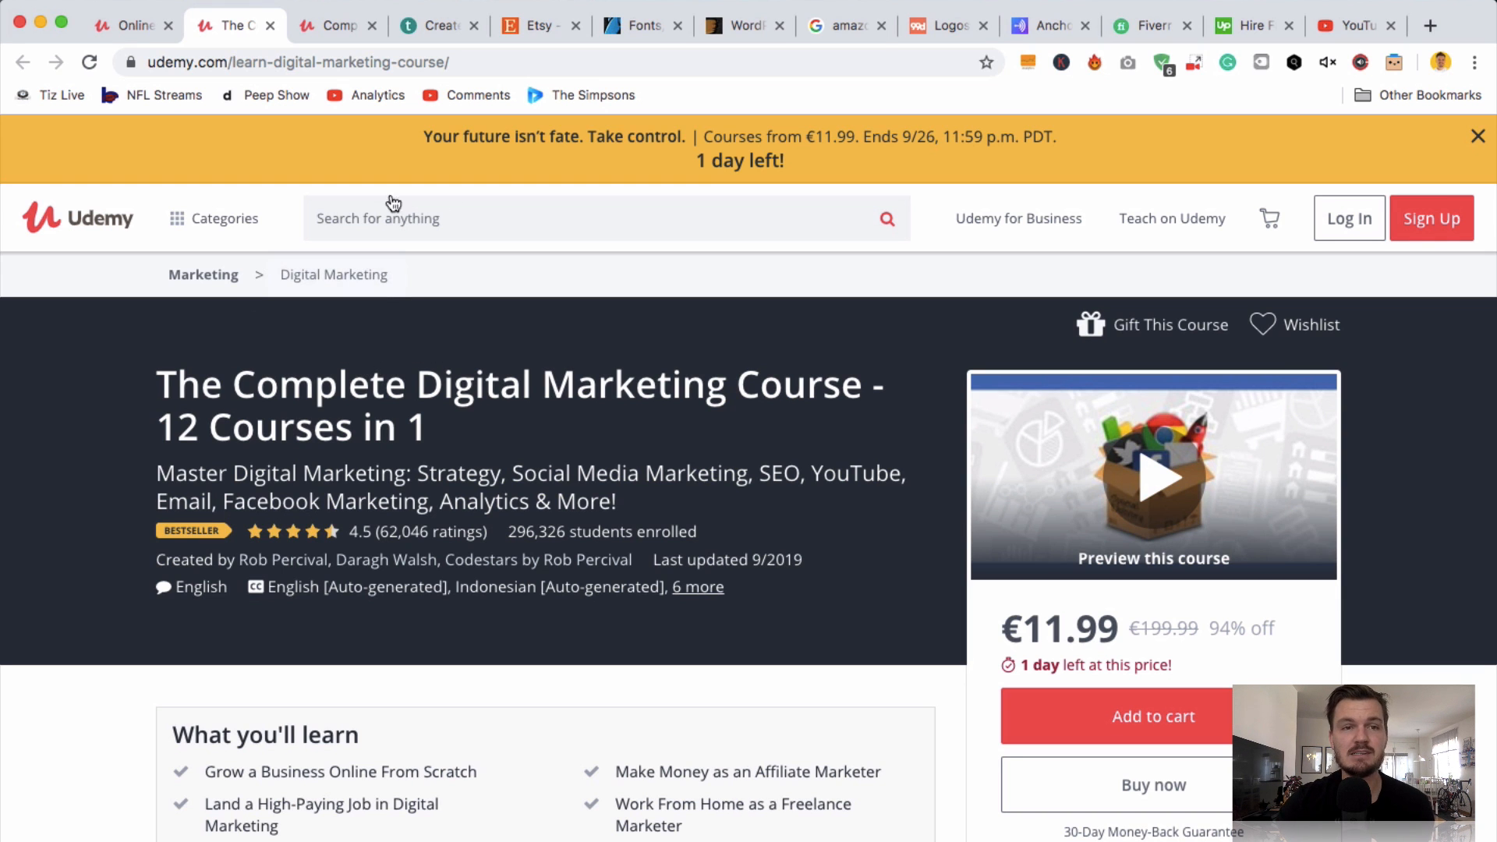
- View the Complete Python Bootcamp page (692,523 students) with the course-finder popup closed
left_click(336, 25)
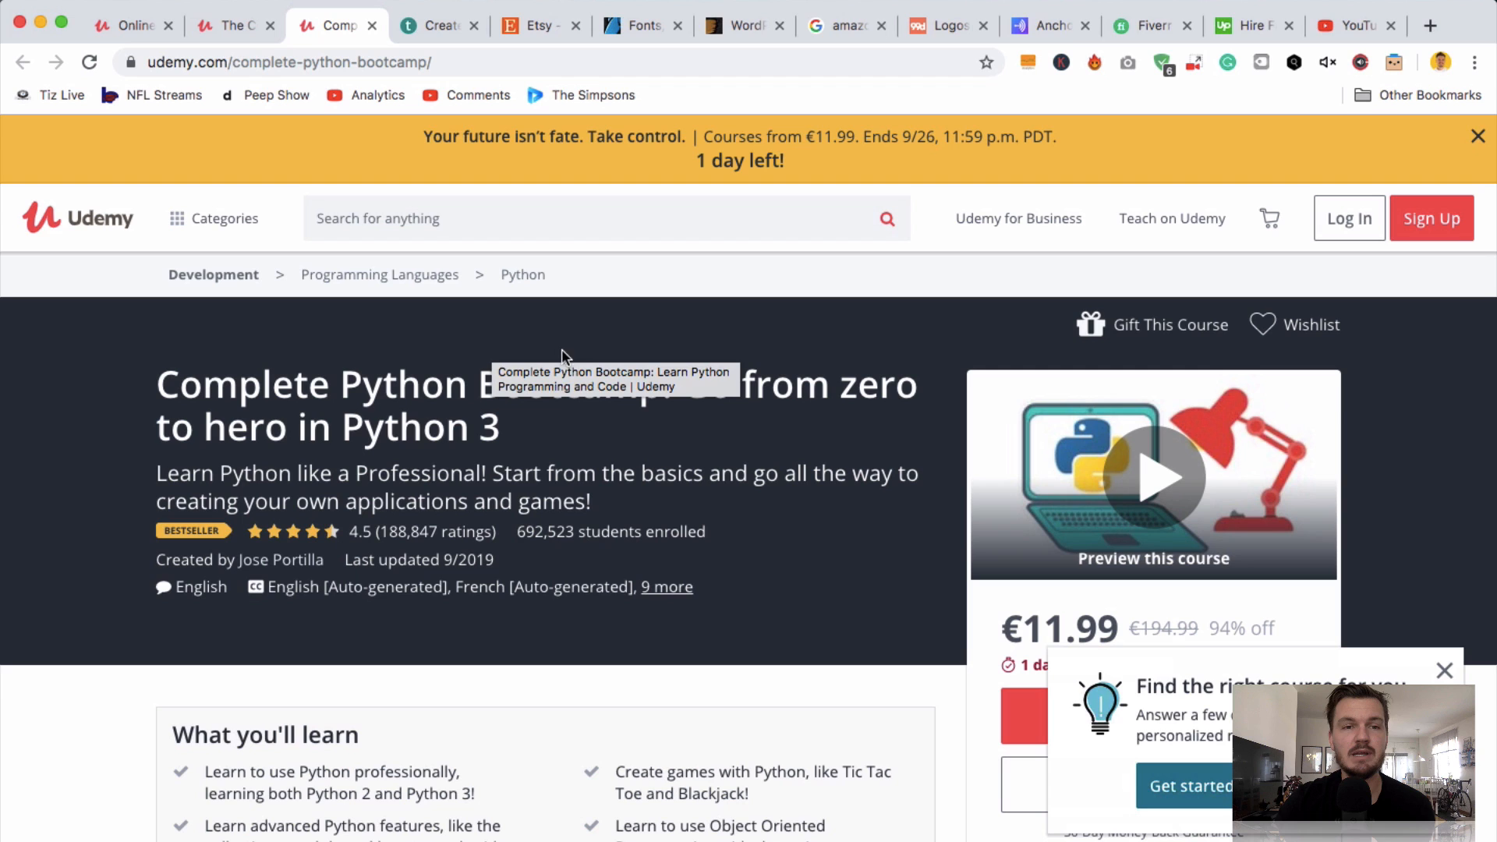
mouse_move(216, 365)
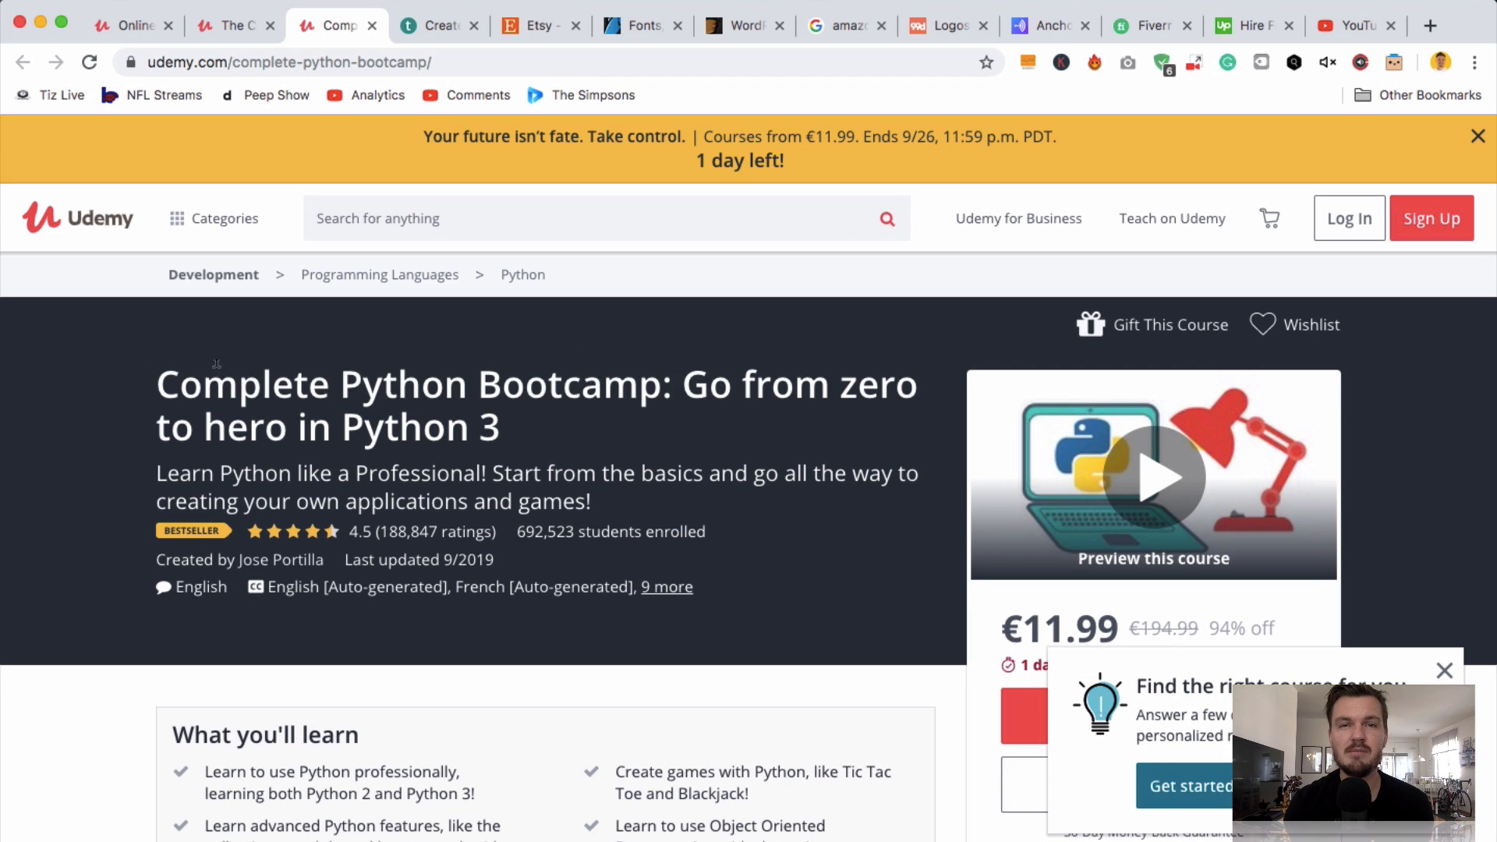
mouse_move(522, 530)
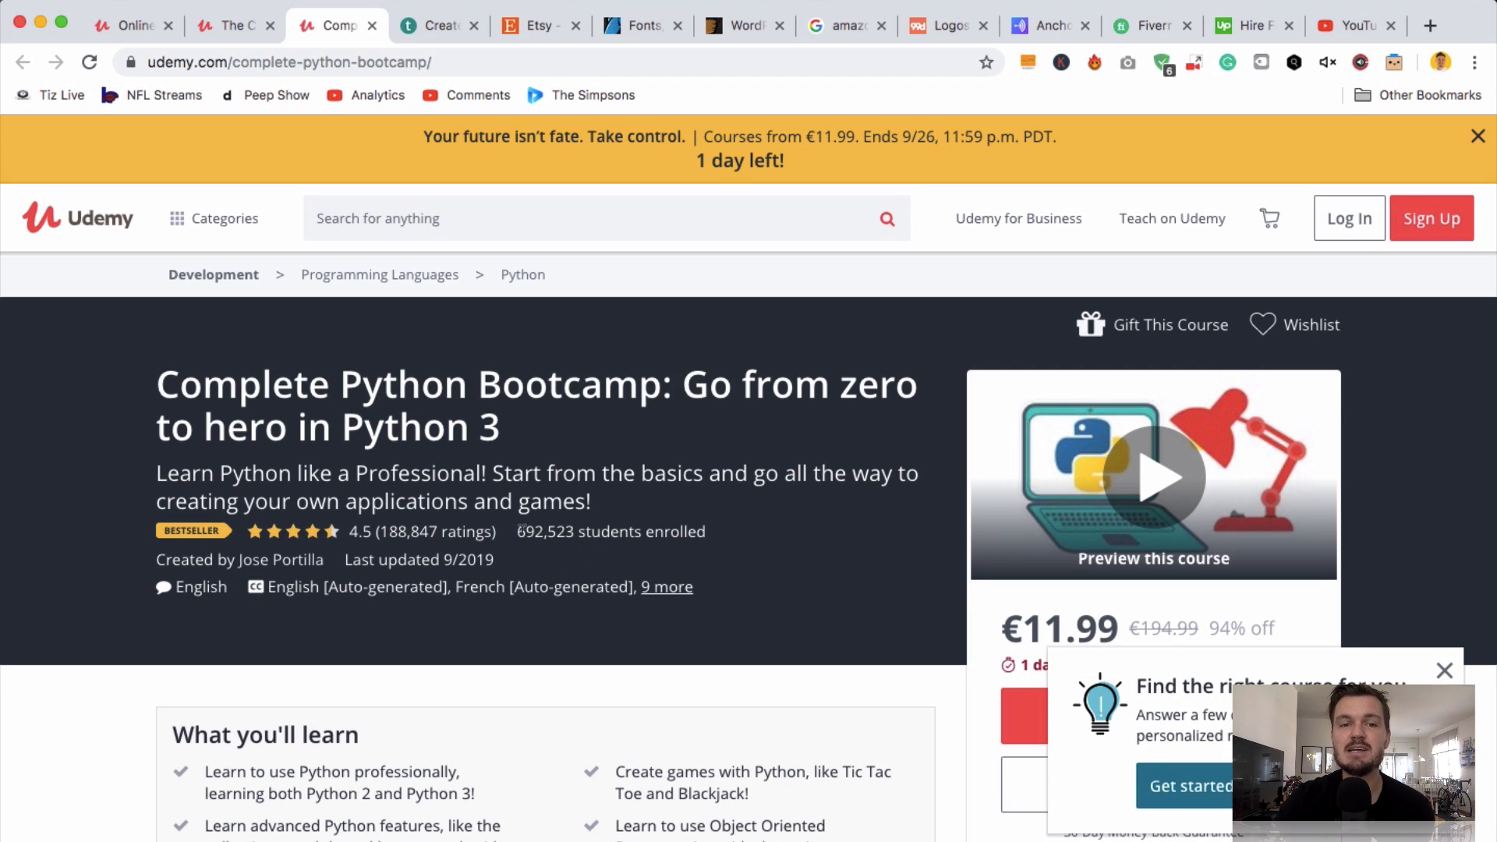
mouse_move(1432, 637)
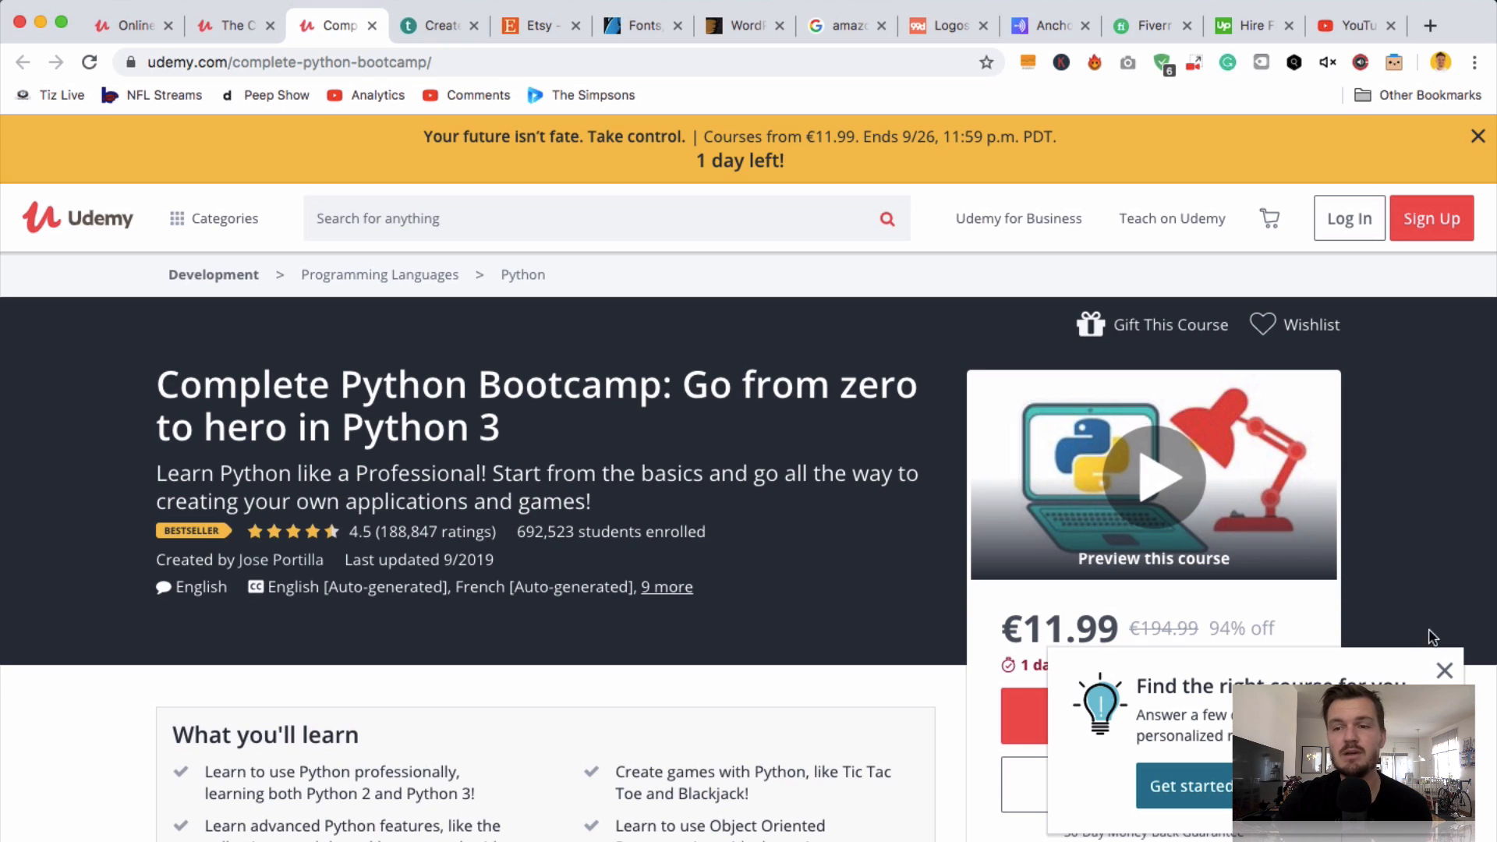
left_click(1445, 671)
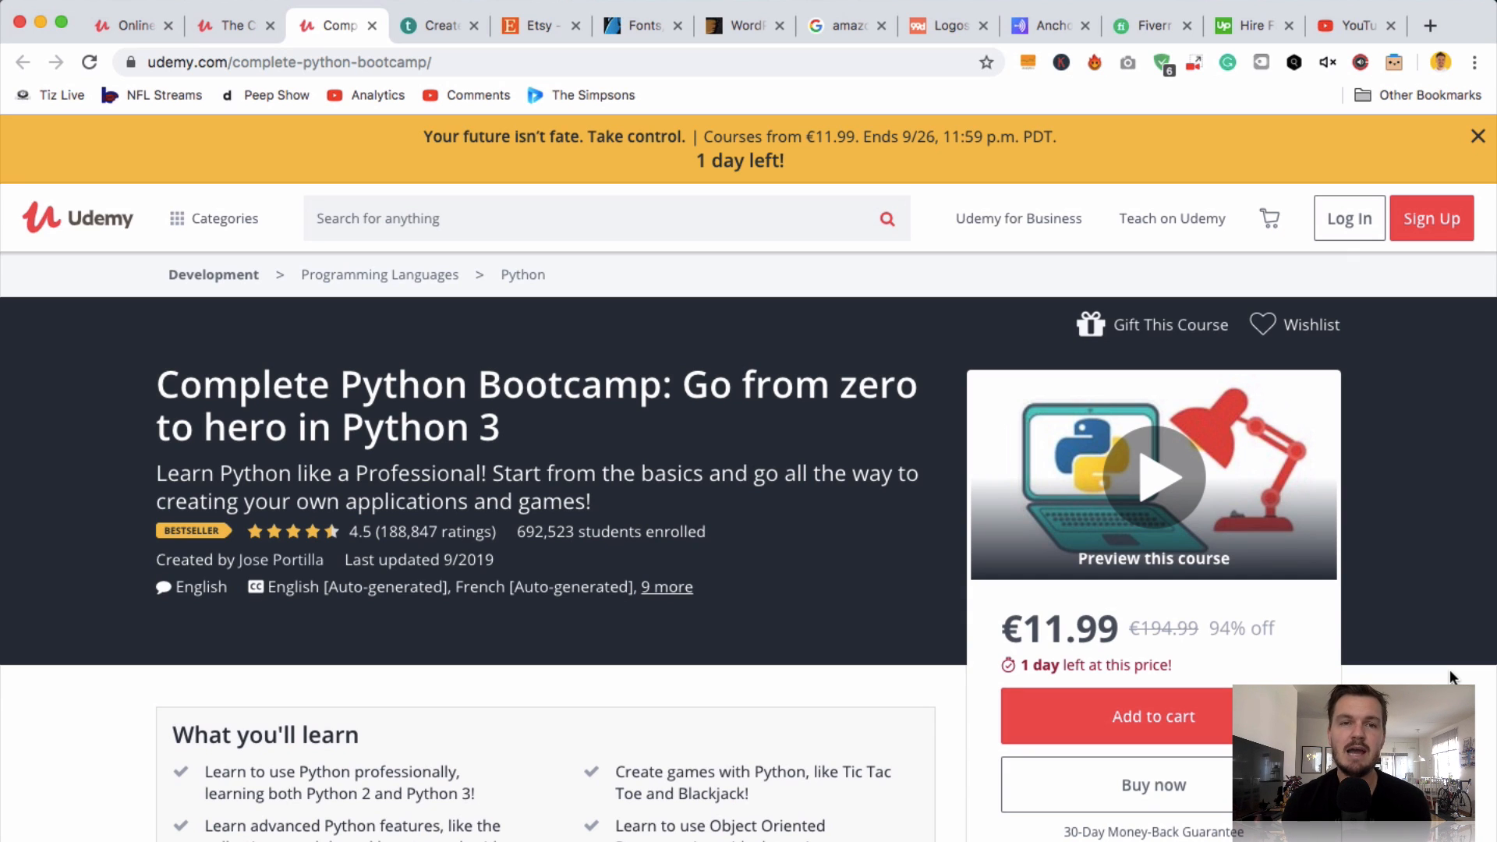
mouse_move(1451, 675)
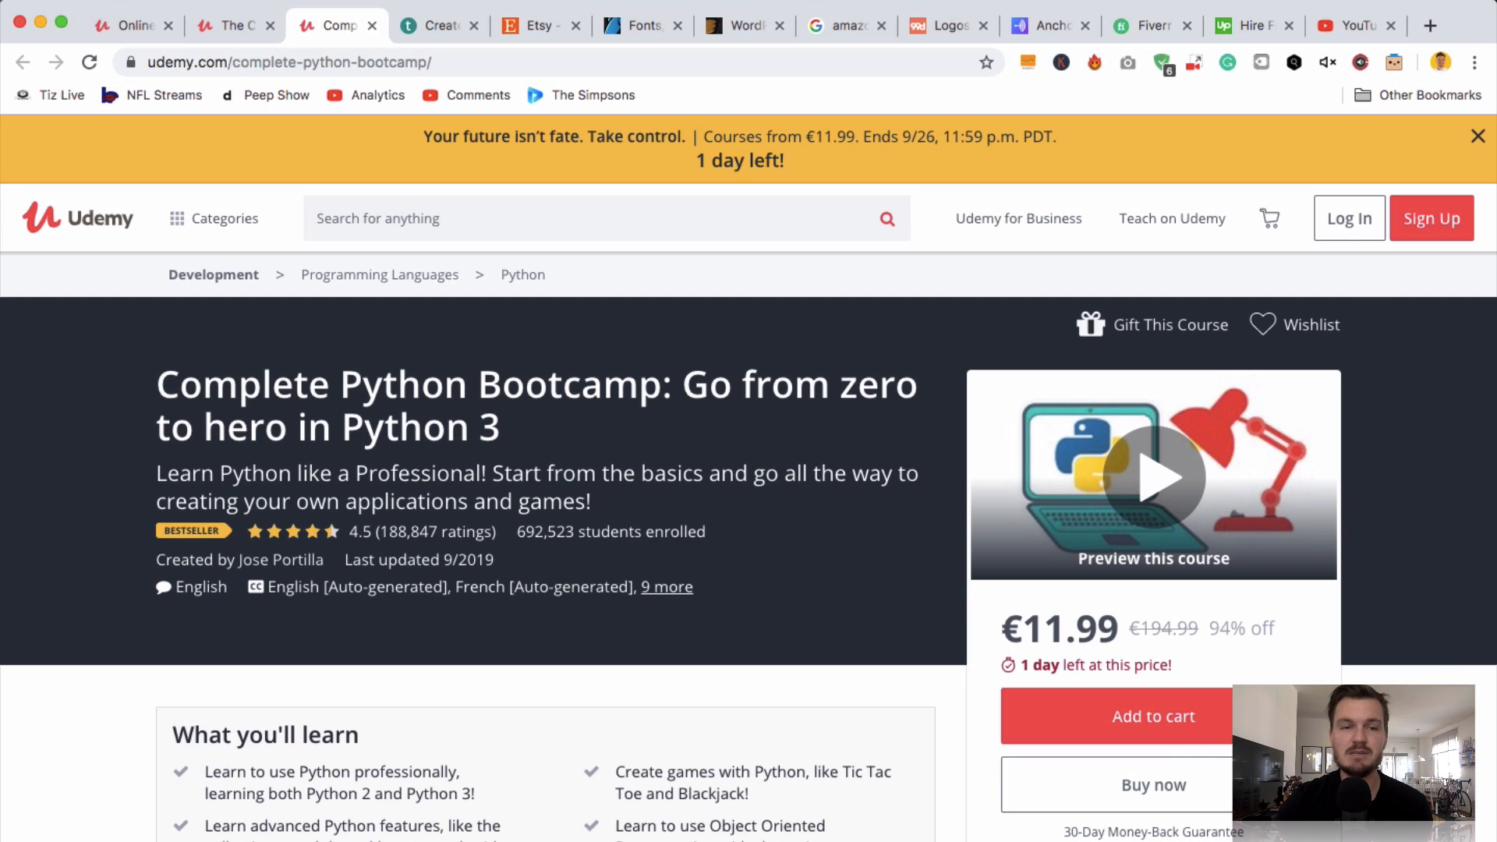
mouse_move(764, 524)
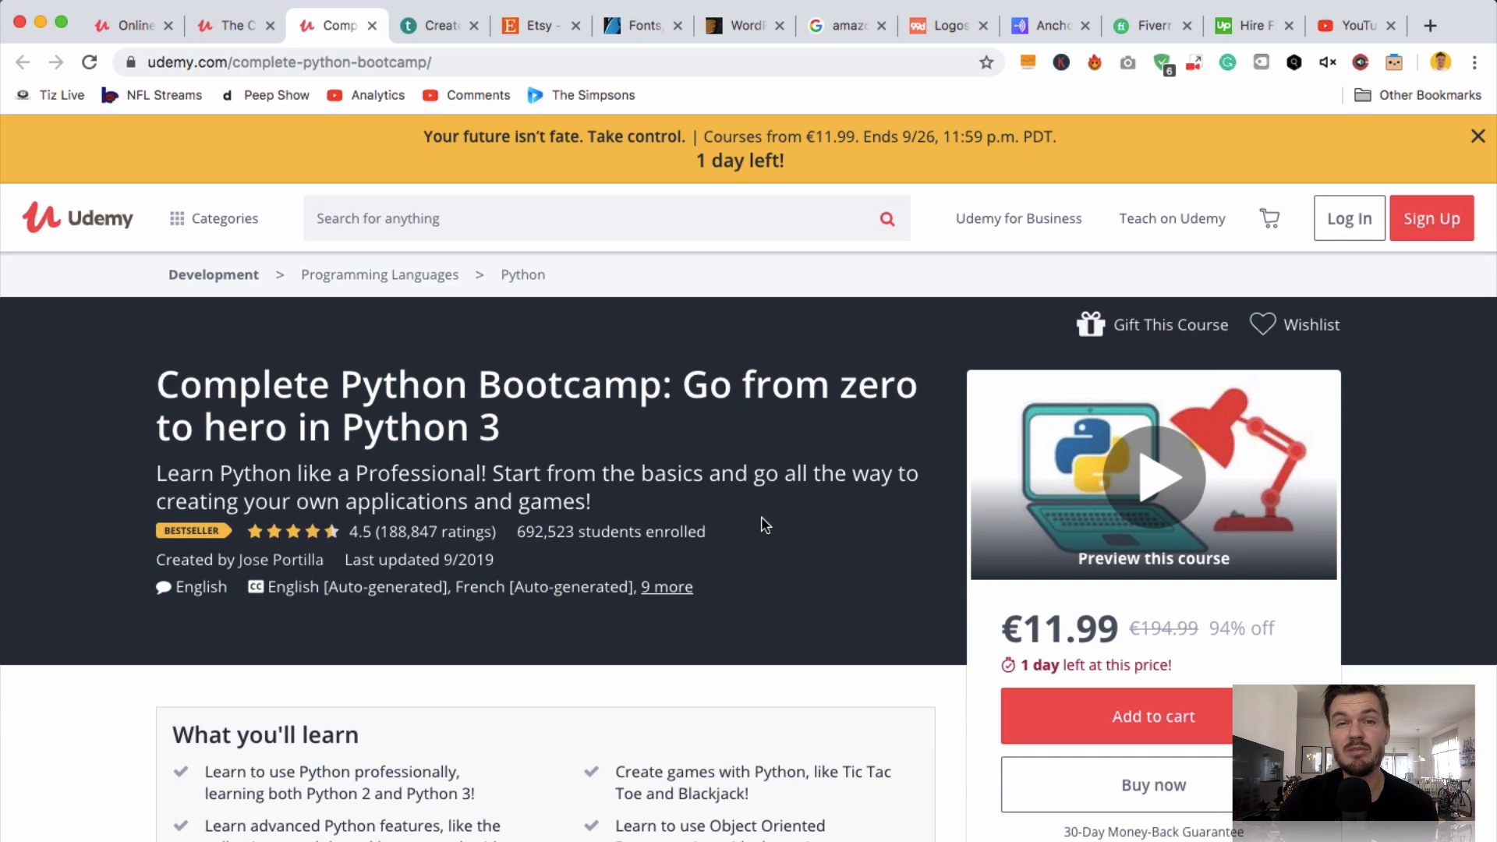
mouse_move(735, 387)
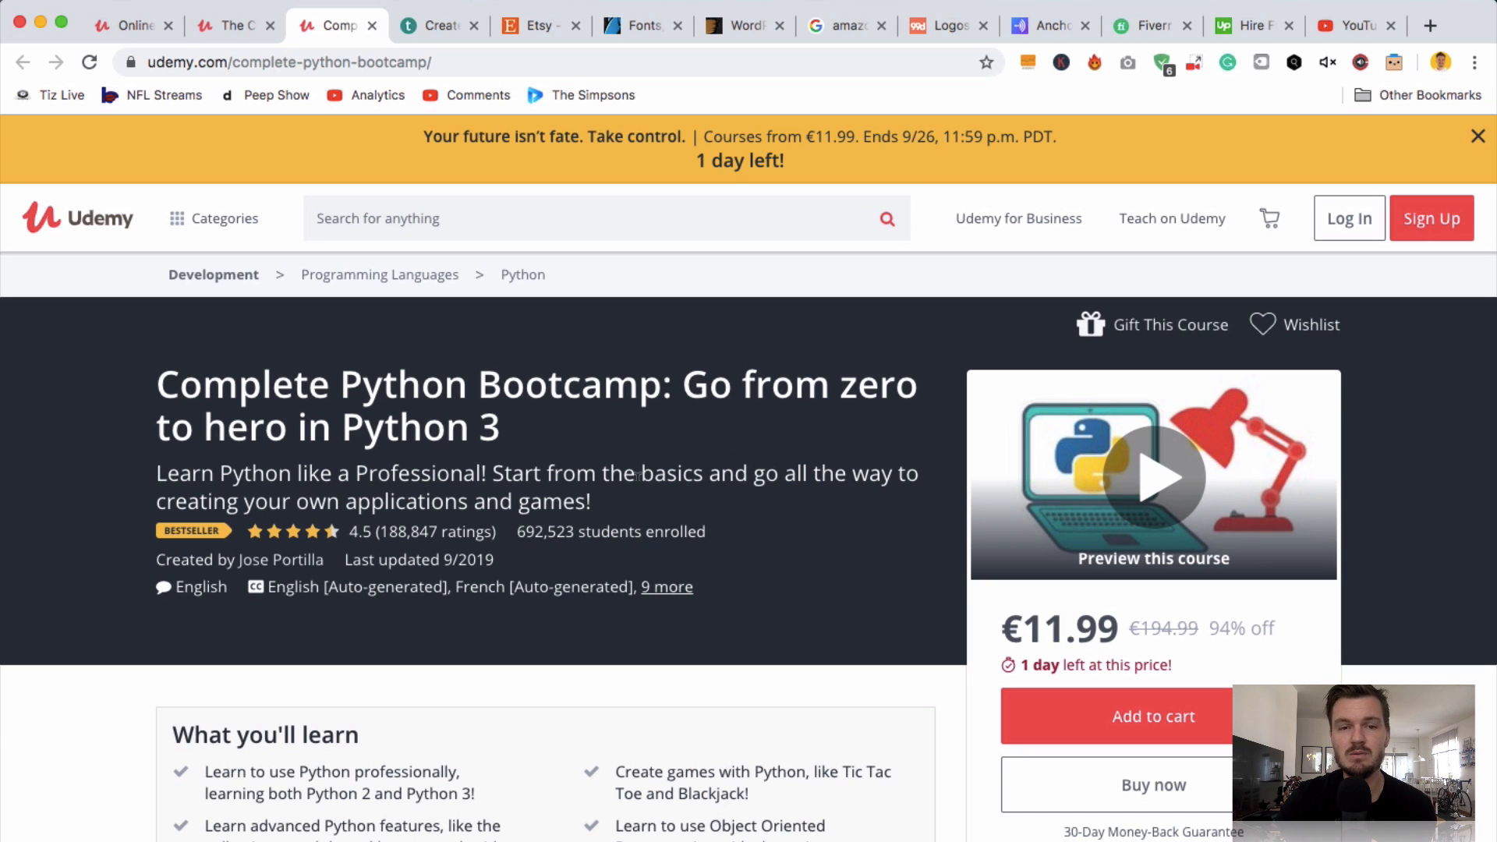
mouse_move(750, 531)
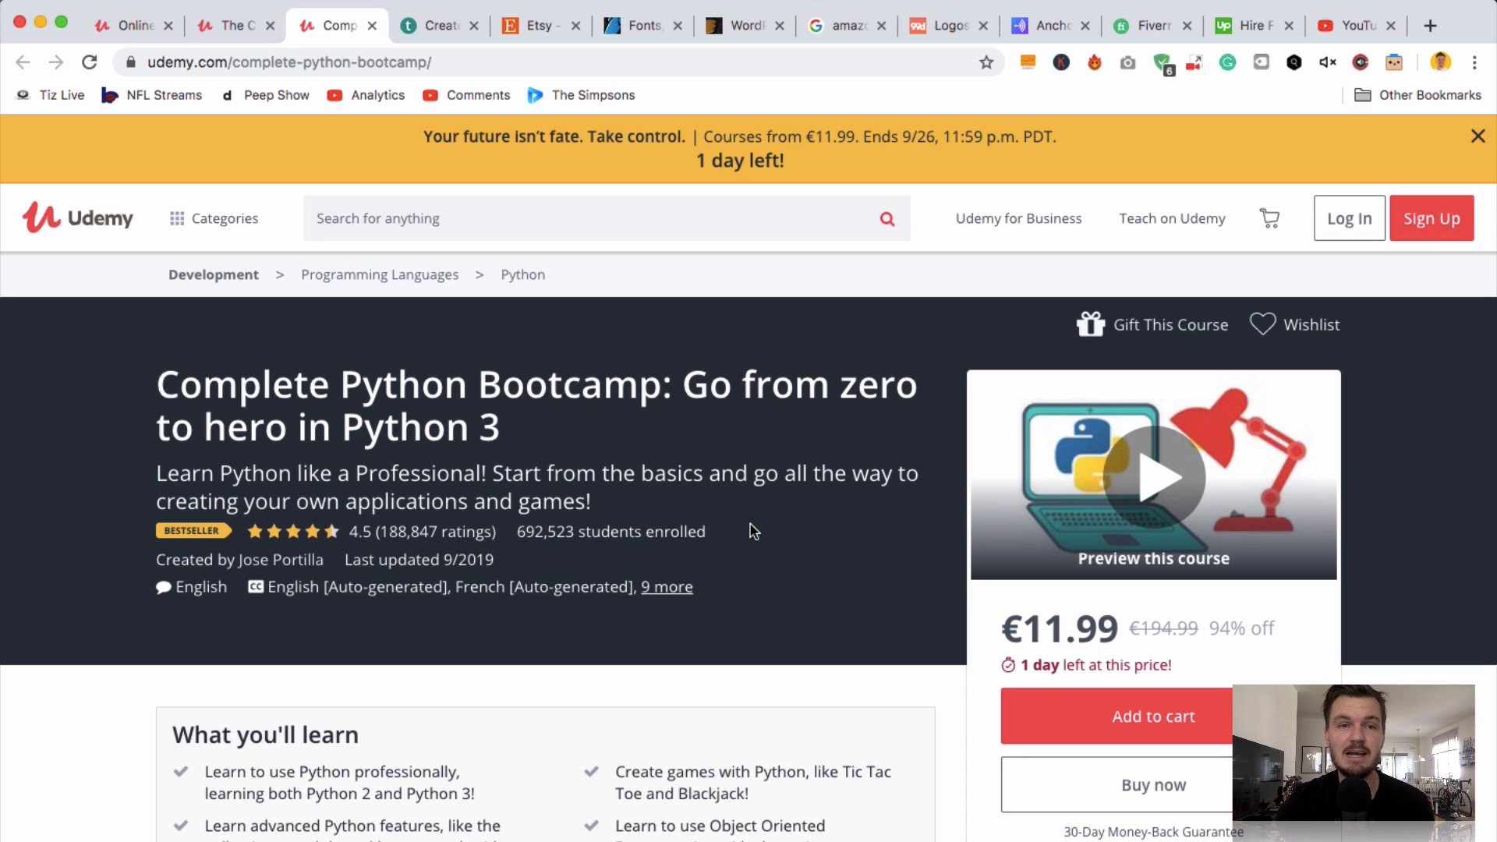
left_click(435, 25)
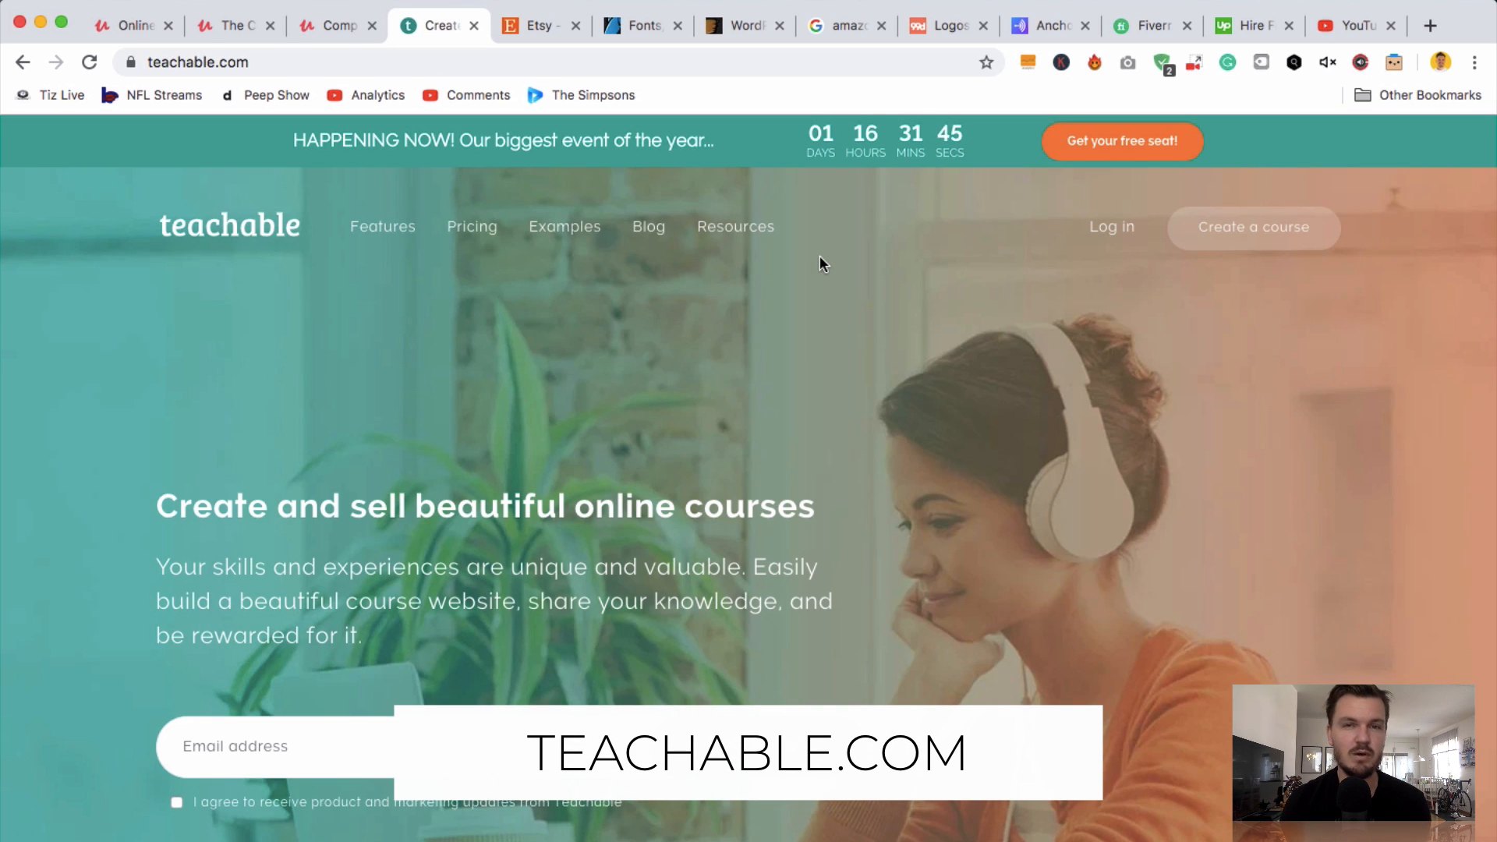
mouse_move(679, 236)
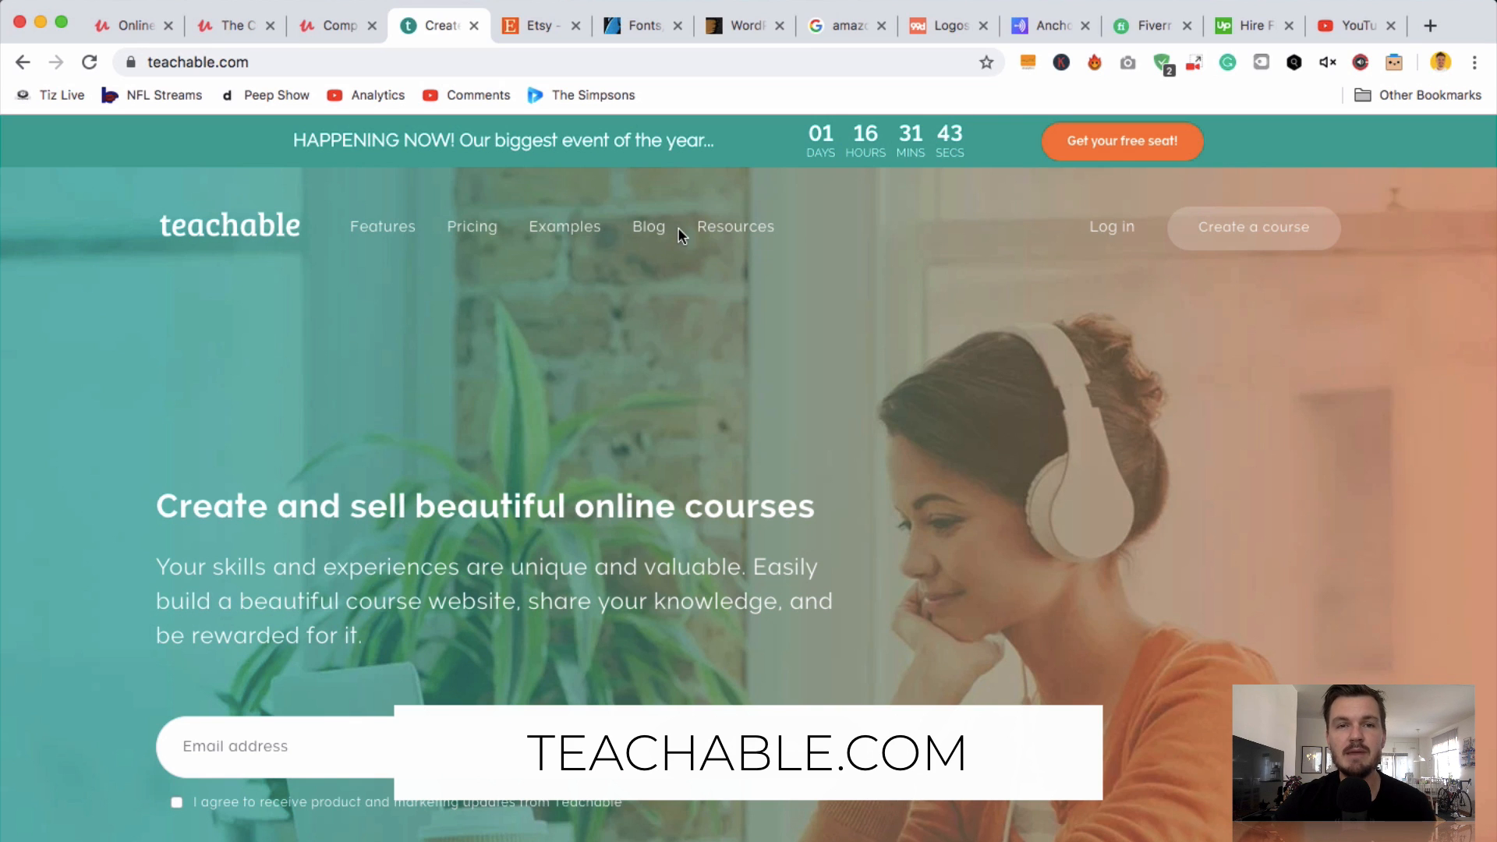
mouse_move(677, 246)
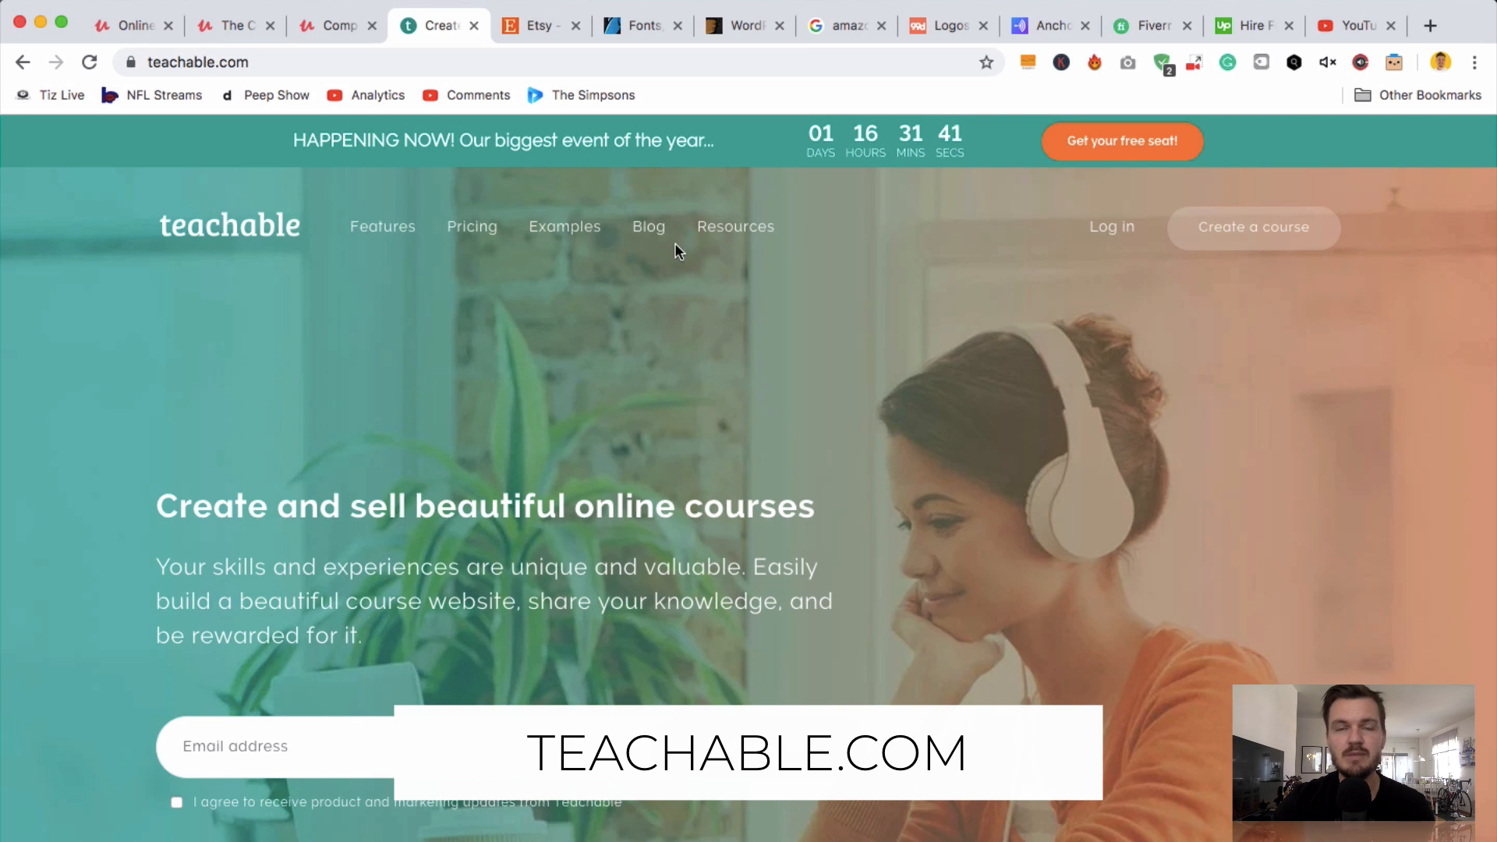
mouse_move(694, 291)
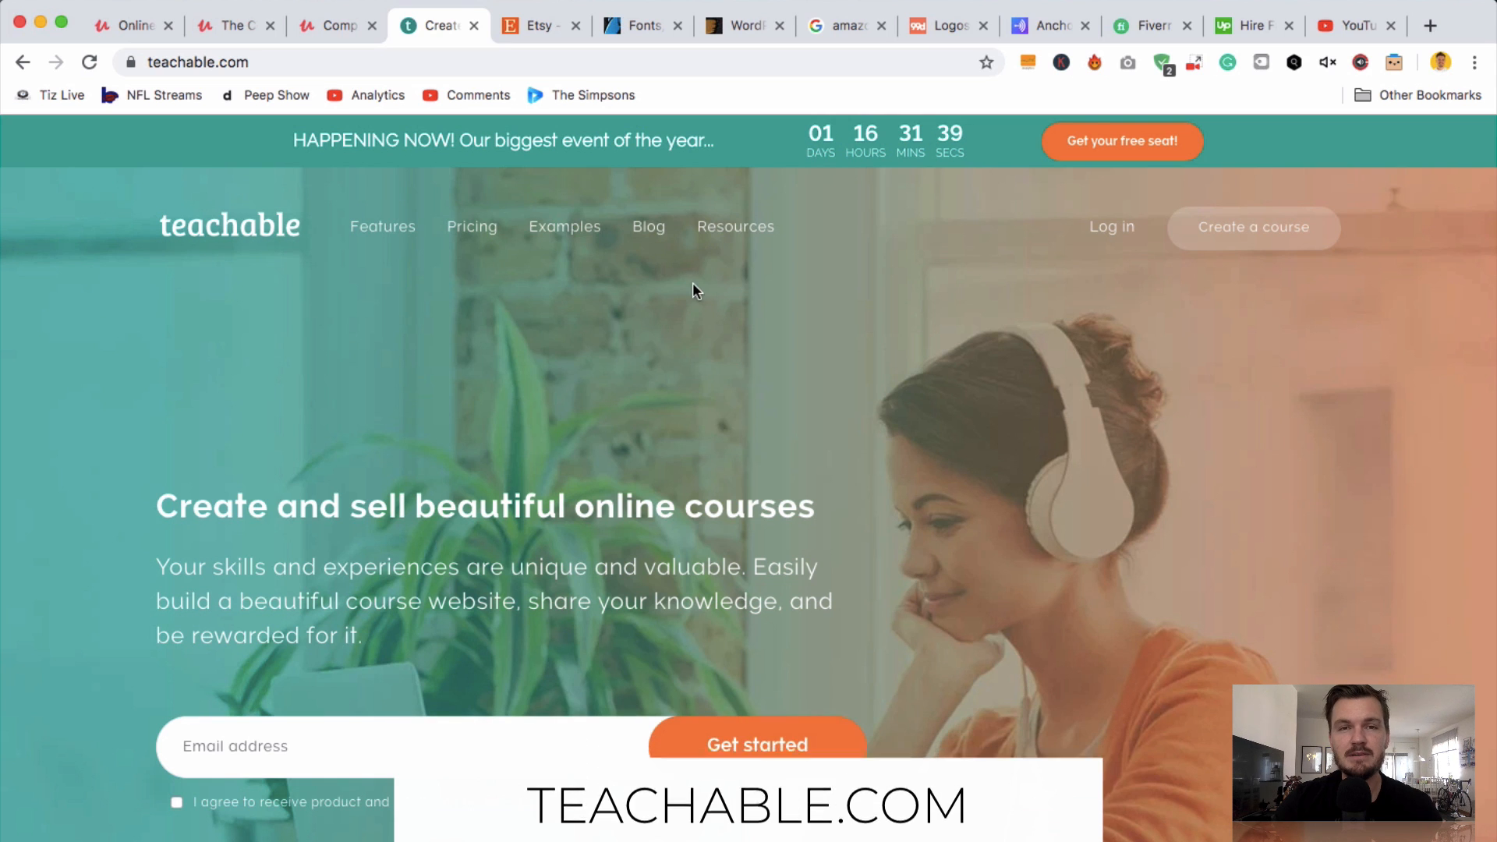
mouse_move(720, 381)
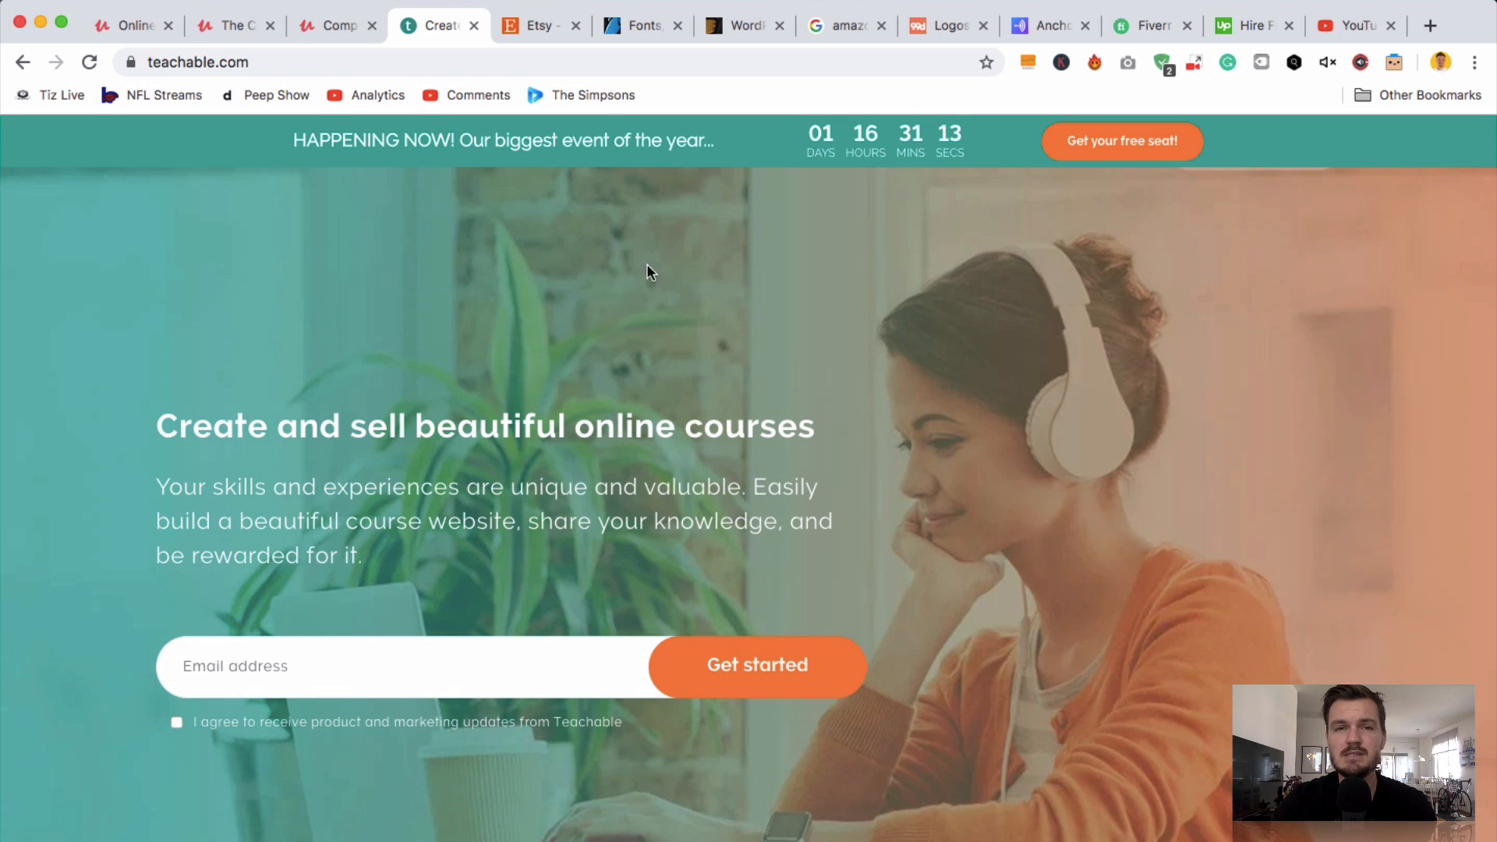
- Load learn.sixfigureaffiliate.marketing from the address bar and scroll through its course cards
type("ryan sc")
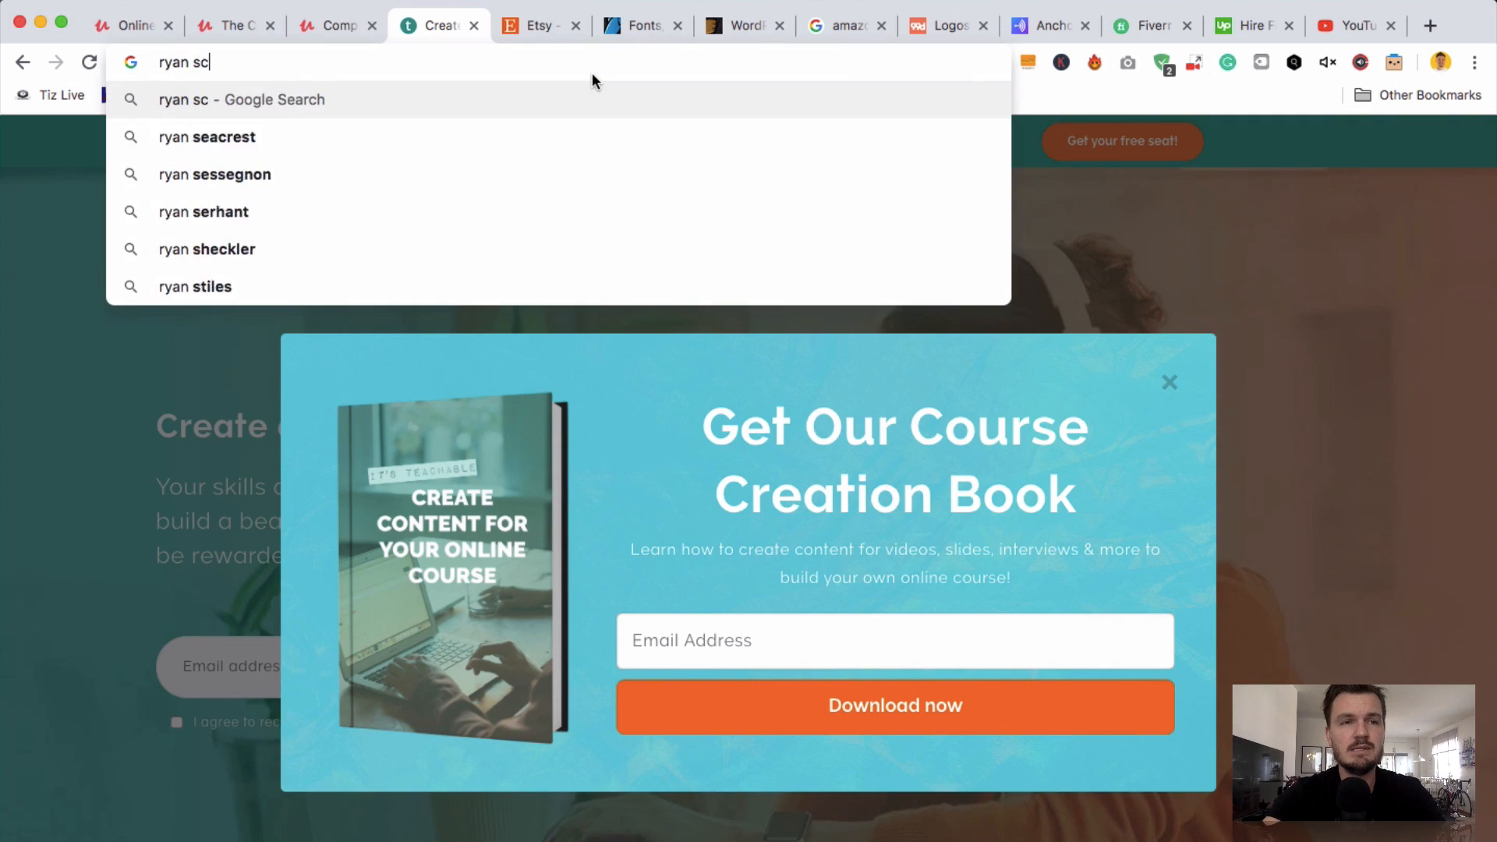
key("Return")
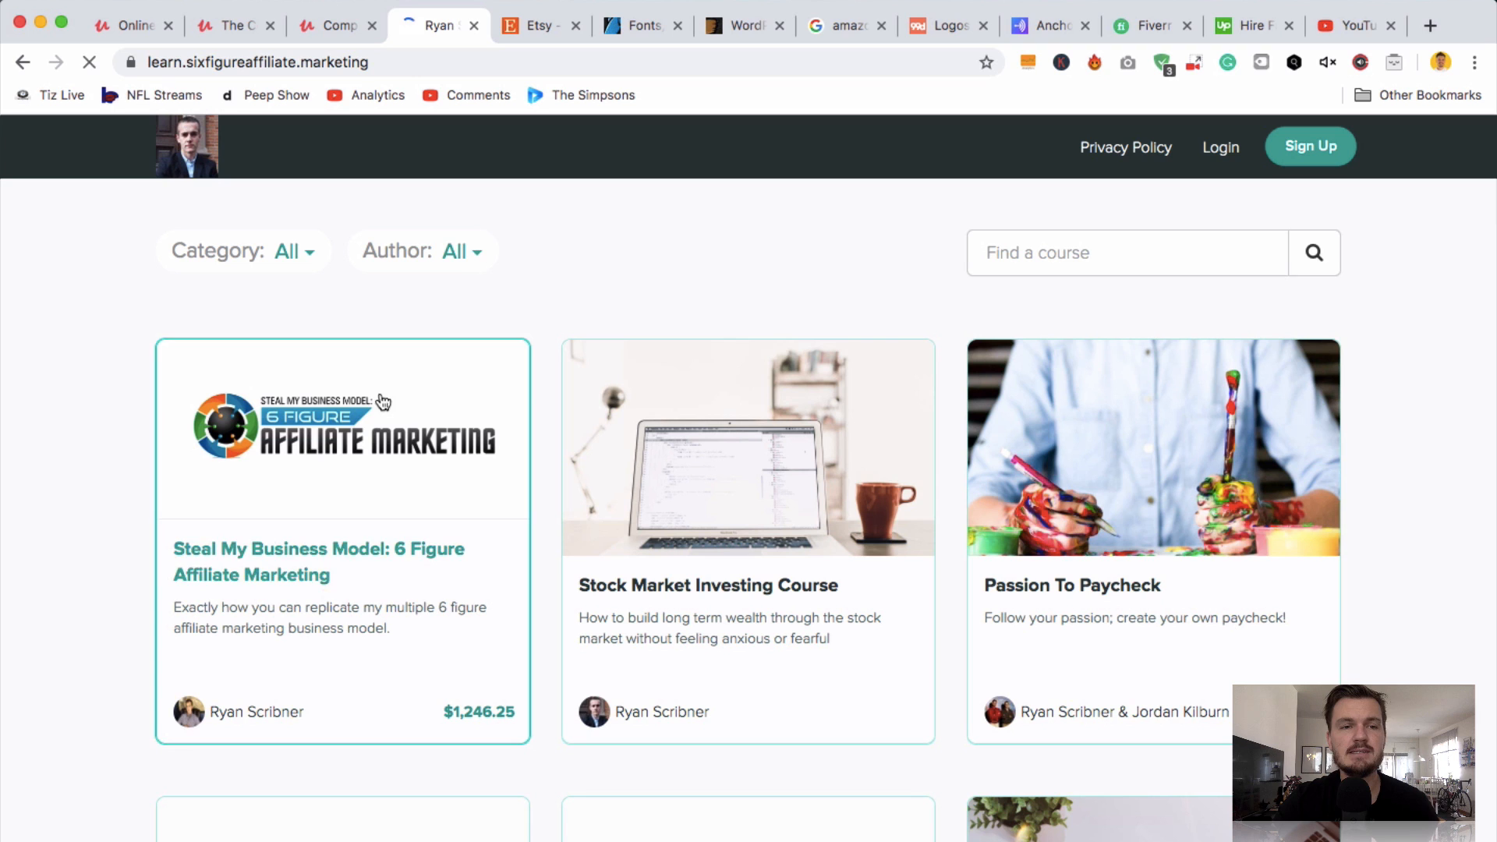
mouse_move(468, 703)
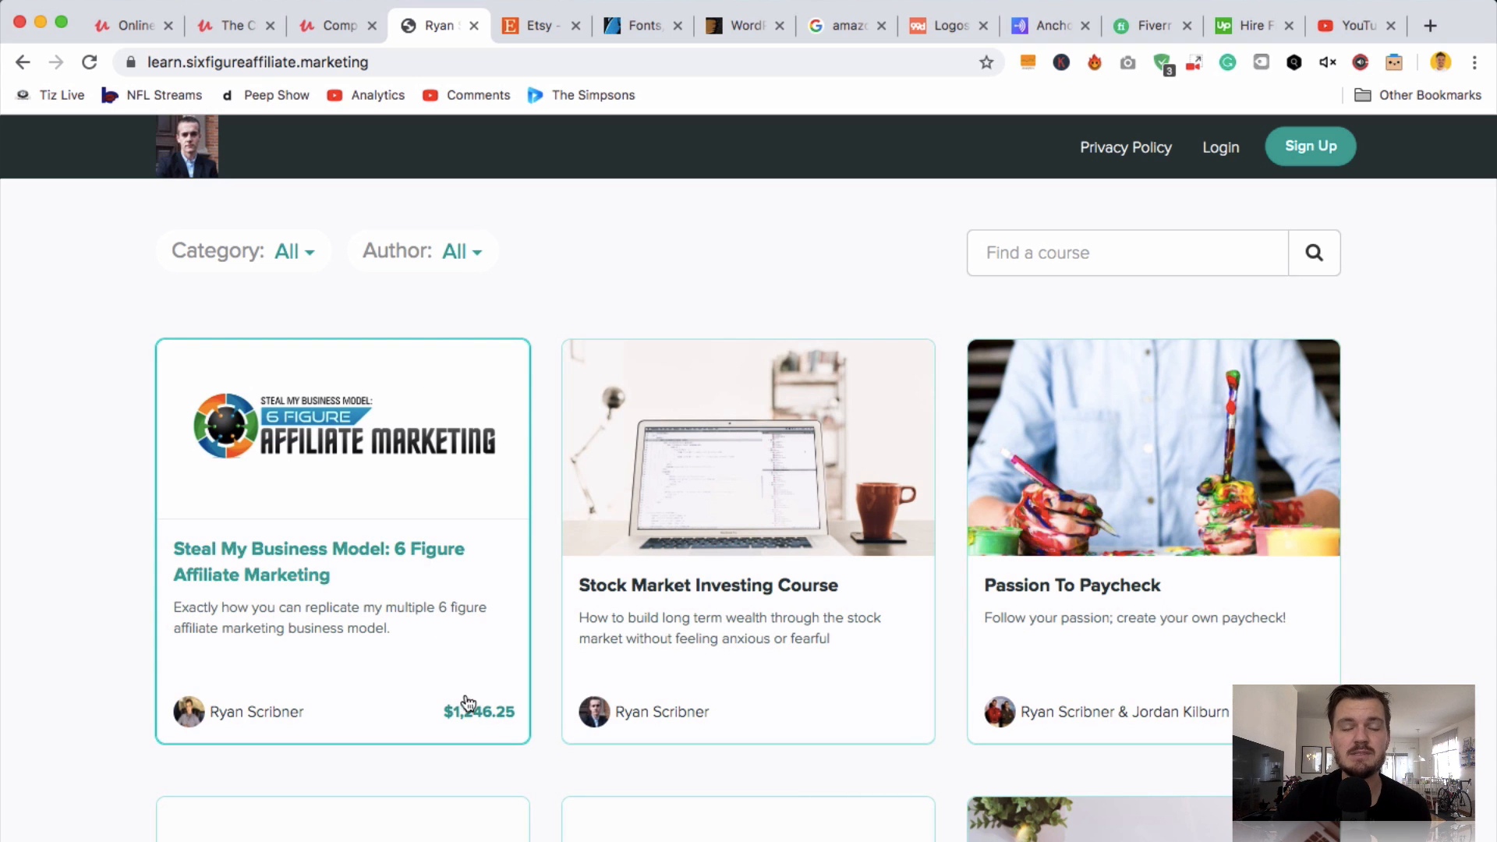
mouse_move(463, 532)
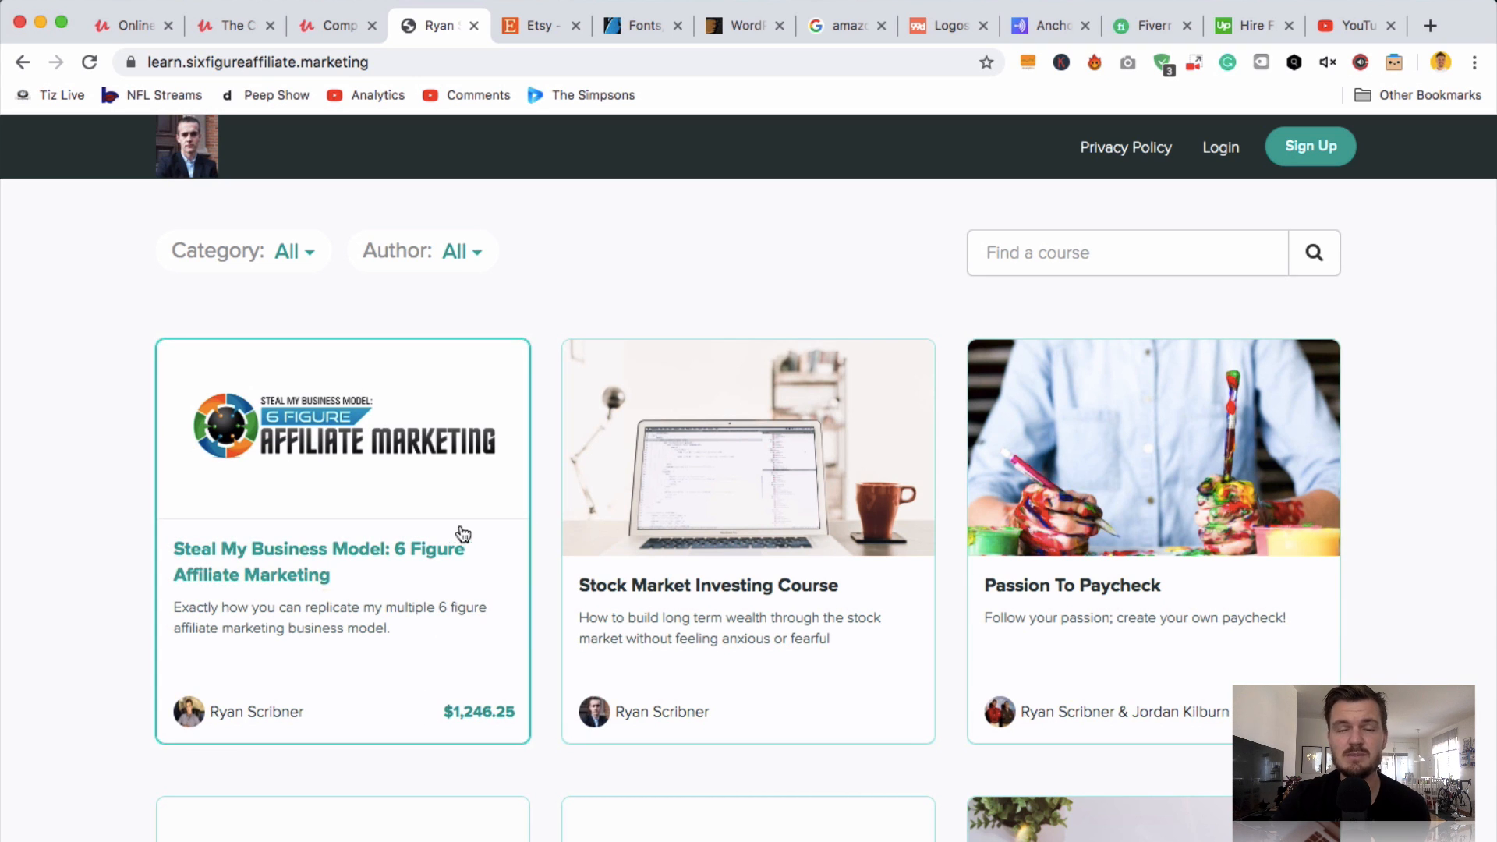
mouse_move(557, 343)
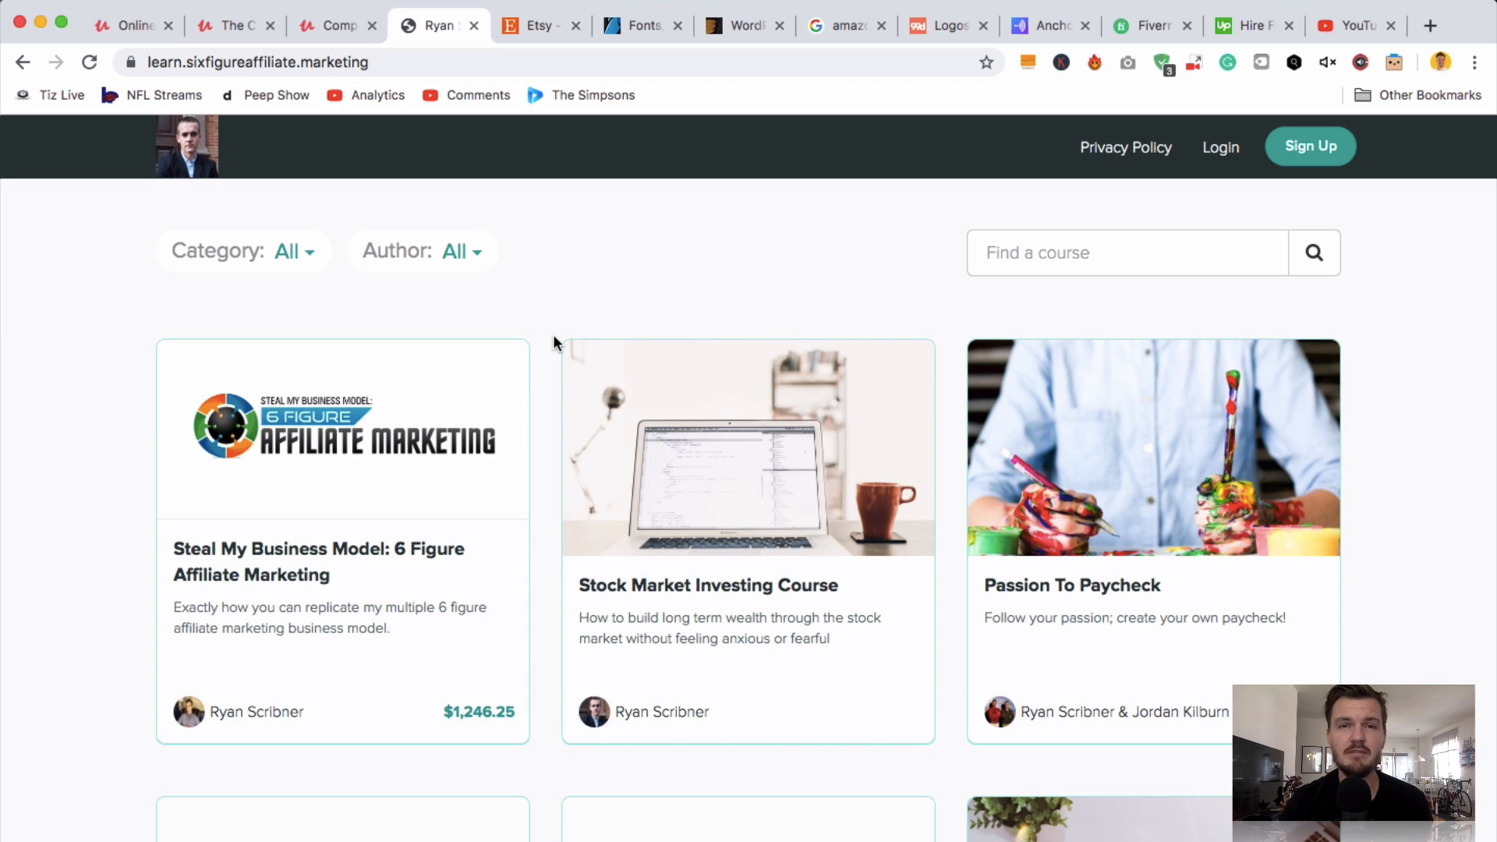
mouse_move(690, 573)
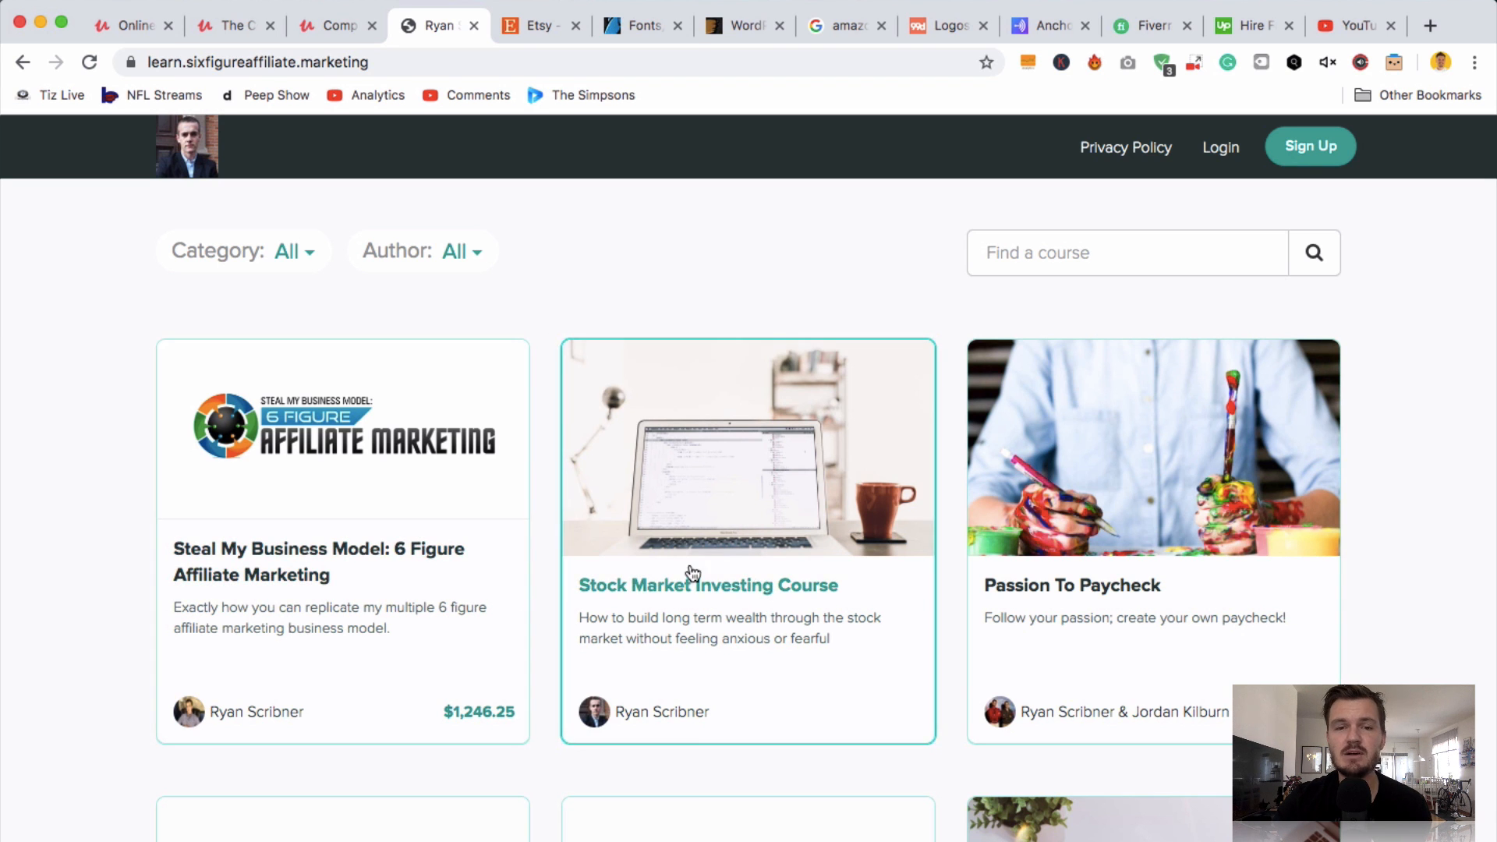
scroll("down", 3)
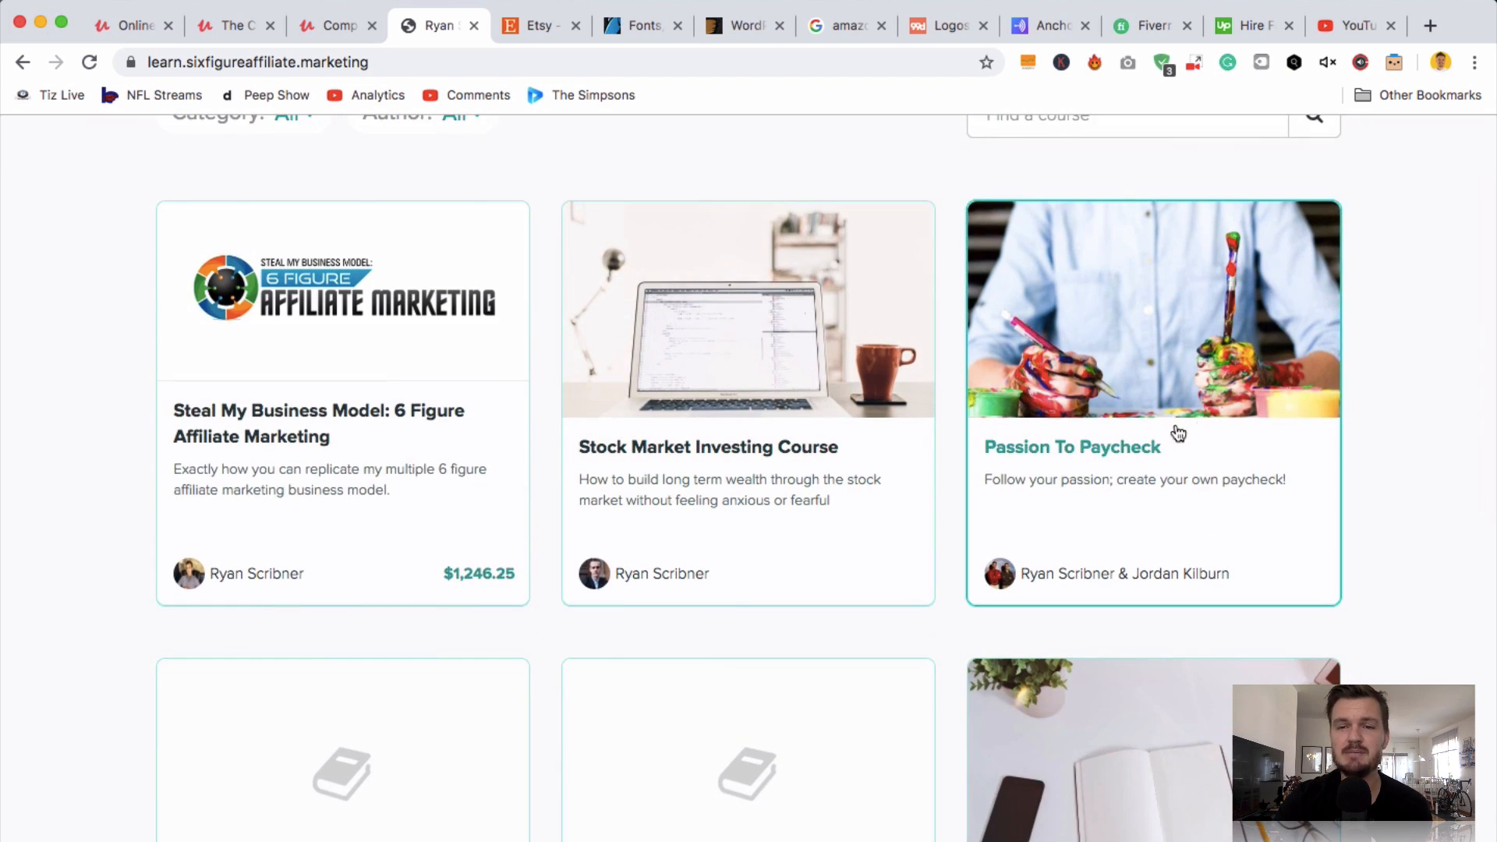
scroll("down", 3)
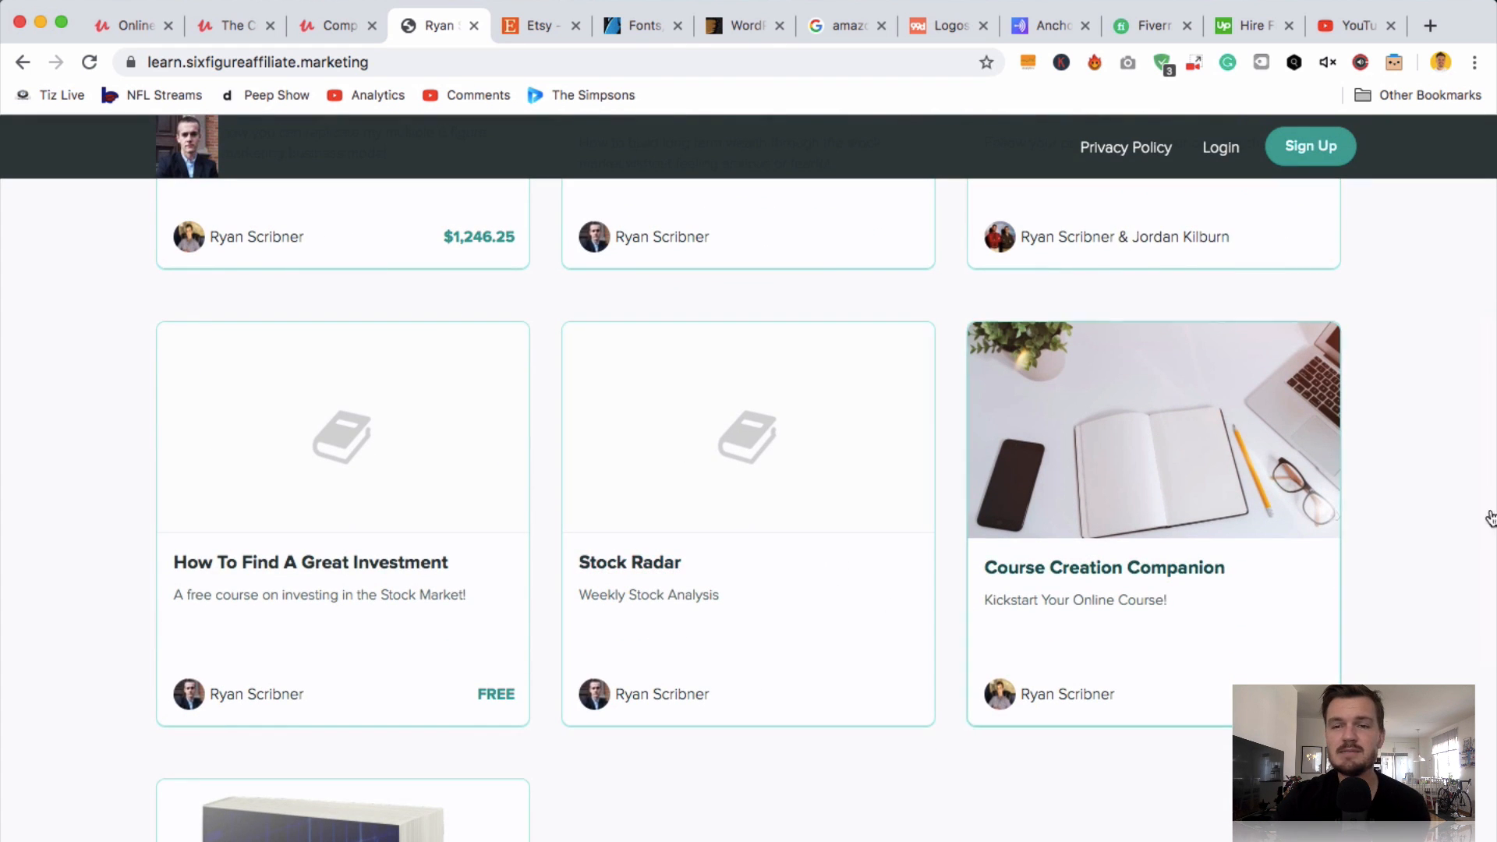
scroll("up", 3)
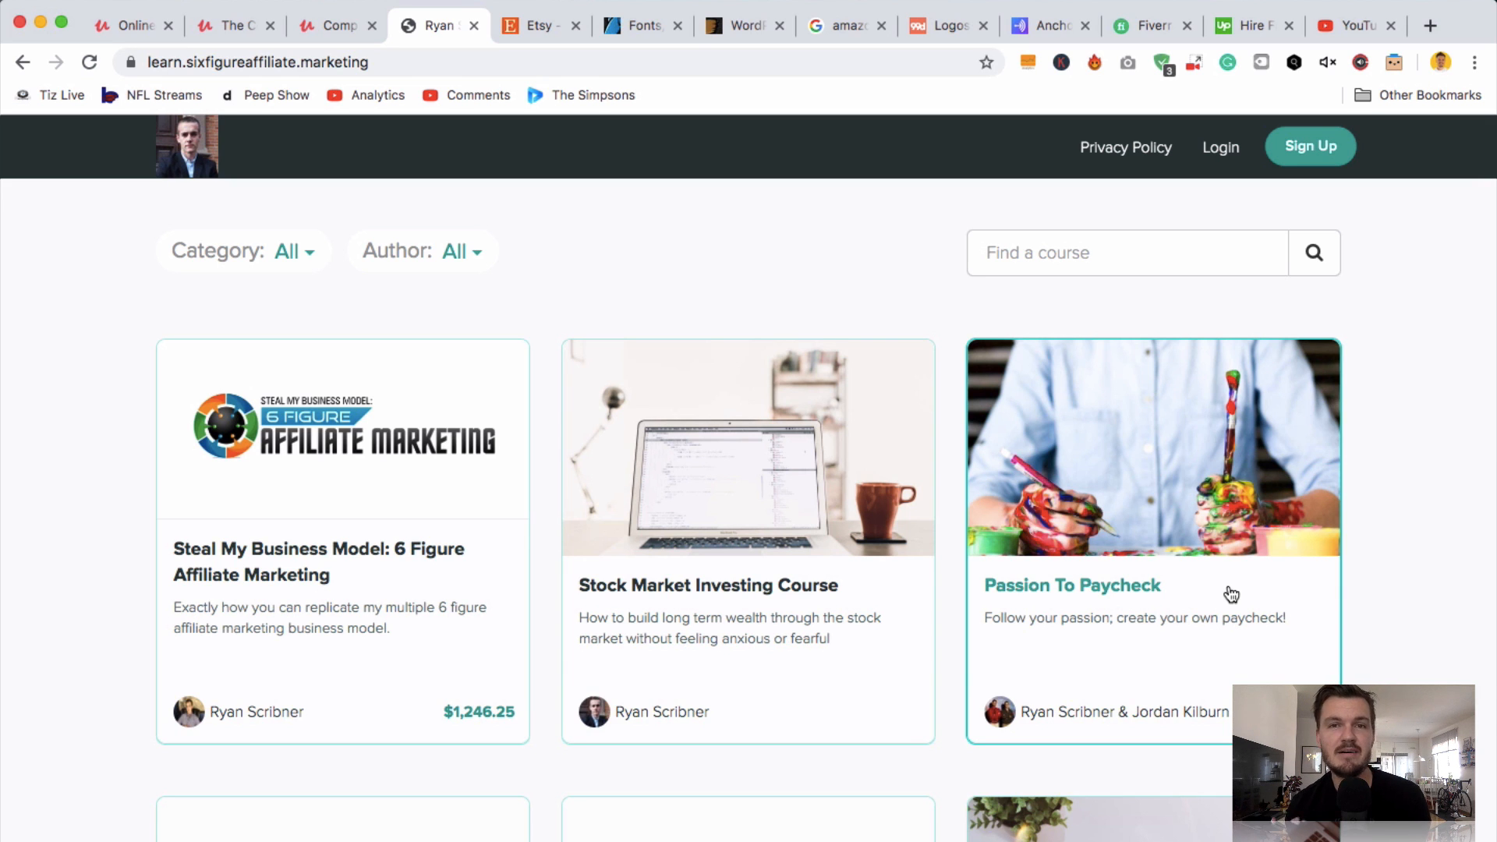
mouse_move(344, 344)
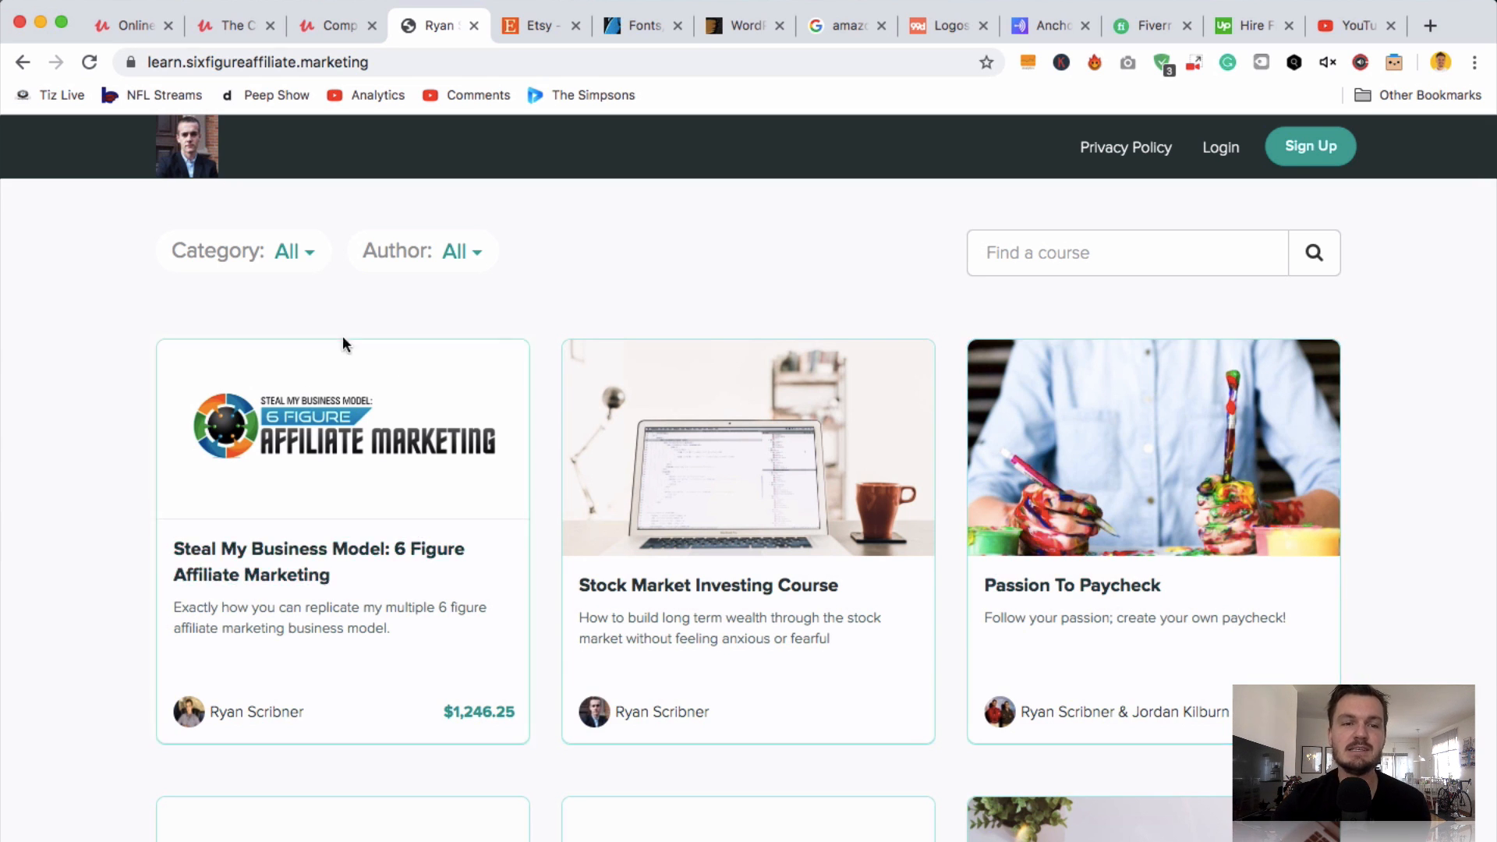
mouse_move(523, 310)
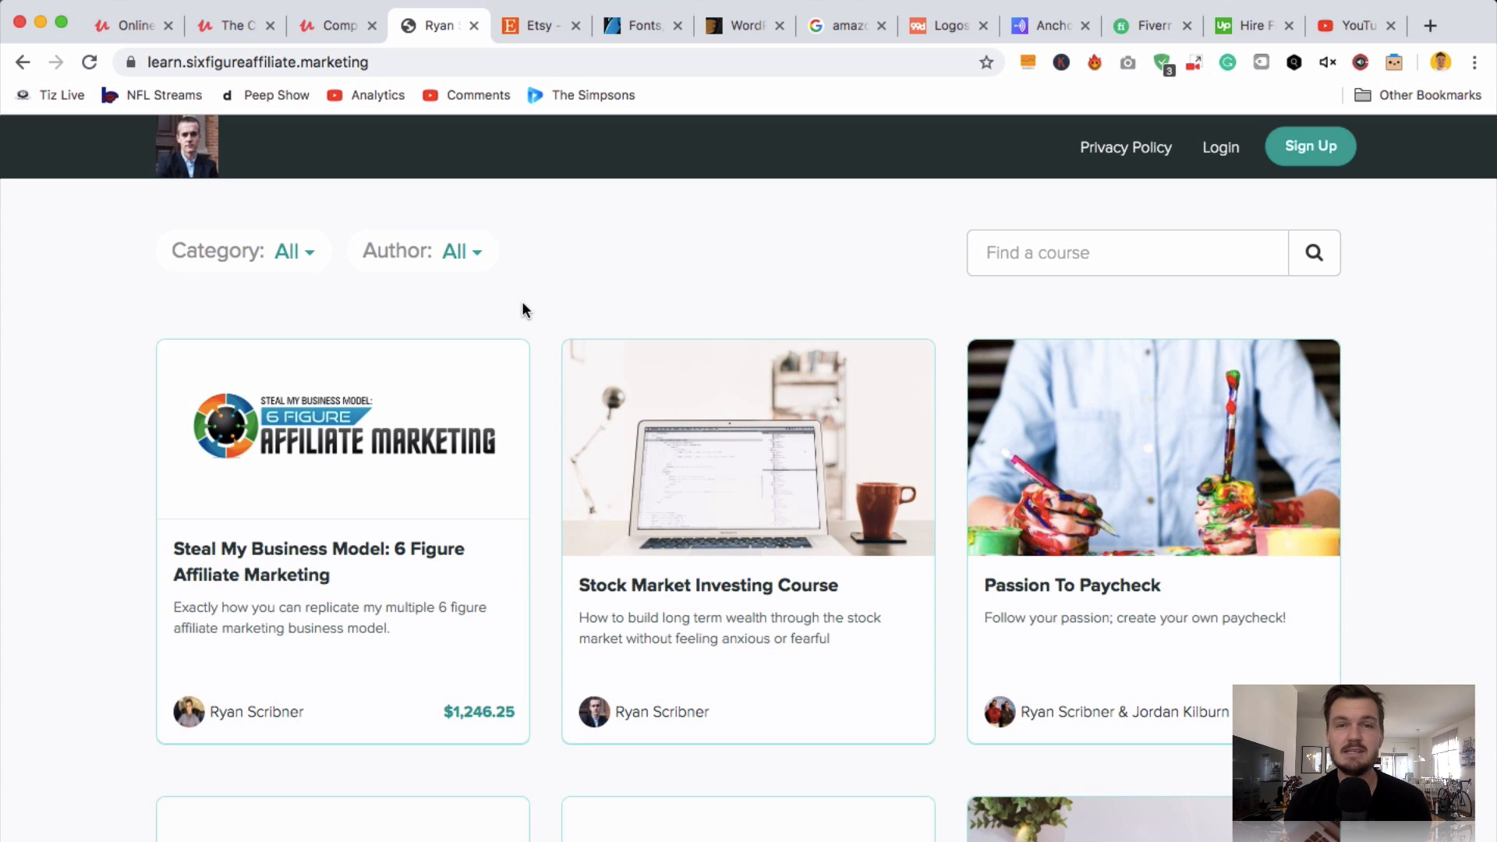
mouse_move(523, 243)
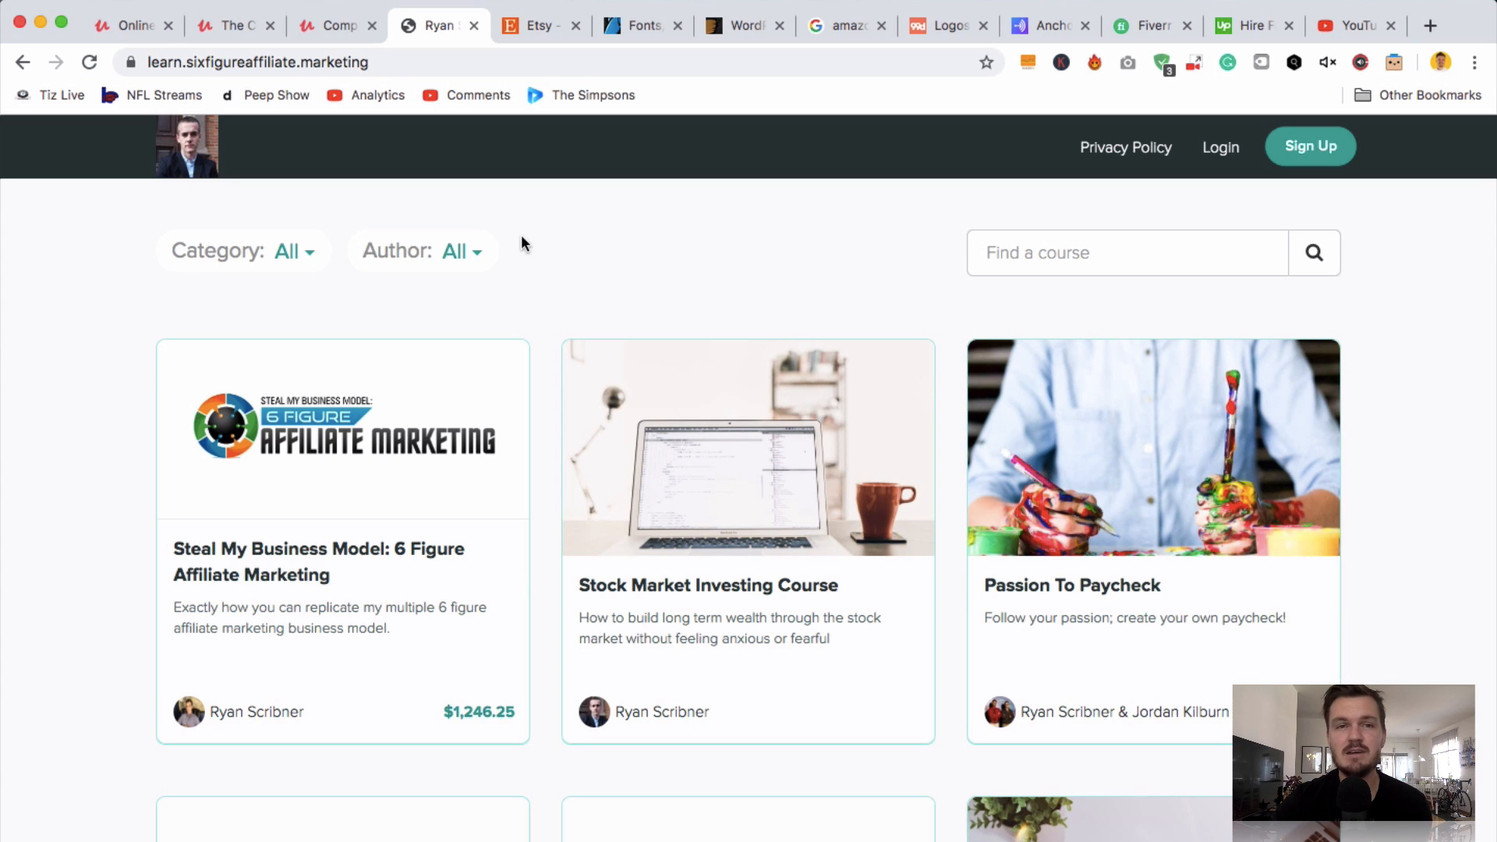
mouse_move(563, 232)
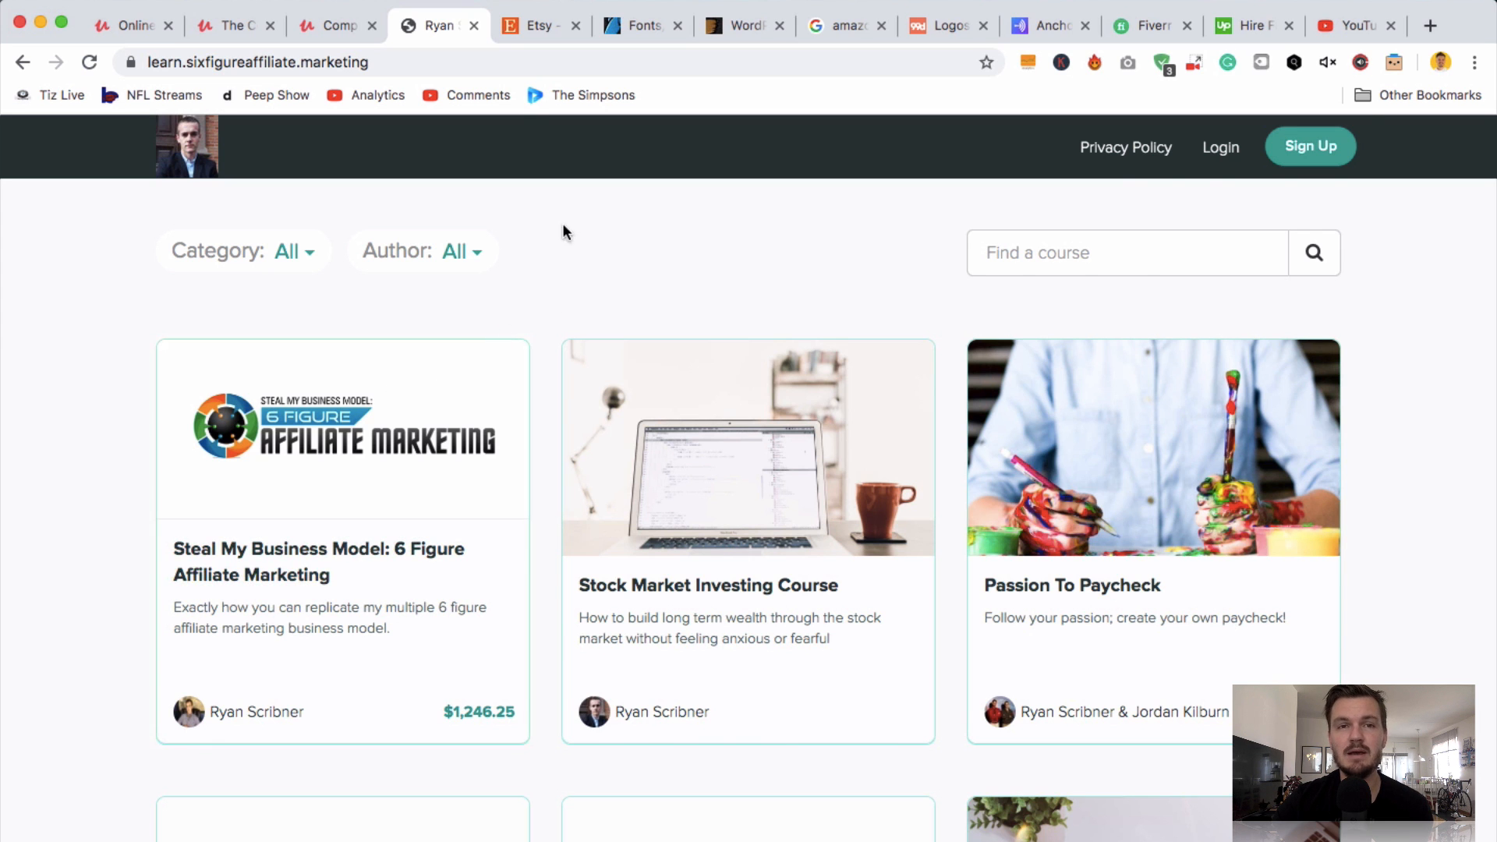
- Scroll Etsy's homepage through Popular right now and Shop for gifts categories
left_click(538, 25)
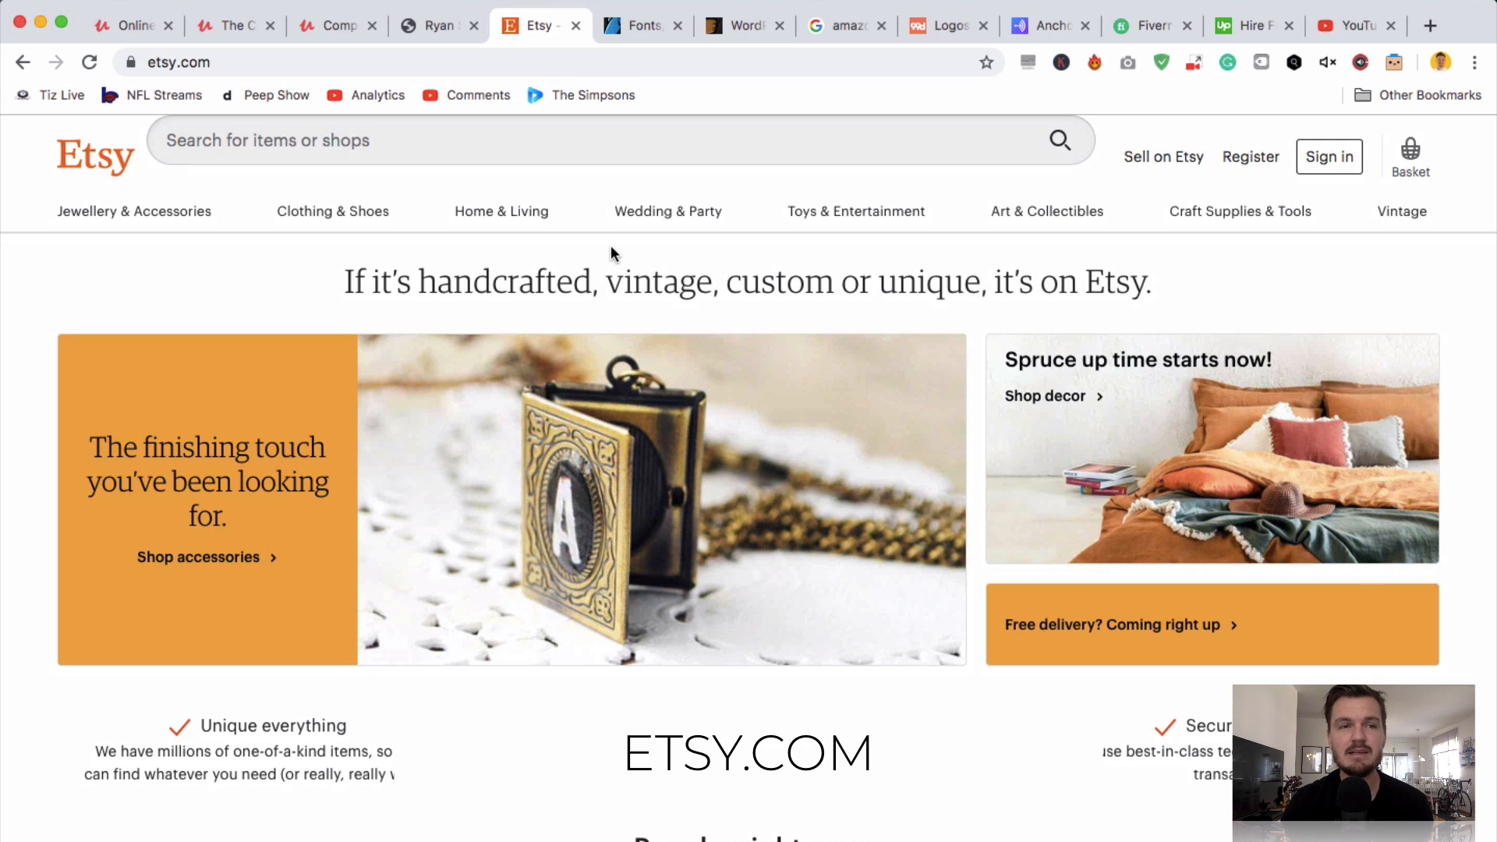
mouse_move(563, 286)
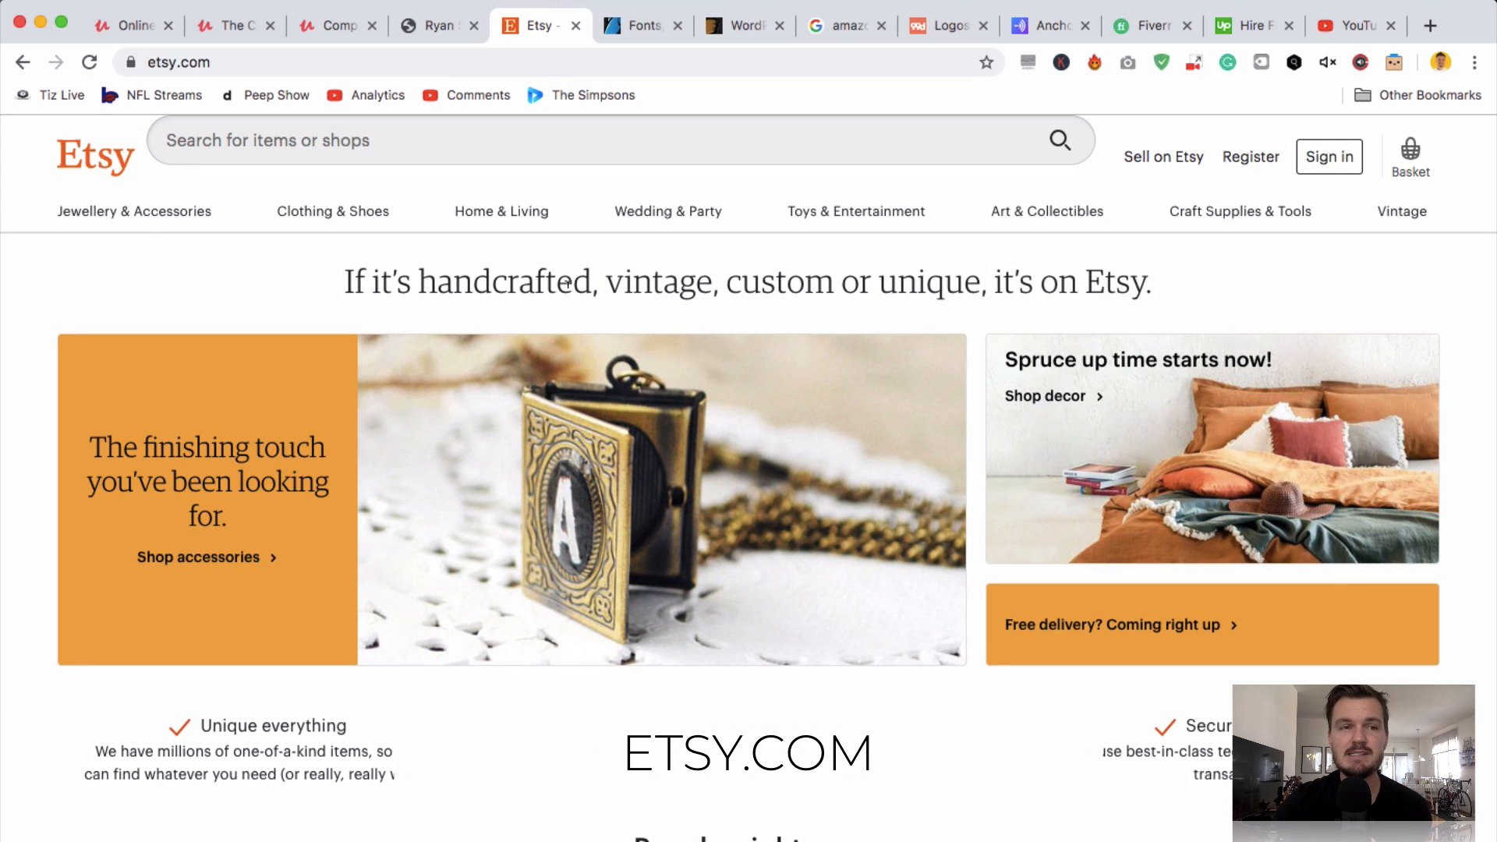
mouse_move(318, 273)
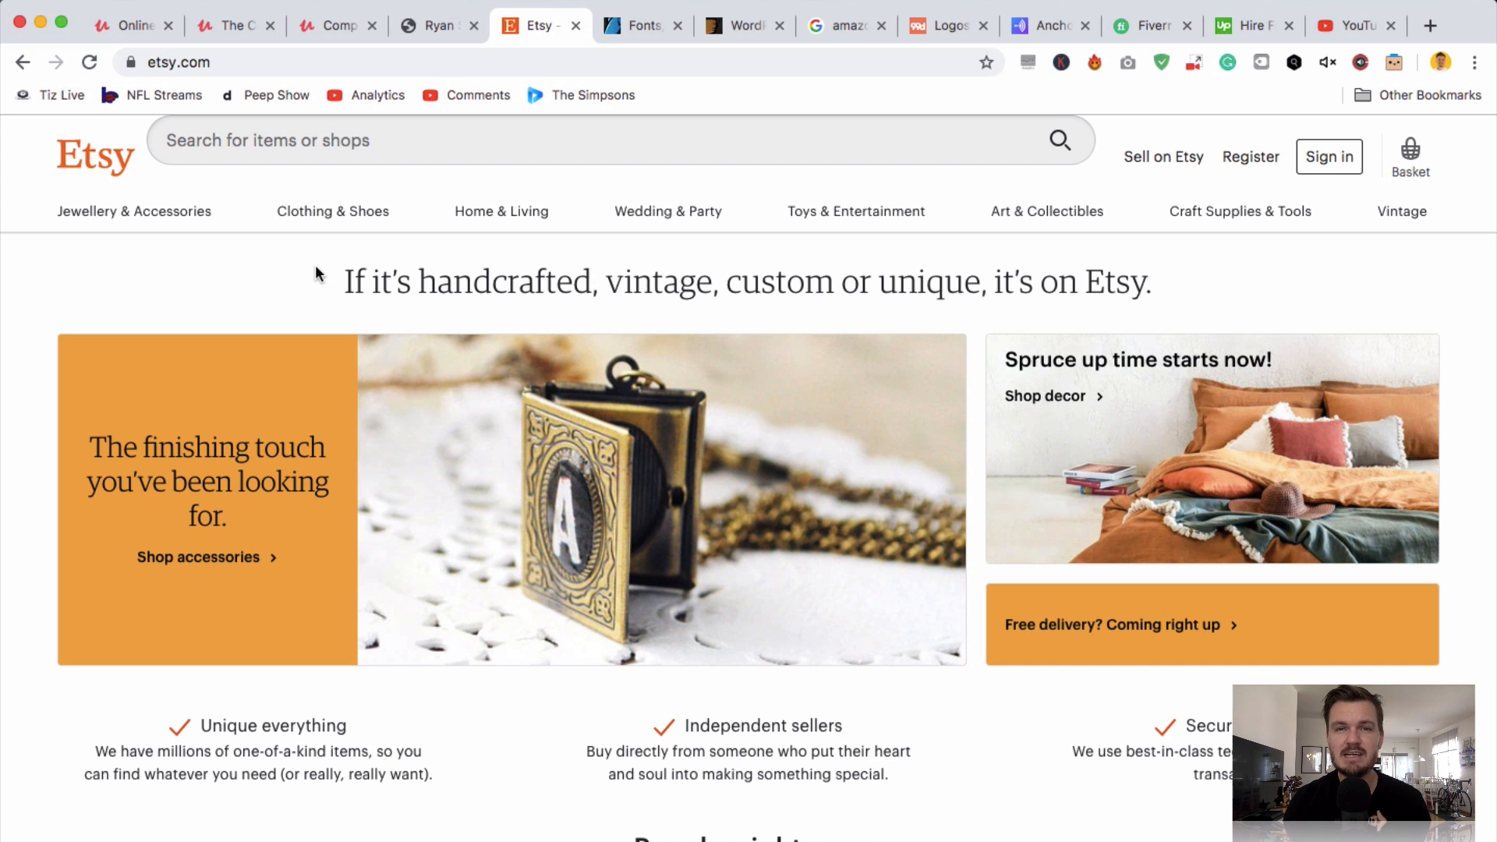
mouse_move(319, 260)
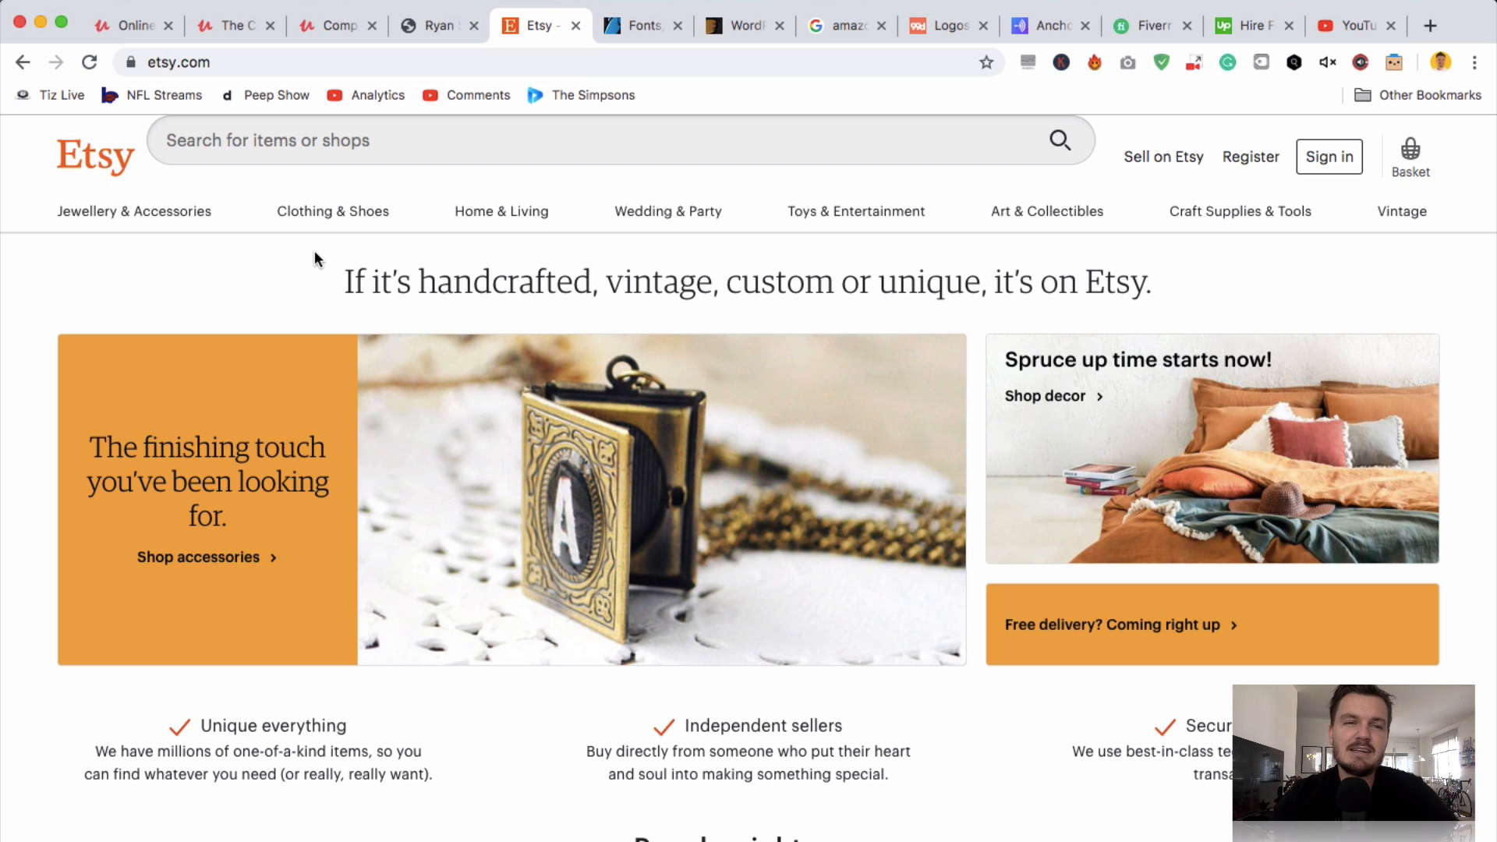
mouse_move(511, 260)
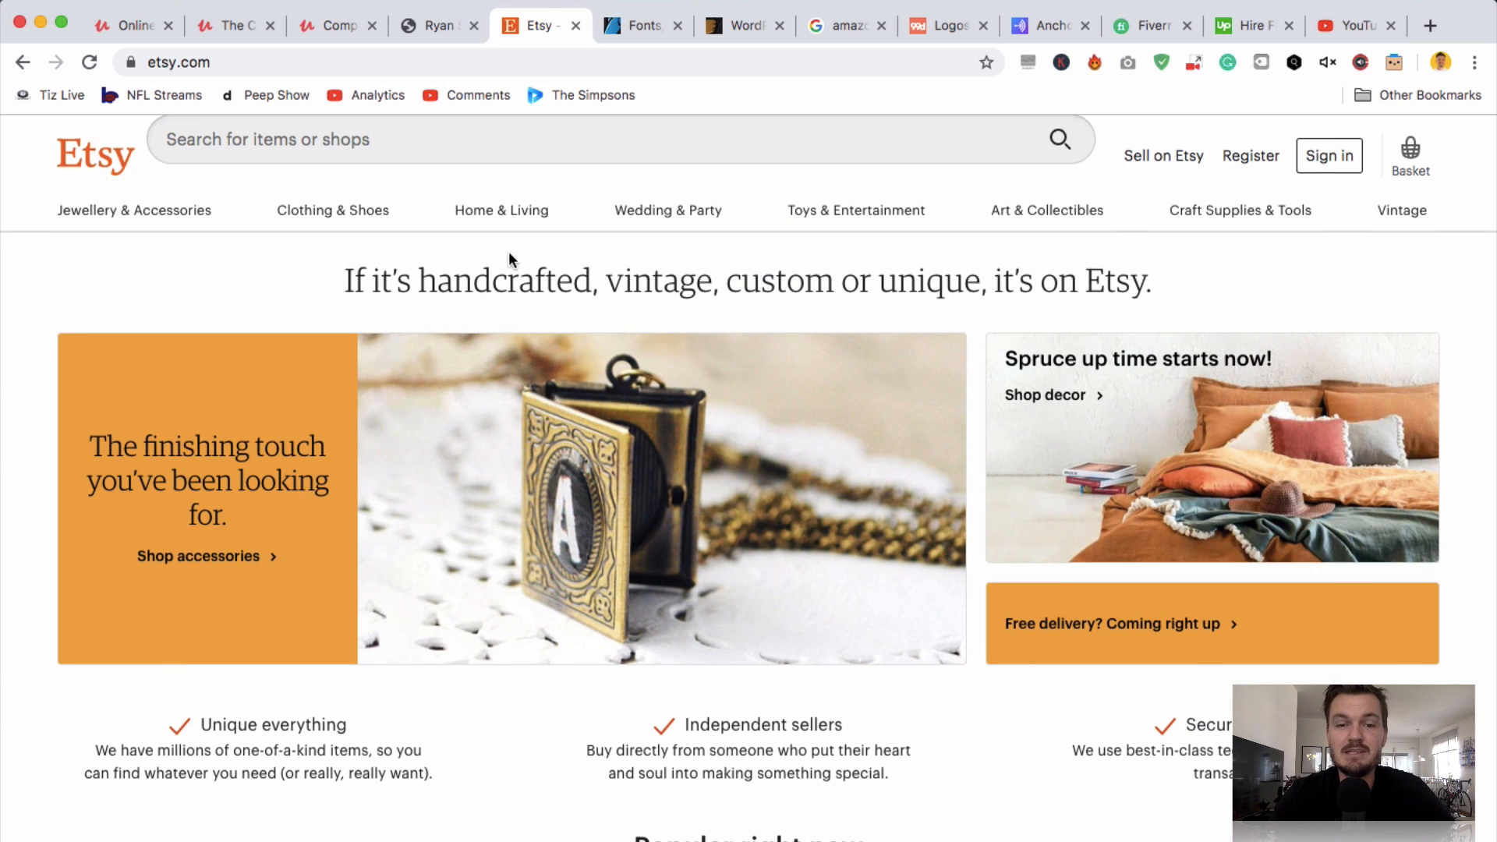
scroll("down", 3)
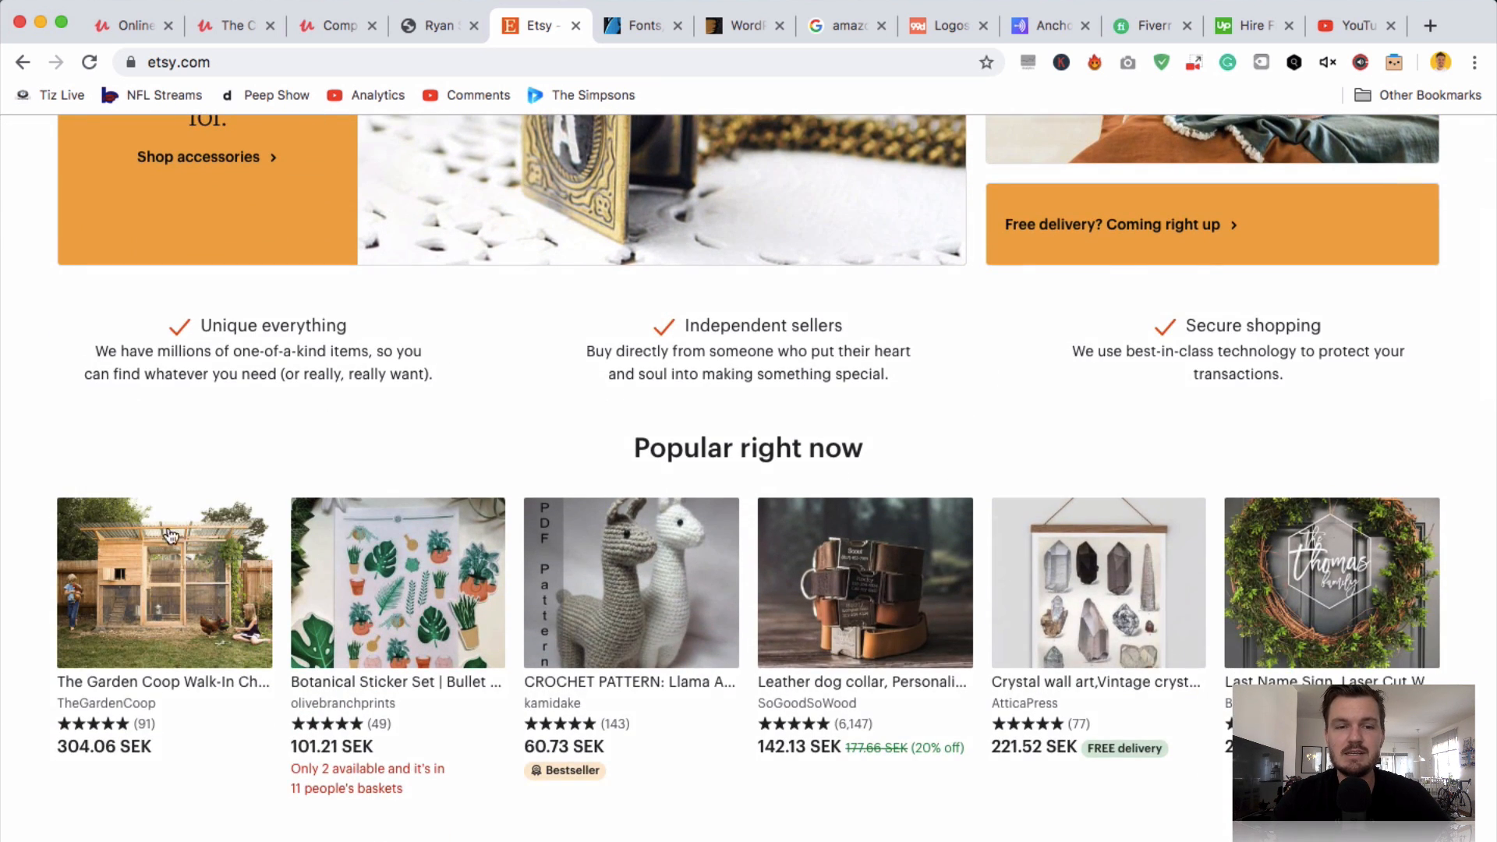
mouse_move(562, 606)
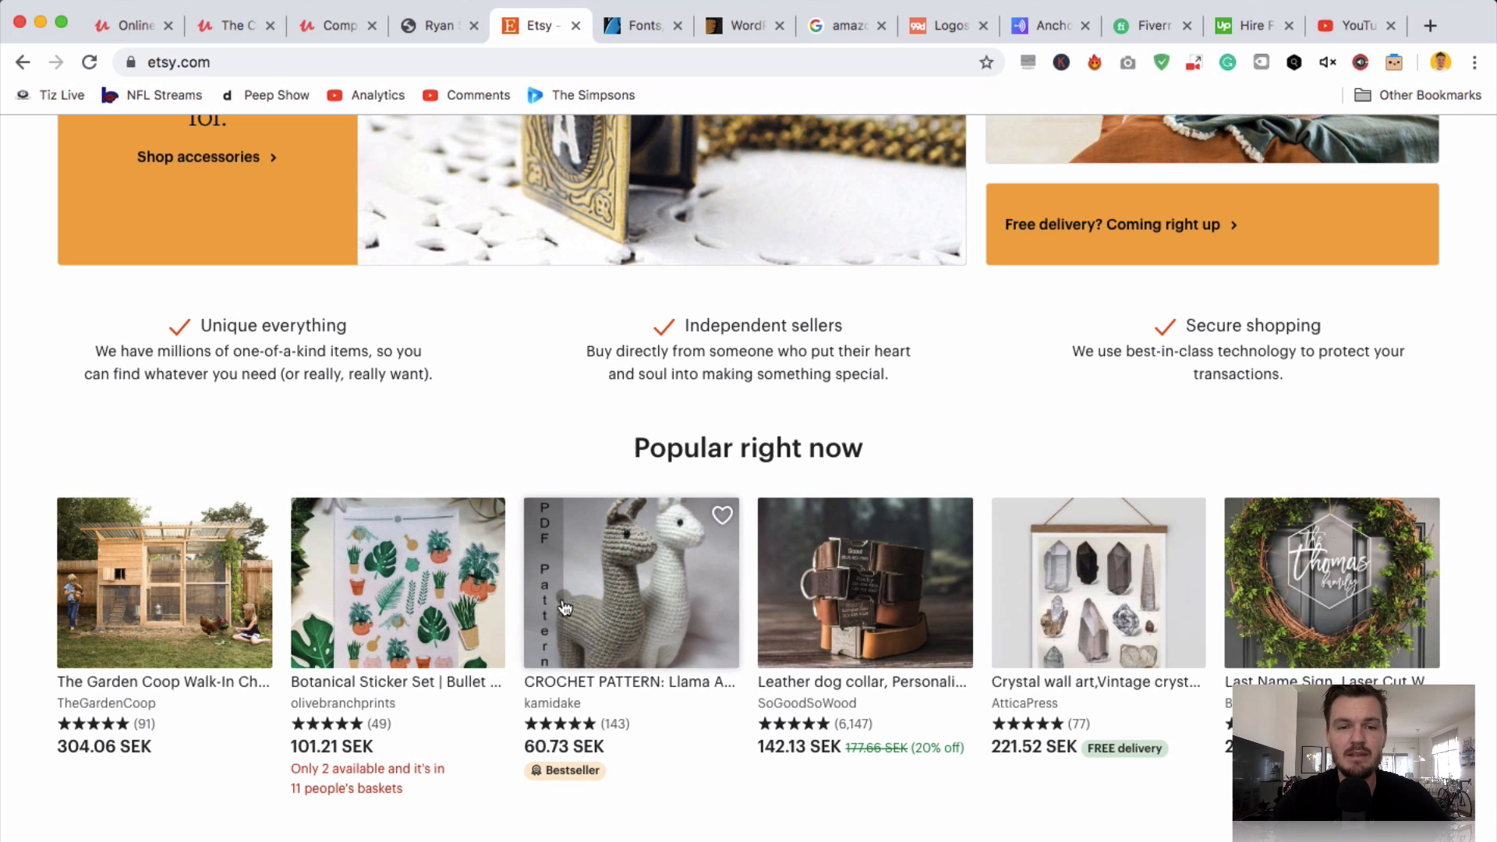
mouse_move(645, 735)
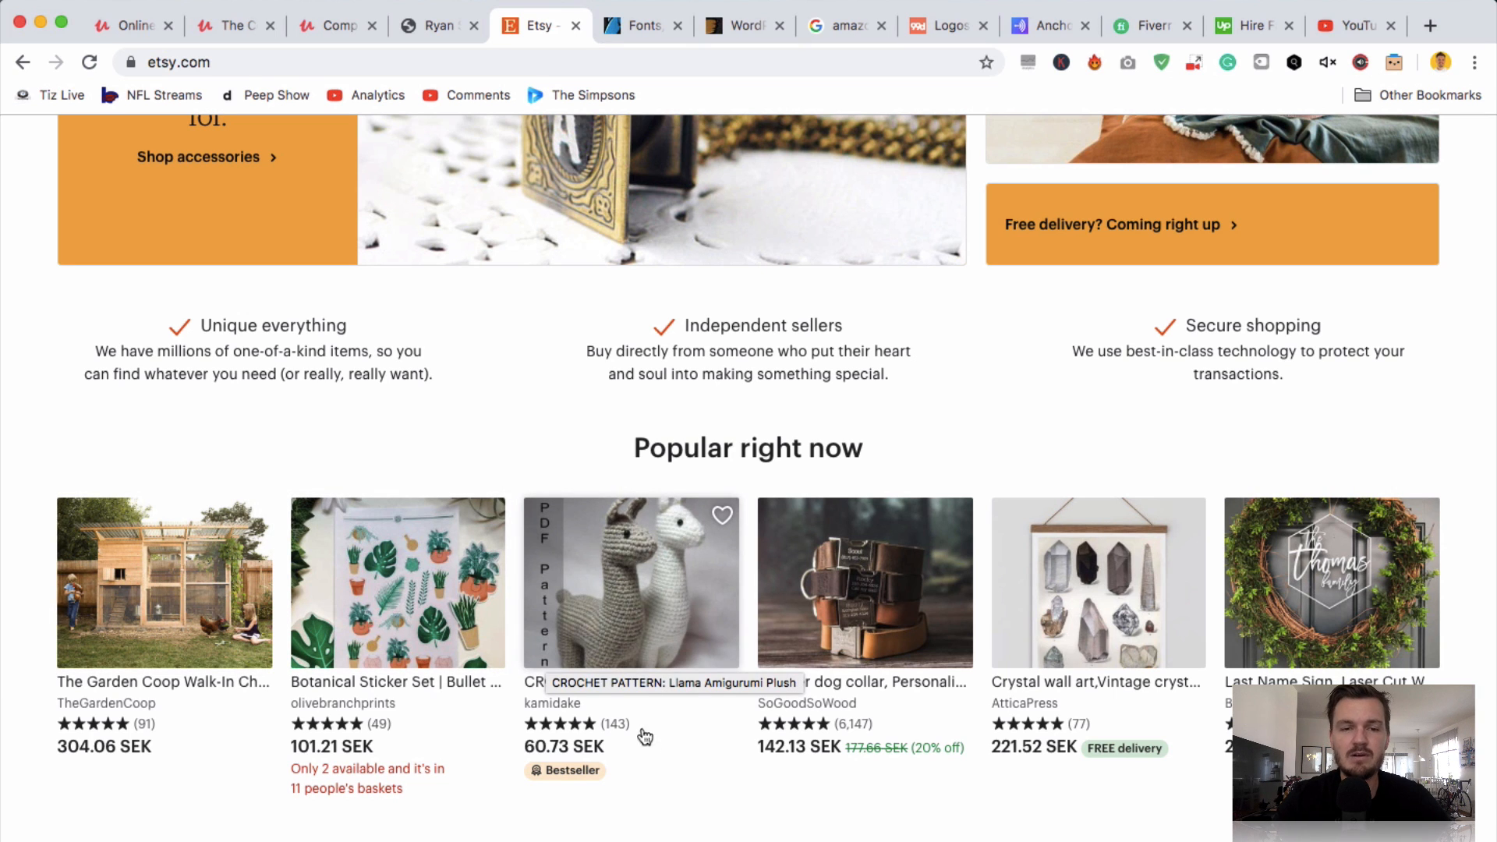
mouse_move(615, 609)
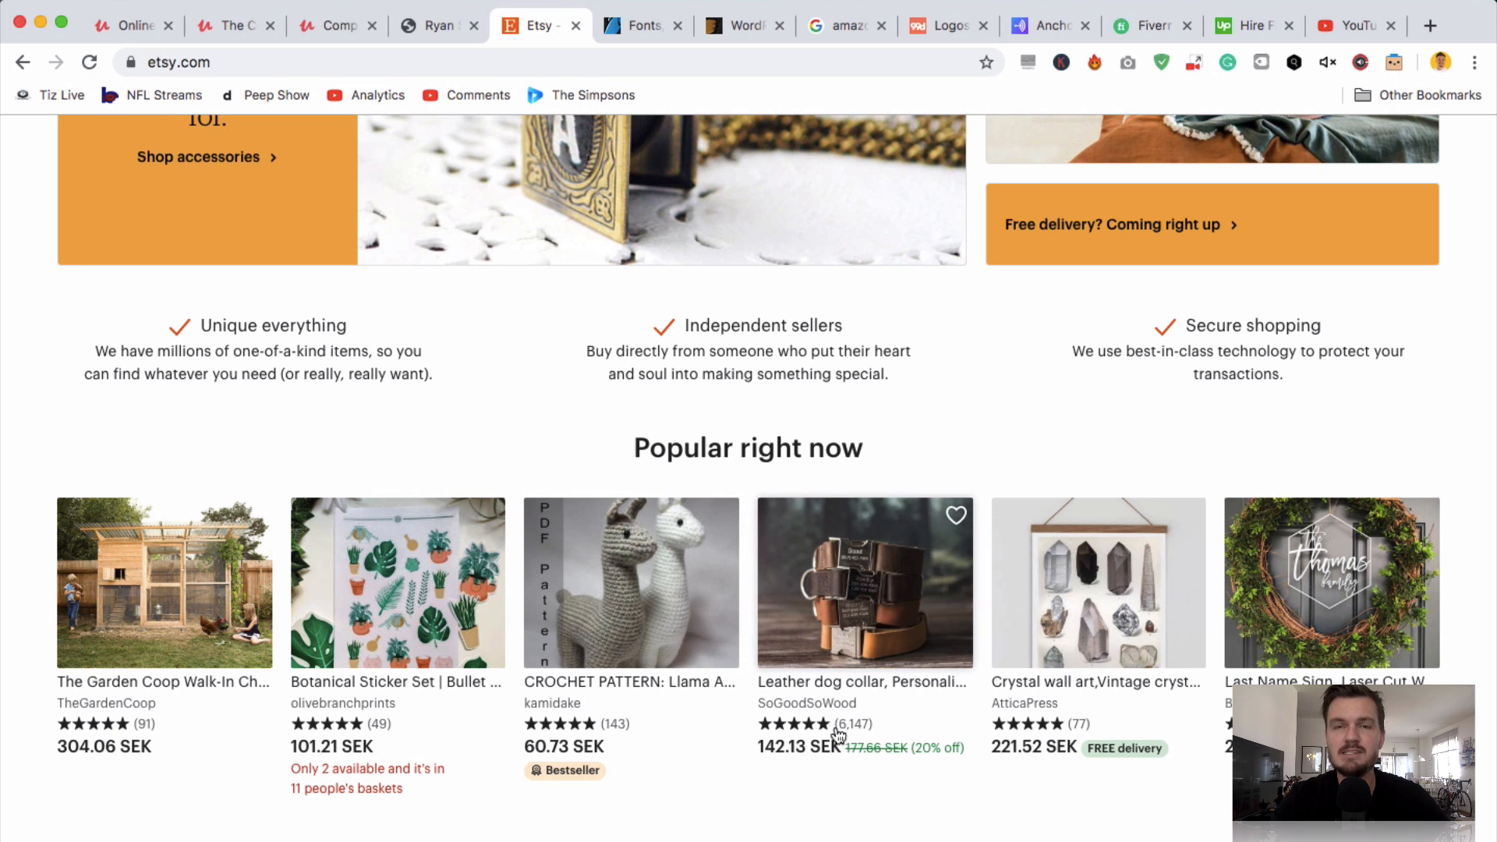
mouse_move(814, 826)
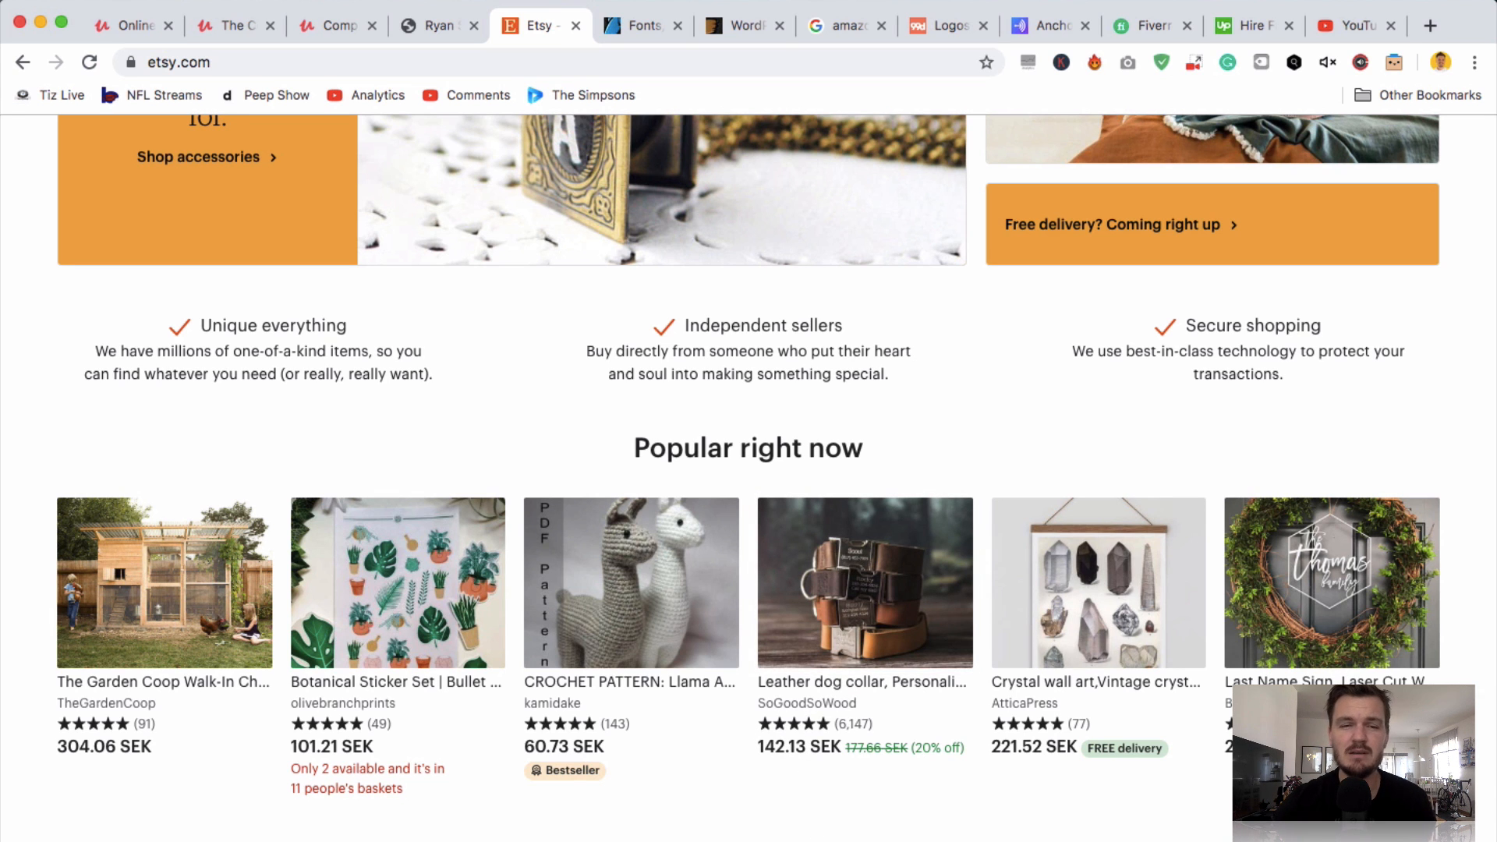
scroll("down", 3)
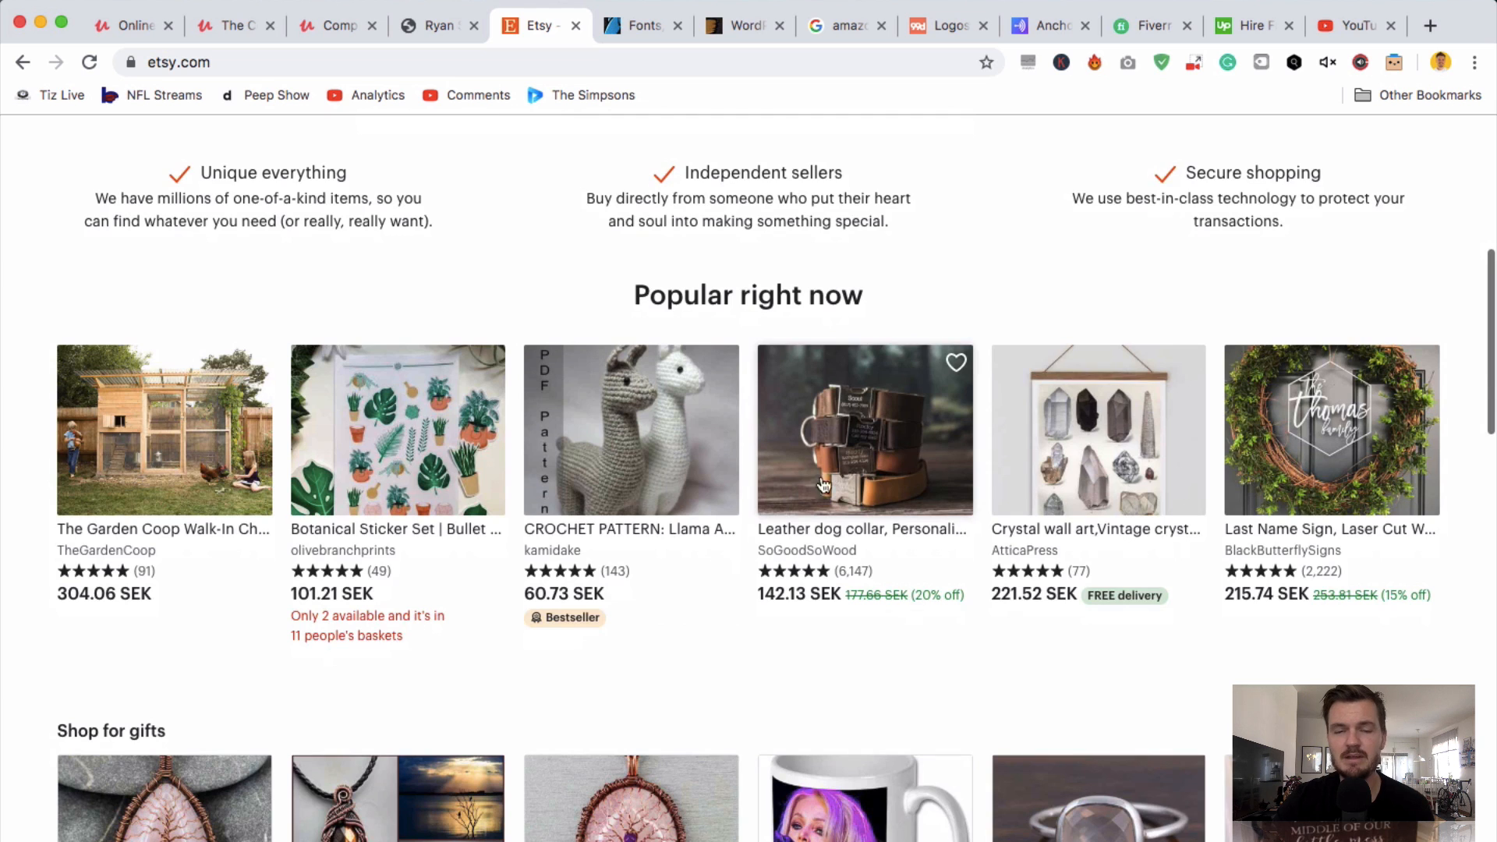
scroll("down", 3)
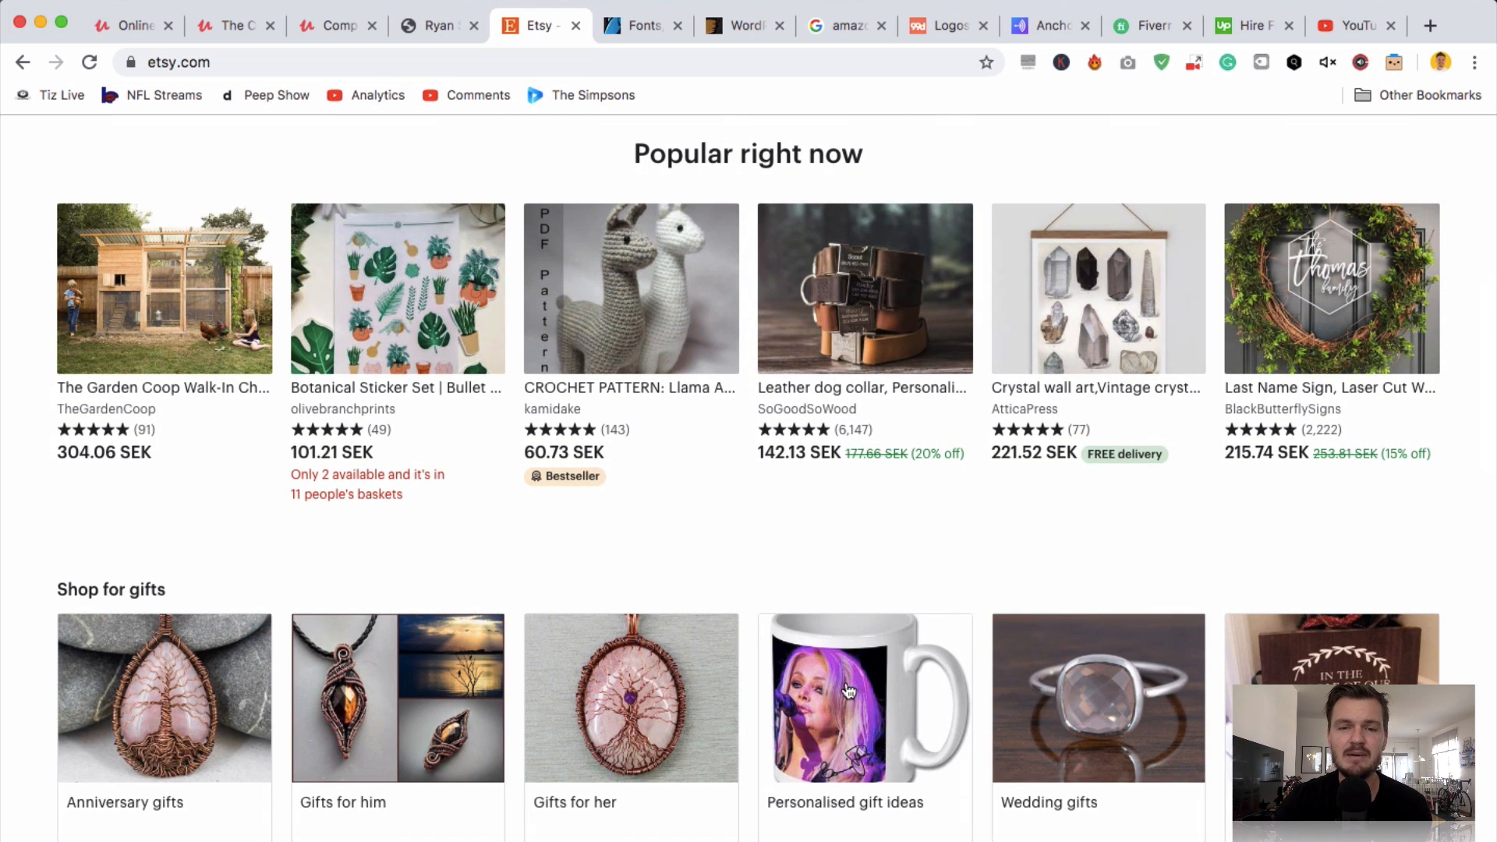
scroll("down", 3)
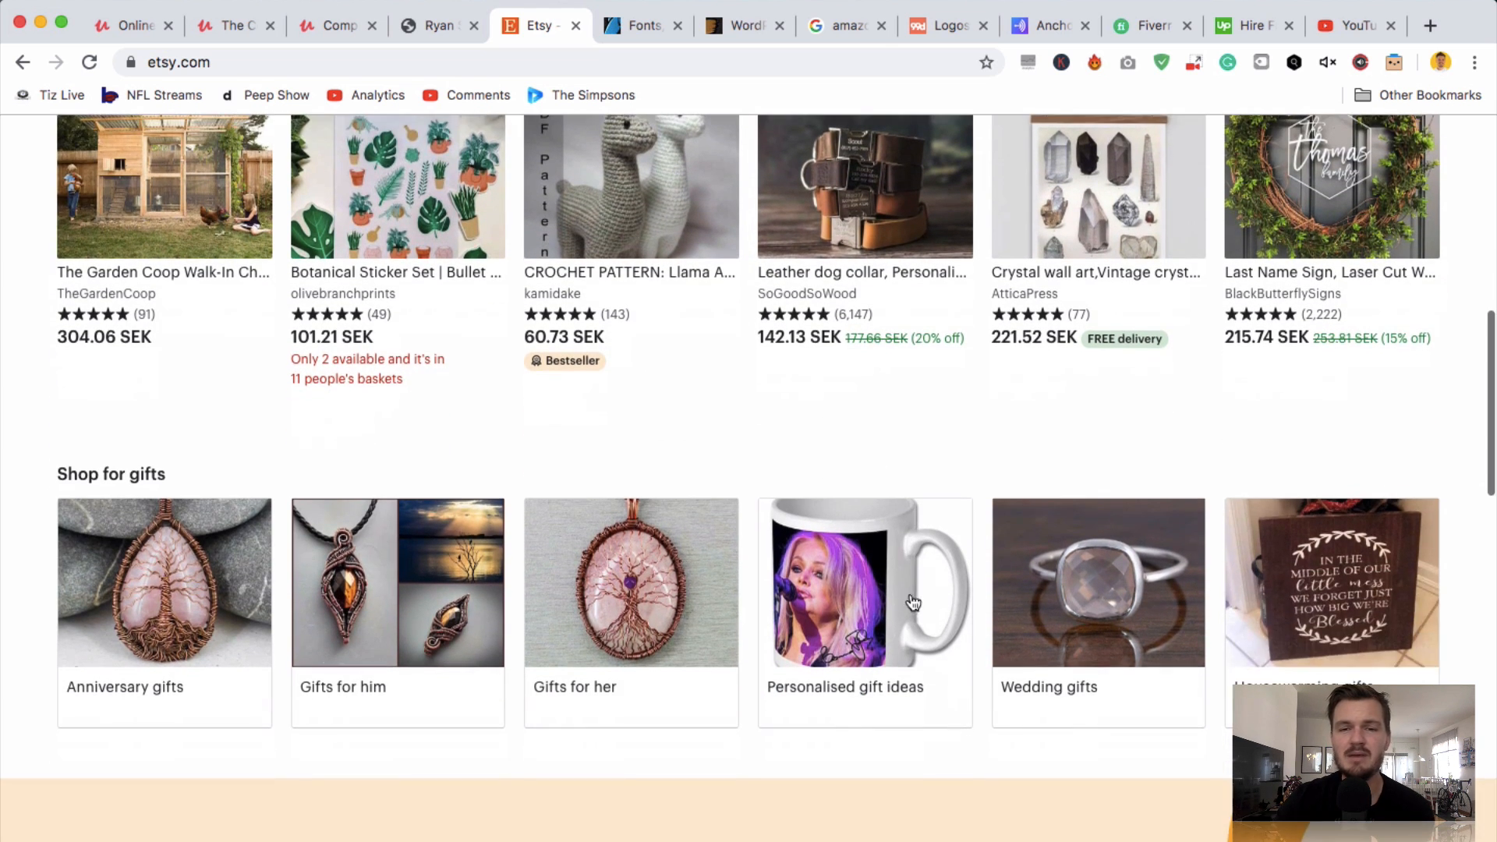
mouse_move(819, 562)
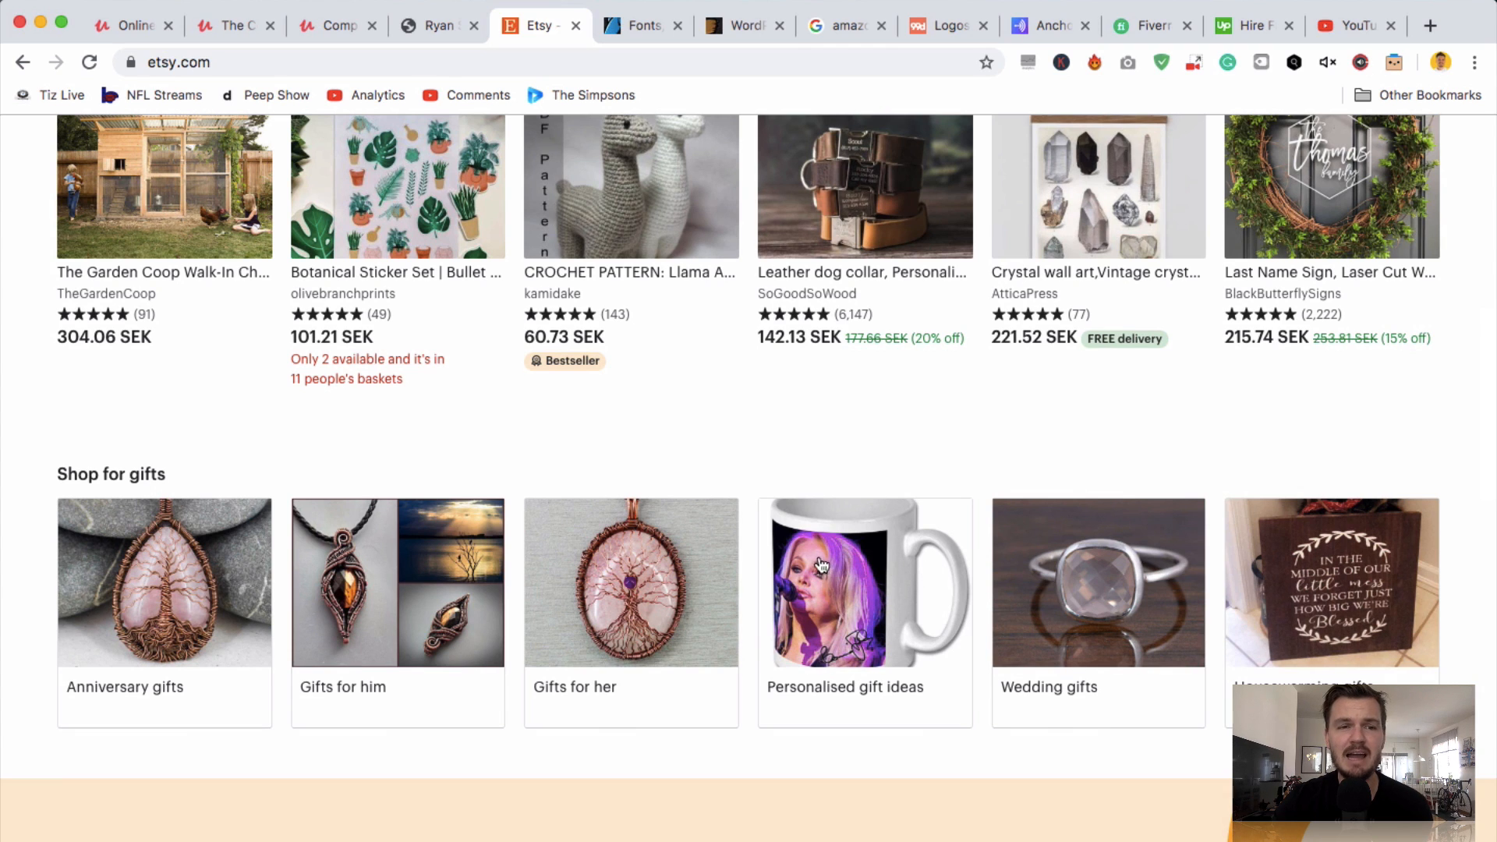
mouse_move(856, 547)
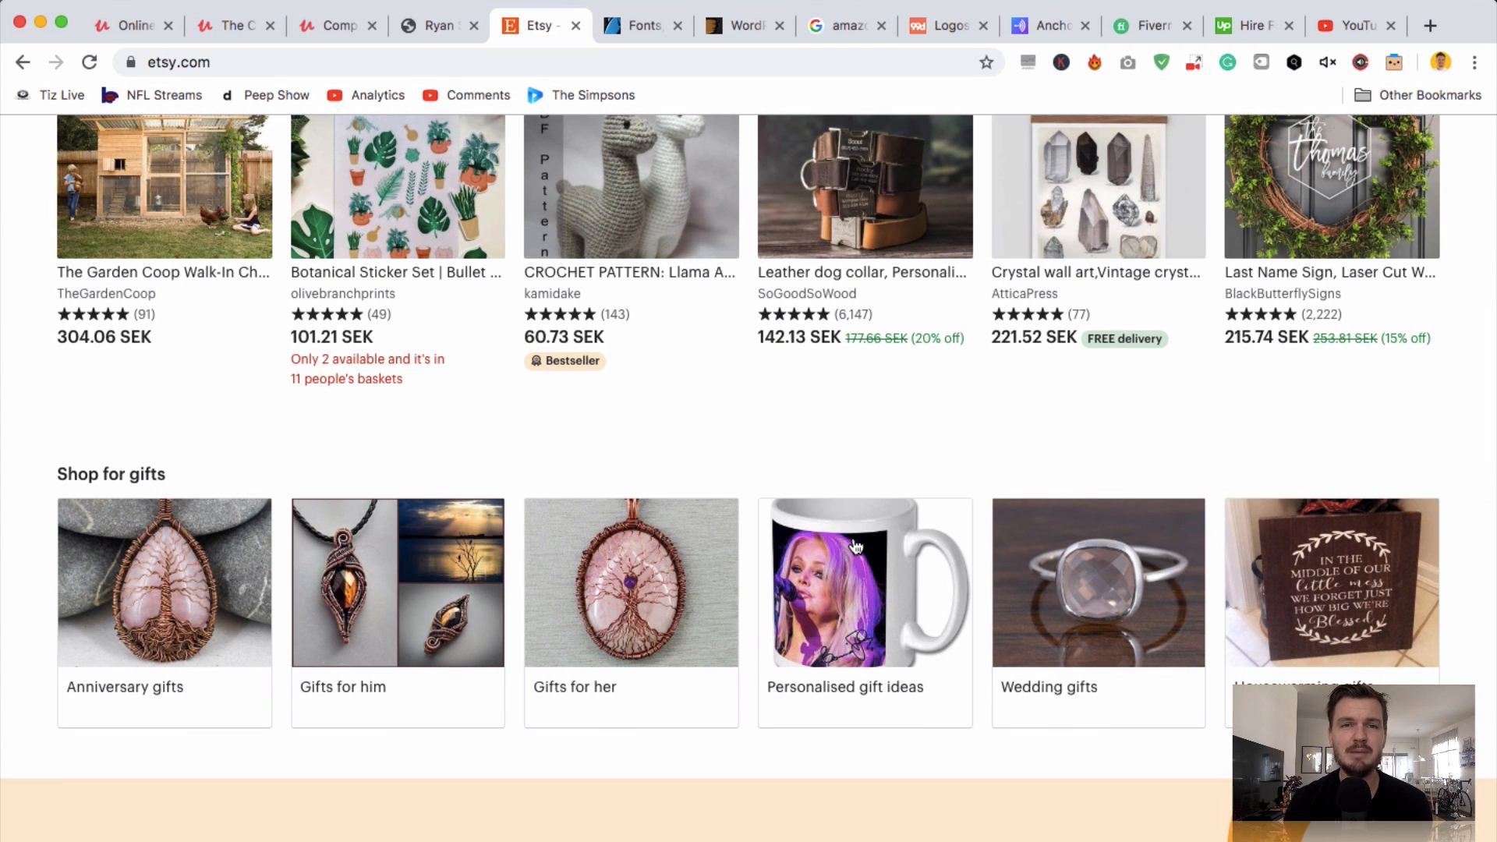
scroll("down", 3)
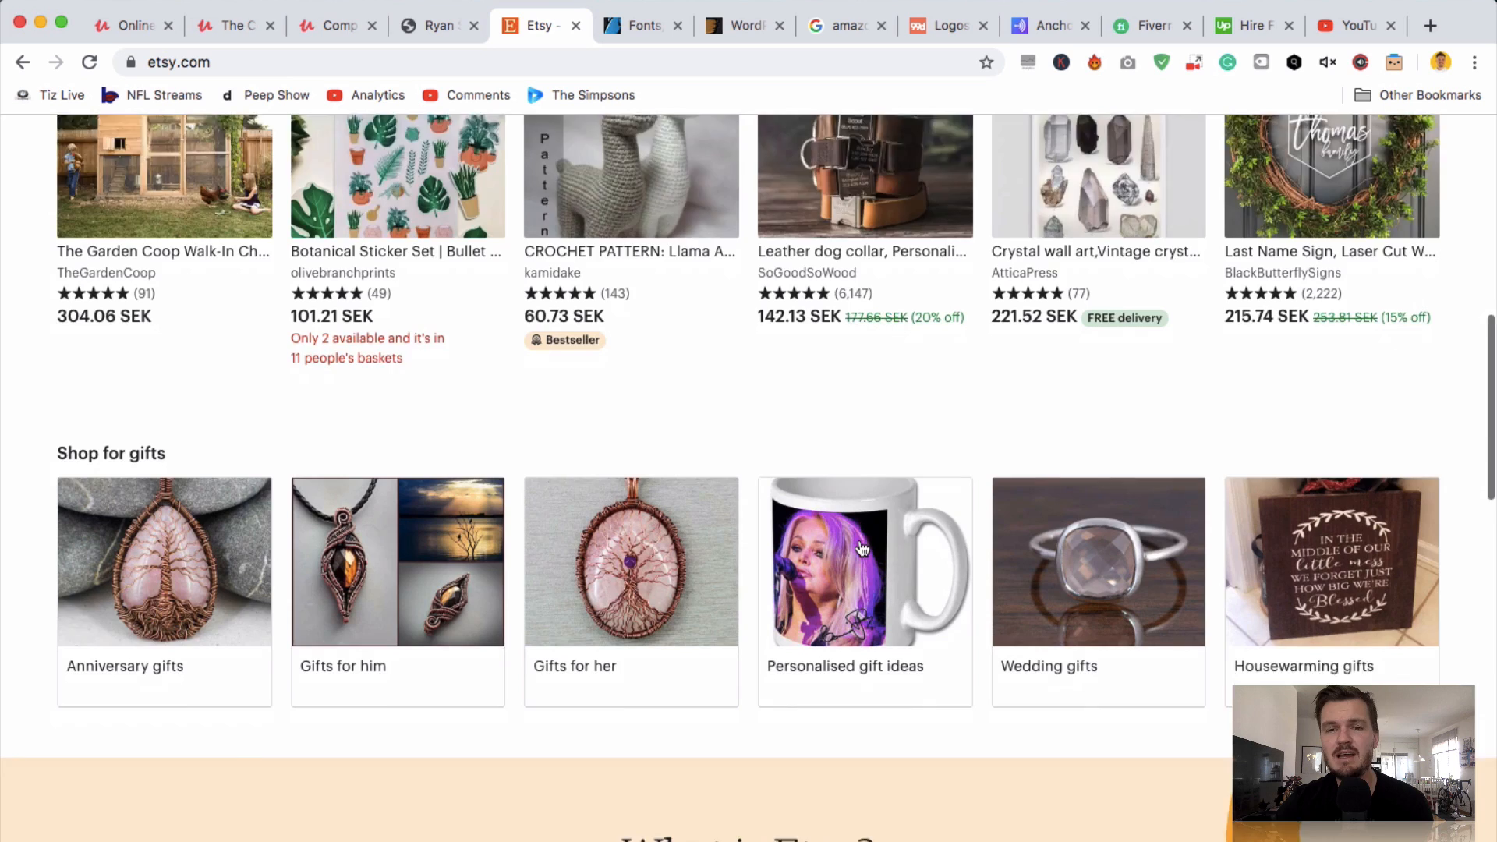
scroll("down", 3)
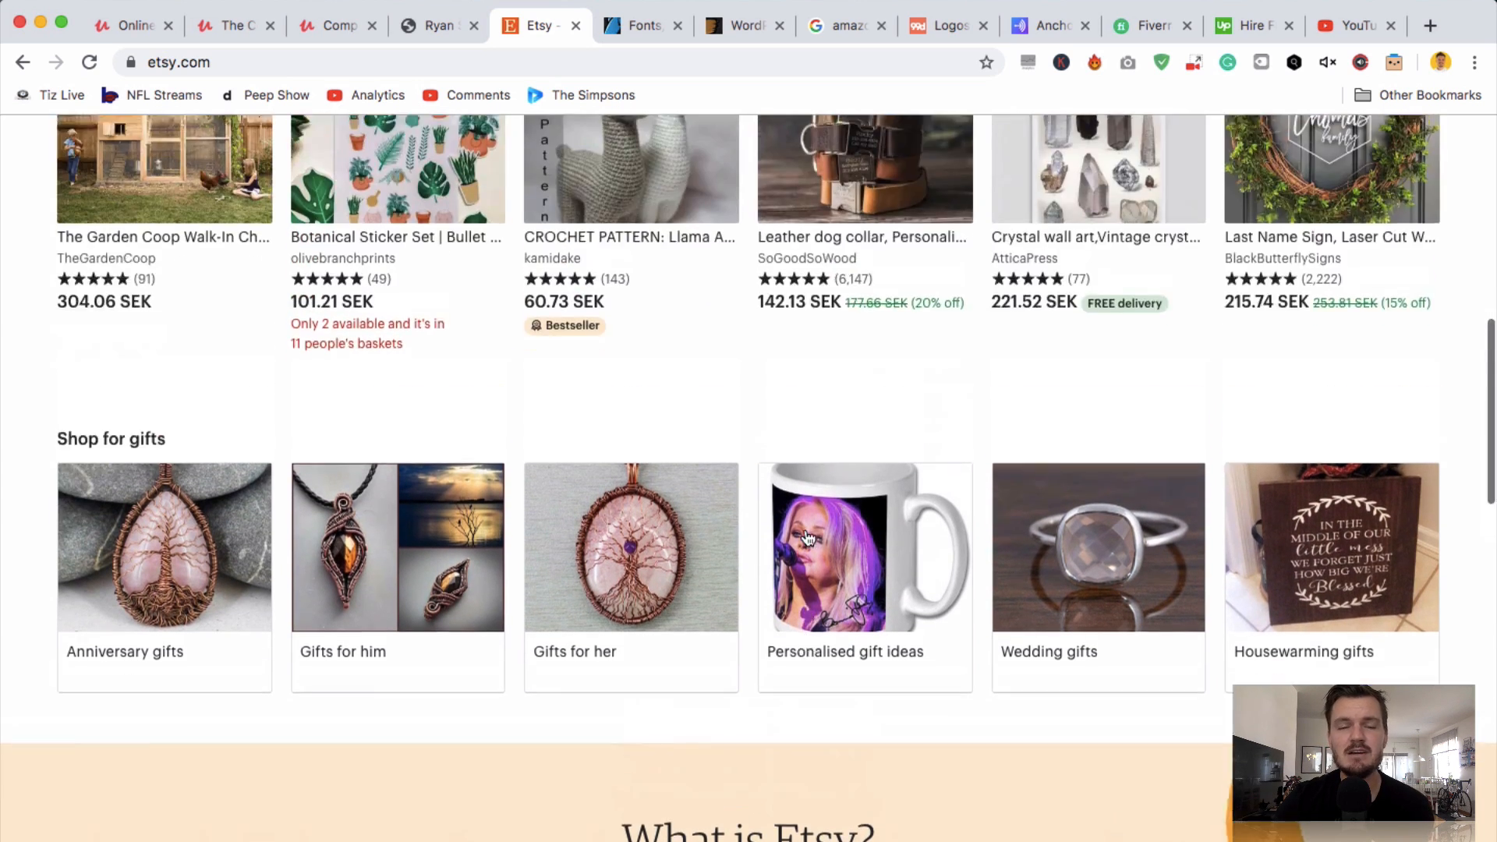
scroll("up", 3)
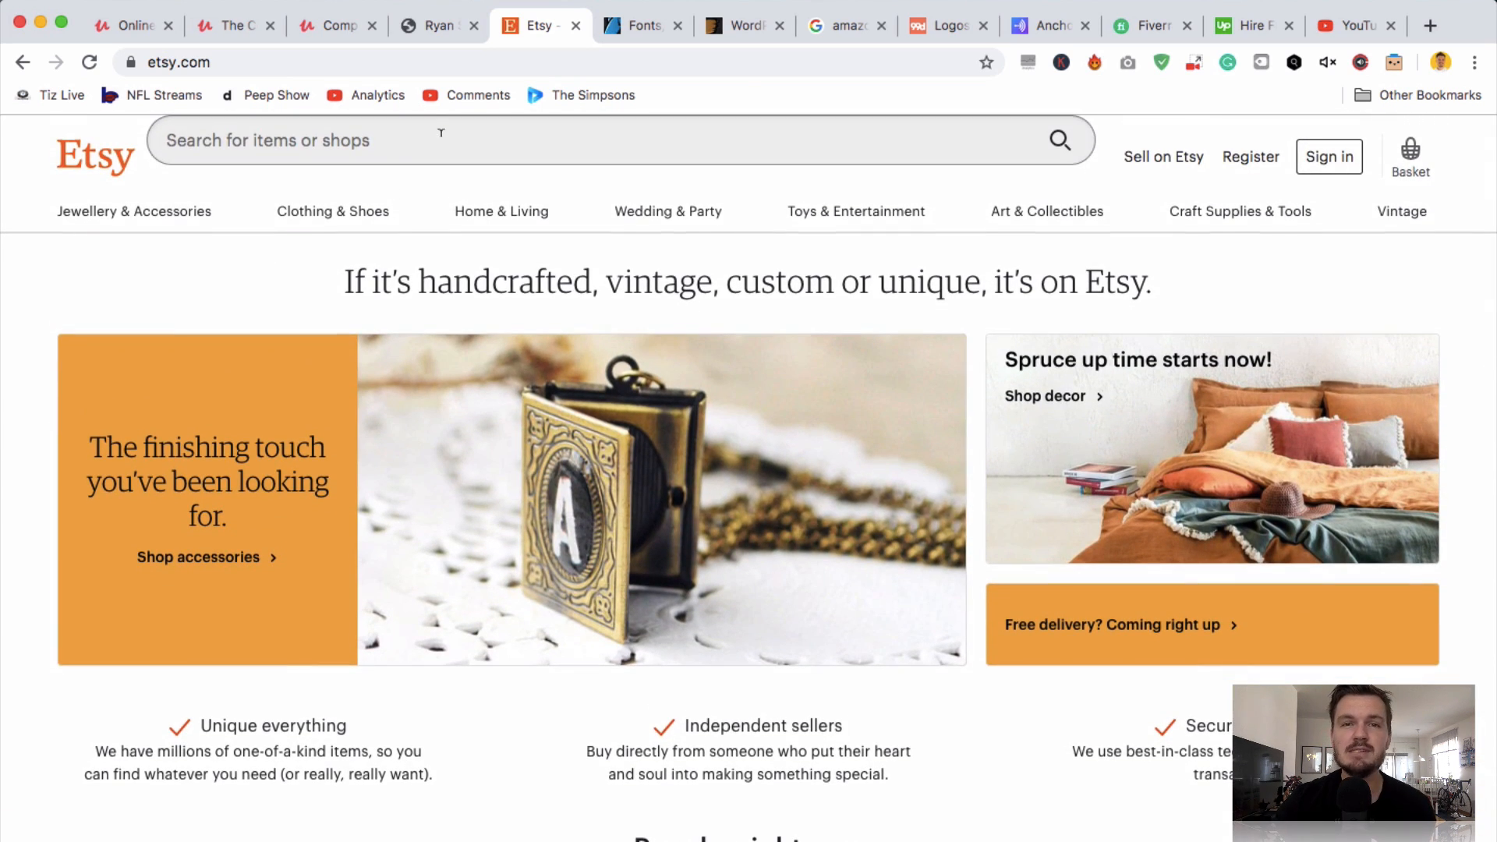
- Search Etsy for 'harry potter', then narrow it to 'harry potter wand' (5,842 listings)
type("harry potter")
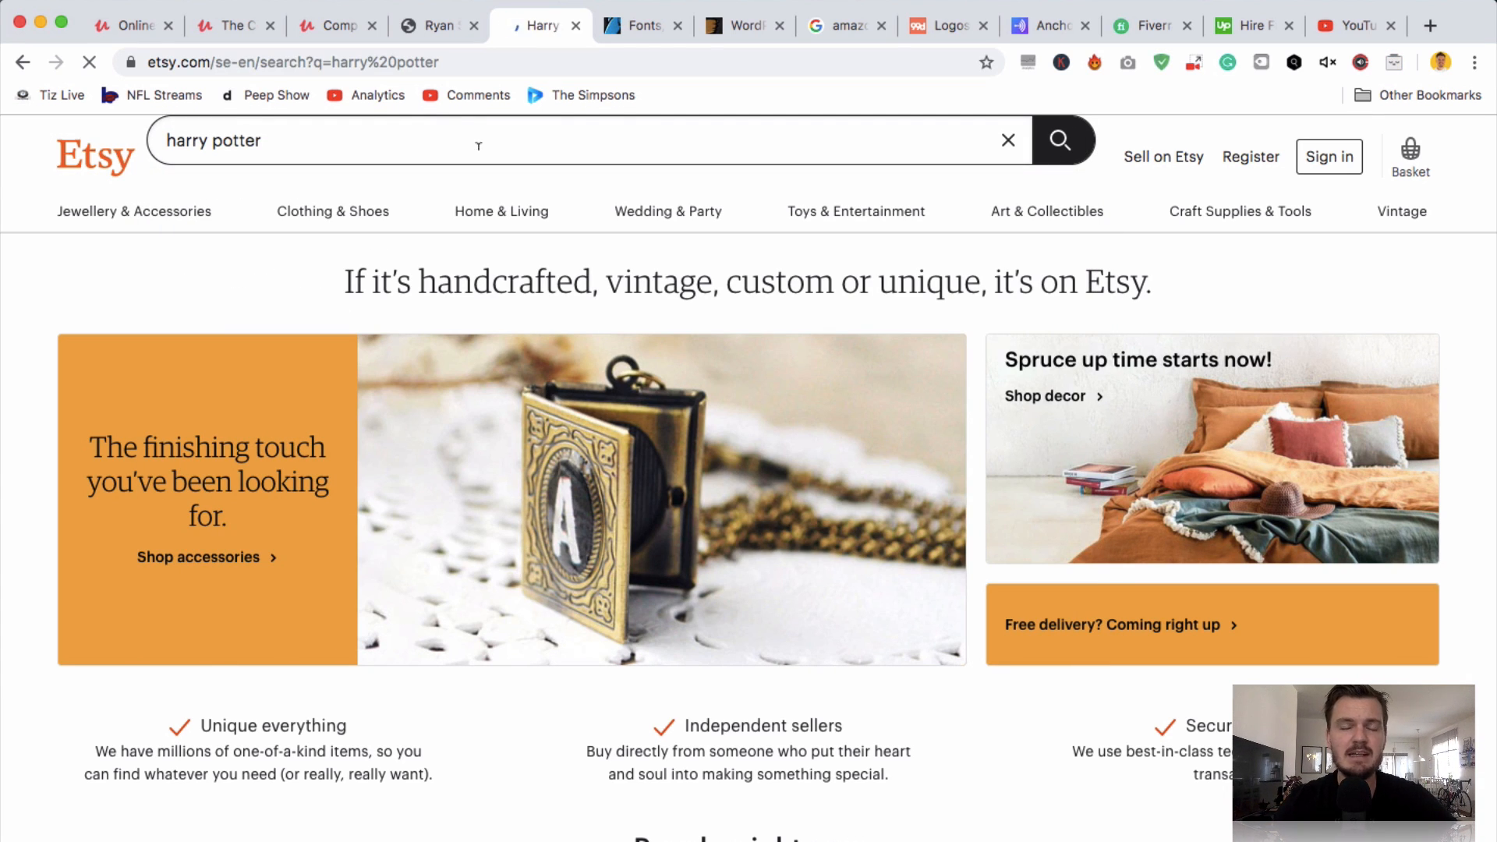
left_click(1058, 140)
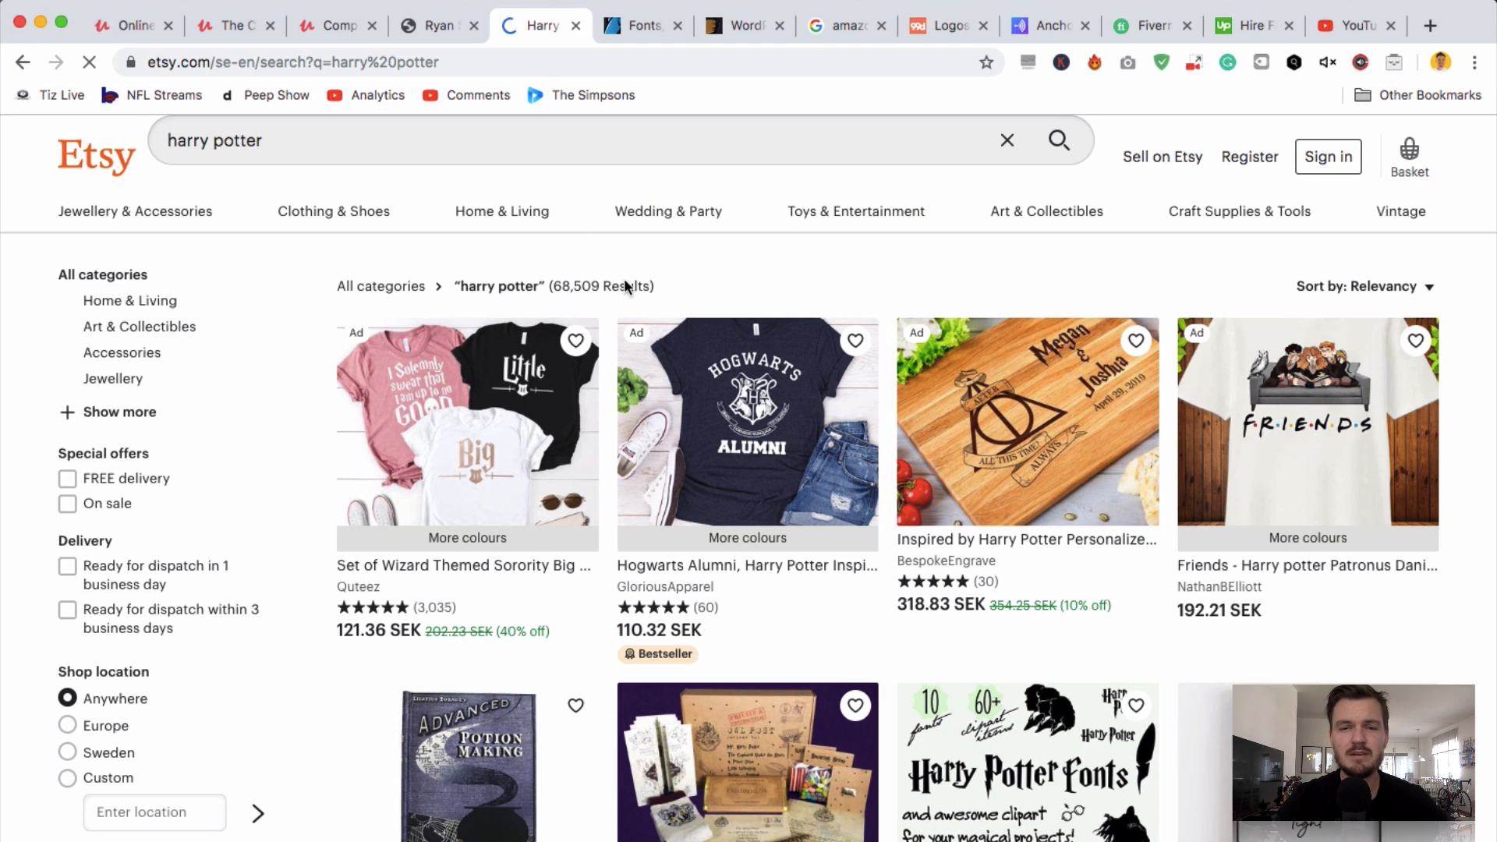
scroll("down", 3)
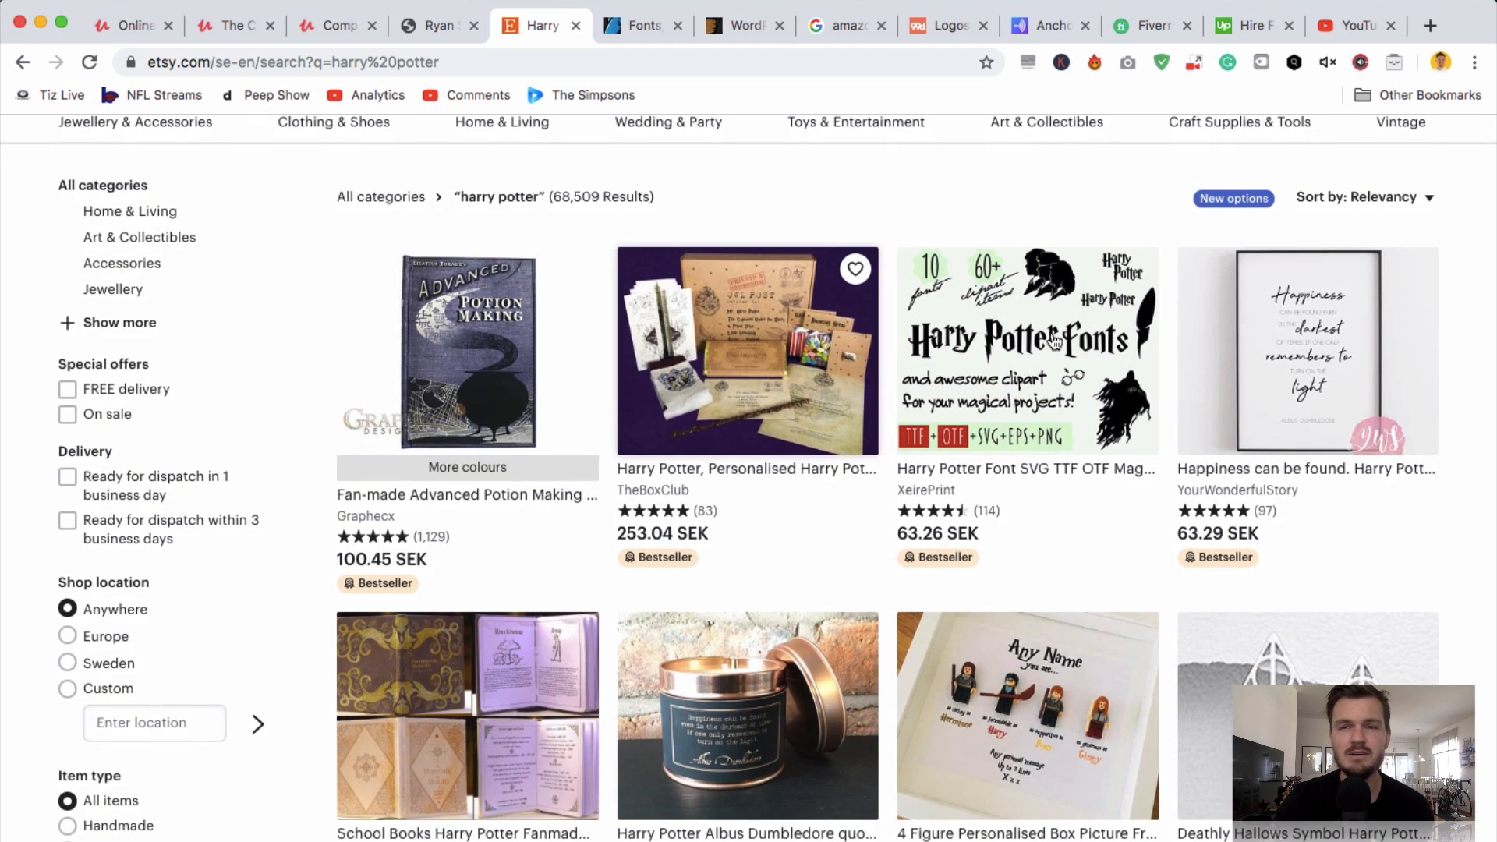
scroll("down", 3)
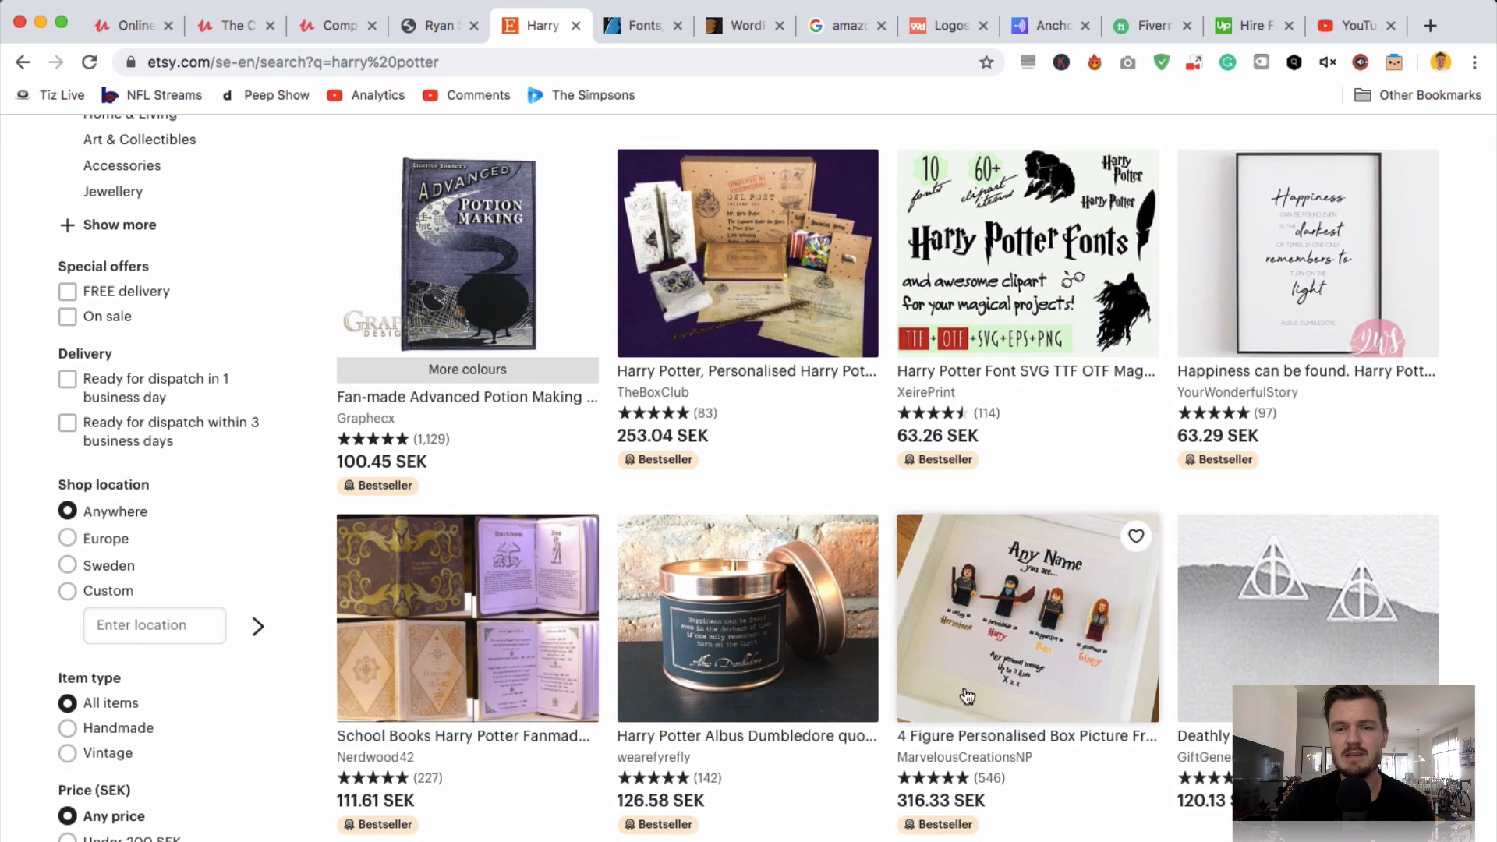
scroll("up", 3)
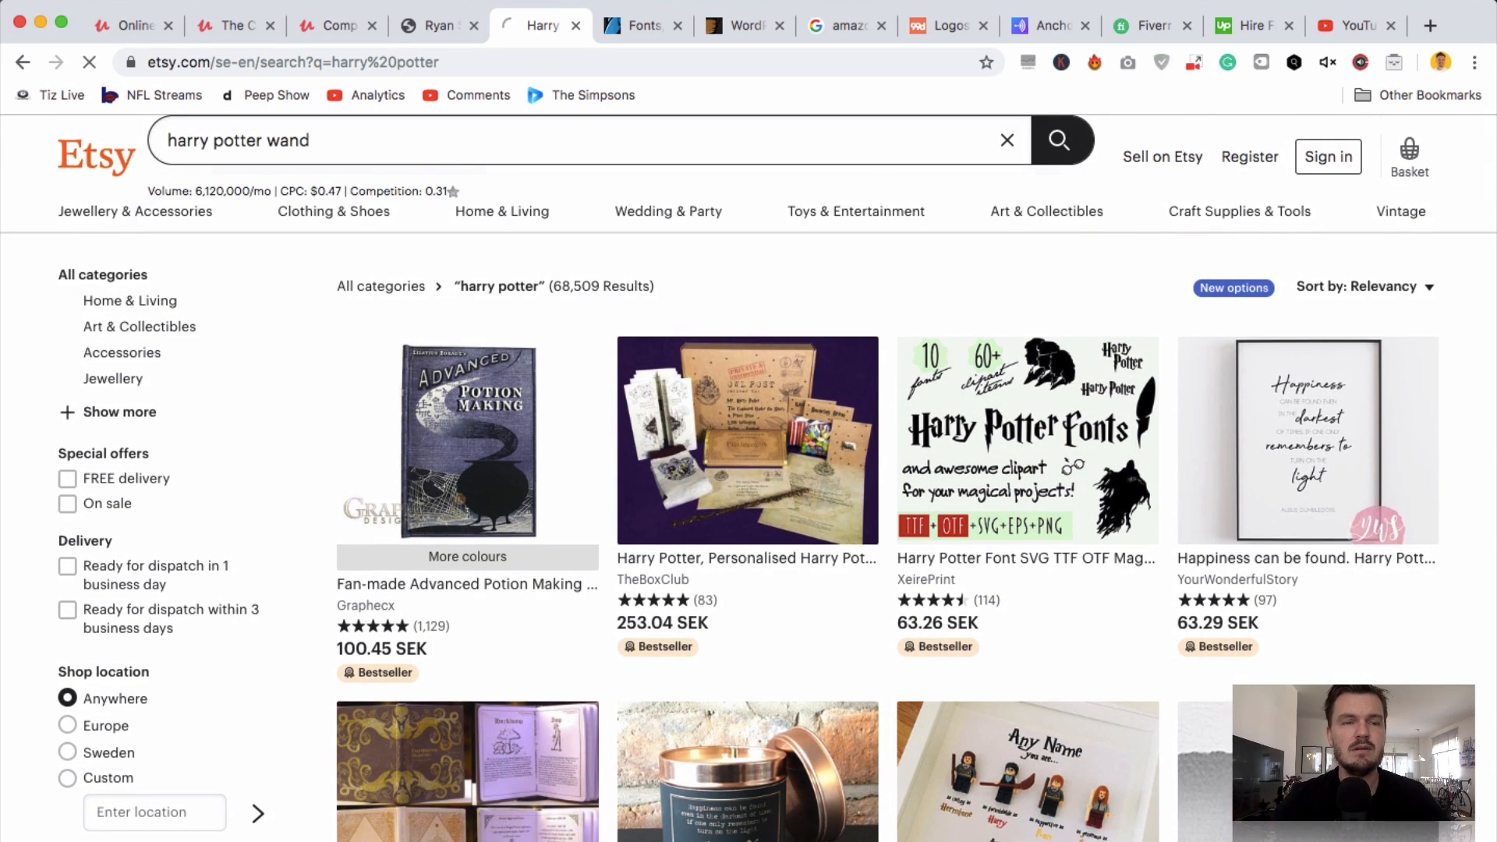
left_click(1058, 140)
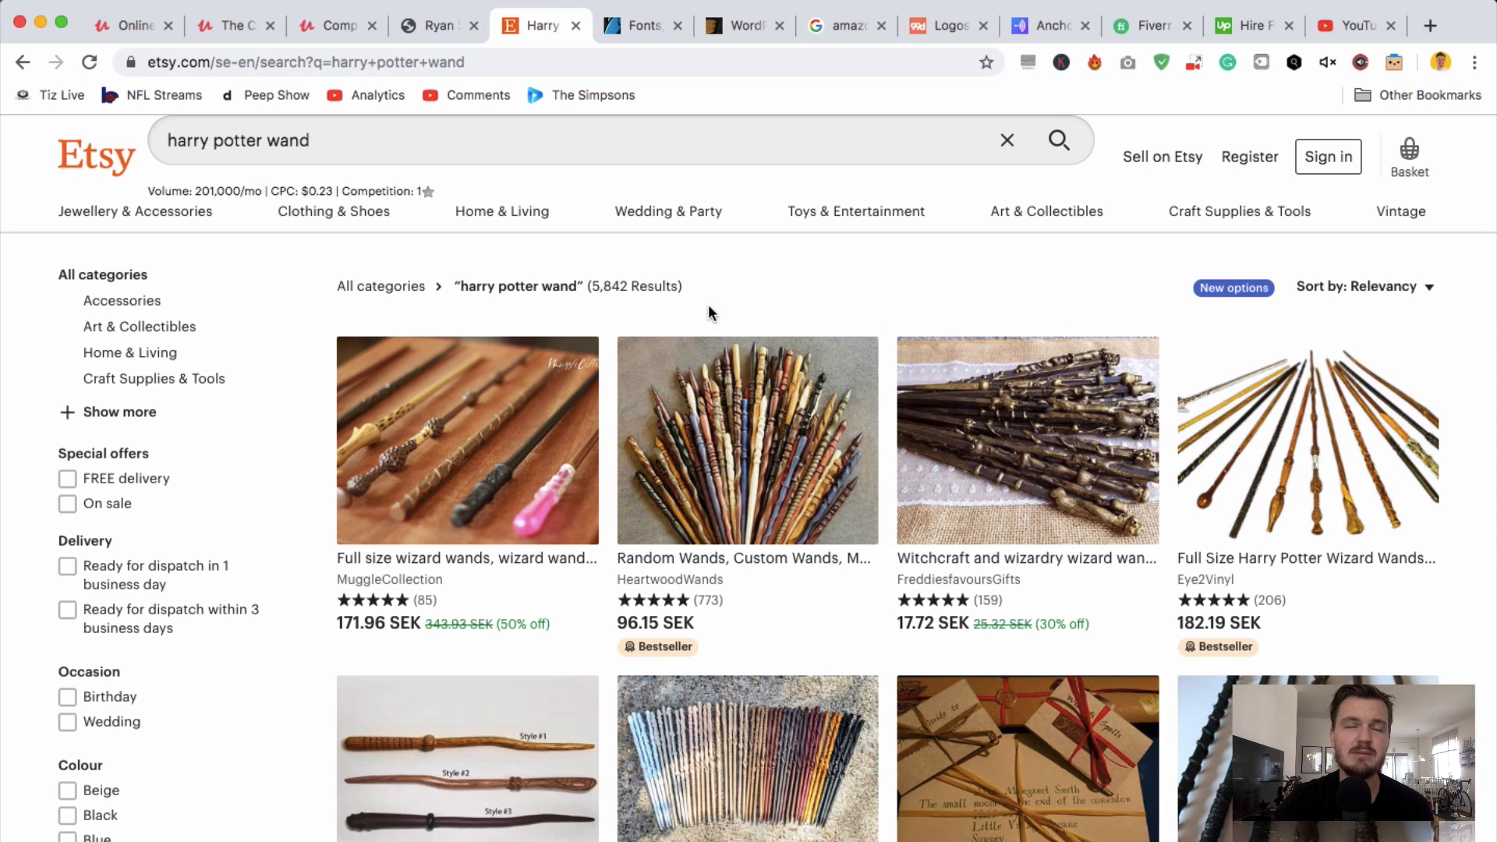
mouse_move(749, 306)
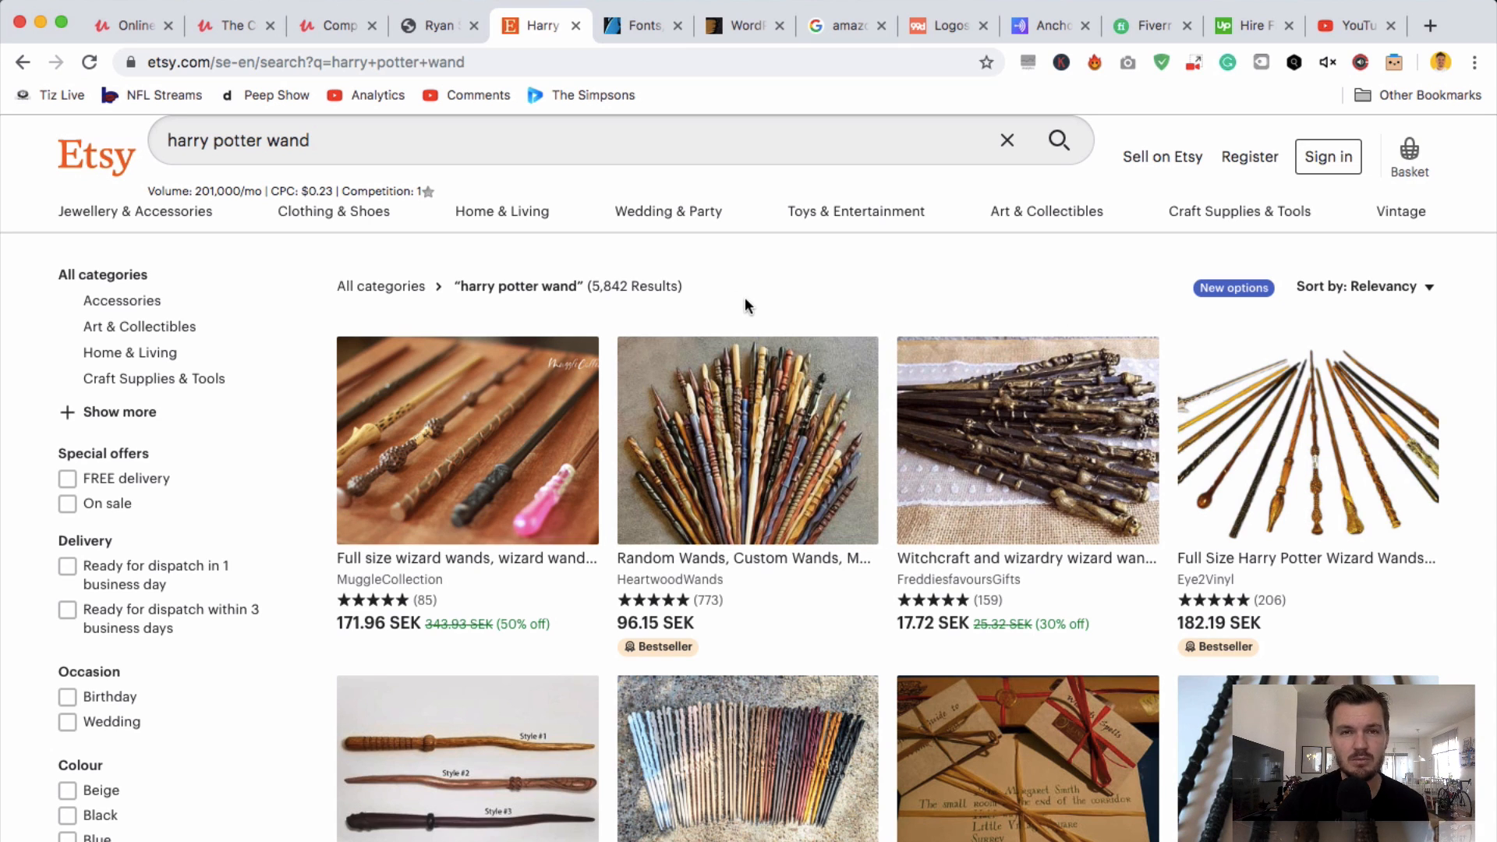
mouse_move(718, 194)
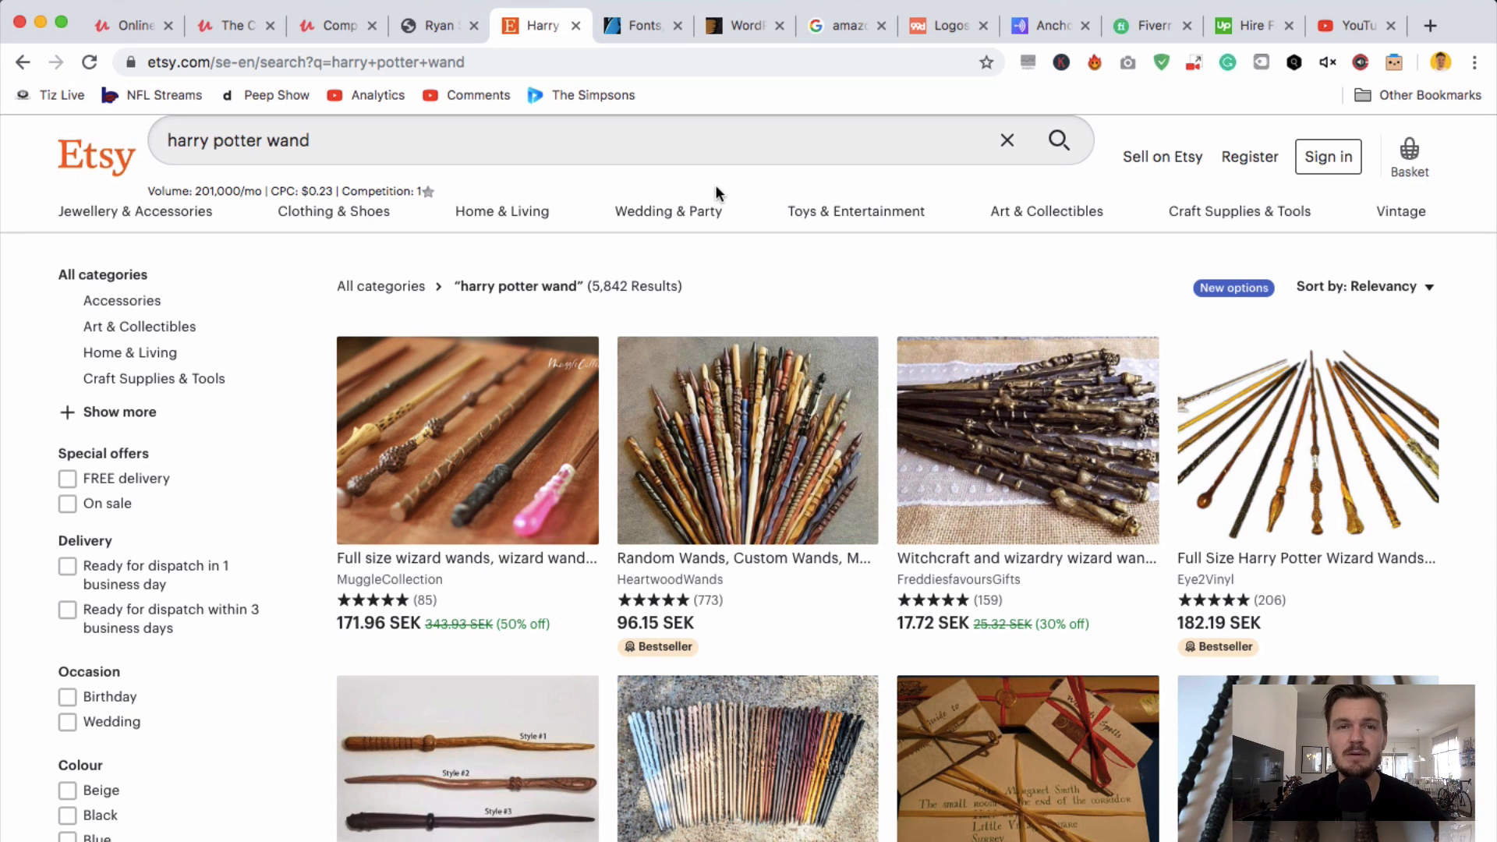
left_click(634, 25)
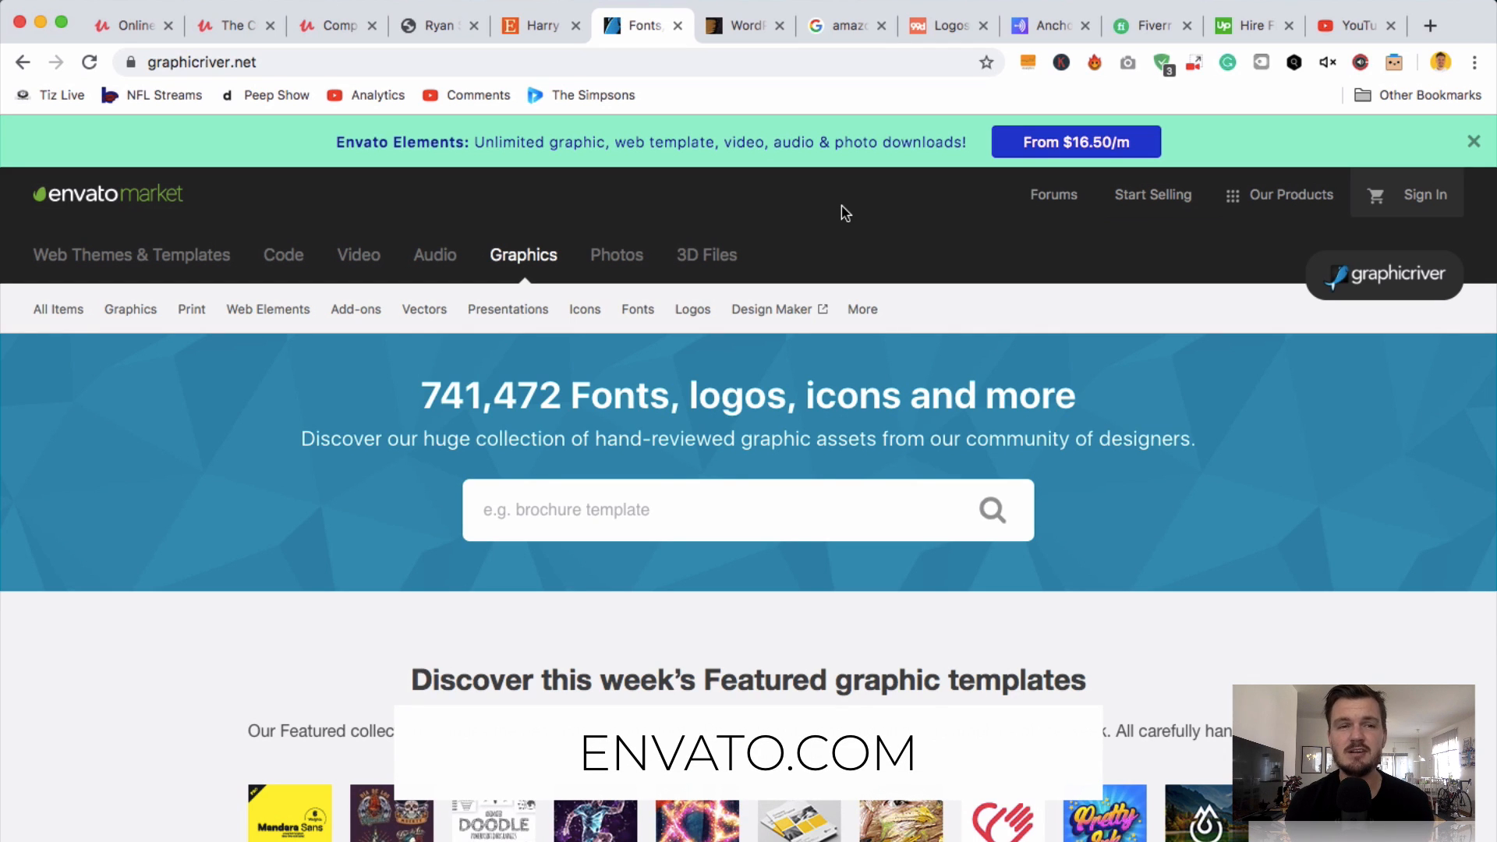
mouse_move(358, 255)
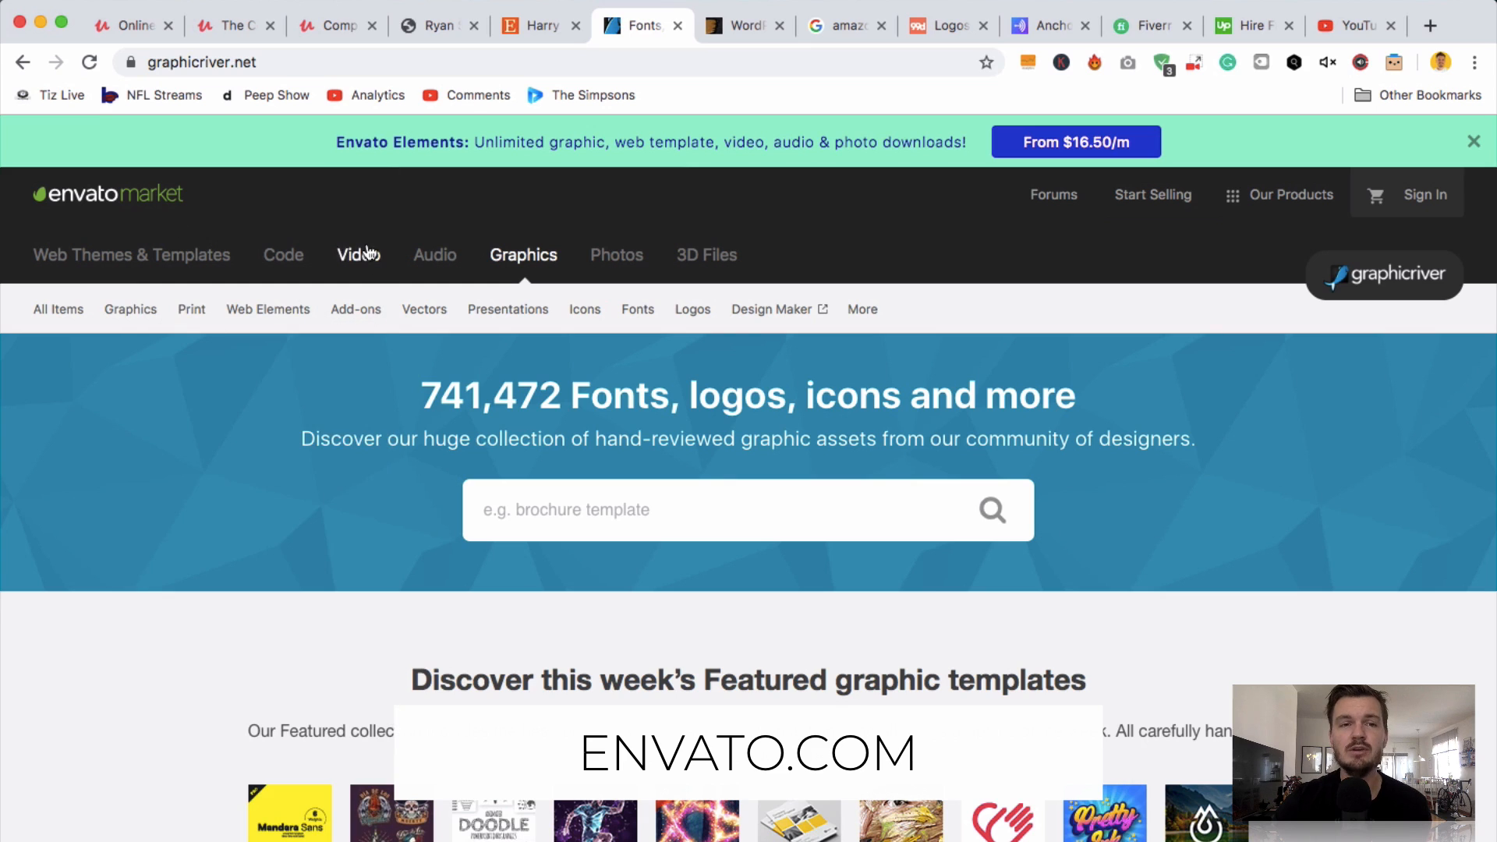
mouse_move(585, 200)
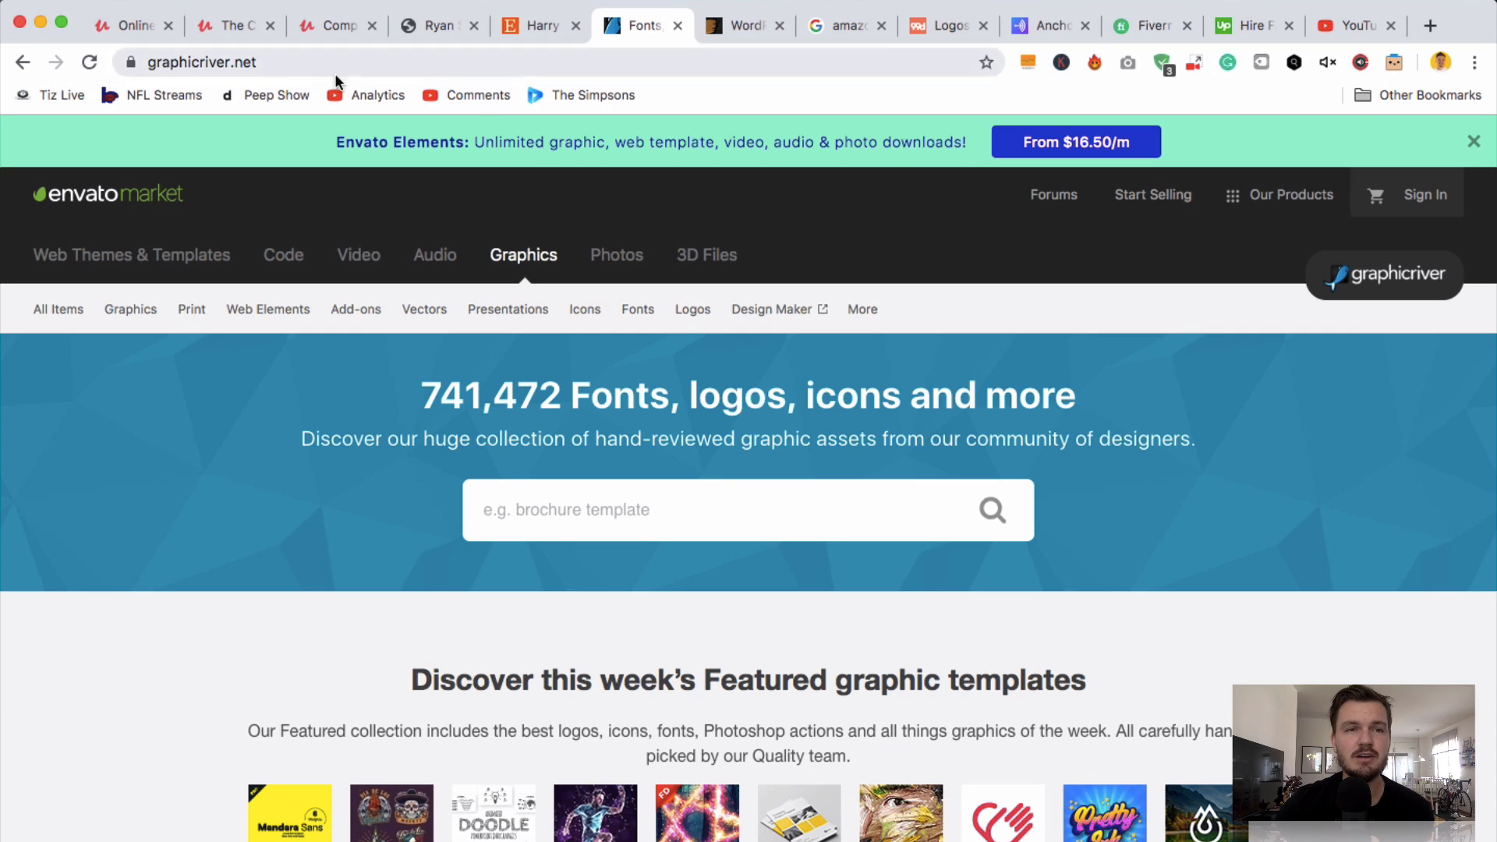
mouse_move(468, 229)
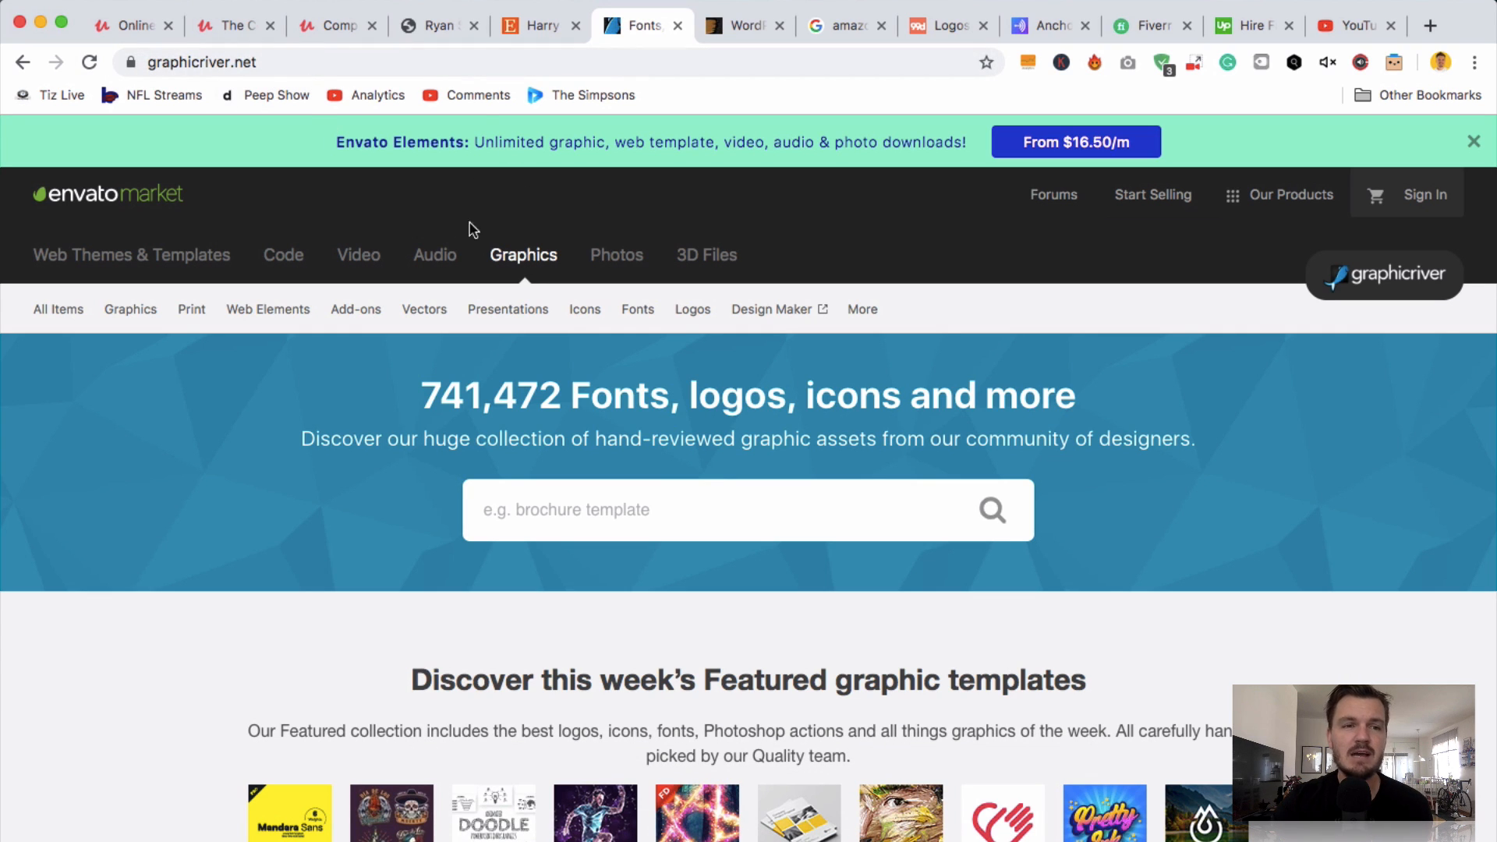
mouse_move(167, 244)
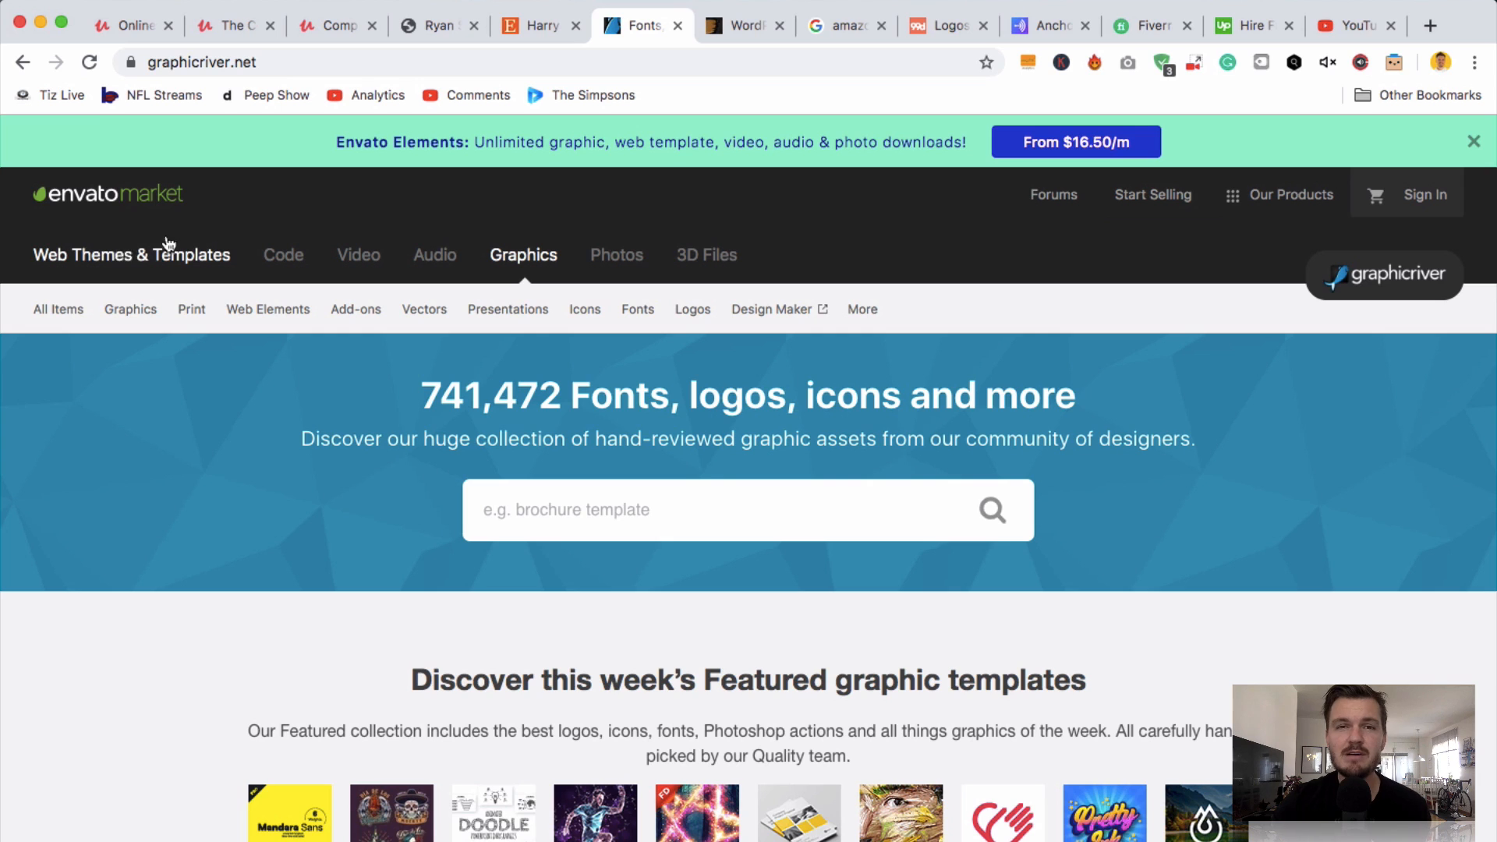
mouse_move(283, 255)
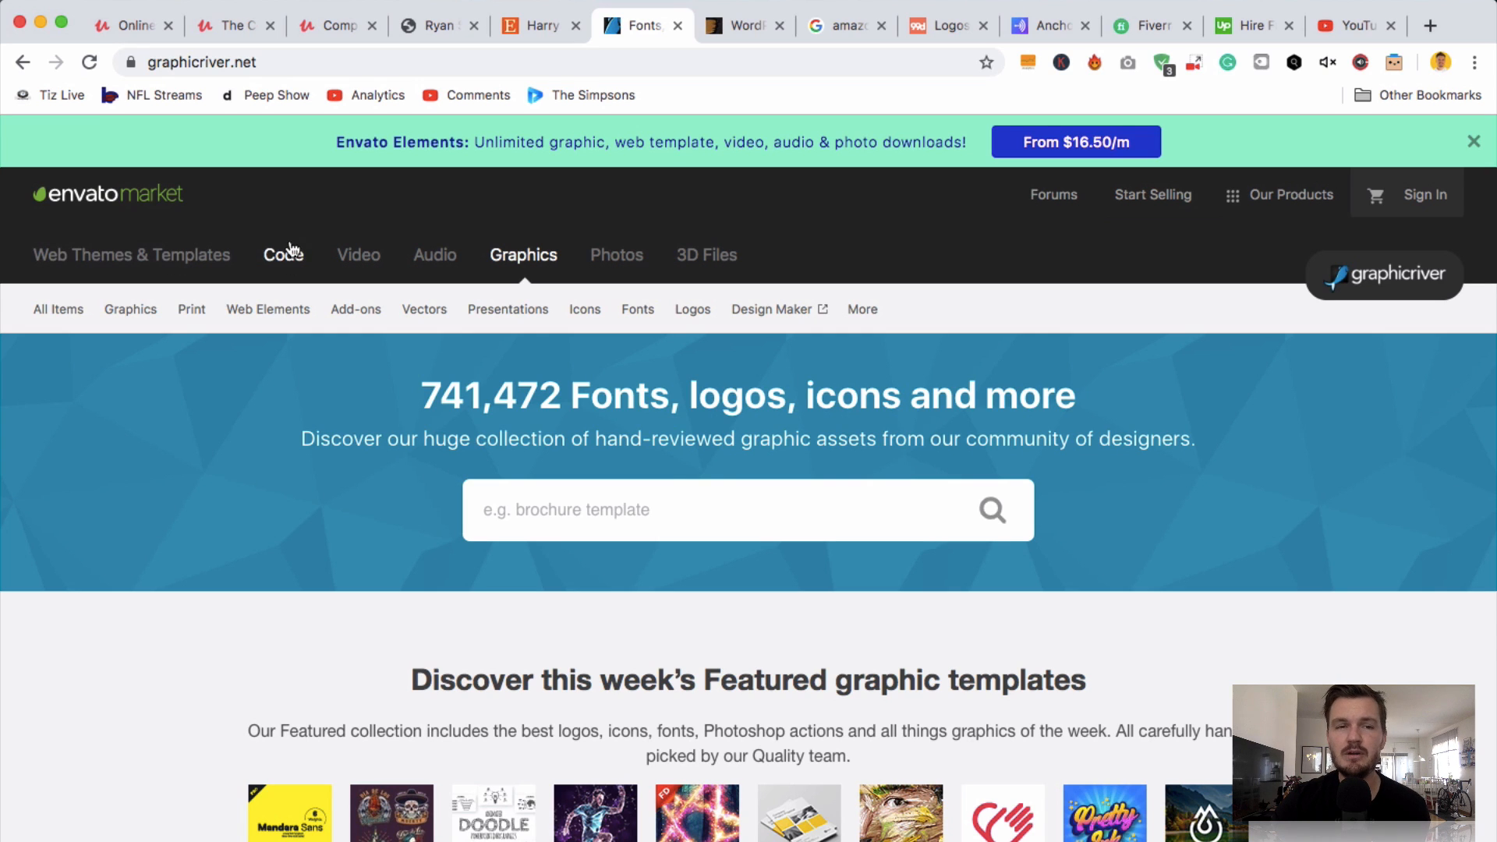
mouse_move(382, 262)
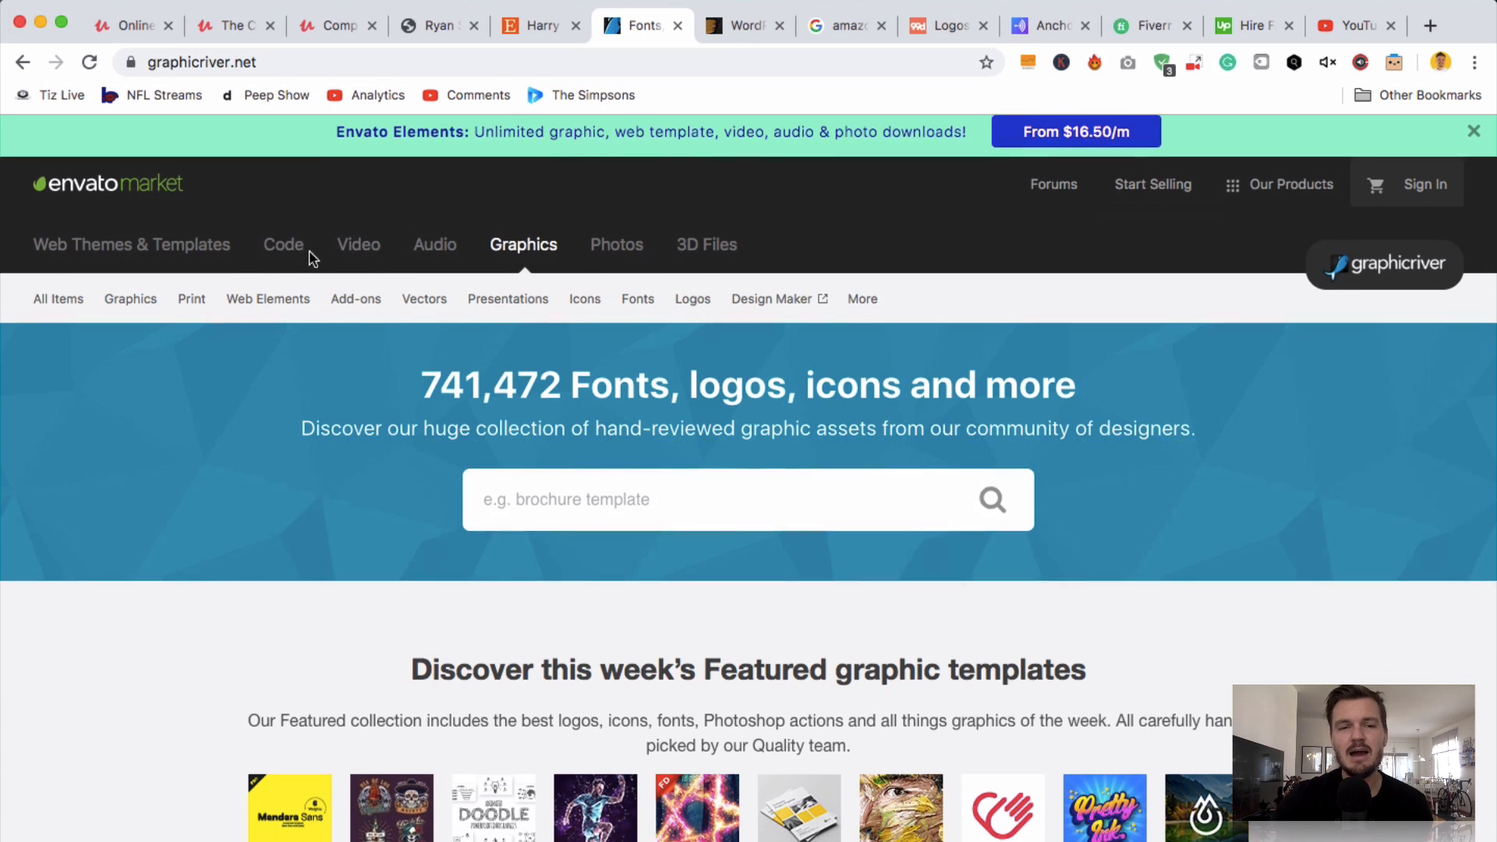
scroll("down", 3)
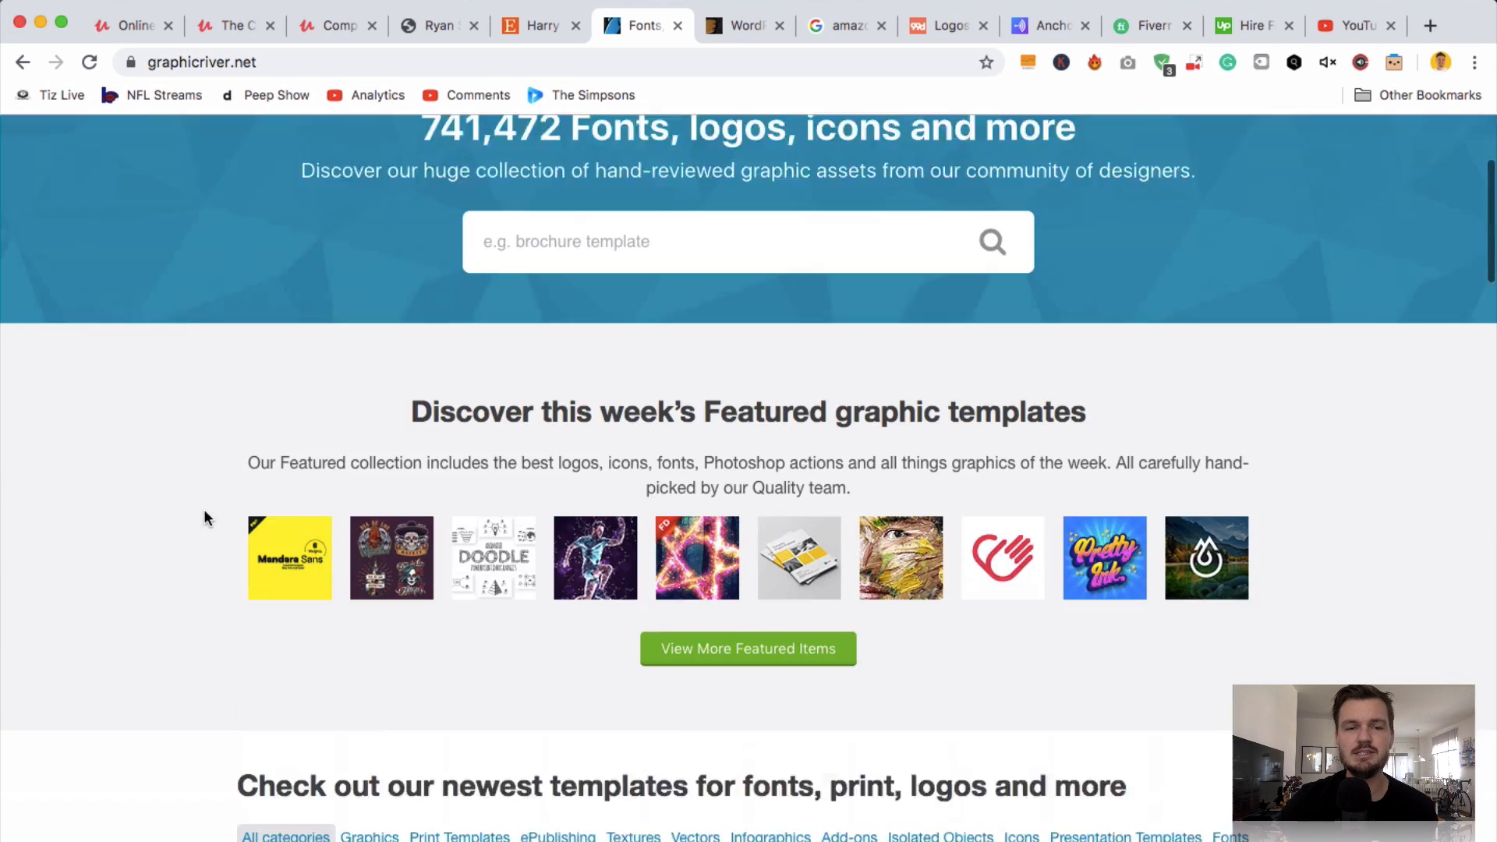
scroll("down", 3)
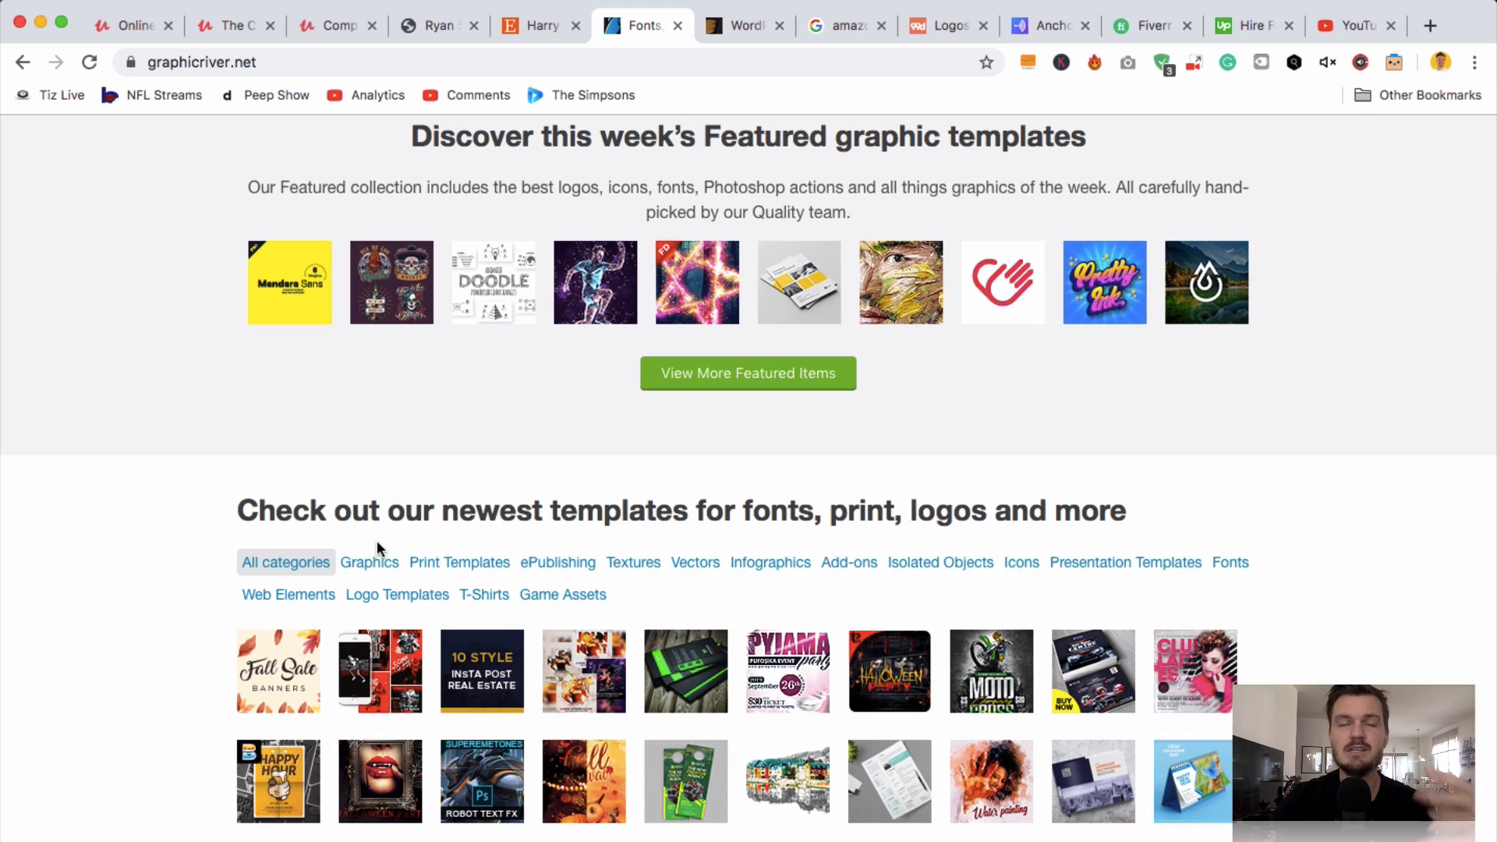
mouse_move(459, 562)
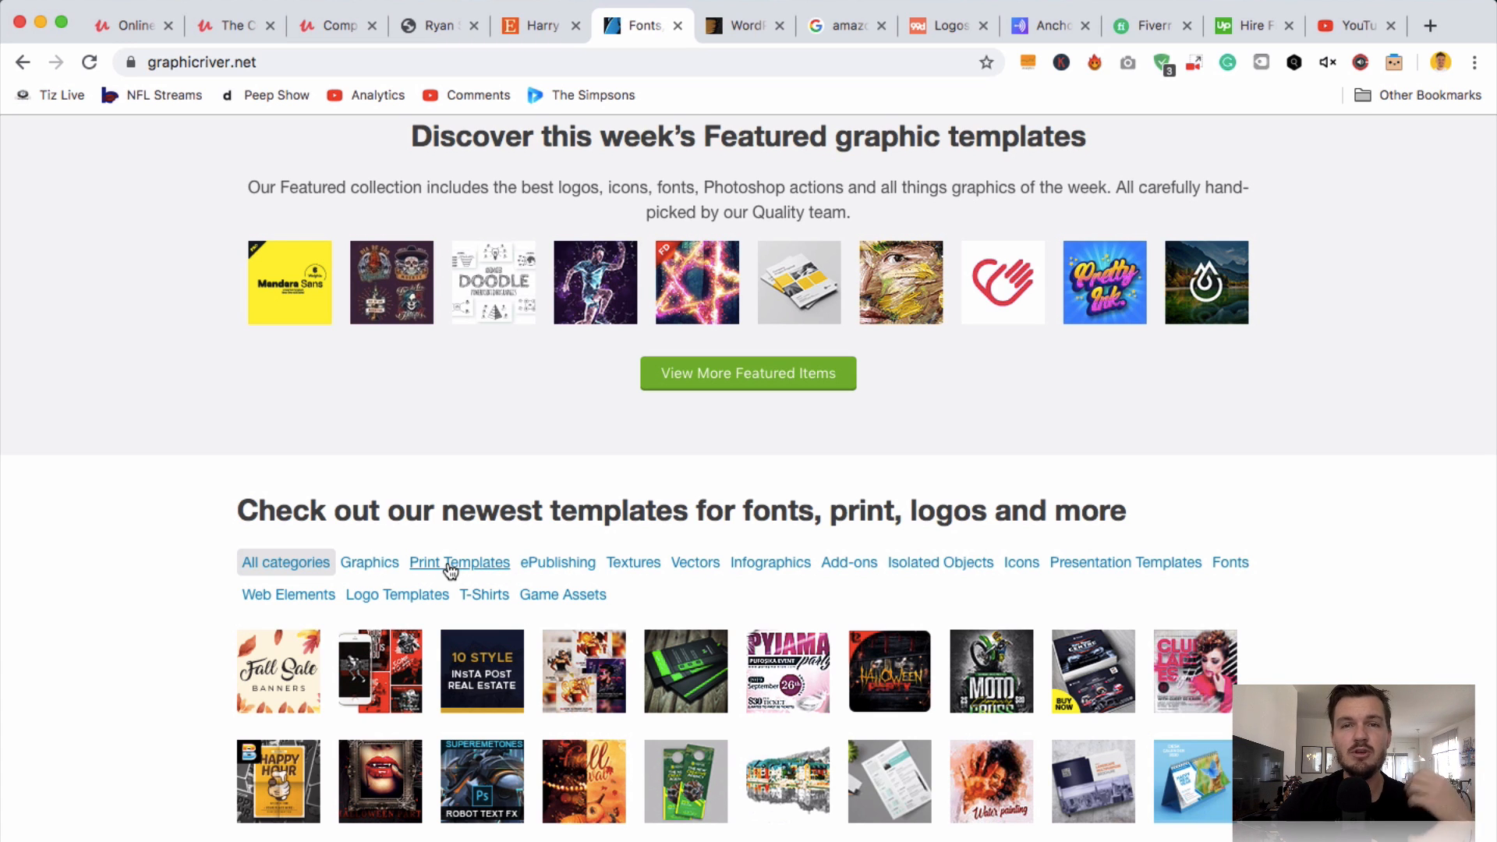
scroll("up", 3)
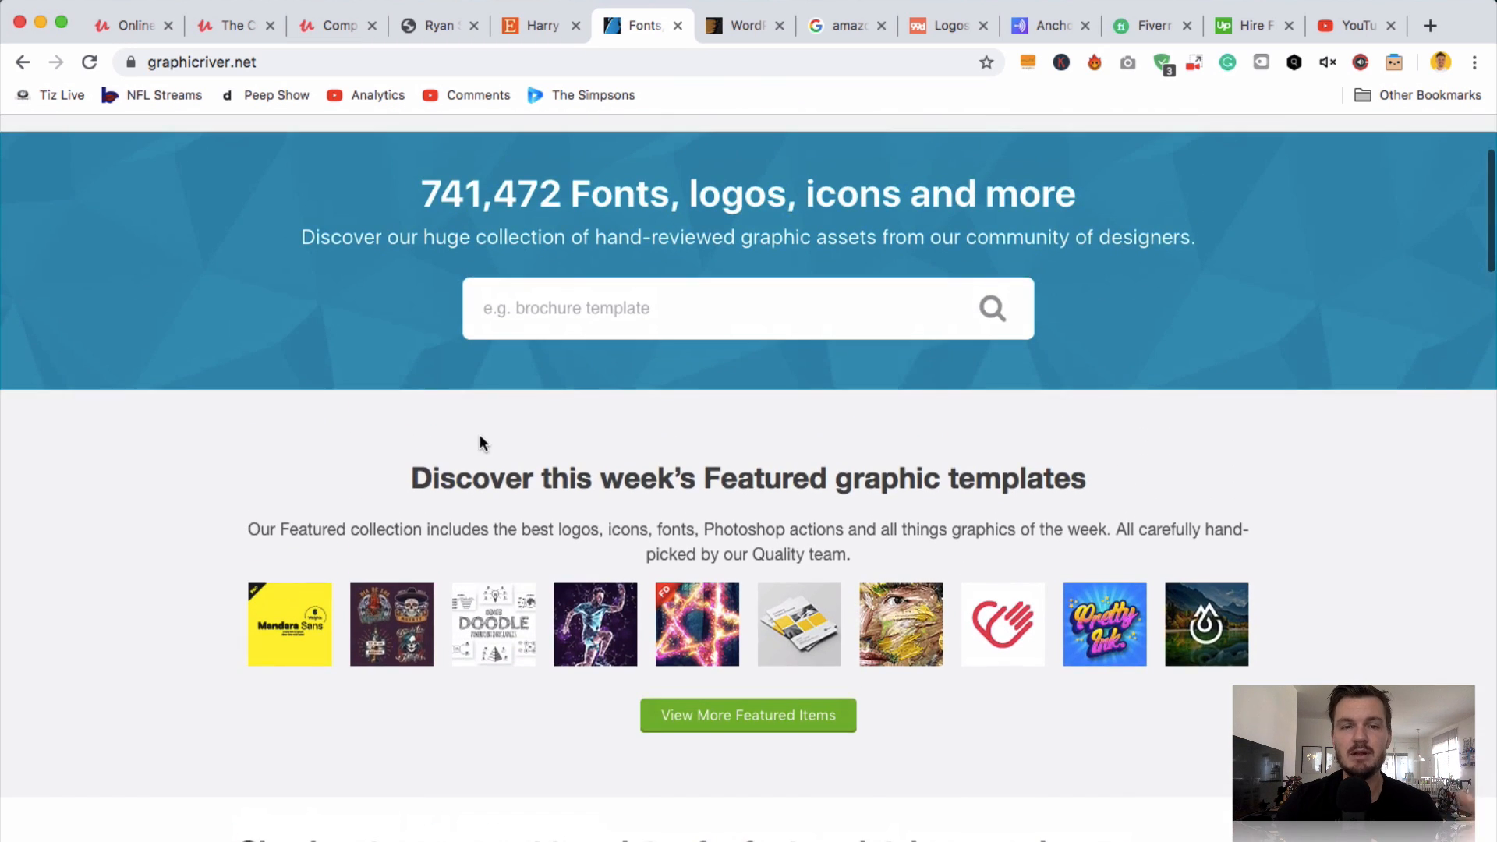
scroll("up", 3)
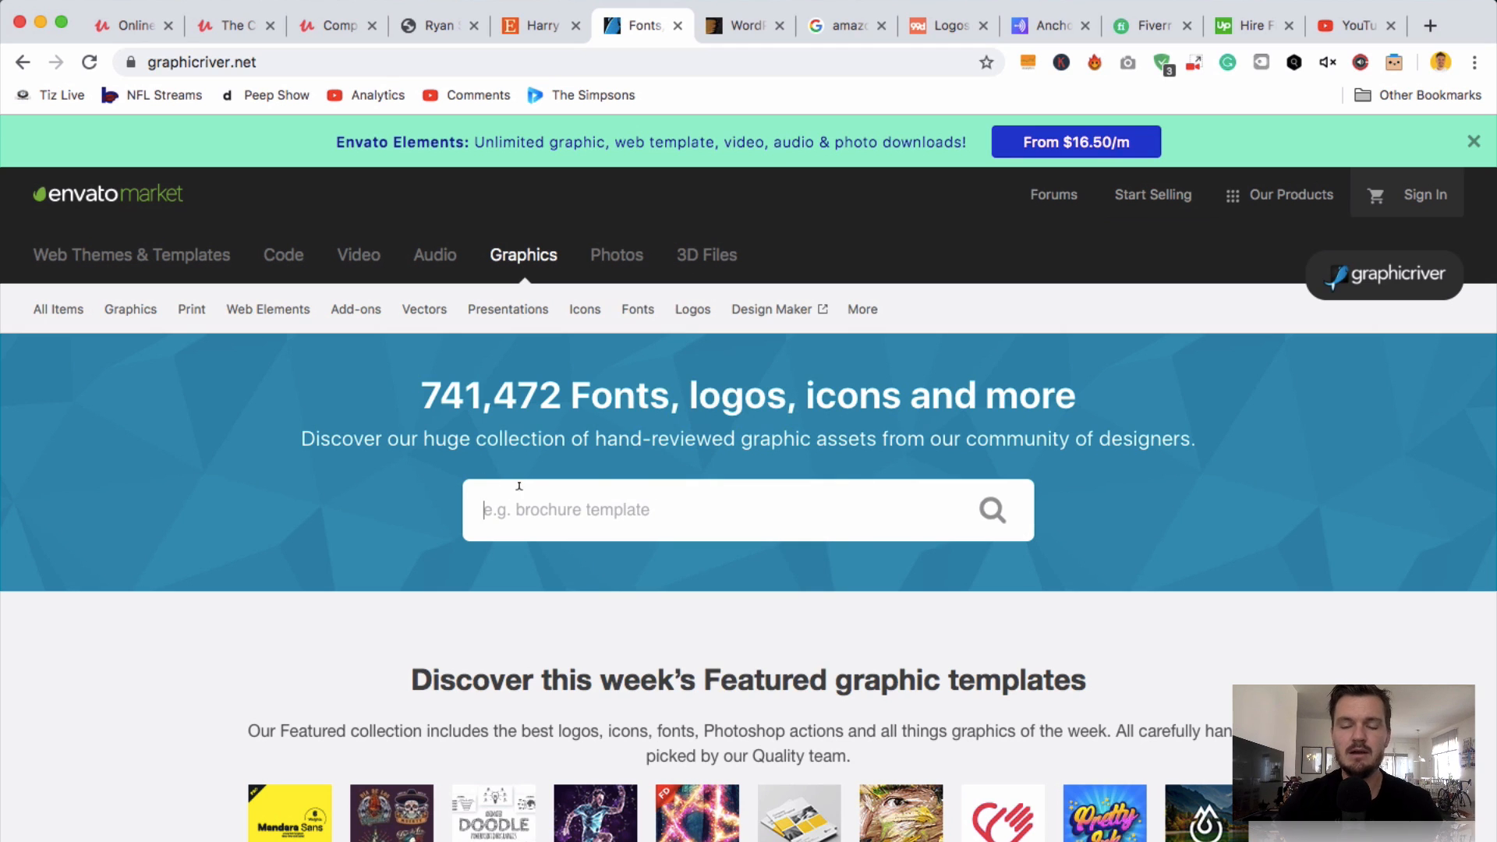
- Search GraphicRiver for 'logo' and sort the 98,504 results by best sellers
type("logo")
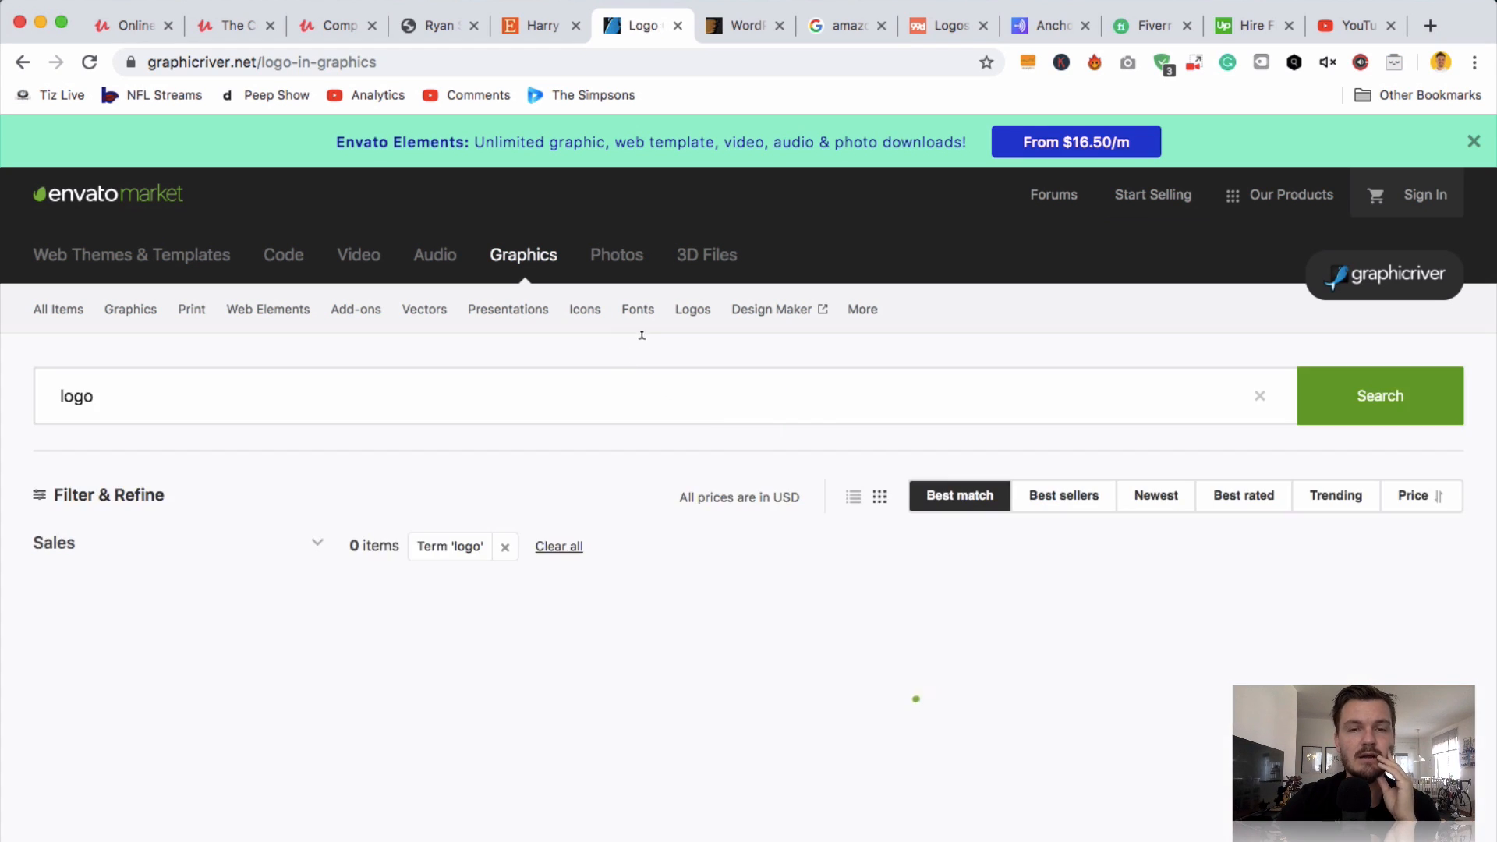
left_click(1378, 395)
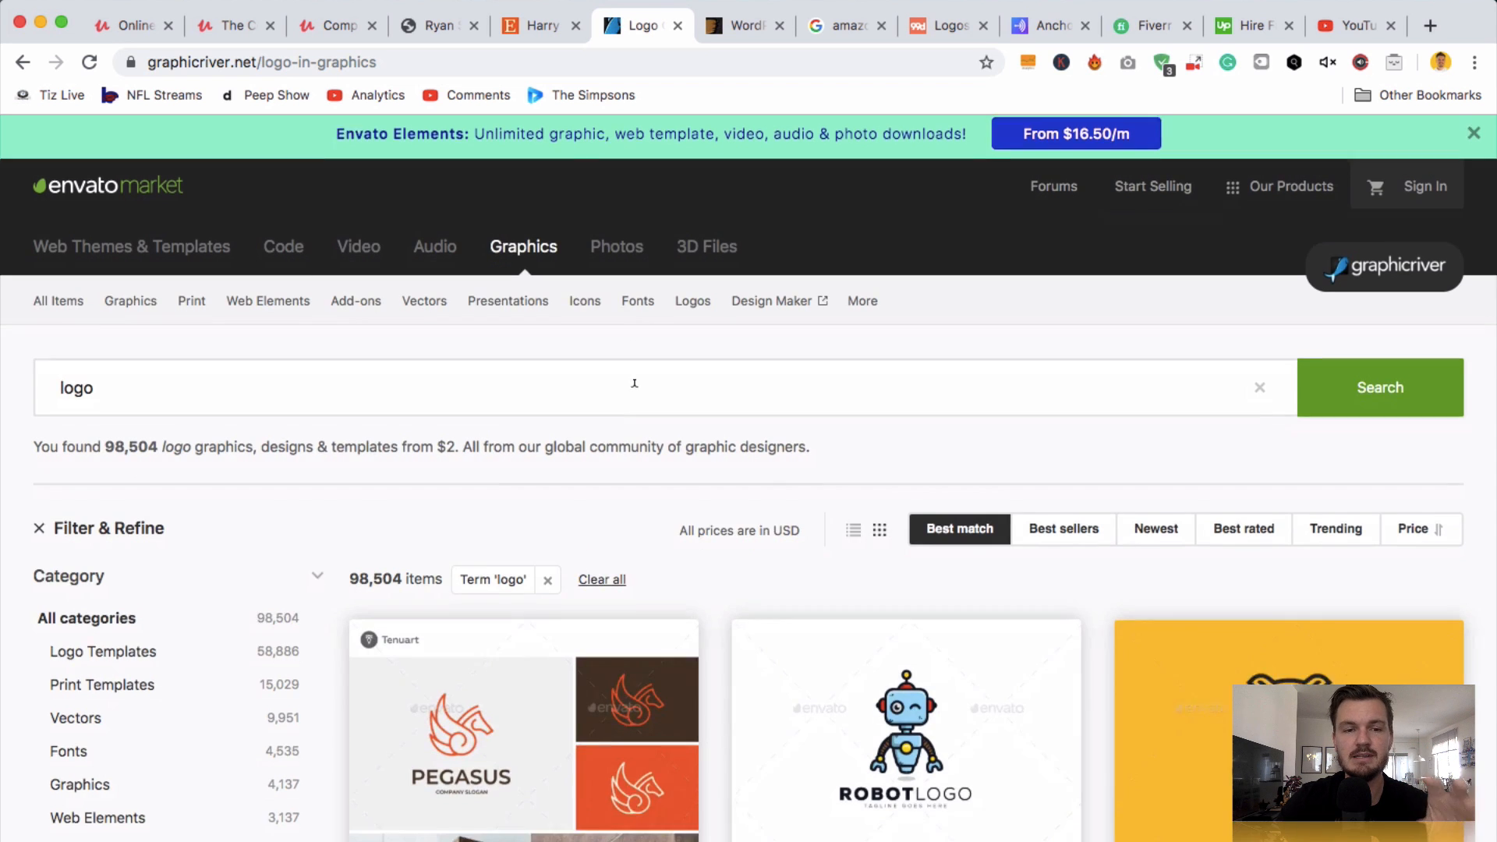
scroll("down", 3)
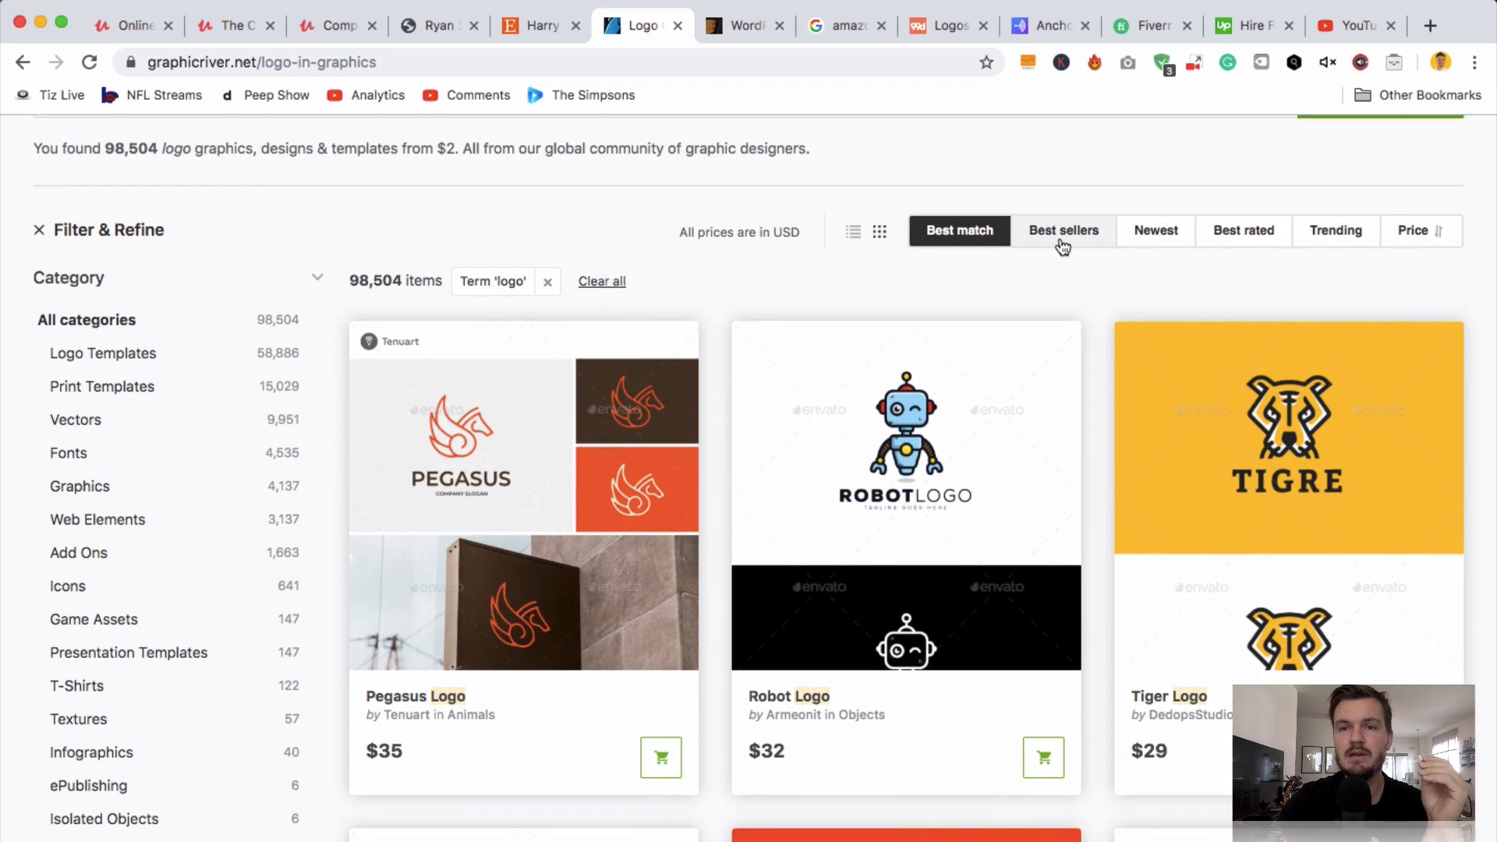
left_click(1063, 230)
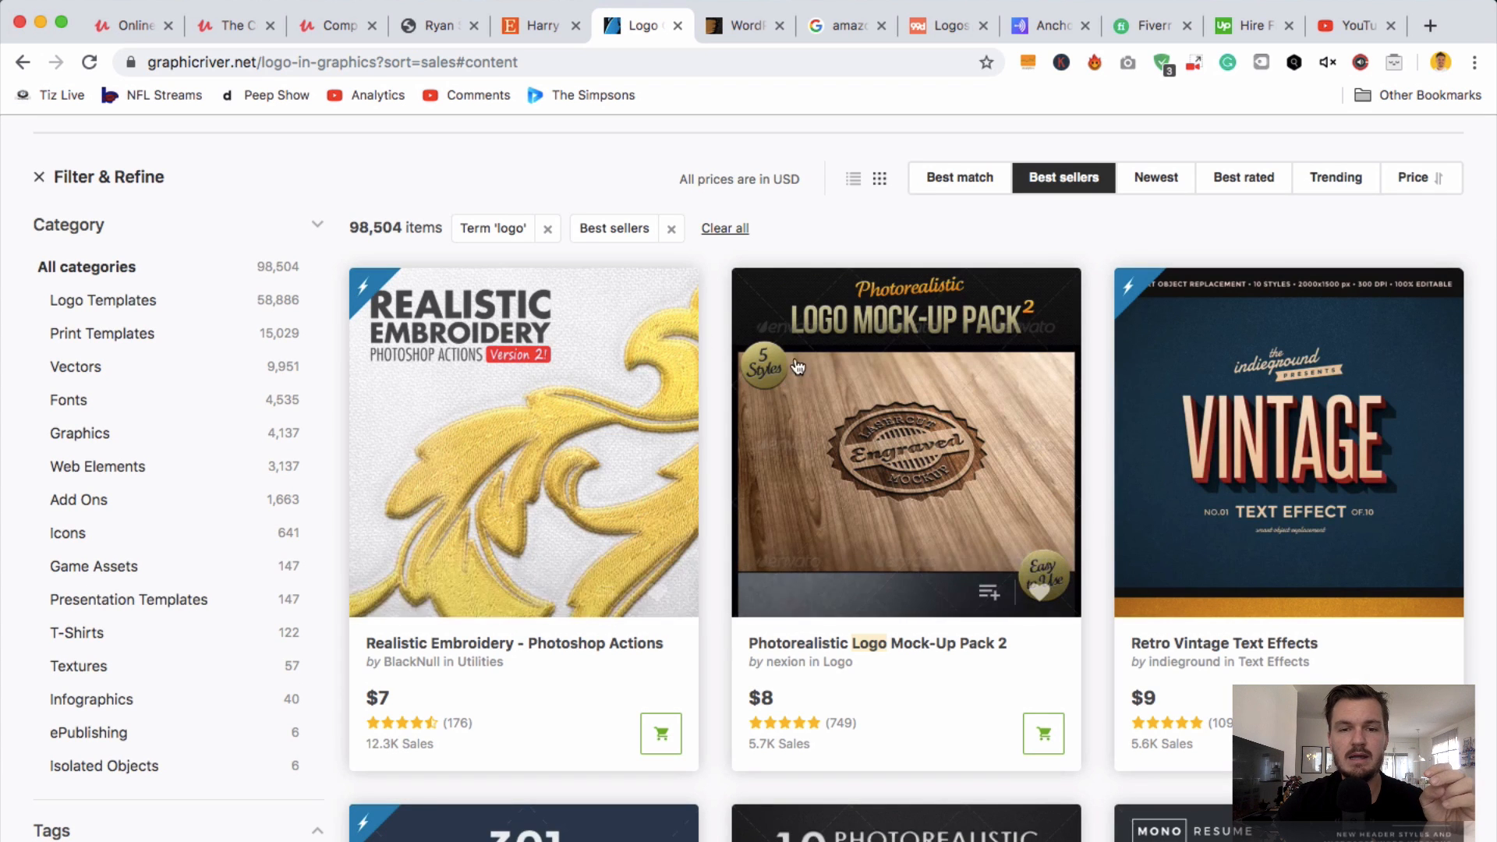
mouse_move(1274, 437)
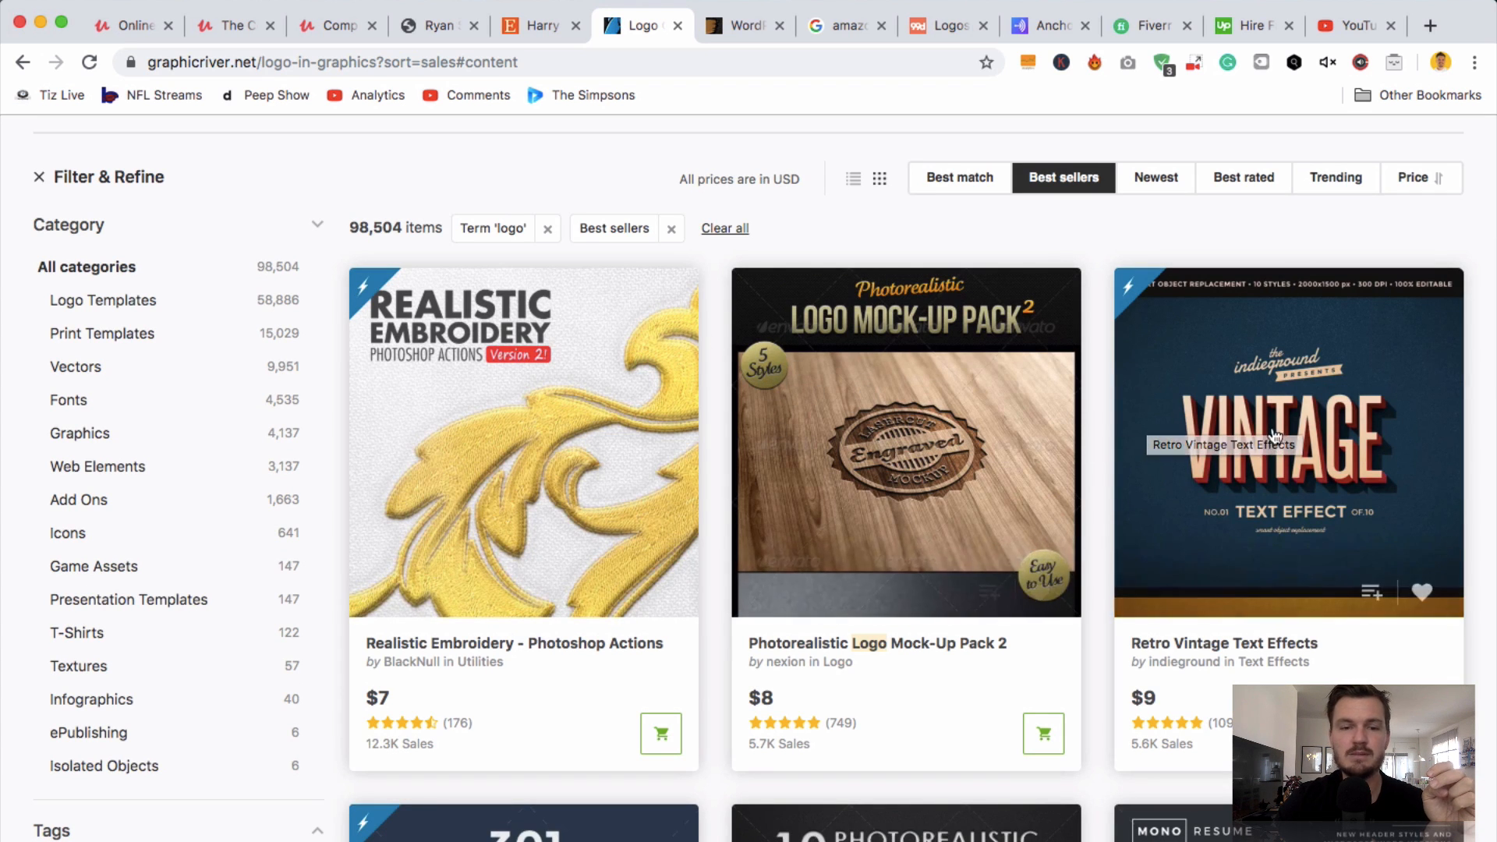
scroll("down", 3)
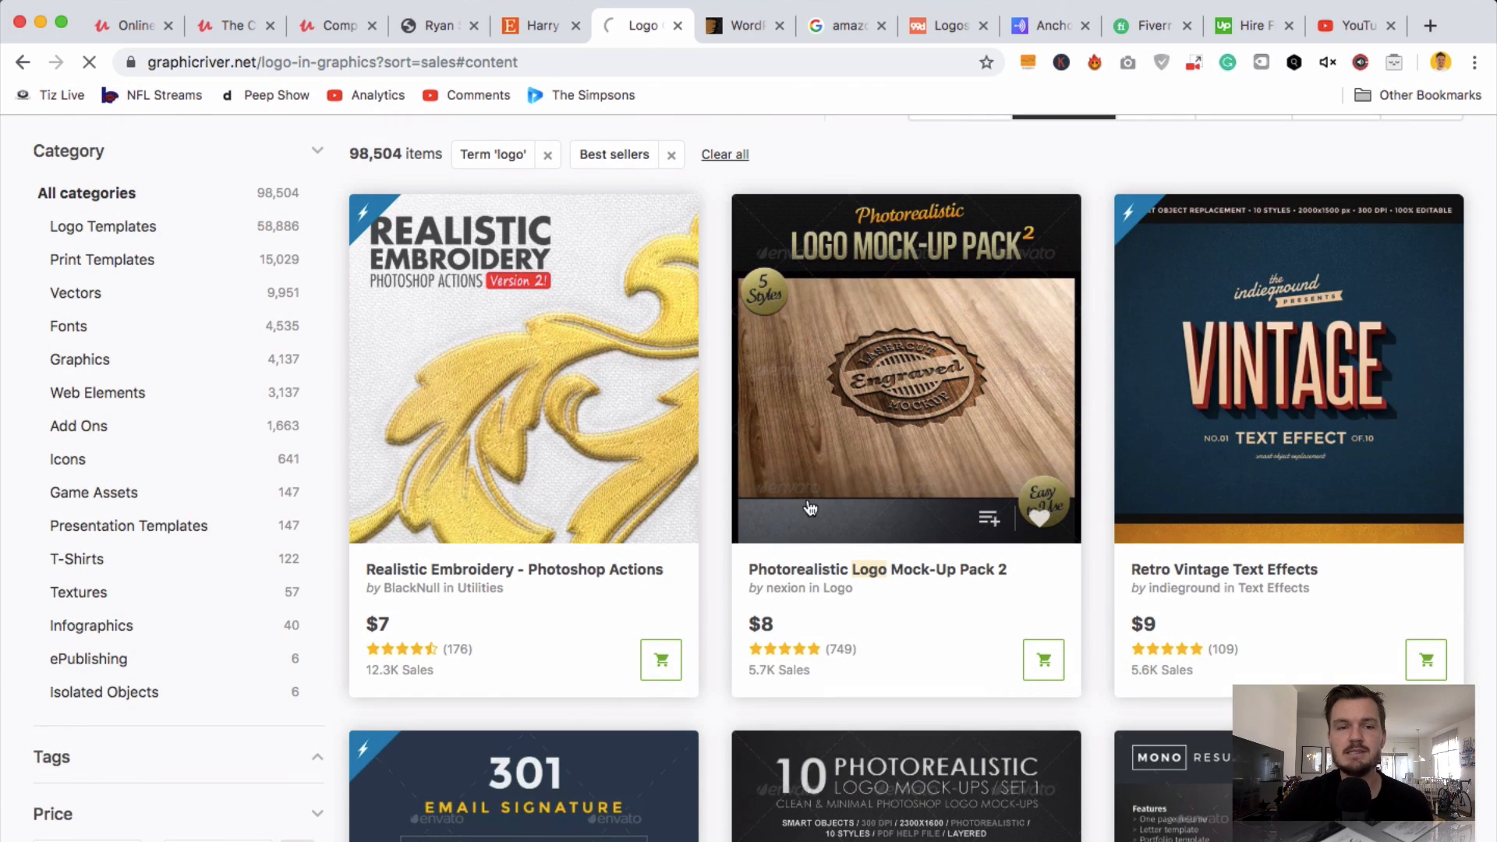
- Open the Photorealistic Logo Mock-Up Pack 2 listing ($8, 5,717 sales) and review it
left_click(904, 369)
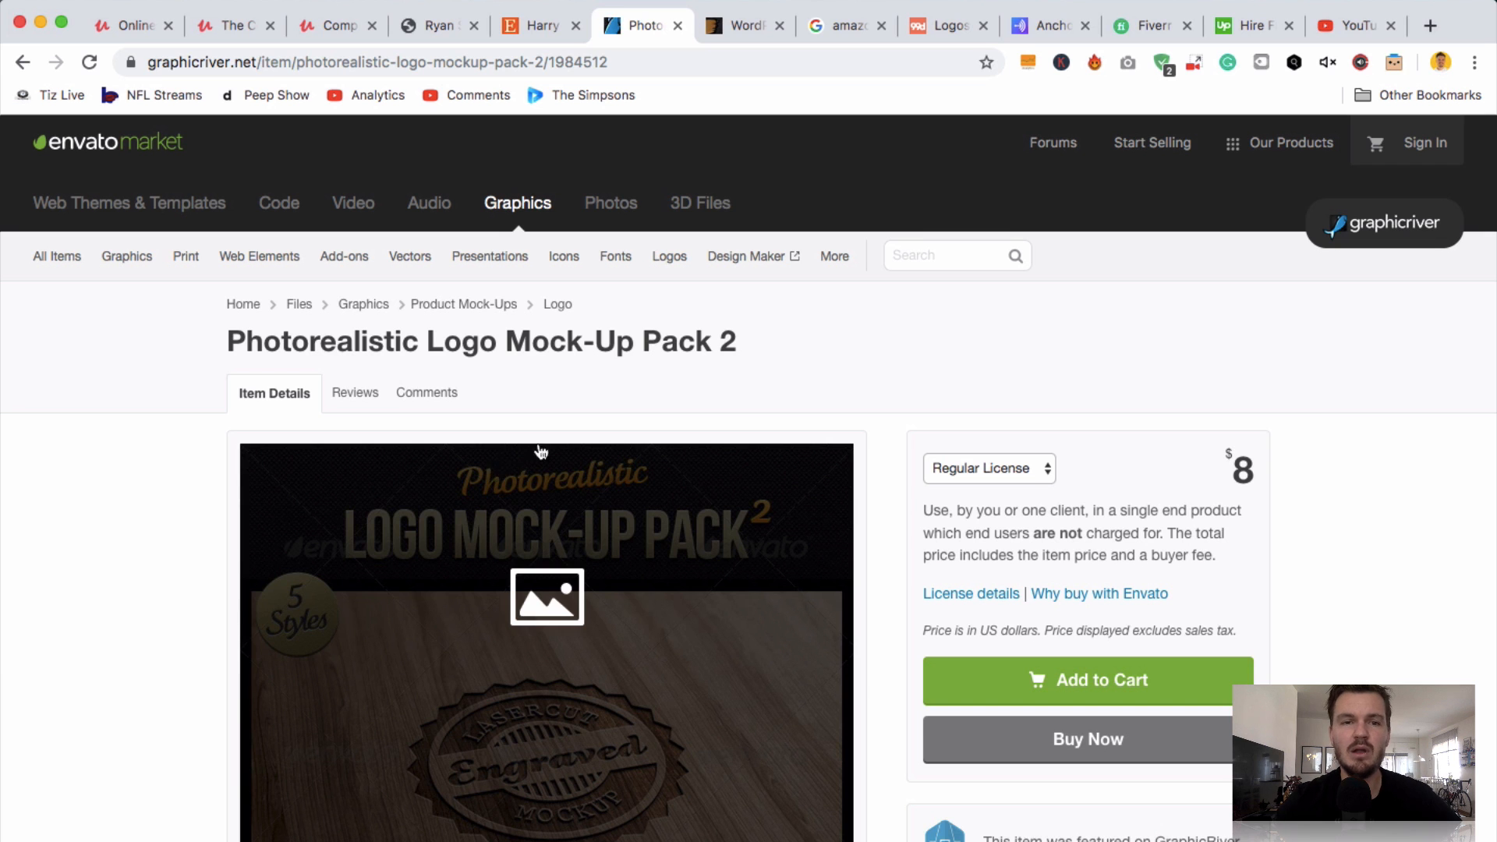
scroll("down", 3)
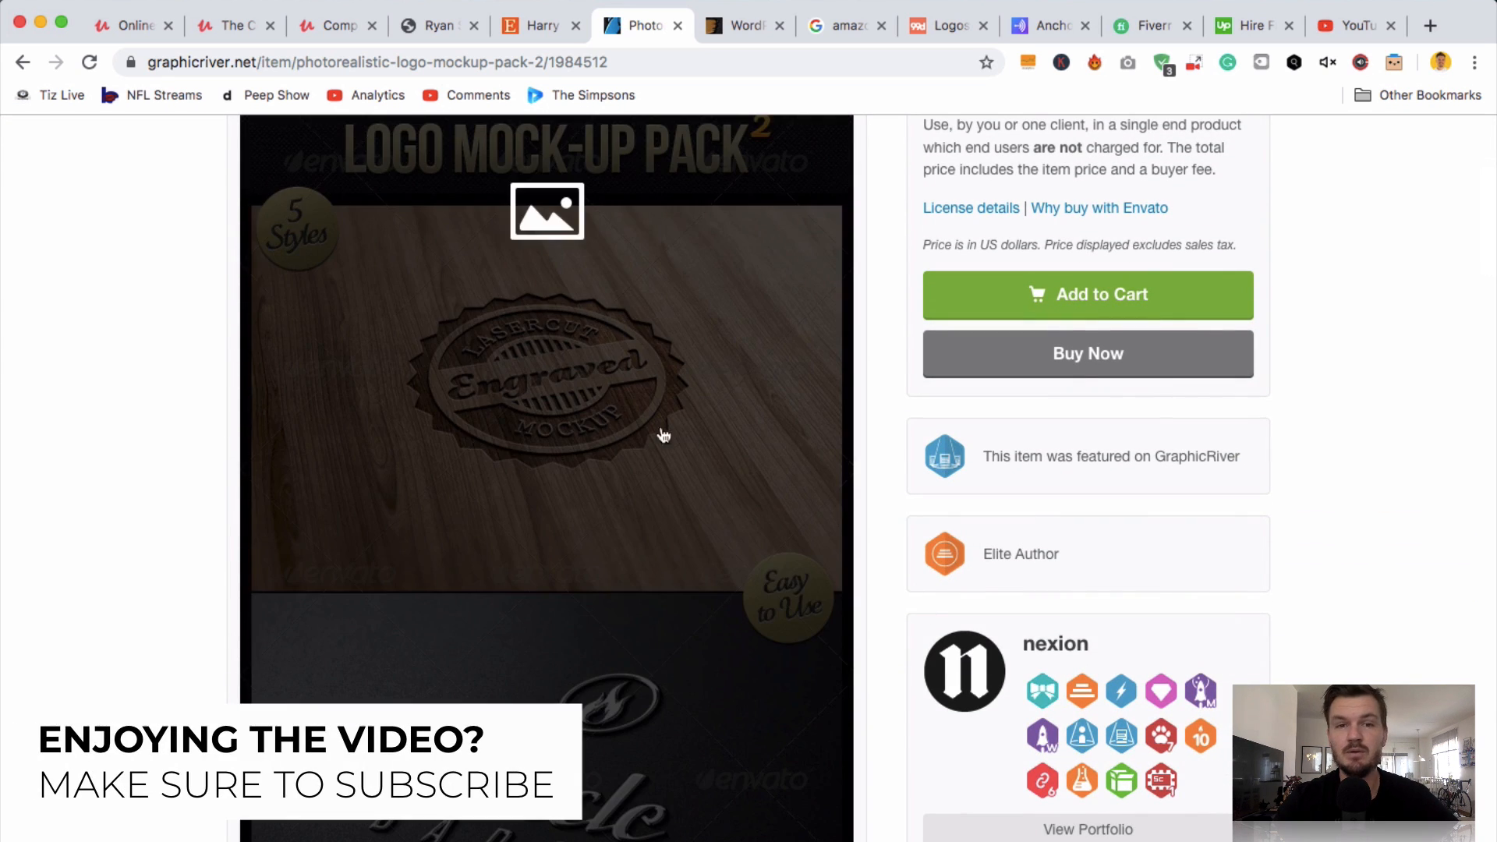
scroll("up", 3)
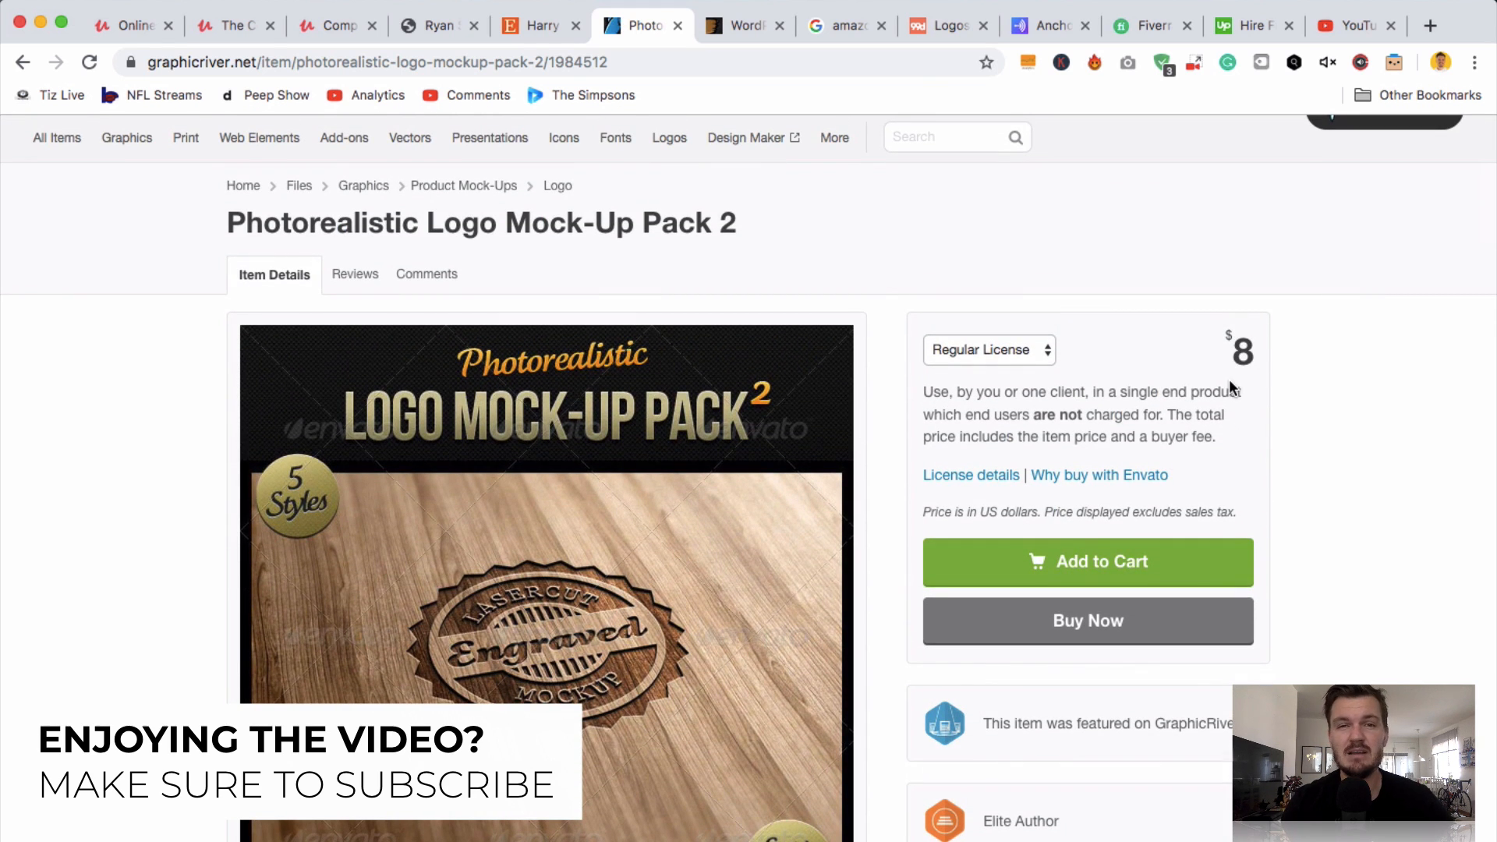
scroll("down", 3)
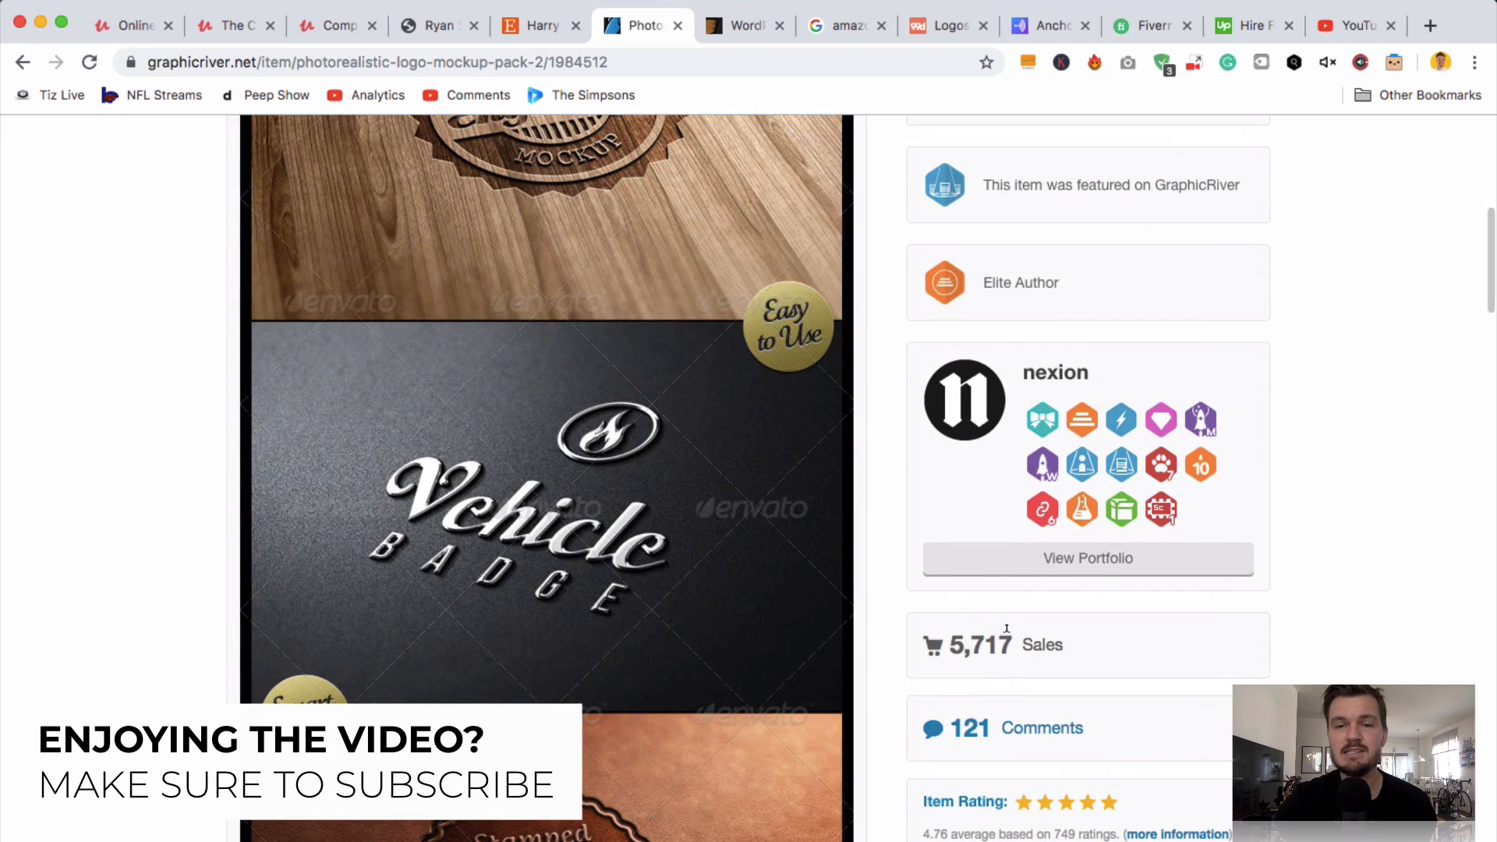
double_click(981, 644)
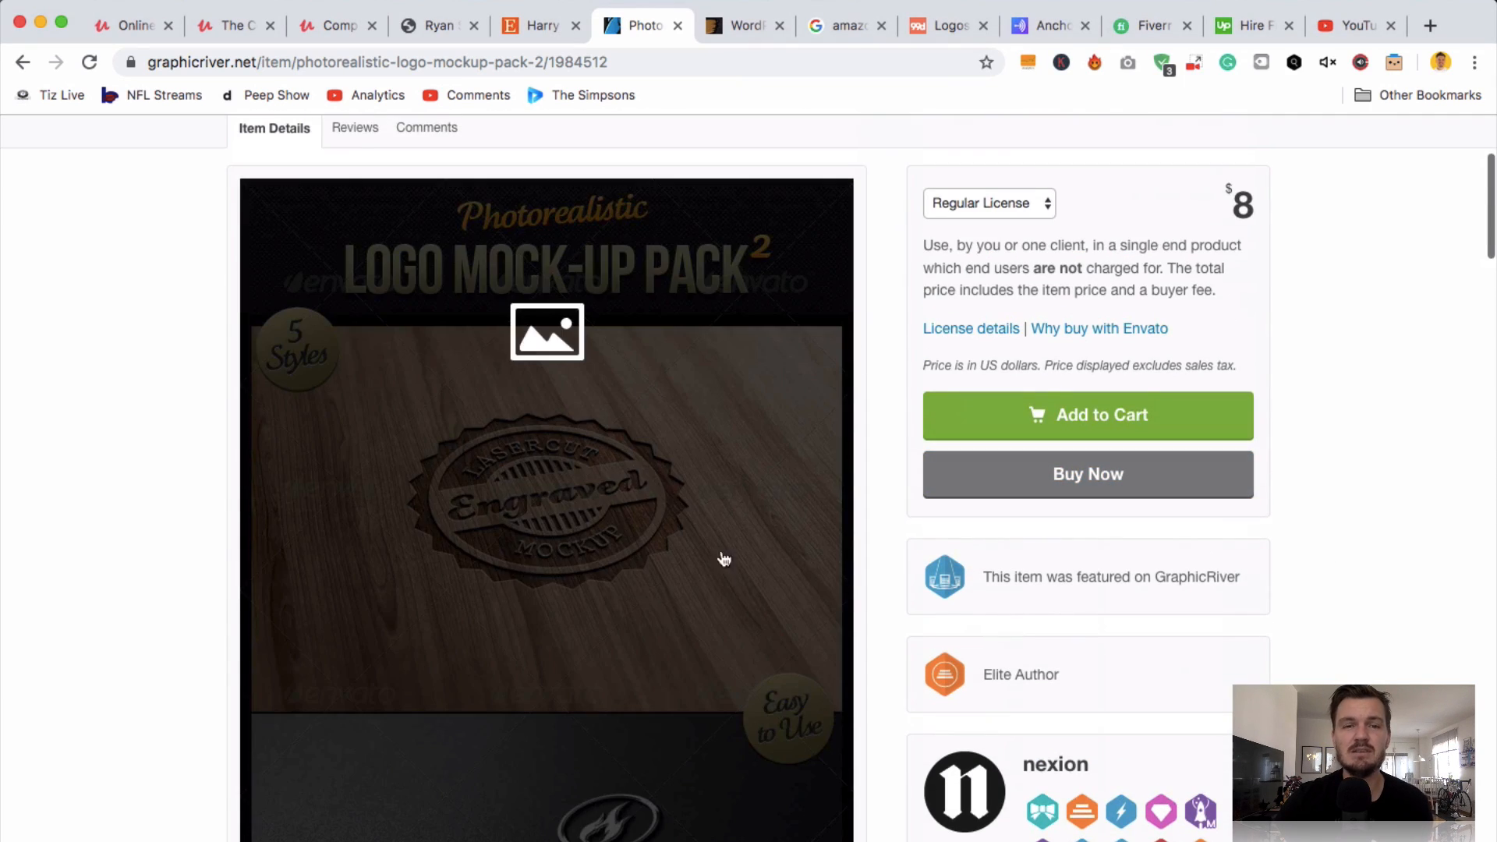
scroll("down", 3)
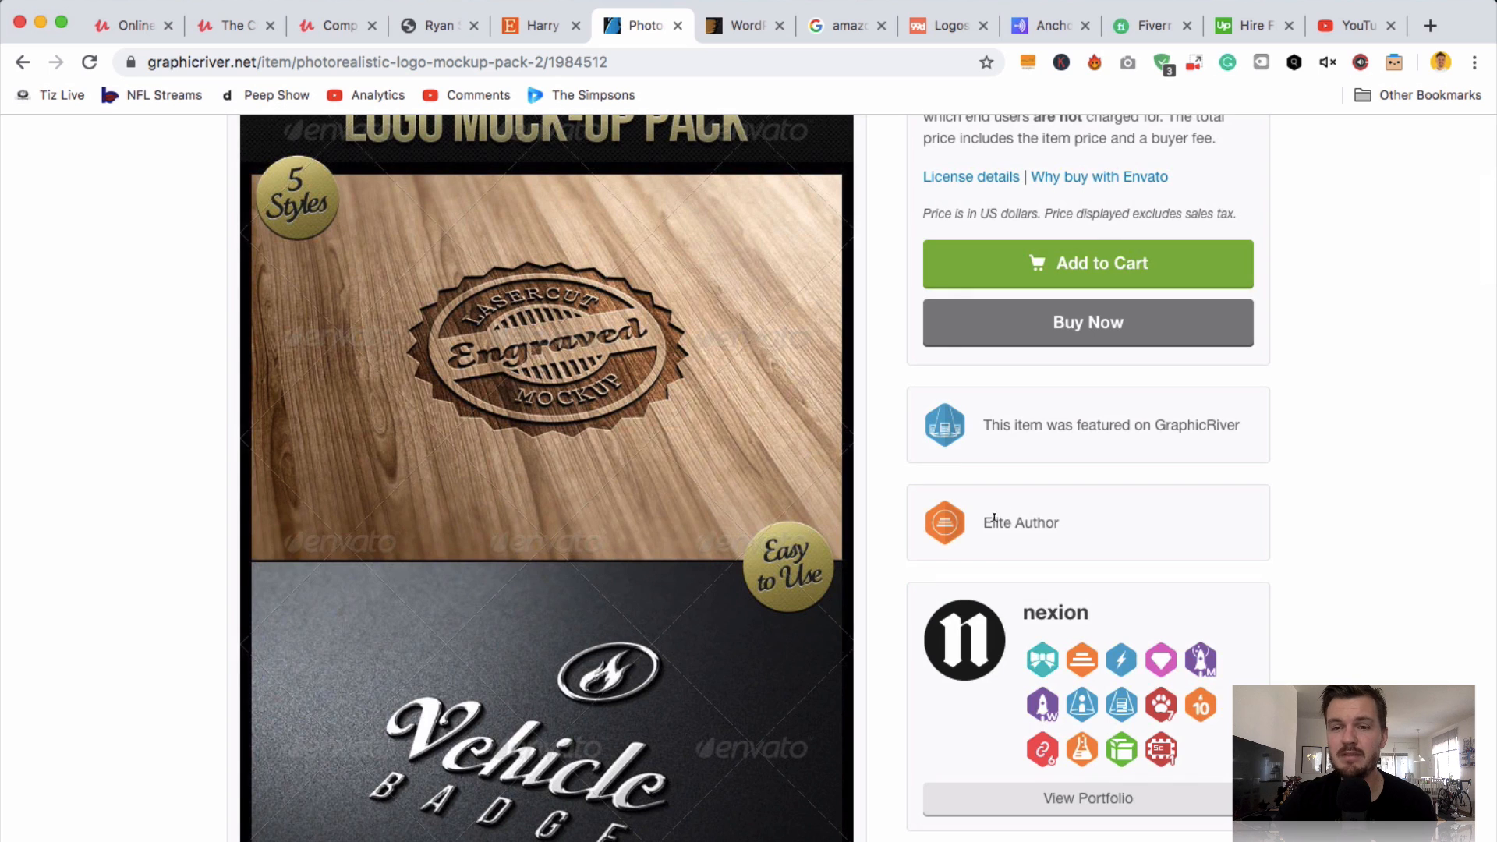
- Open author nexion's page in a new tab and return to the listing's top
right_click(944, 515)
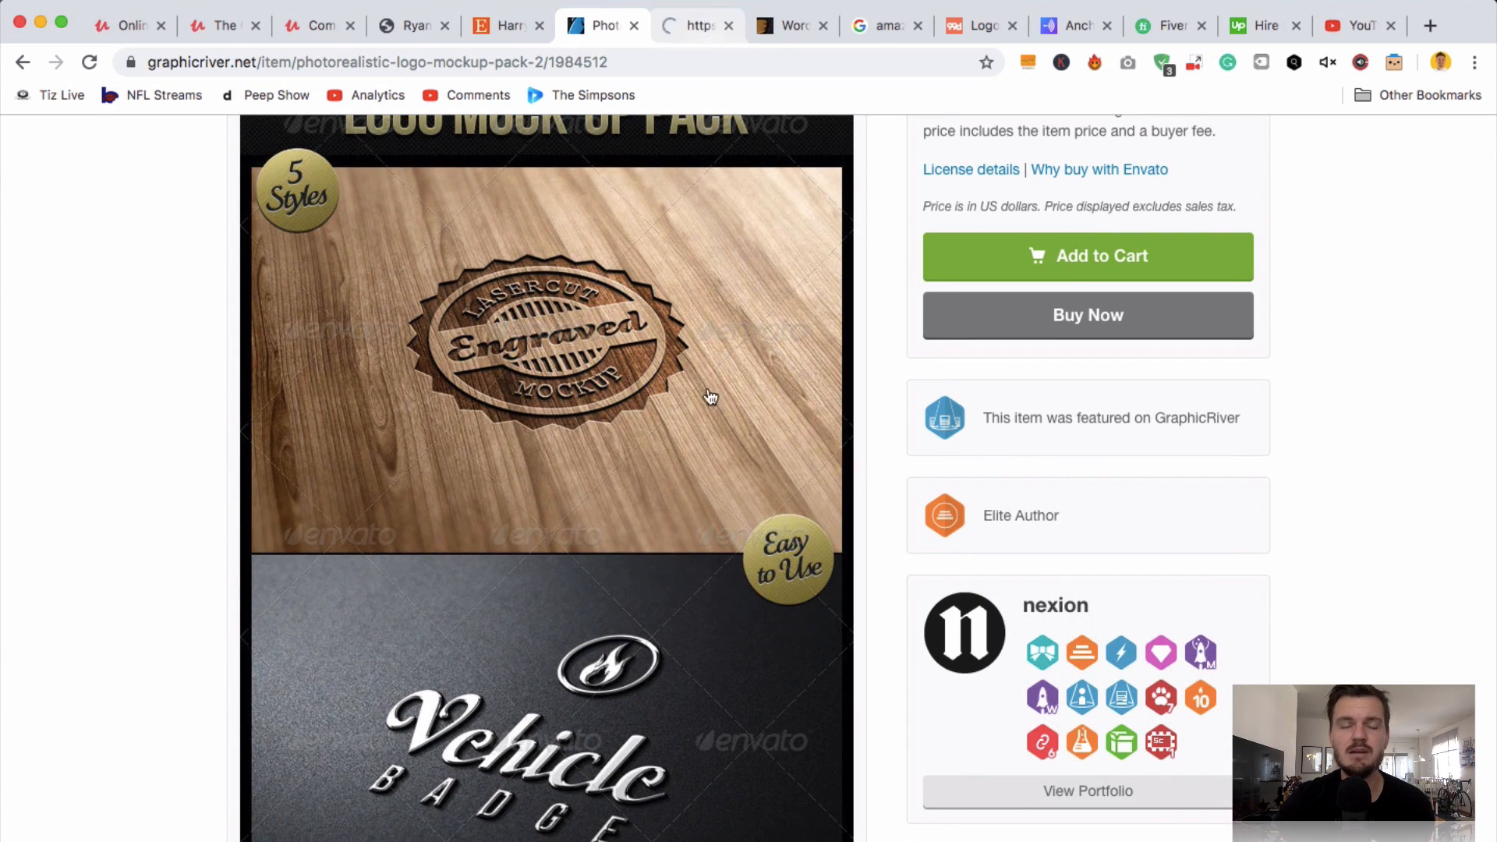
scroll("up", 3)
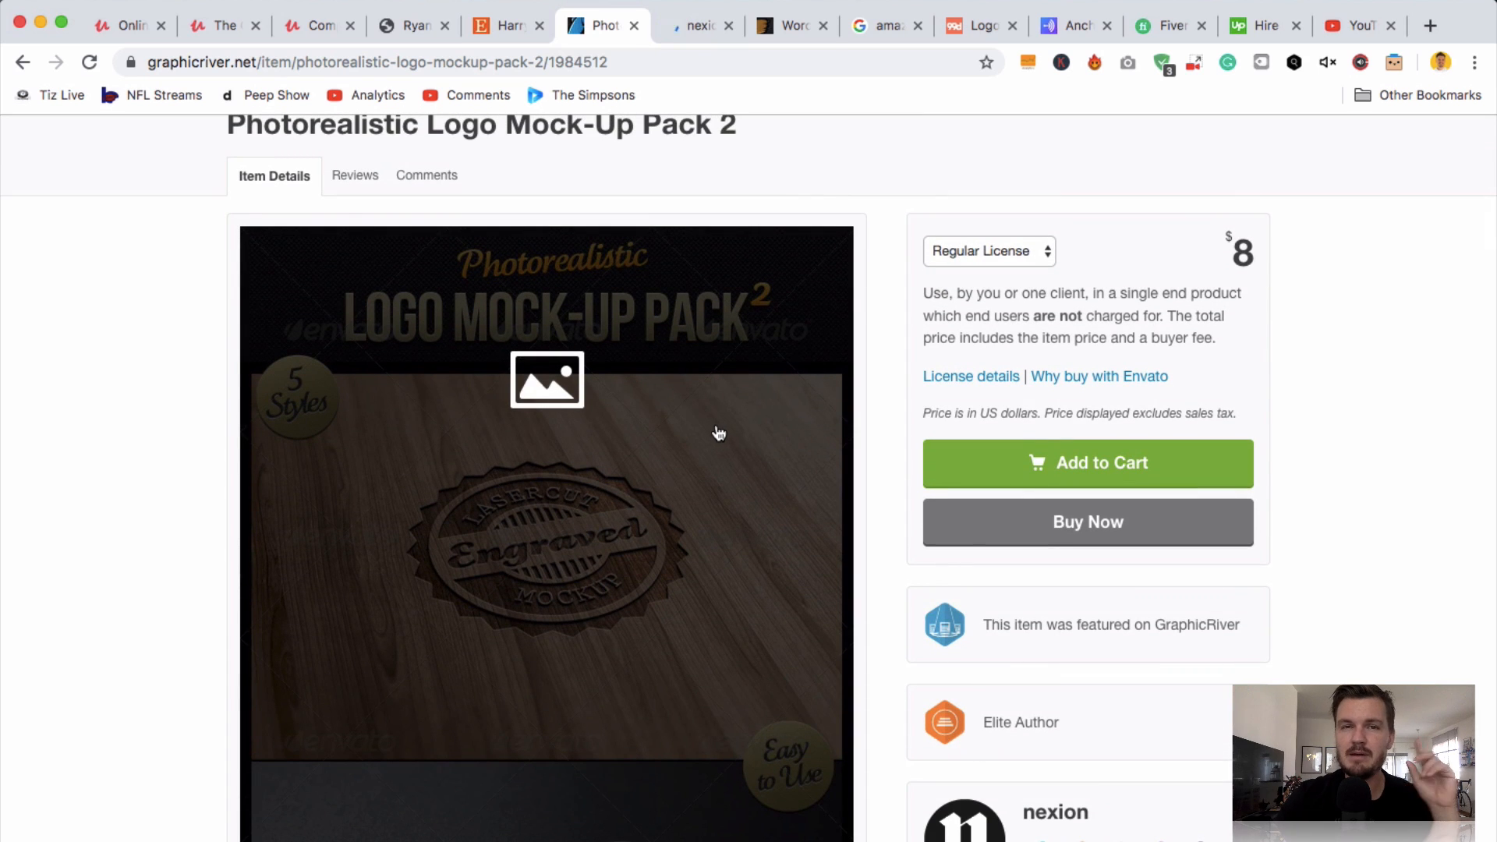
mouse_move(656, 438)
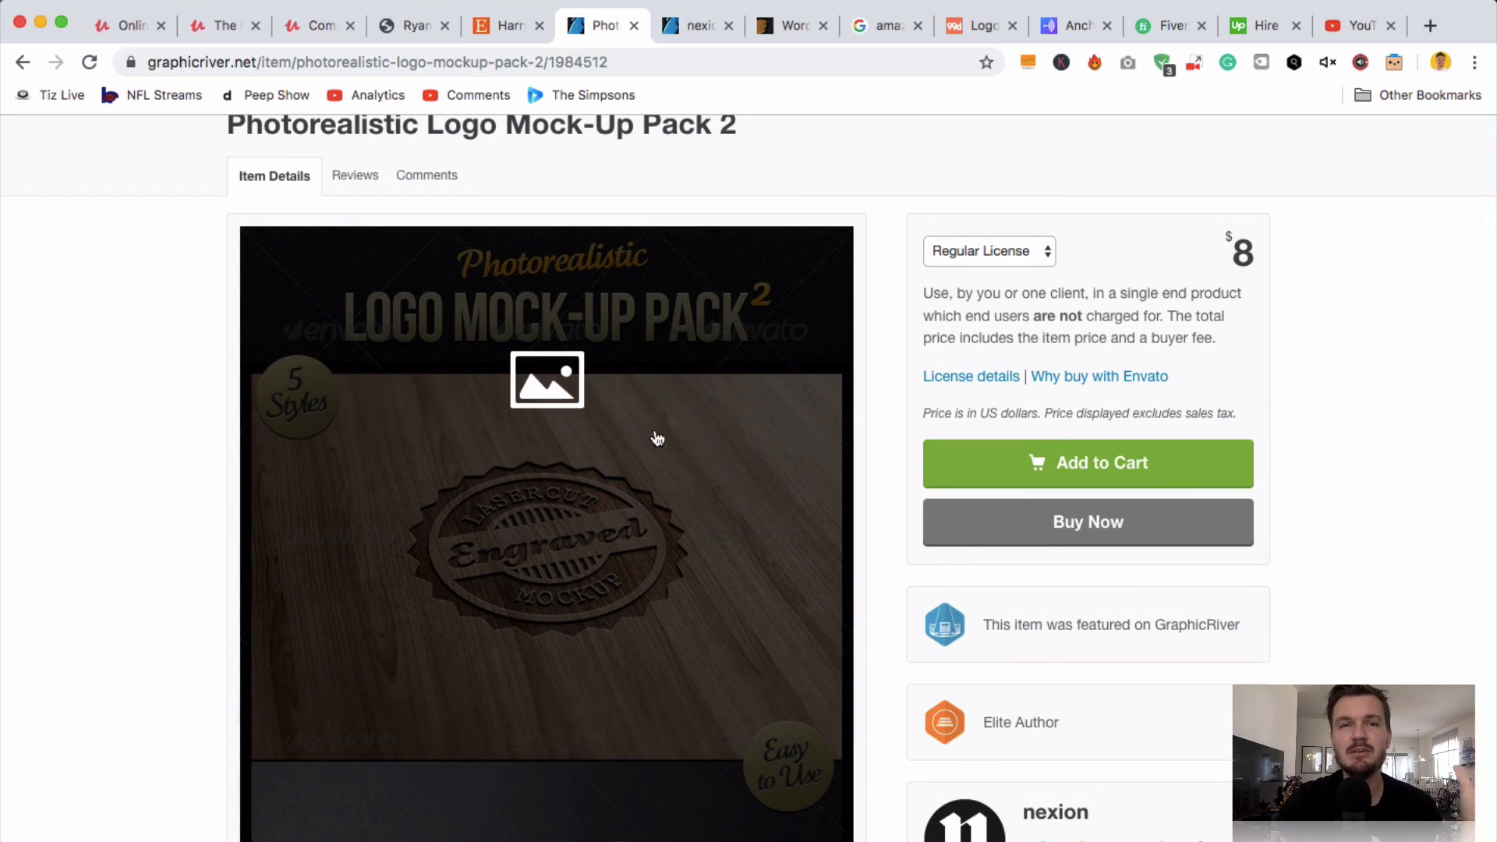
scroll("up", 3)
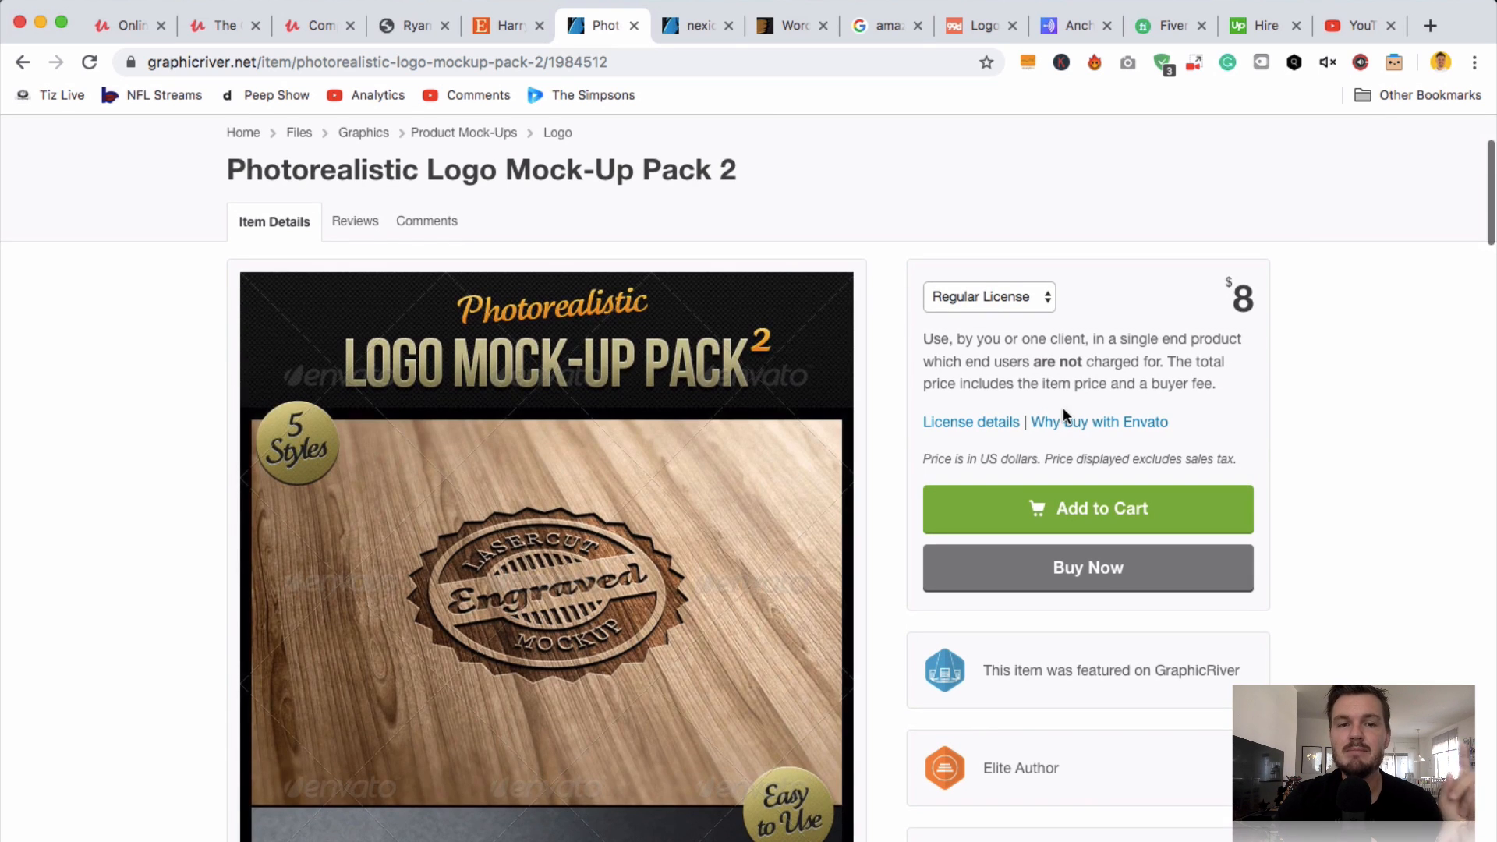
mouse_move(711, 50)
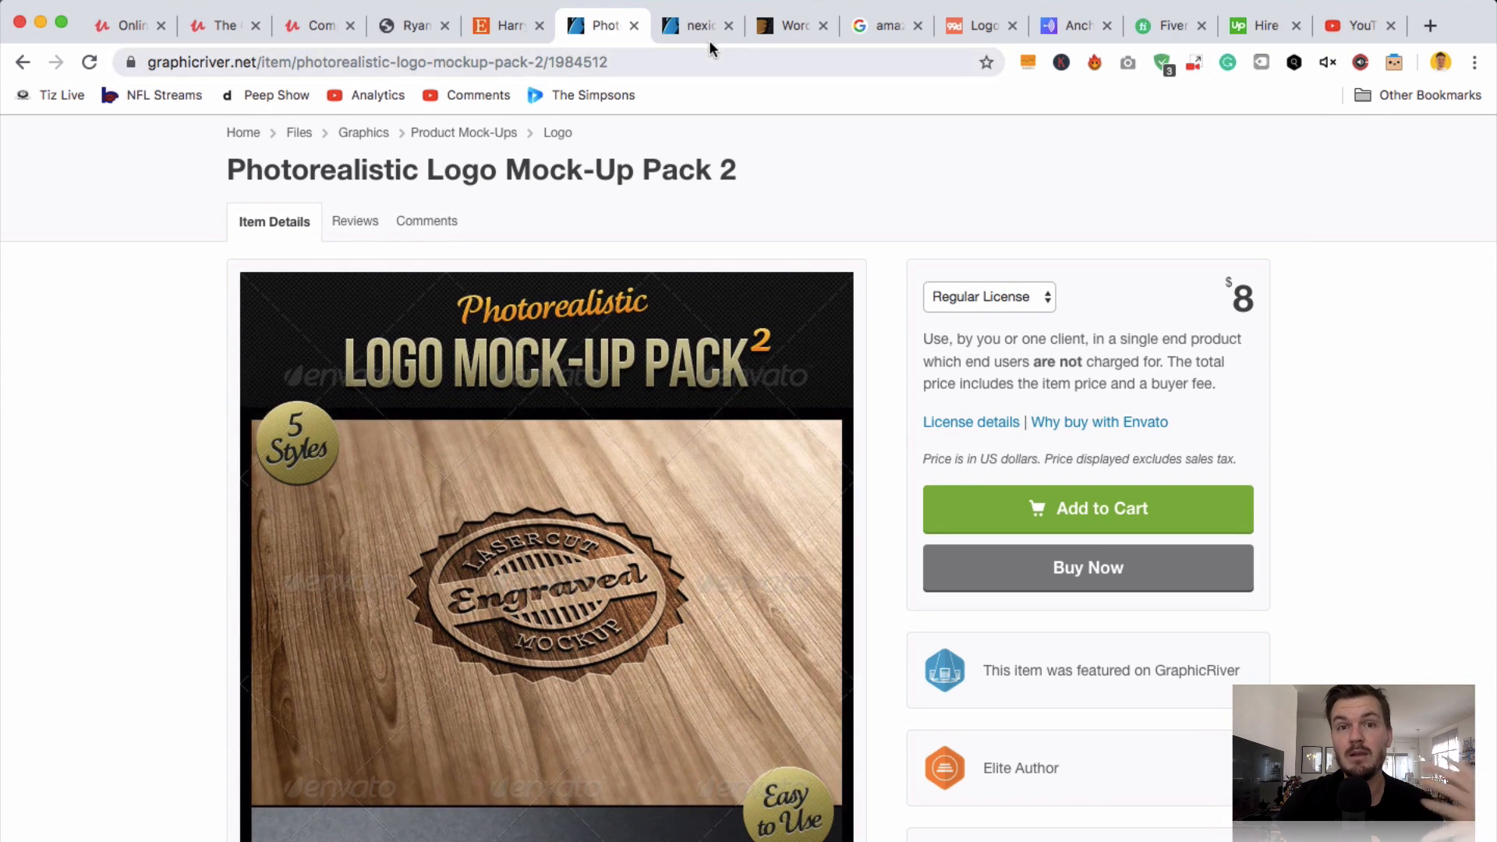
- Browse nexion's Photorealistic Logo Mock-Ups collection of $7–$8 packs via View All Collections
left_click(696, 25)
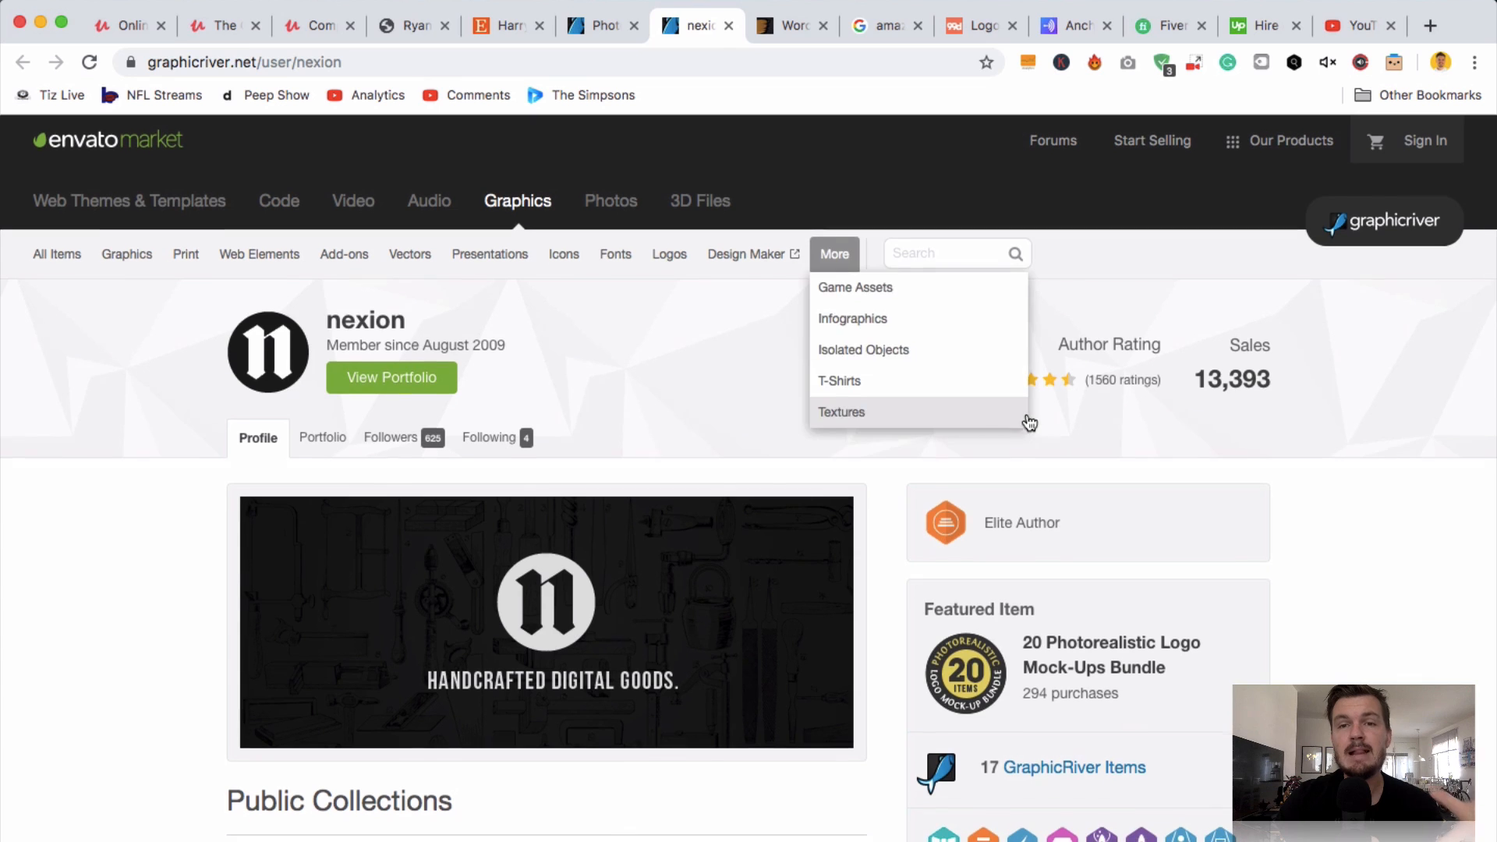
scroll("down", 3)
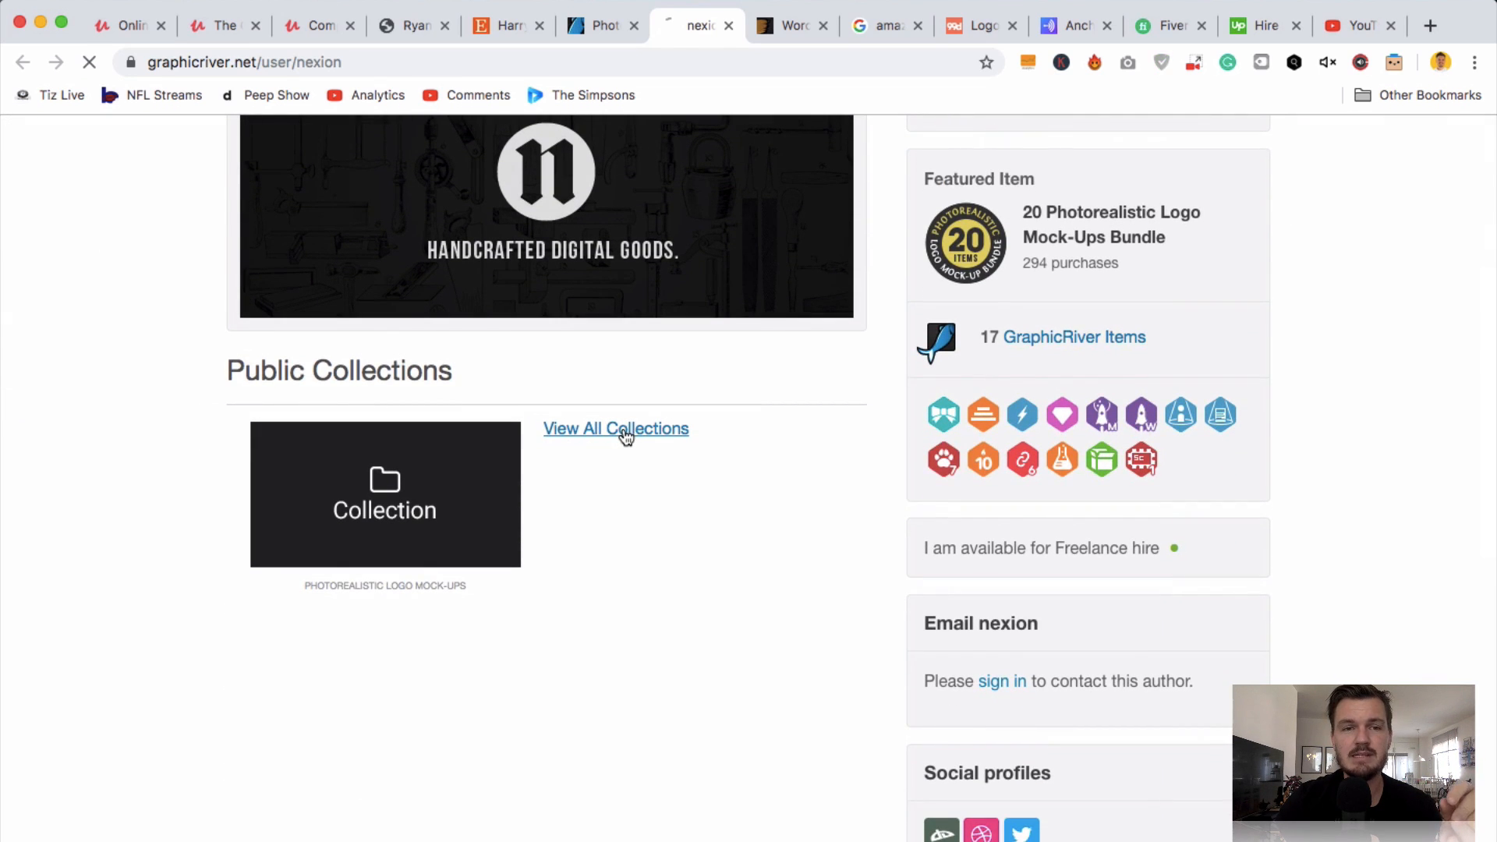
left_click(615, 428)
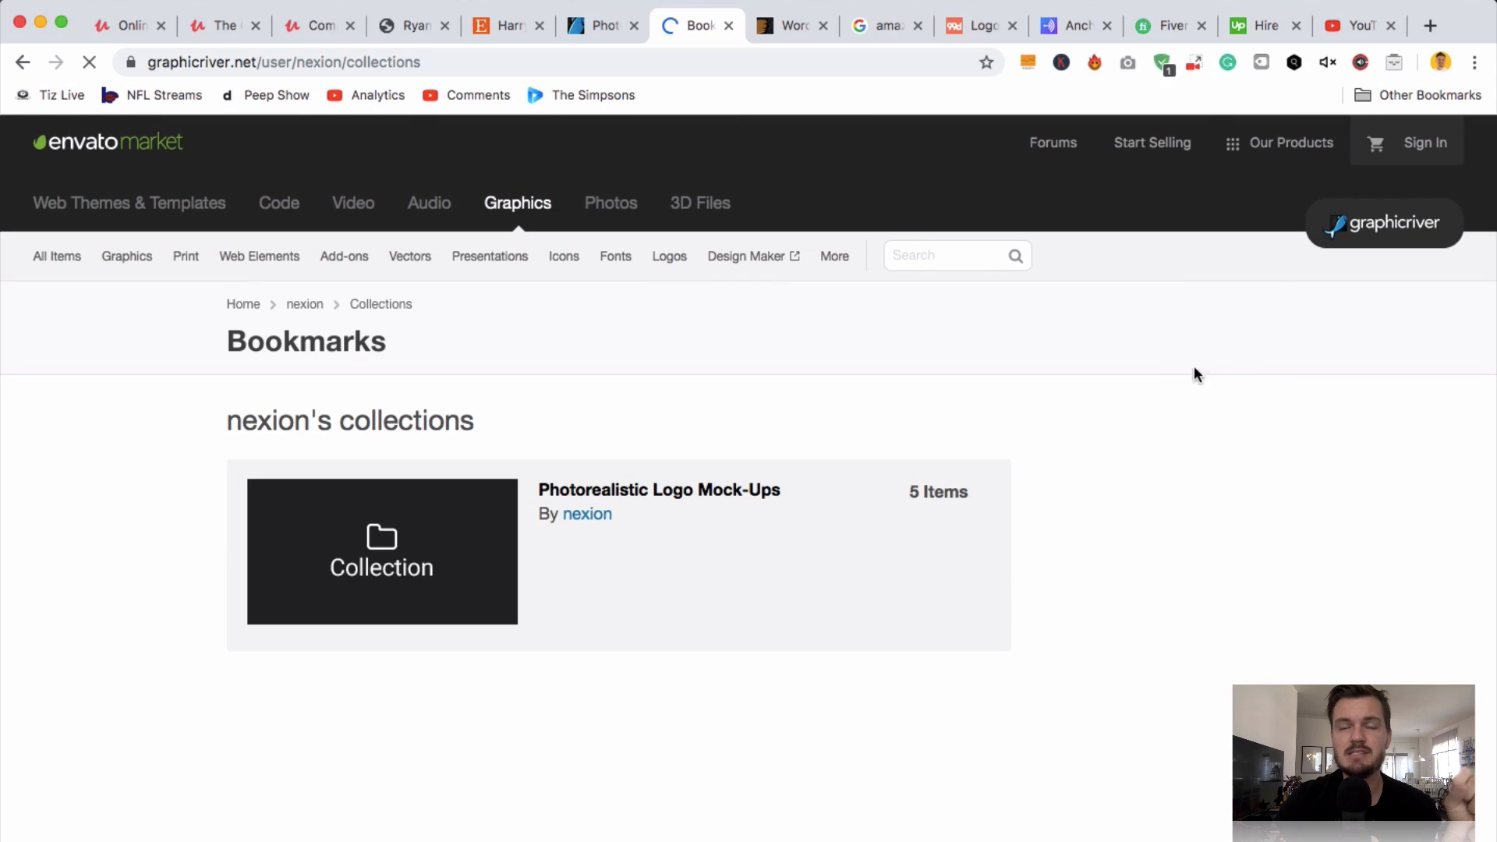
mouse_move(382, 553)
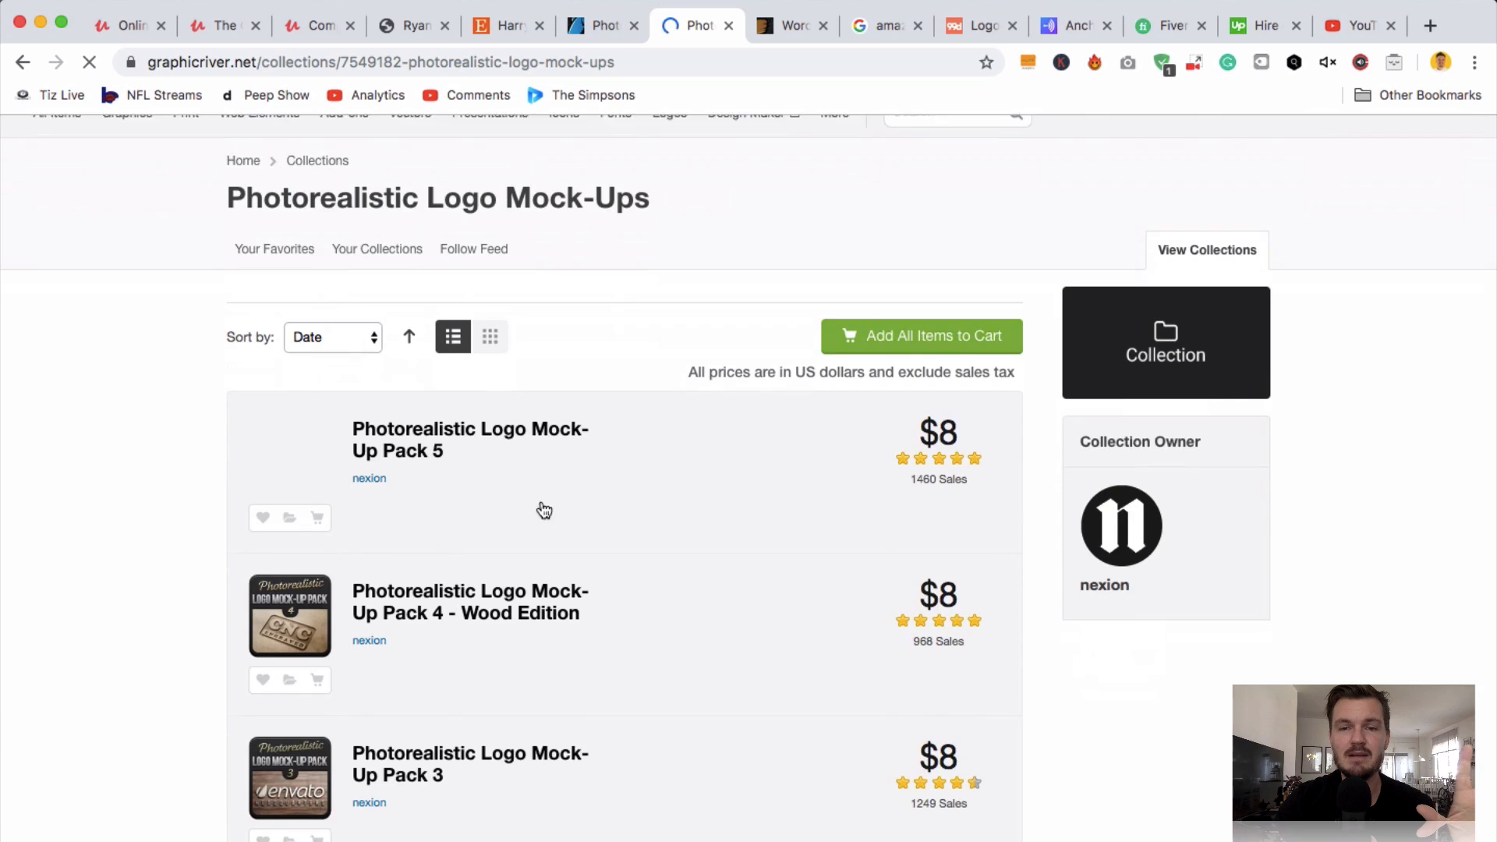
scroll("down", 3)
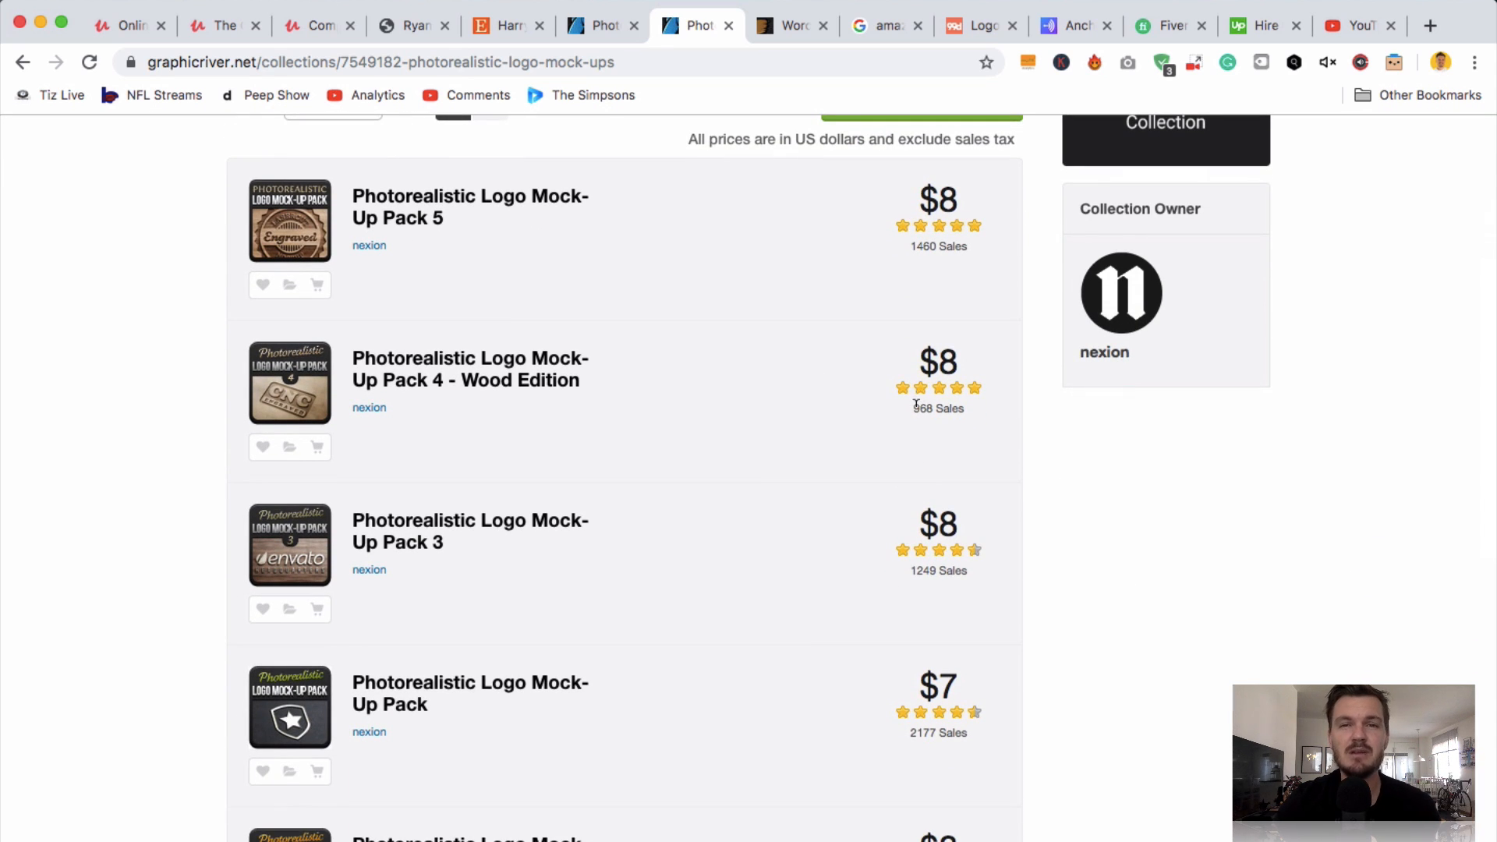
mouse_move(666, 407)
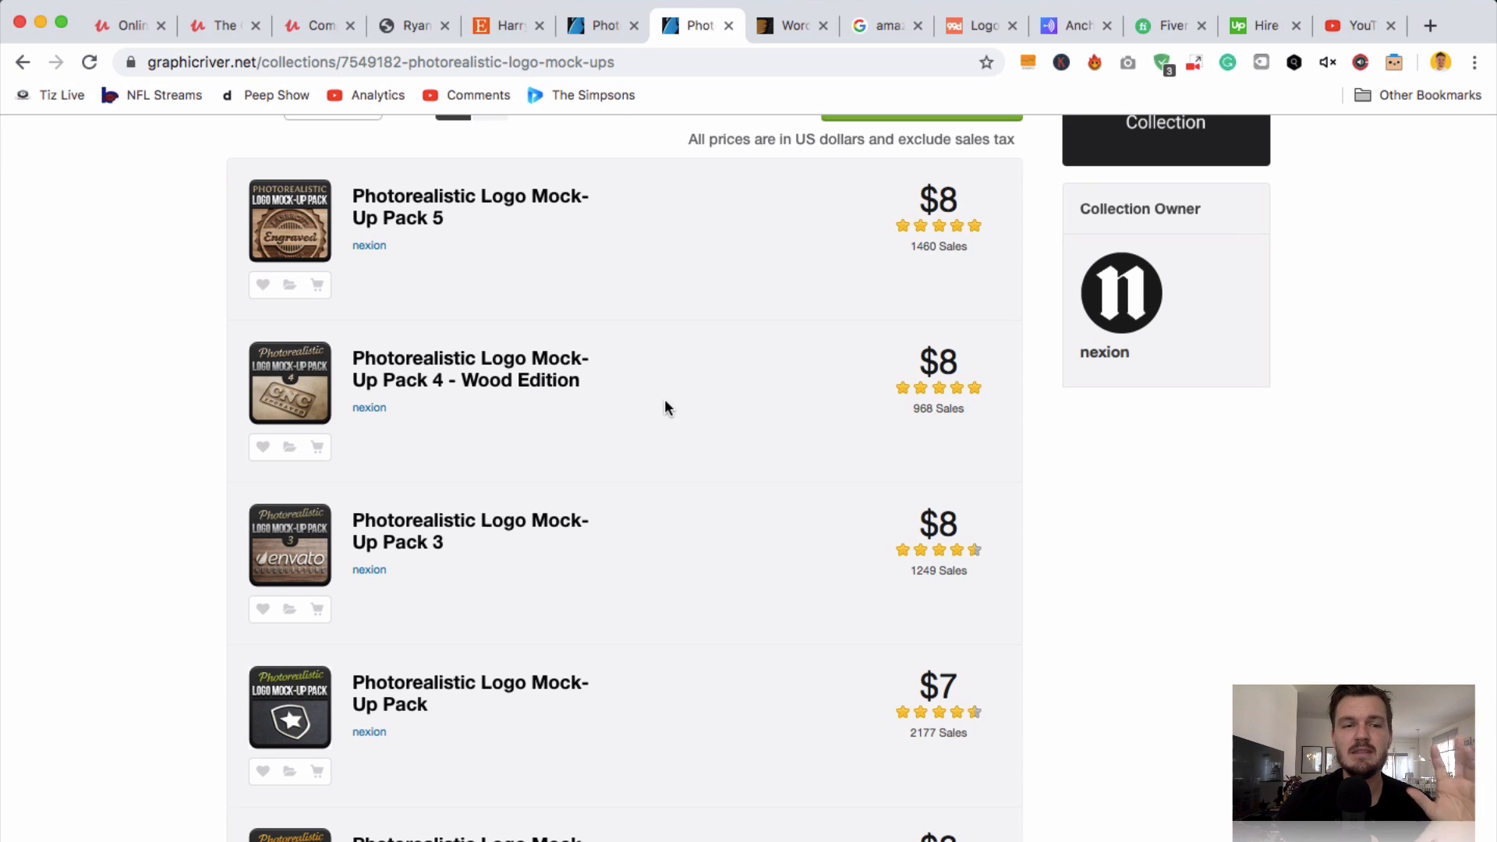
scroll("up", 3)
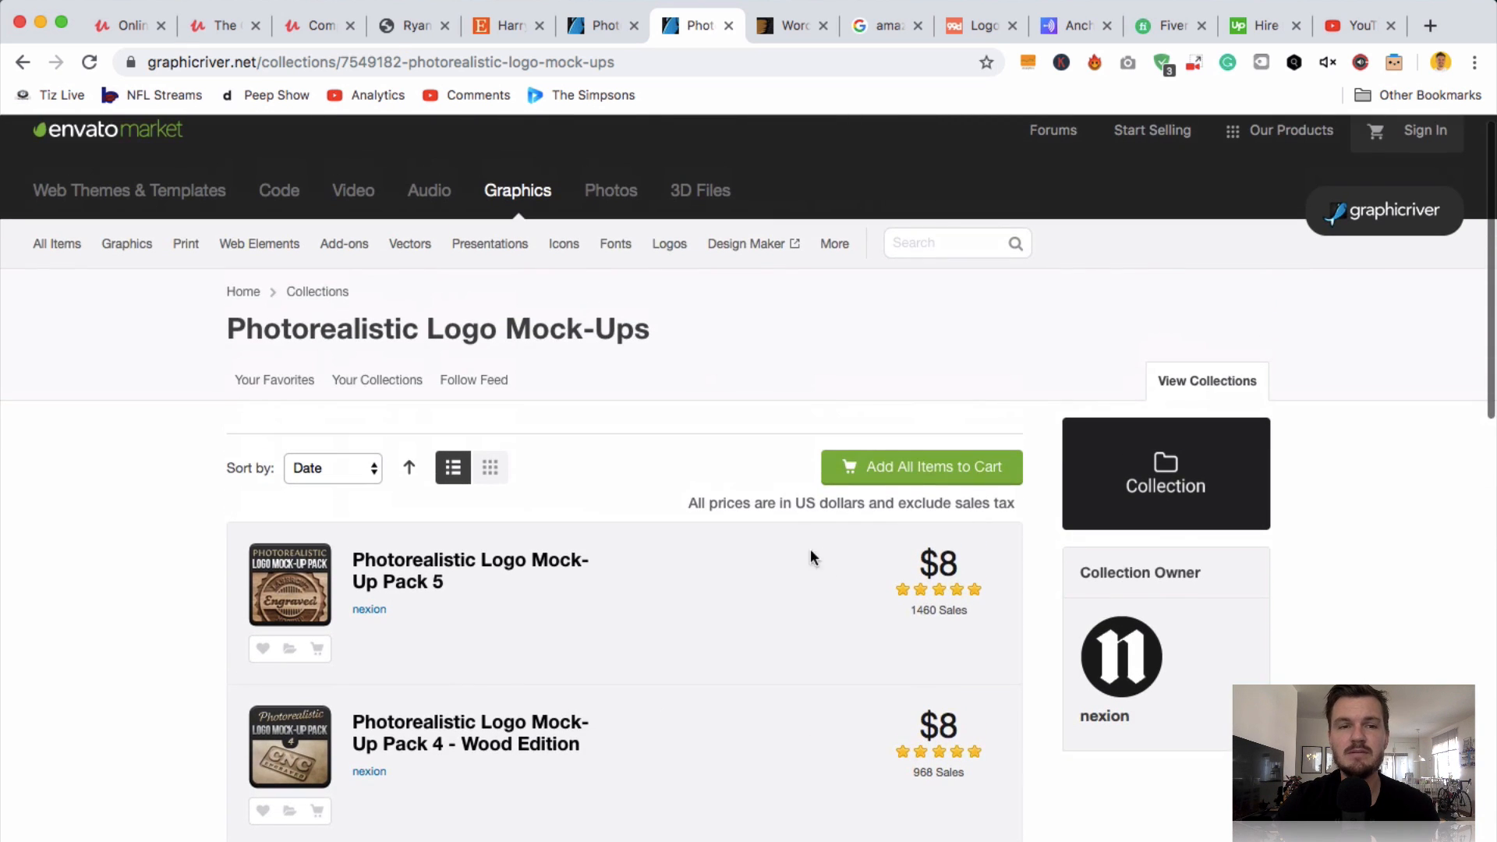
mouse_move(781, 594)
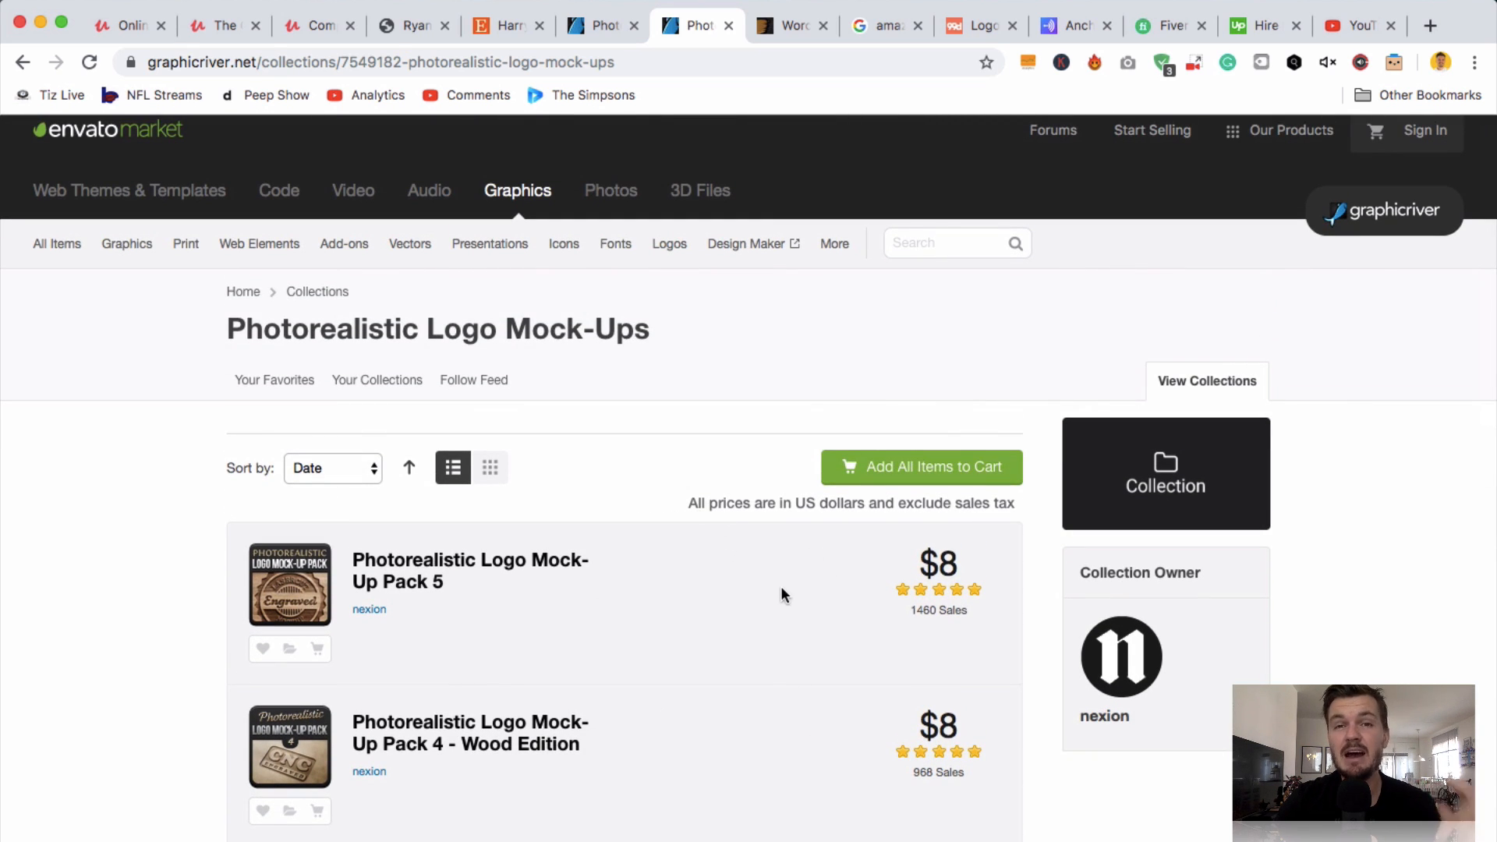
left_click(791, 25)
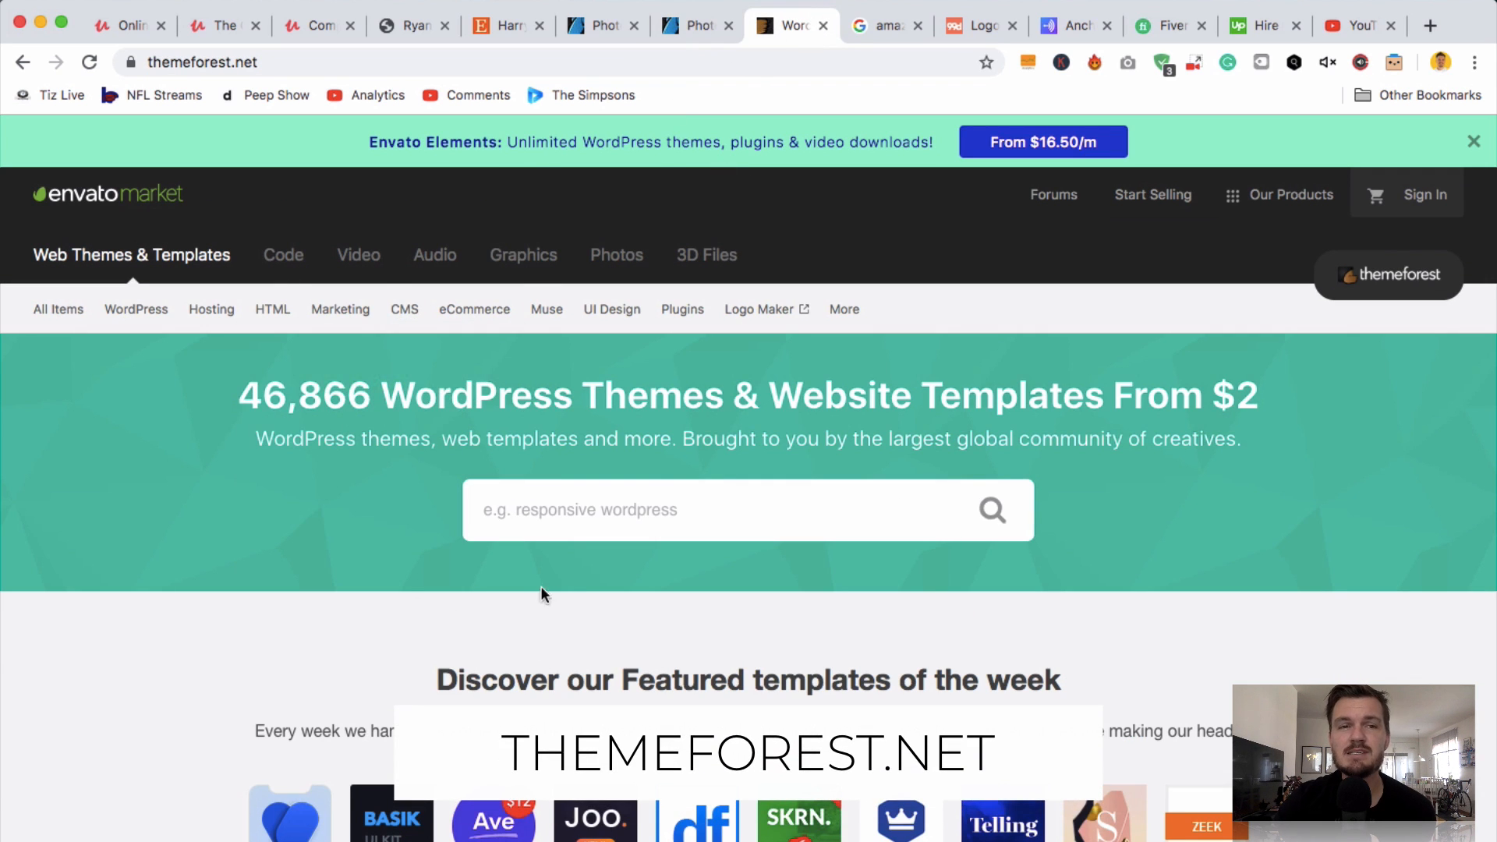
mouse_move(144, 197)
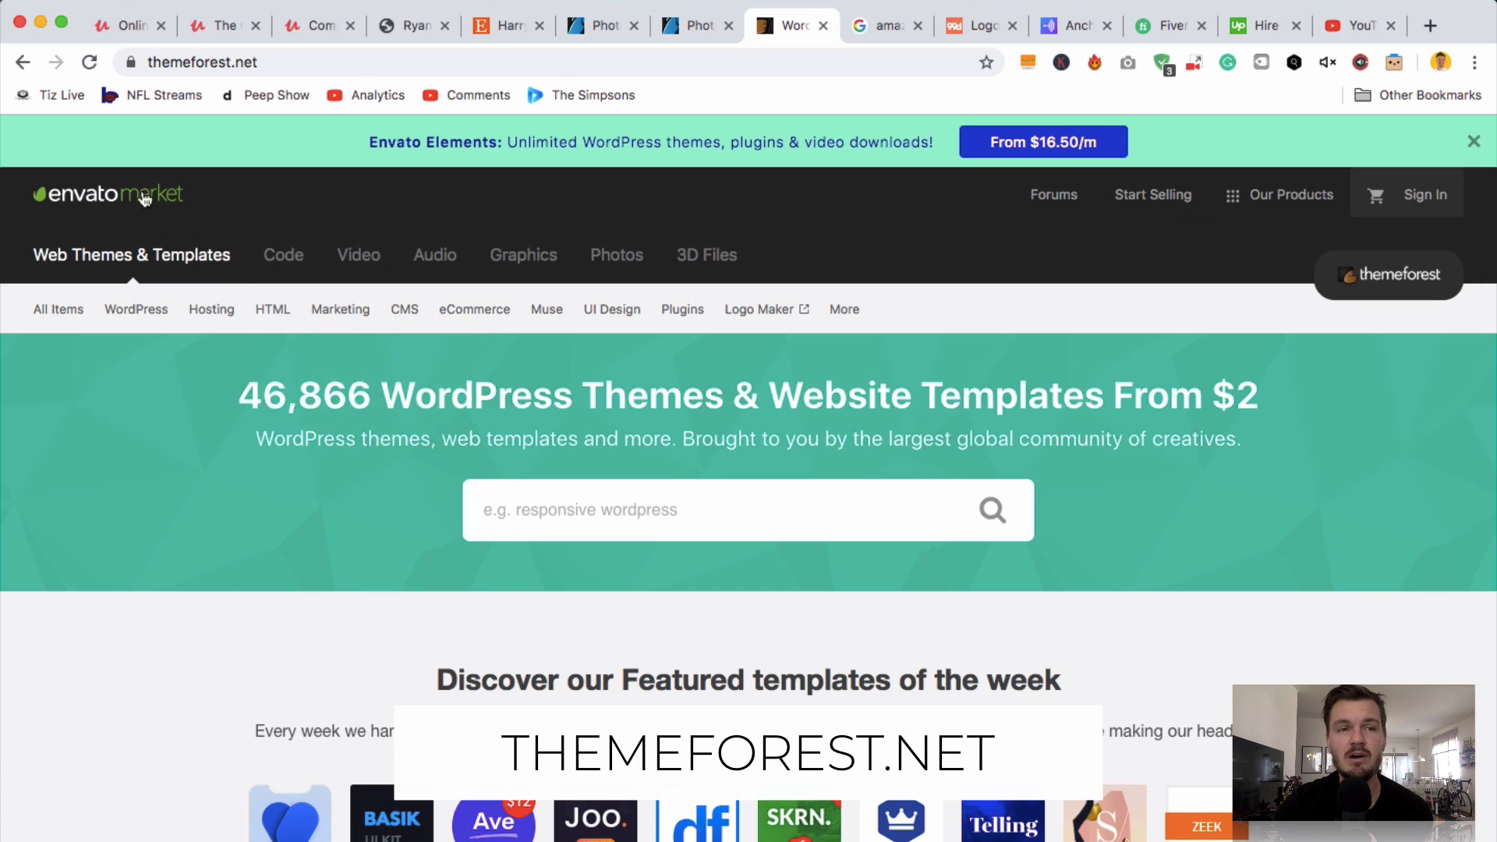
- Open ThemeForest's 2019 Best Selling WordPress Themes, led by Avada, BeTheme and The7
scroll("down", 3)
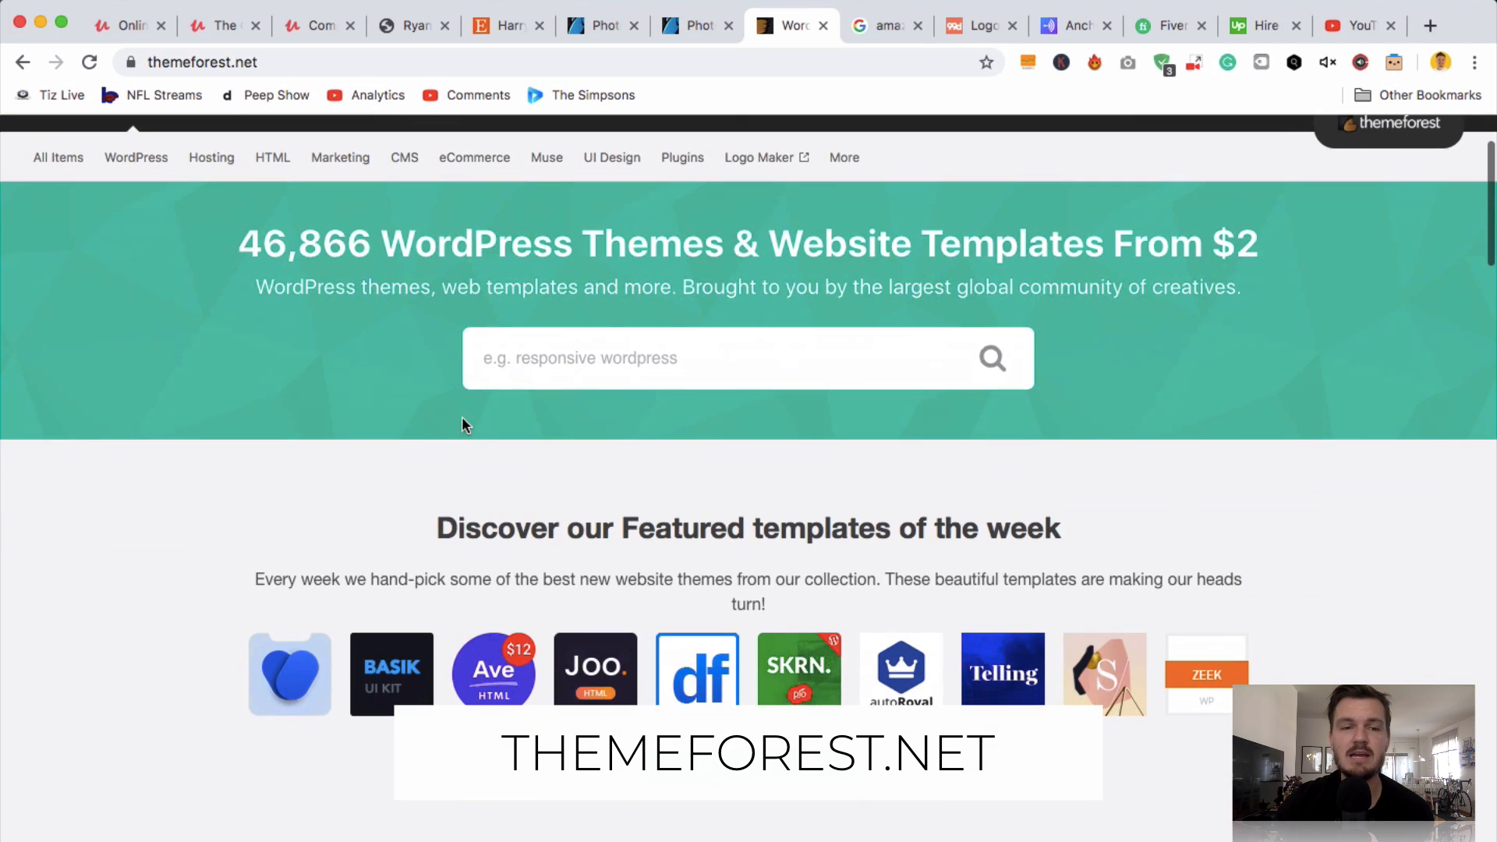
mouse_move(390, 658)
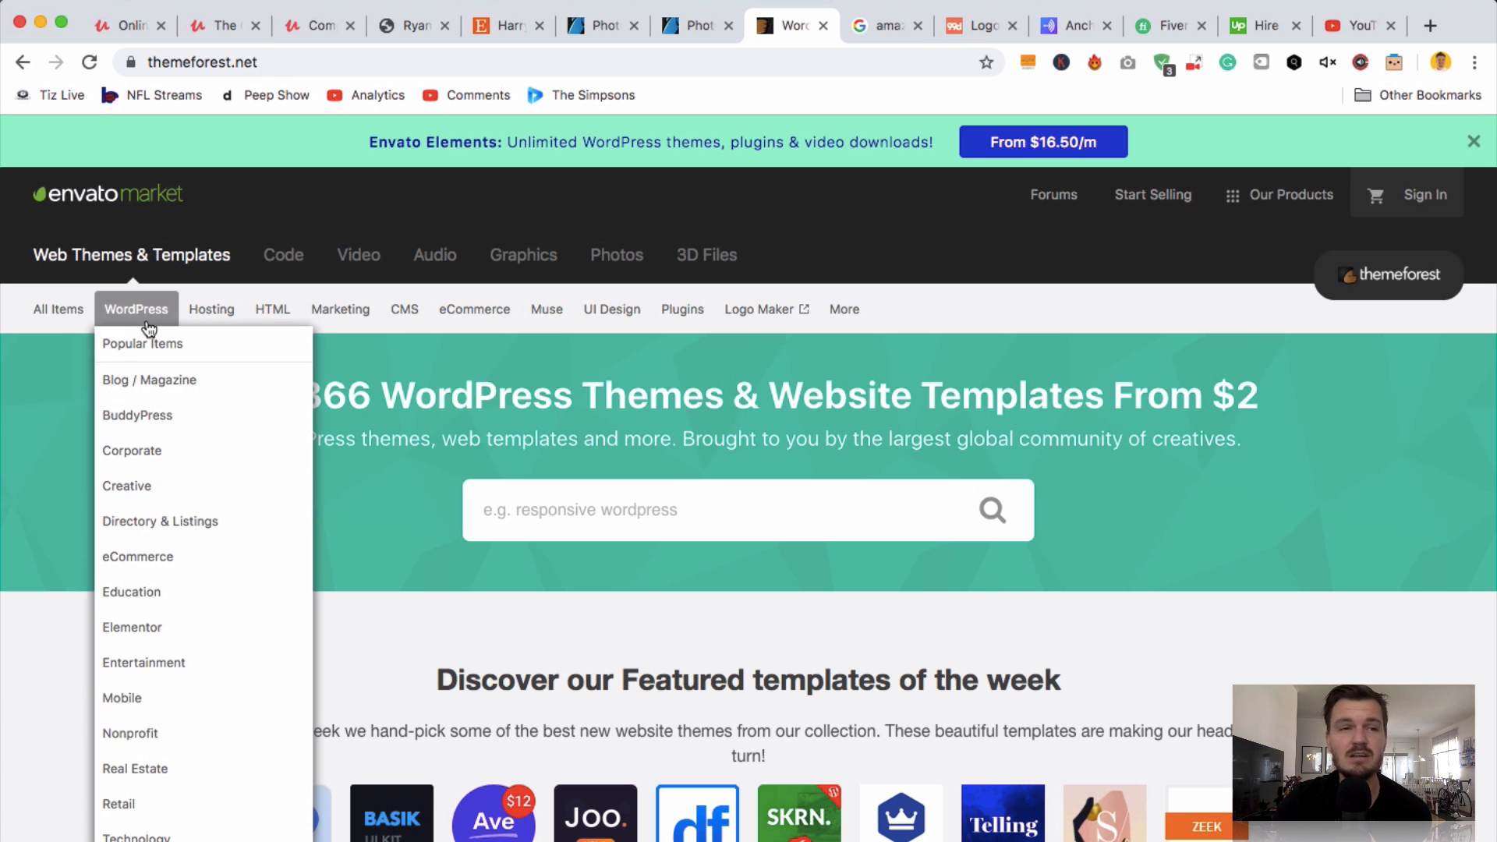
left_click(141, 343)
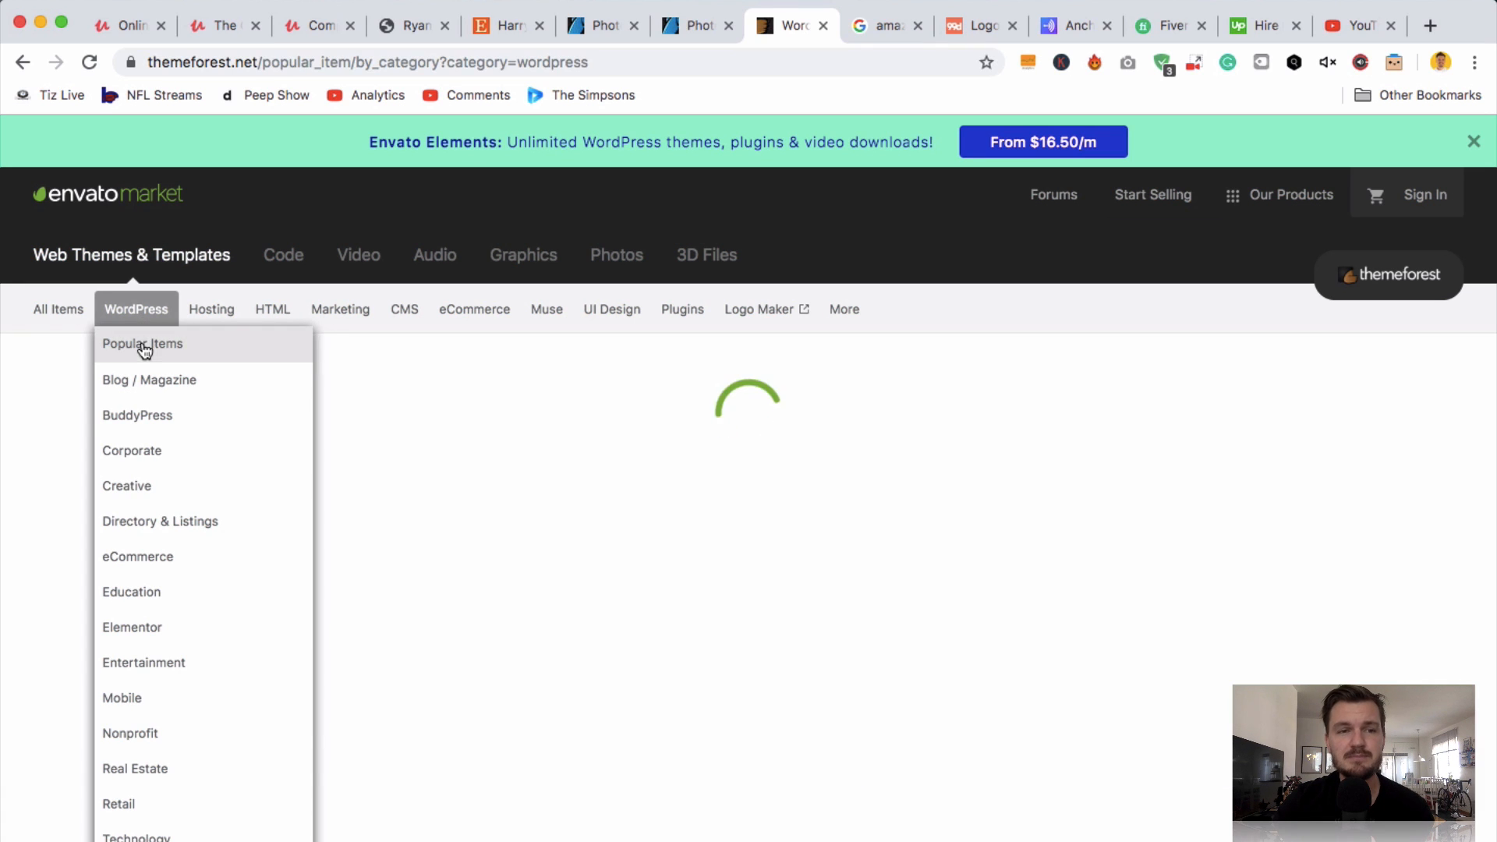
left_click(142, 344)
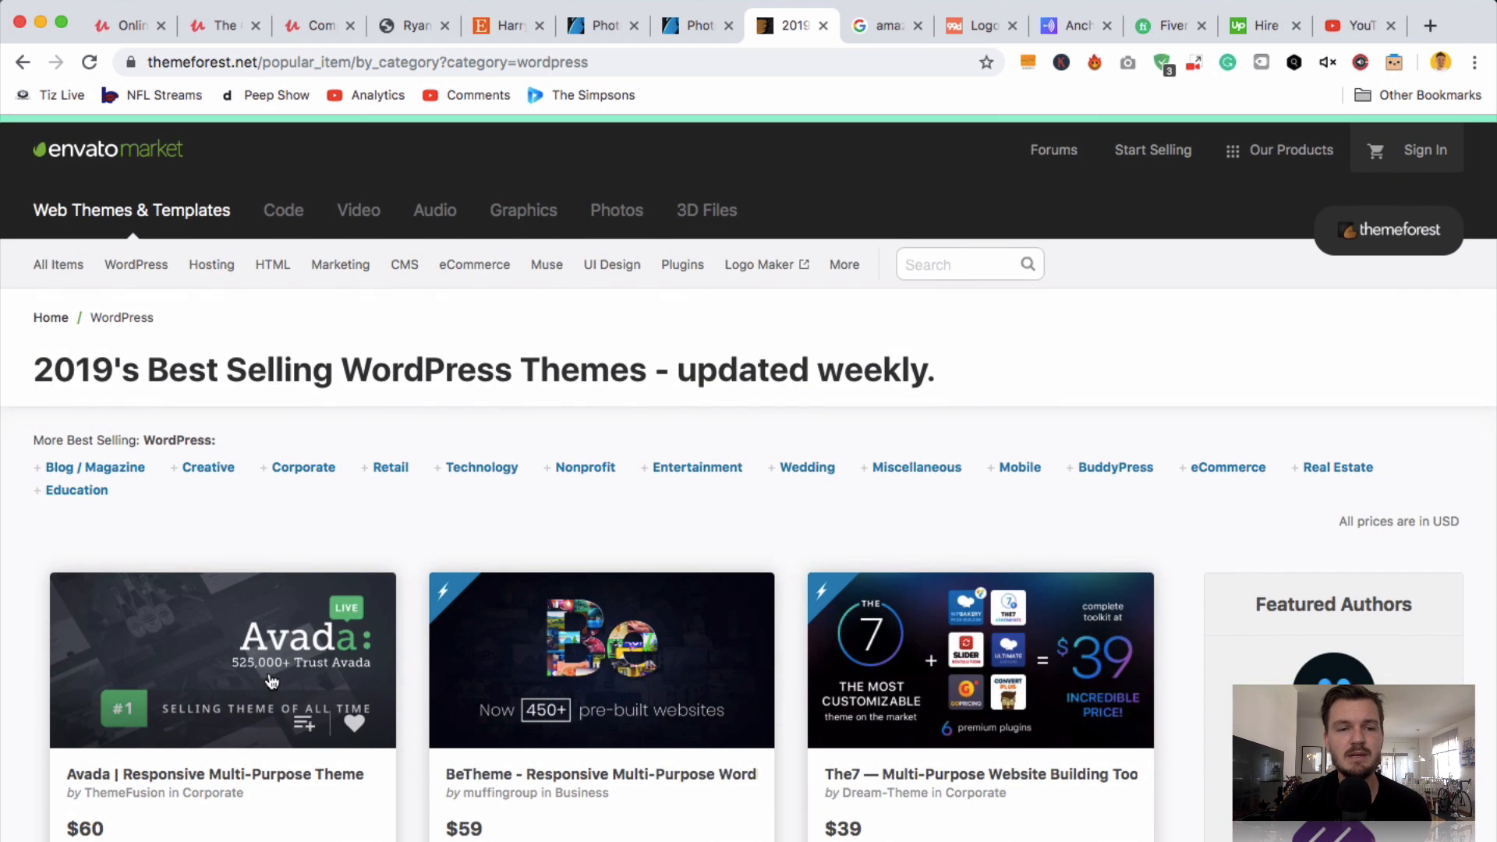
mouse_move(455, 629)
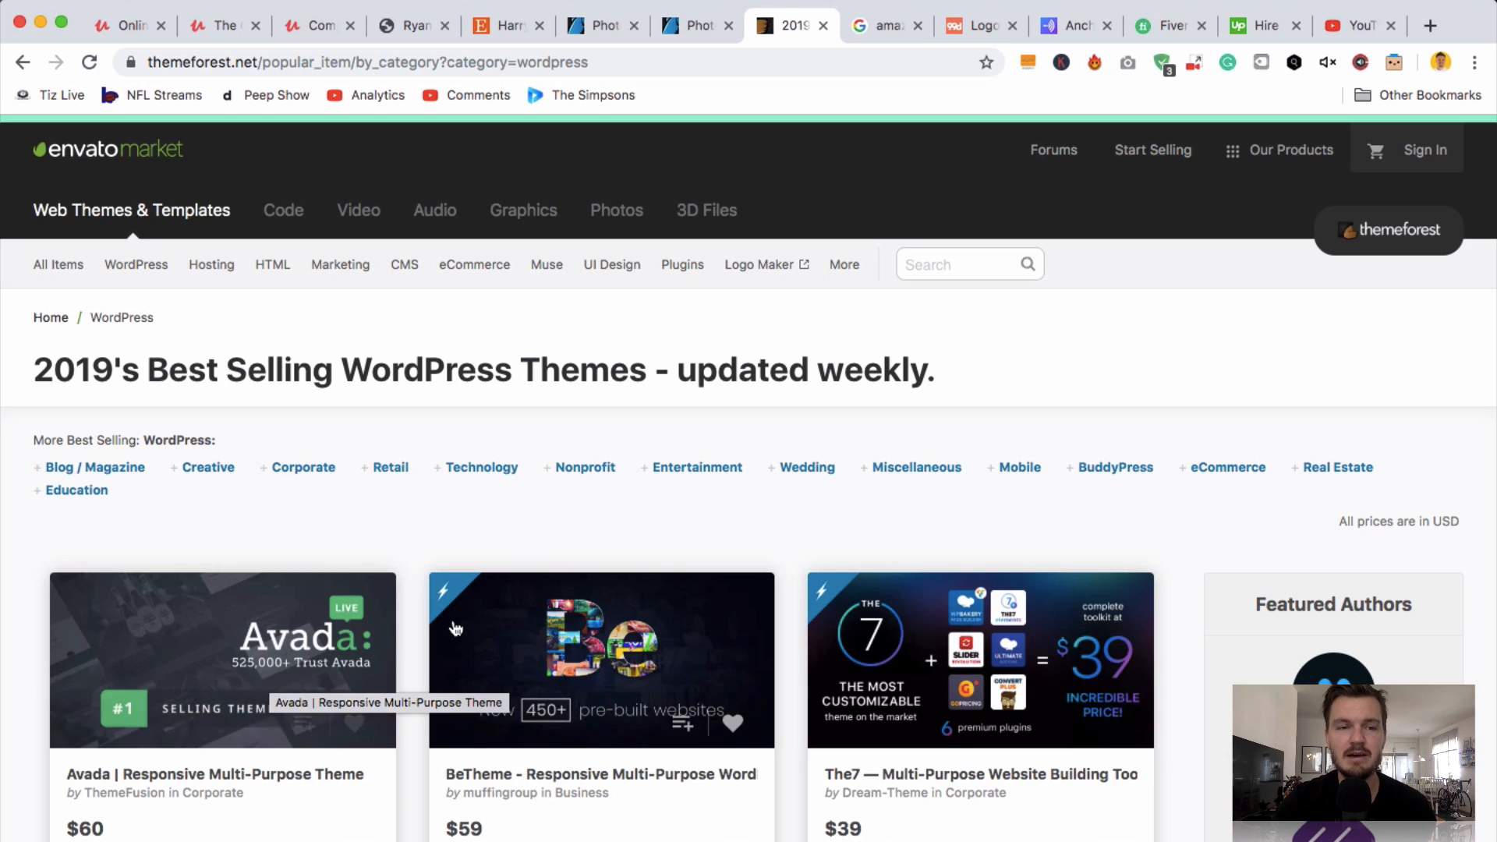
mouse_move(291, 754)
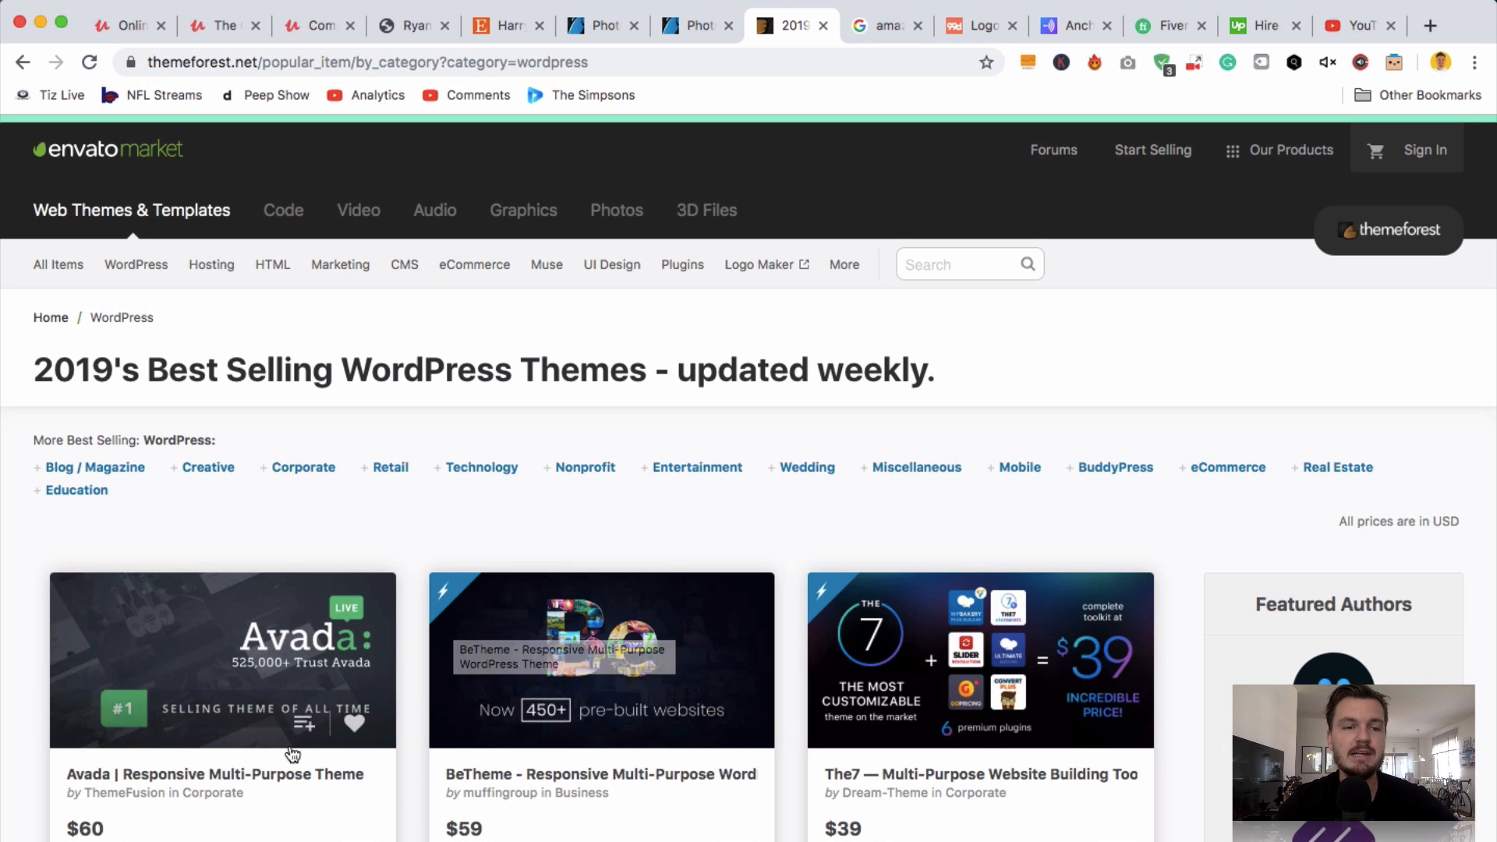
- Open the $60 Avada theme page and scroll to its 540,583 sales count
left_click(214, 774)
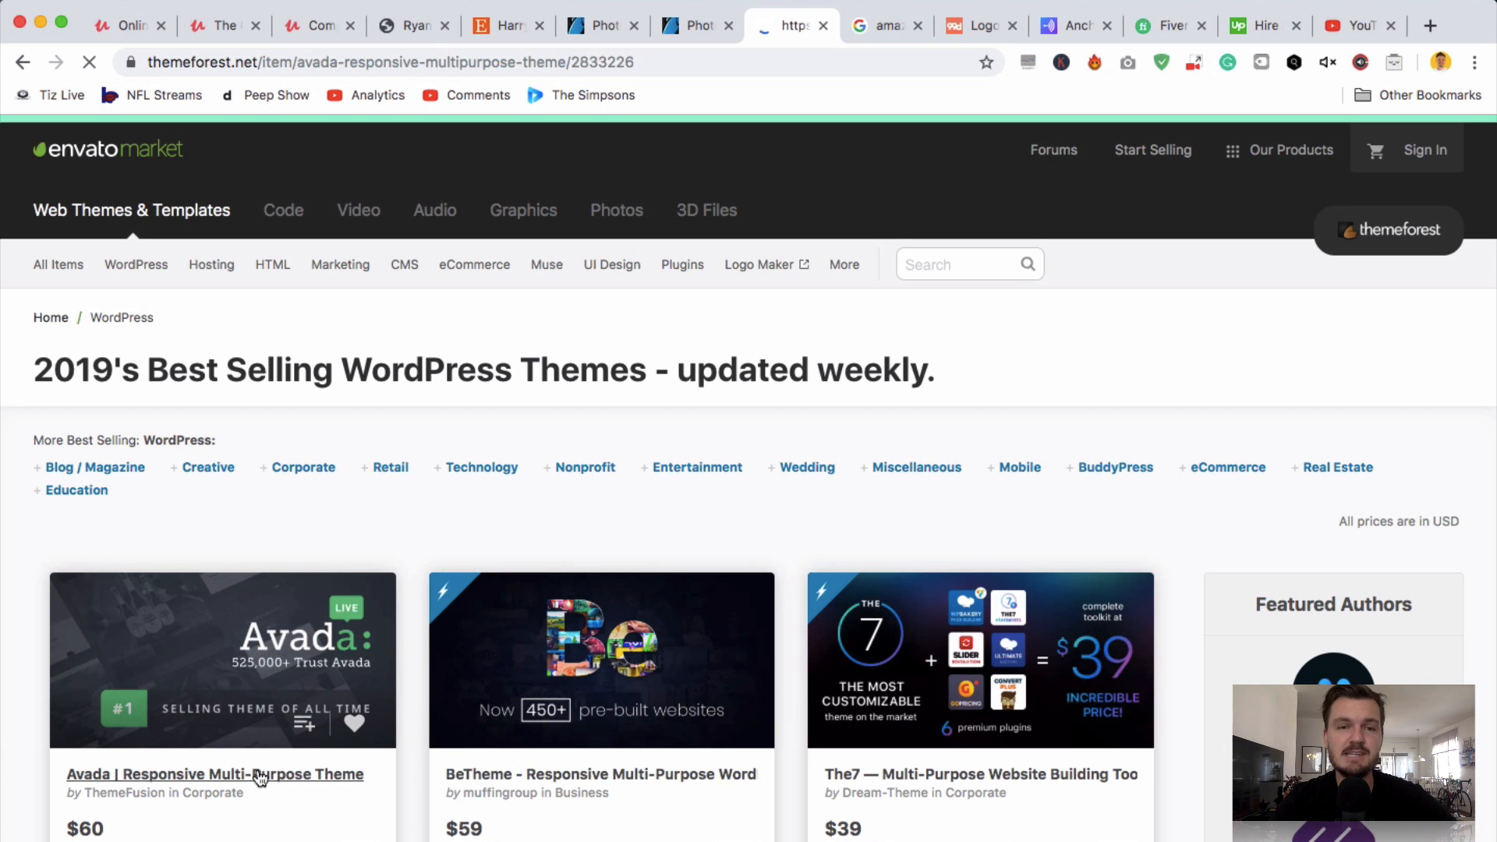
left_click(216, 774)
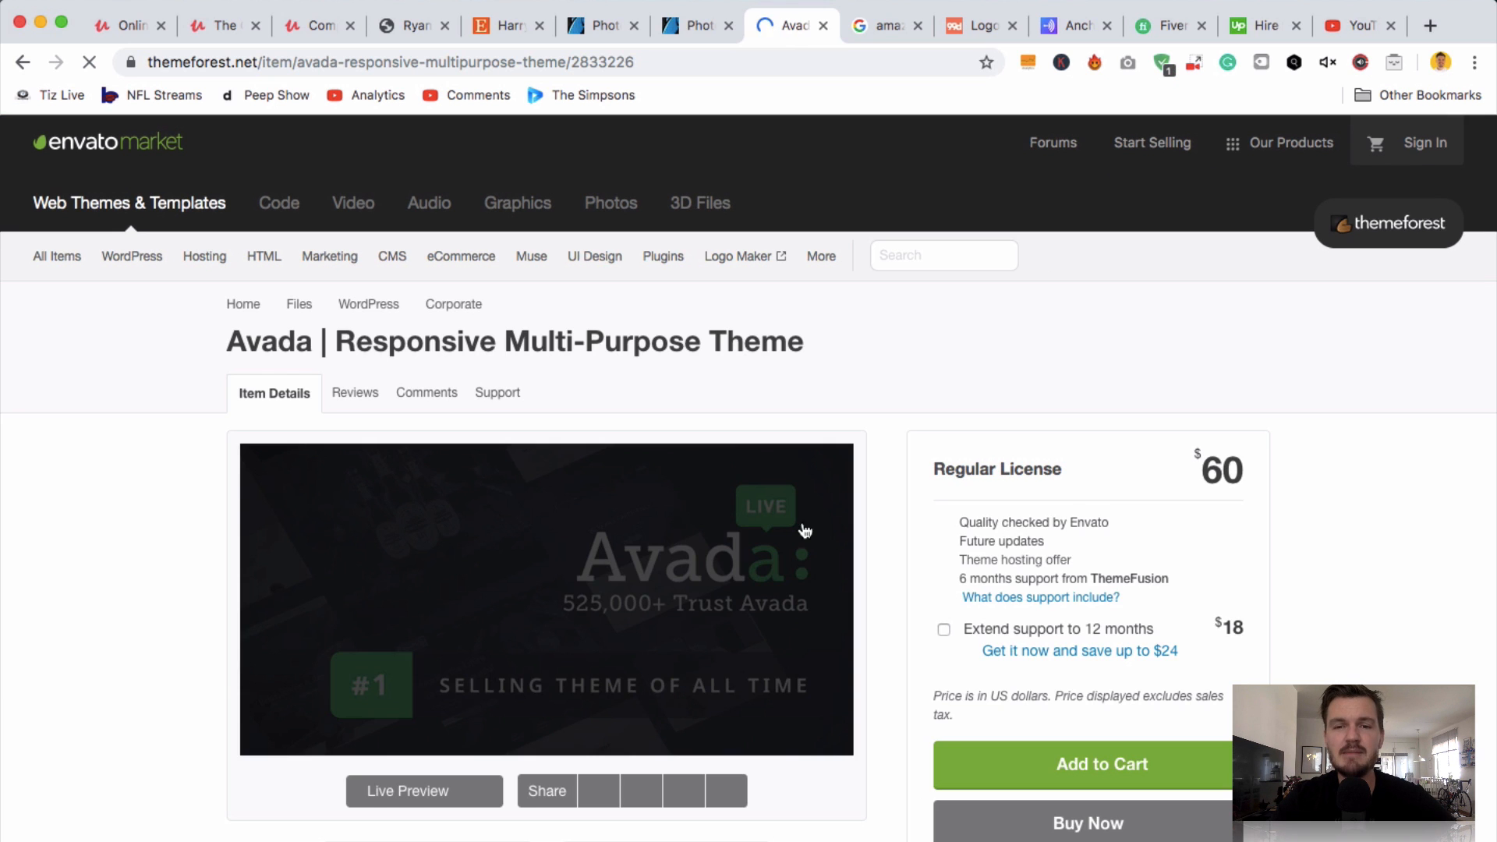
scroll("down", 3)
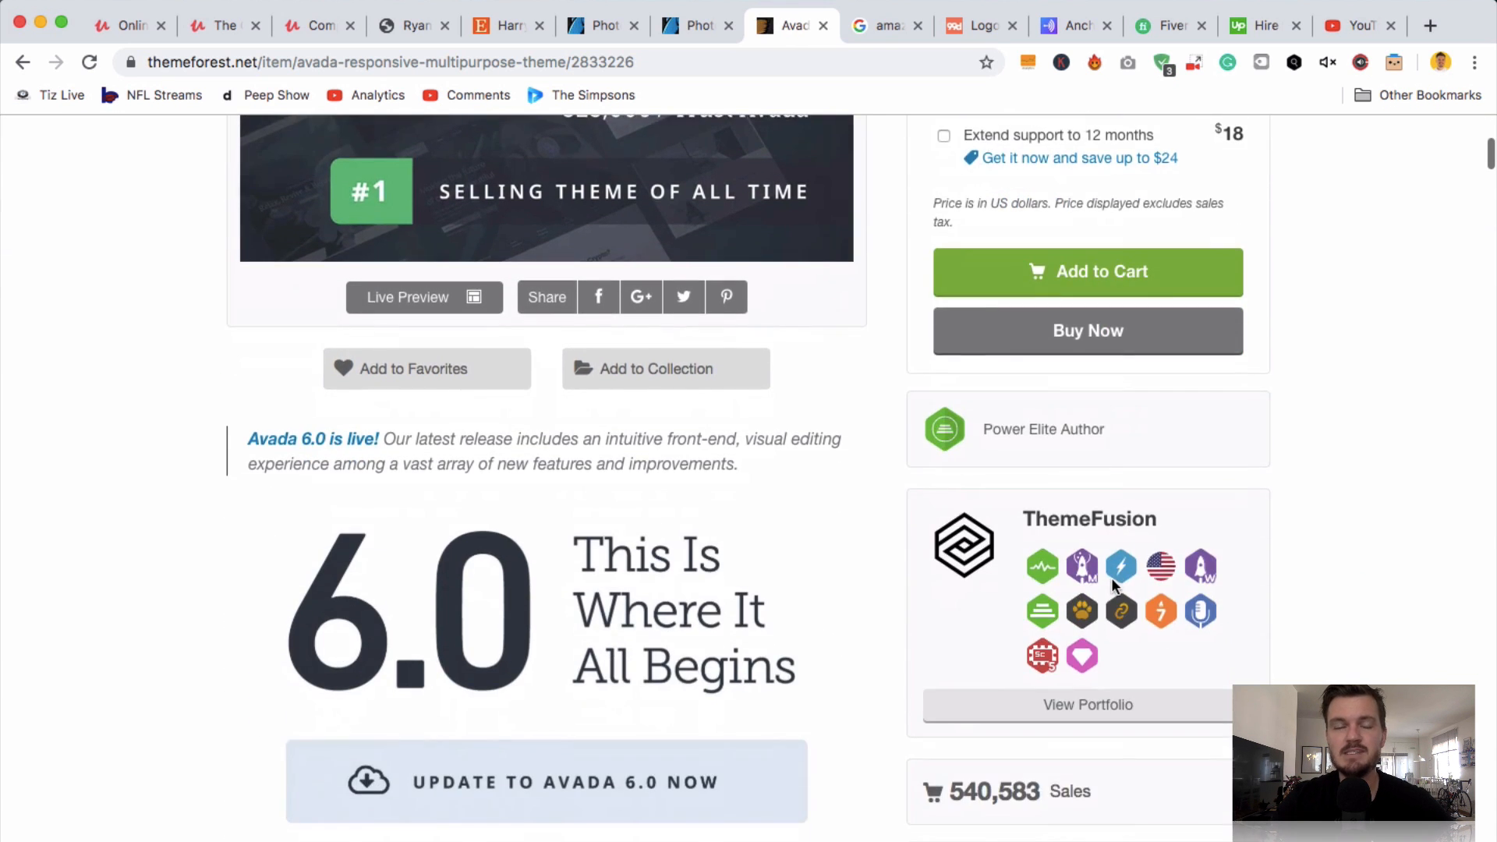
scroll("up", 3)
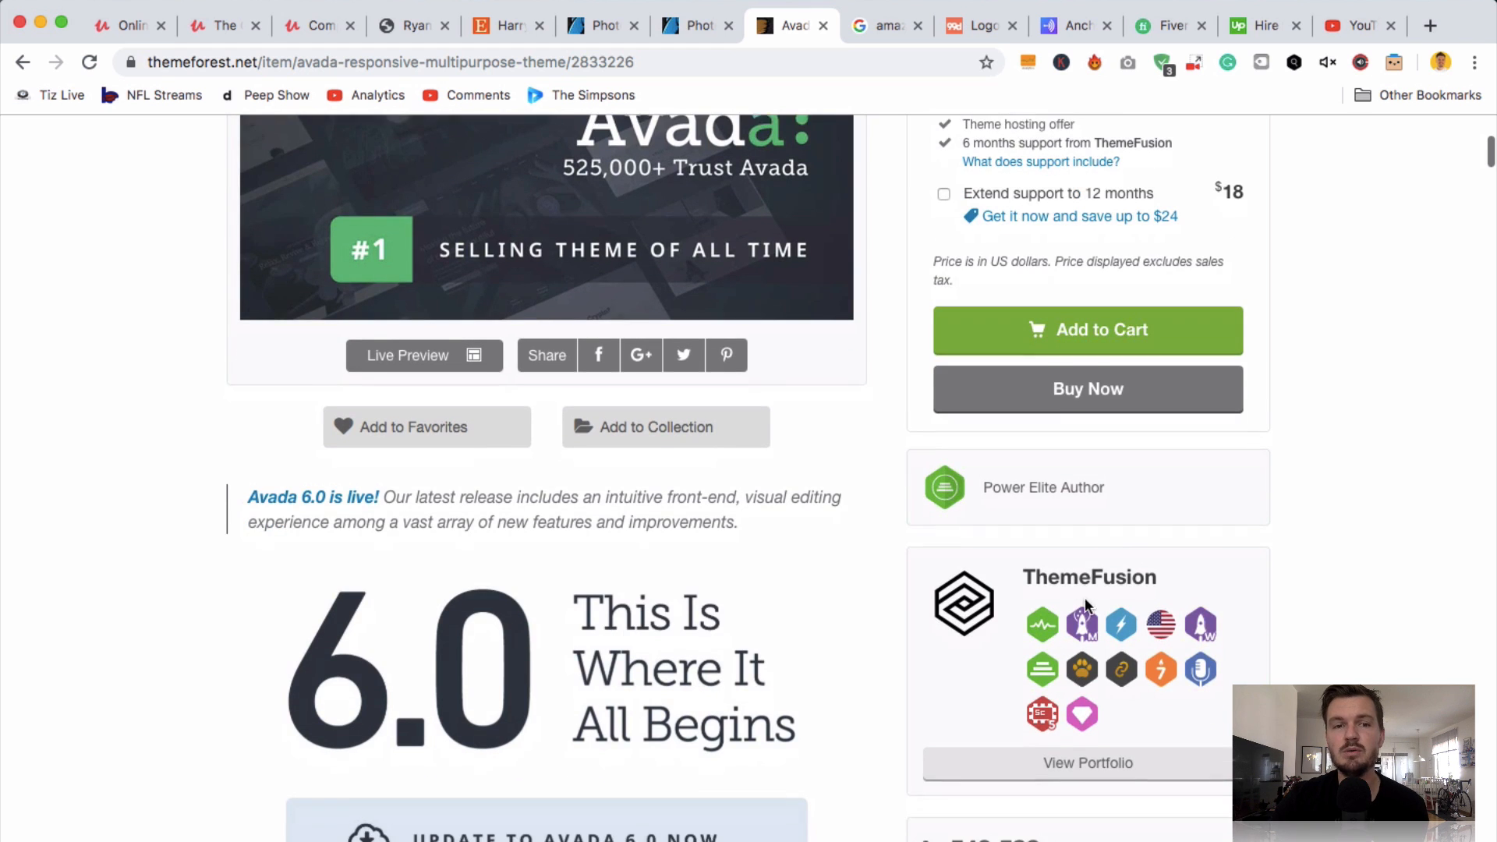
scroll("down", 3)
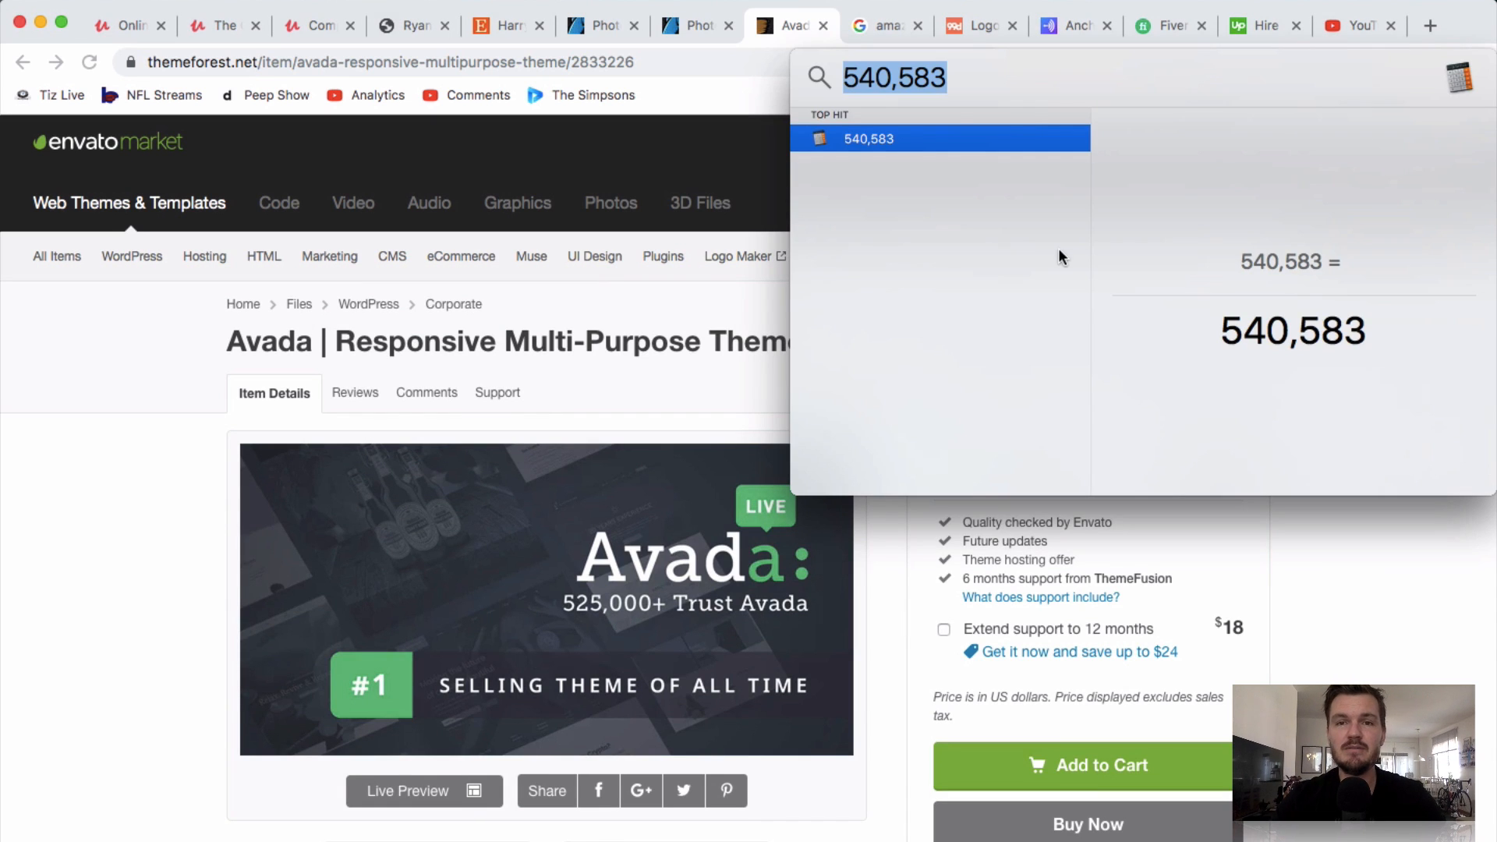
- Calculate 540,583 × 60 = 32,434,980 in Spotlight, then return to the Google results
type("*60")
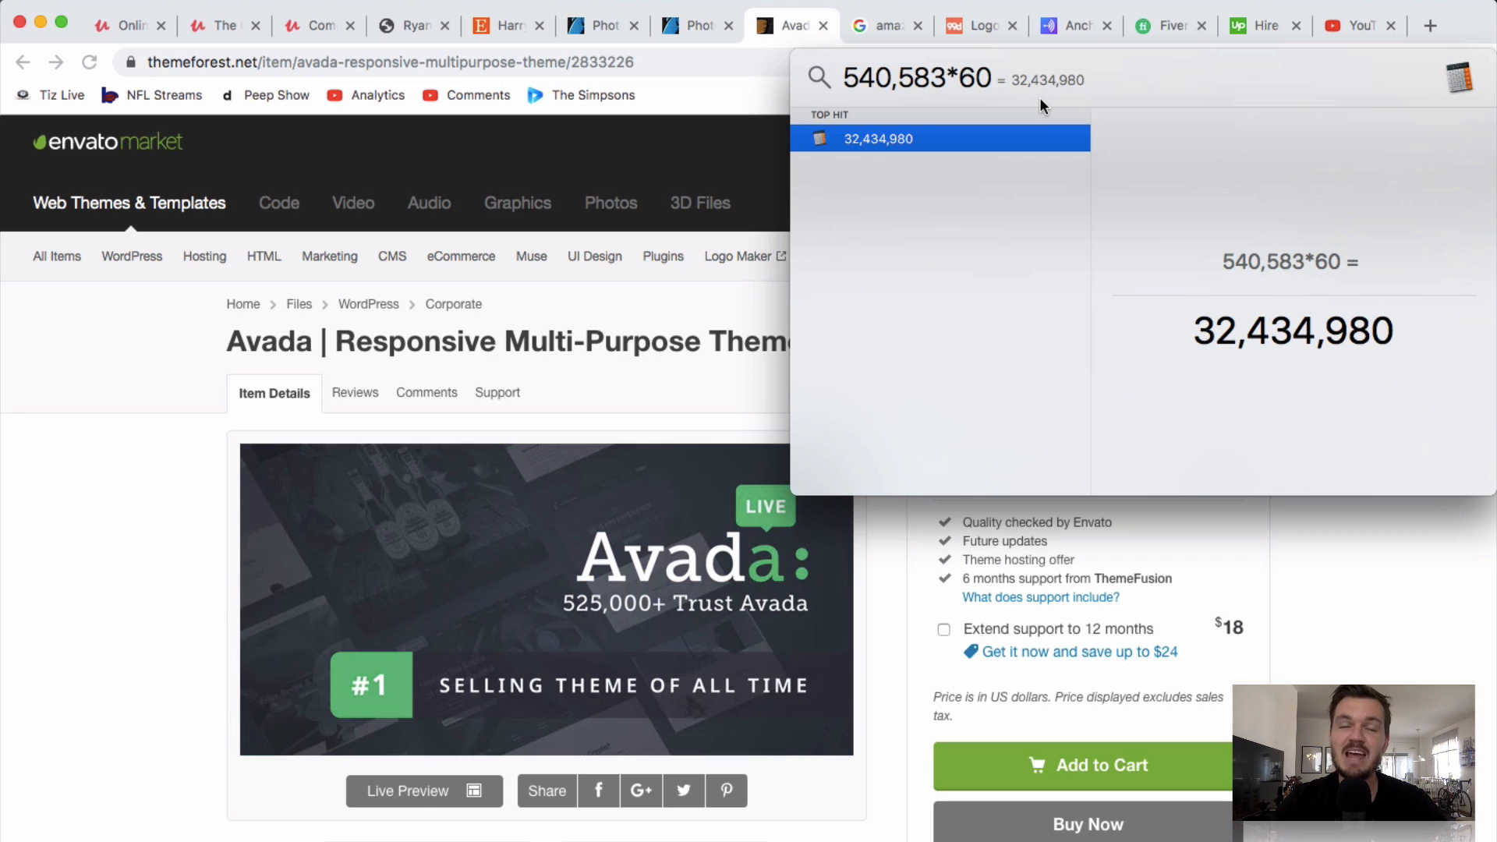
mouse_move(1187, 341)
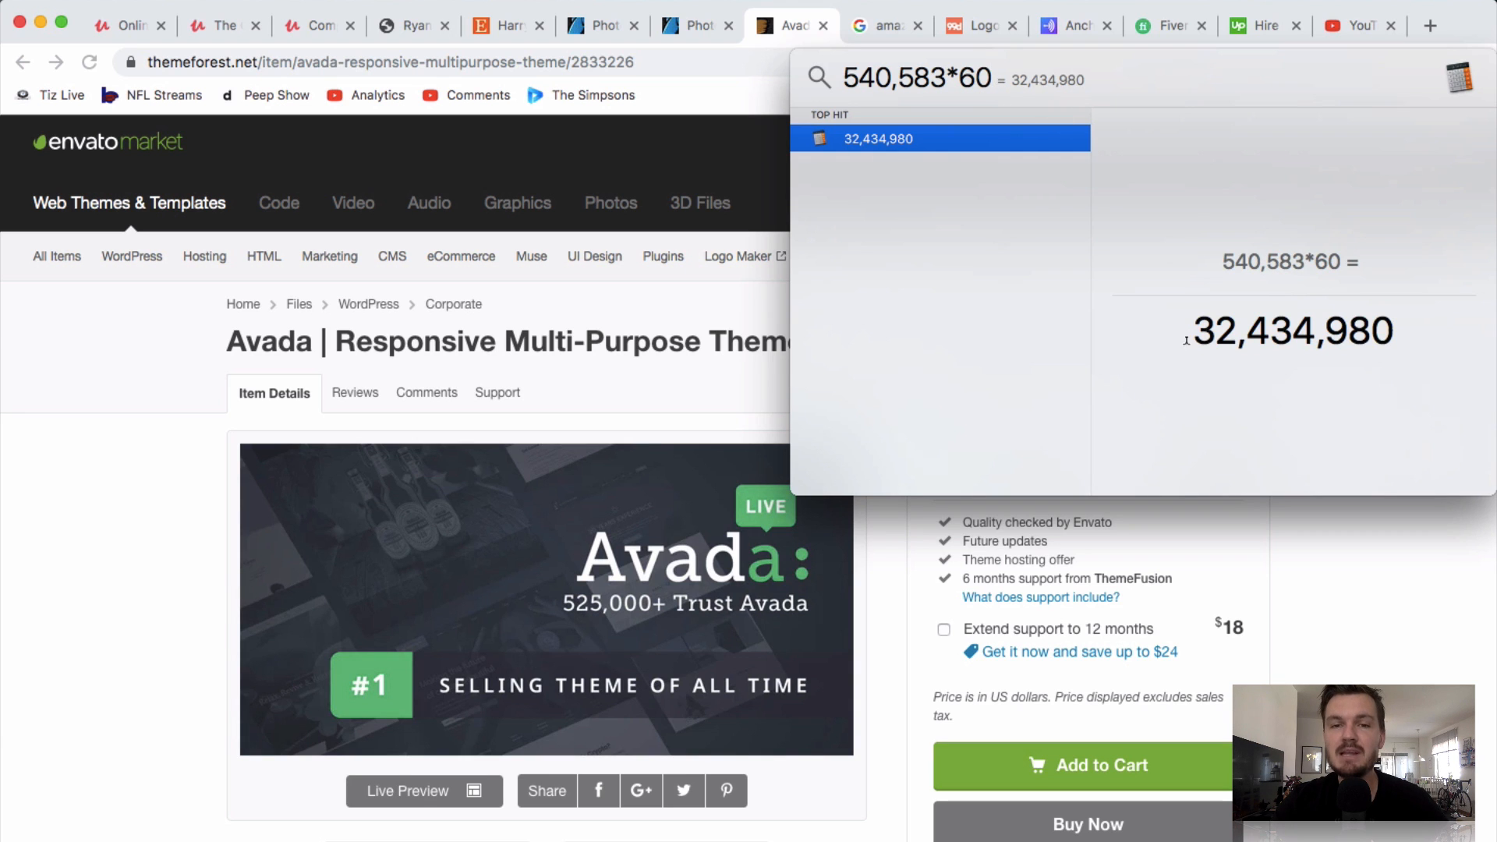
double_click(1292, 332)
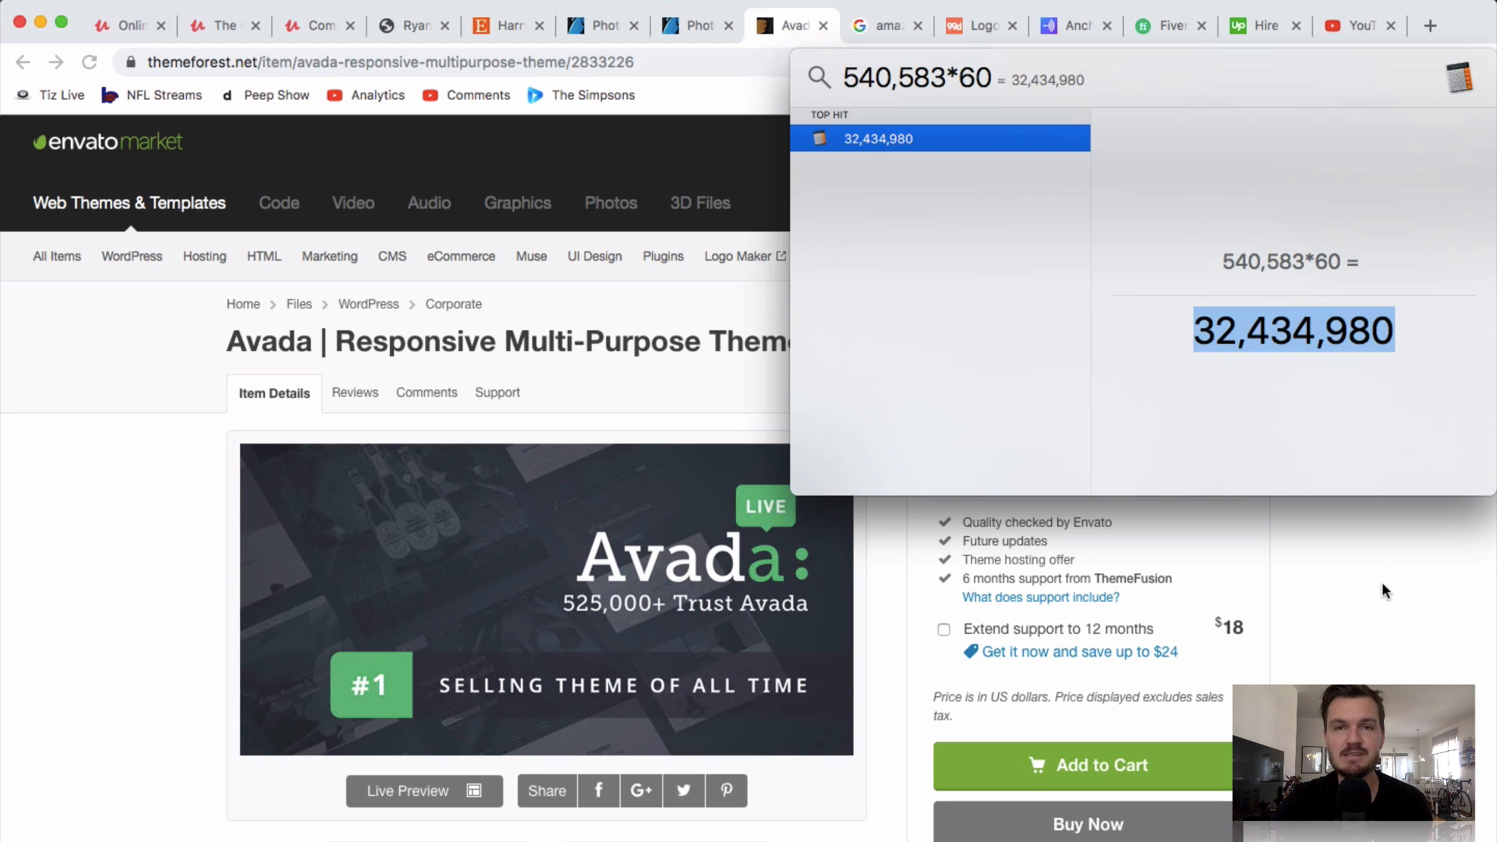
mouse_move(1377, 583)
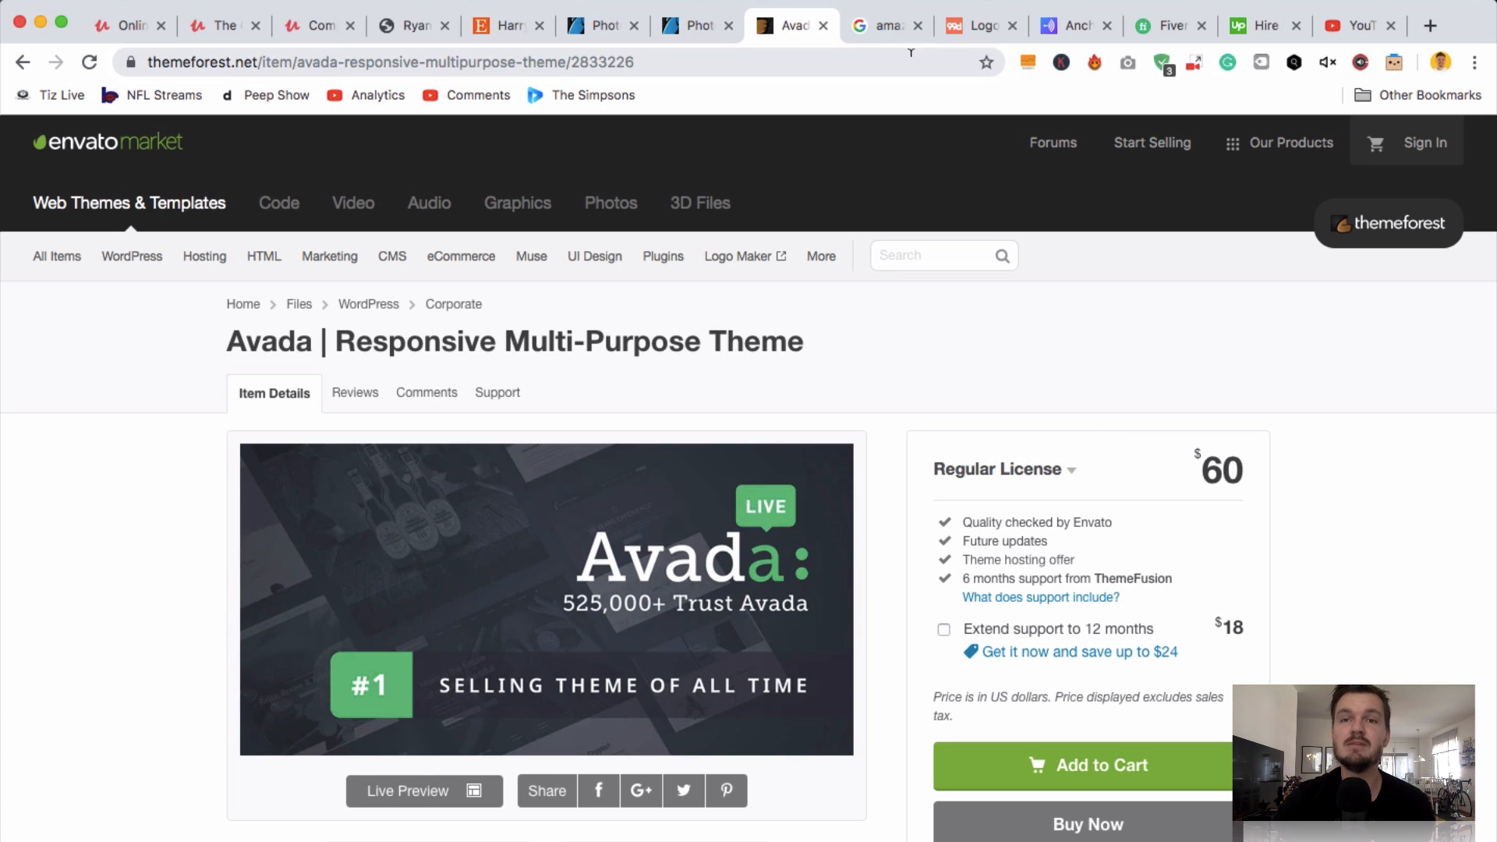
left_click(880, 25)
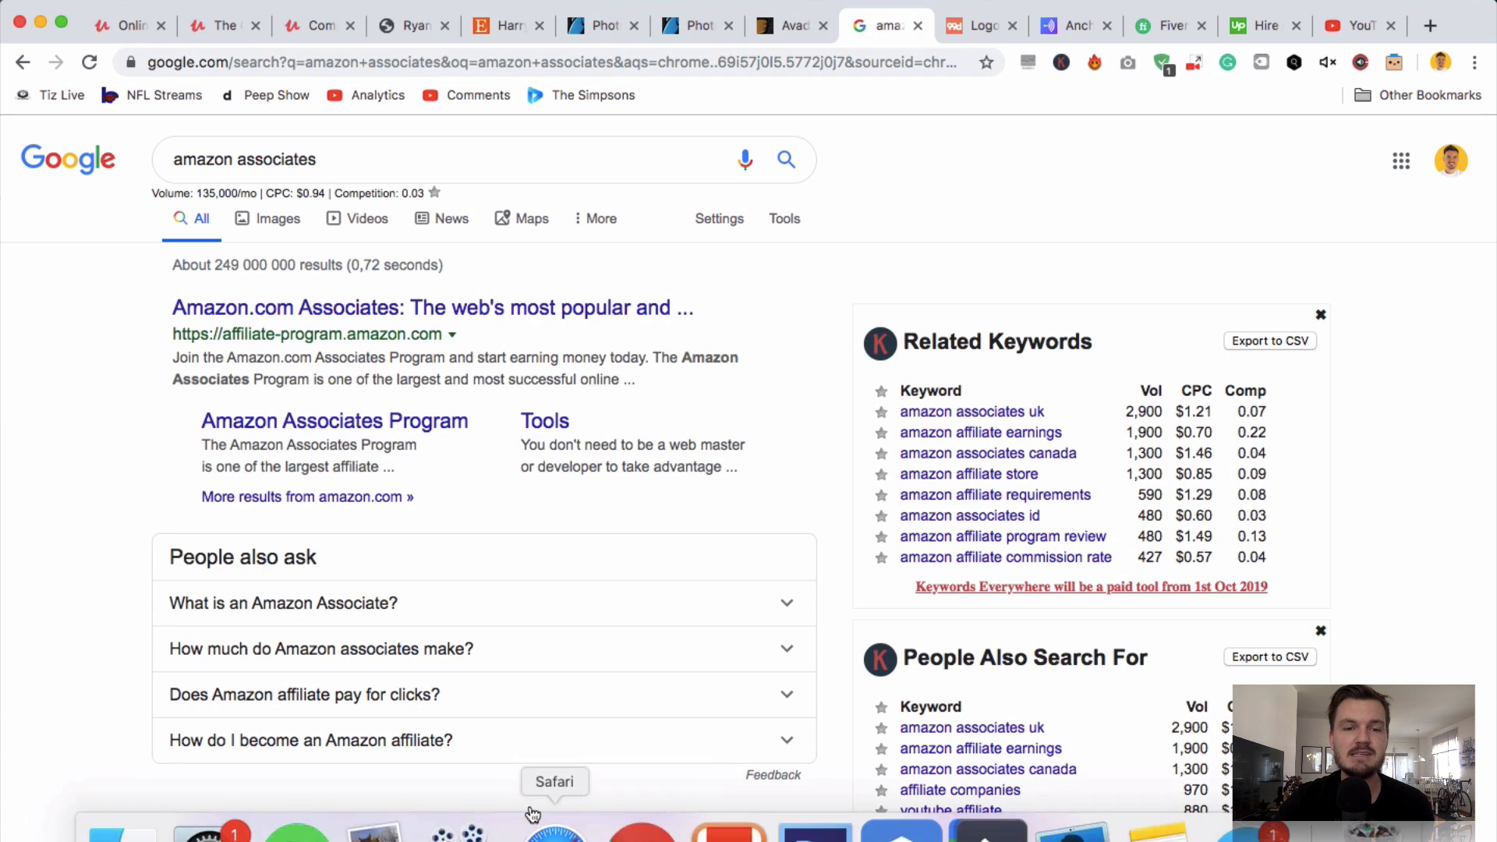
- Switch to Safari to view the Amazon Associates dashboard
left_click(431, 307)
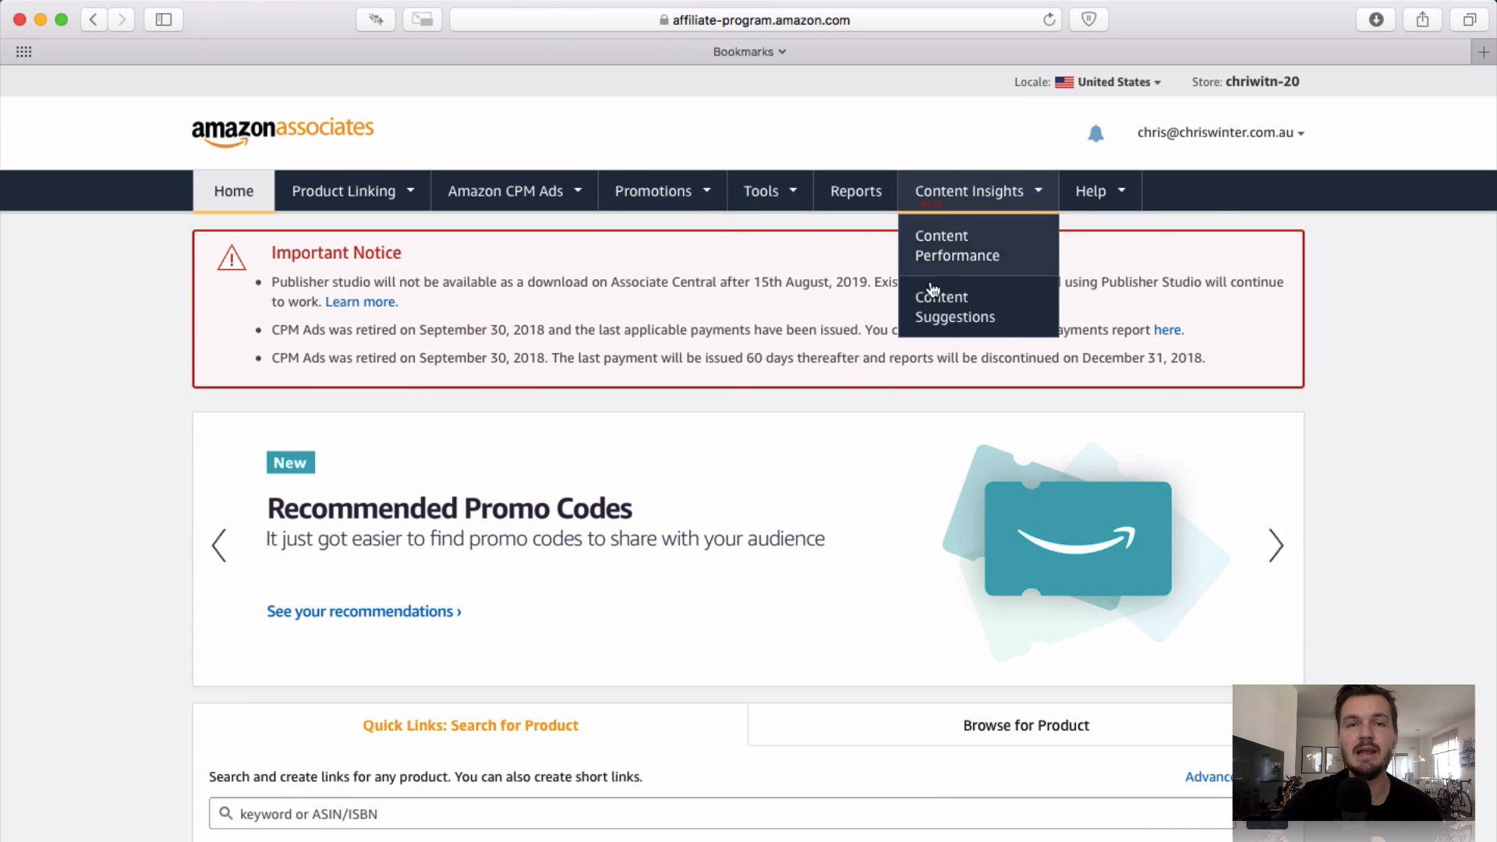
scroll("down", 3)
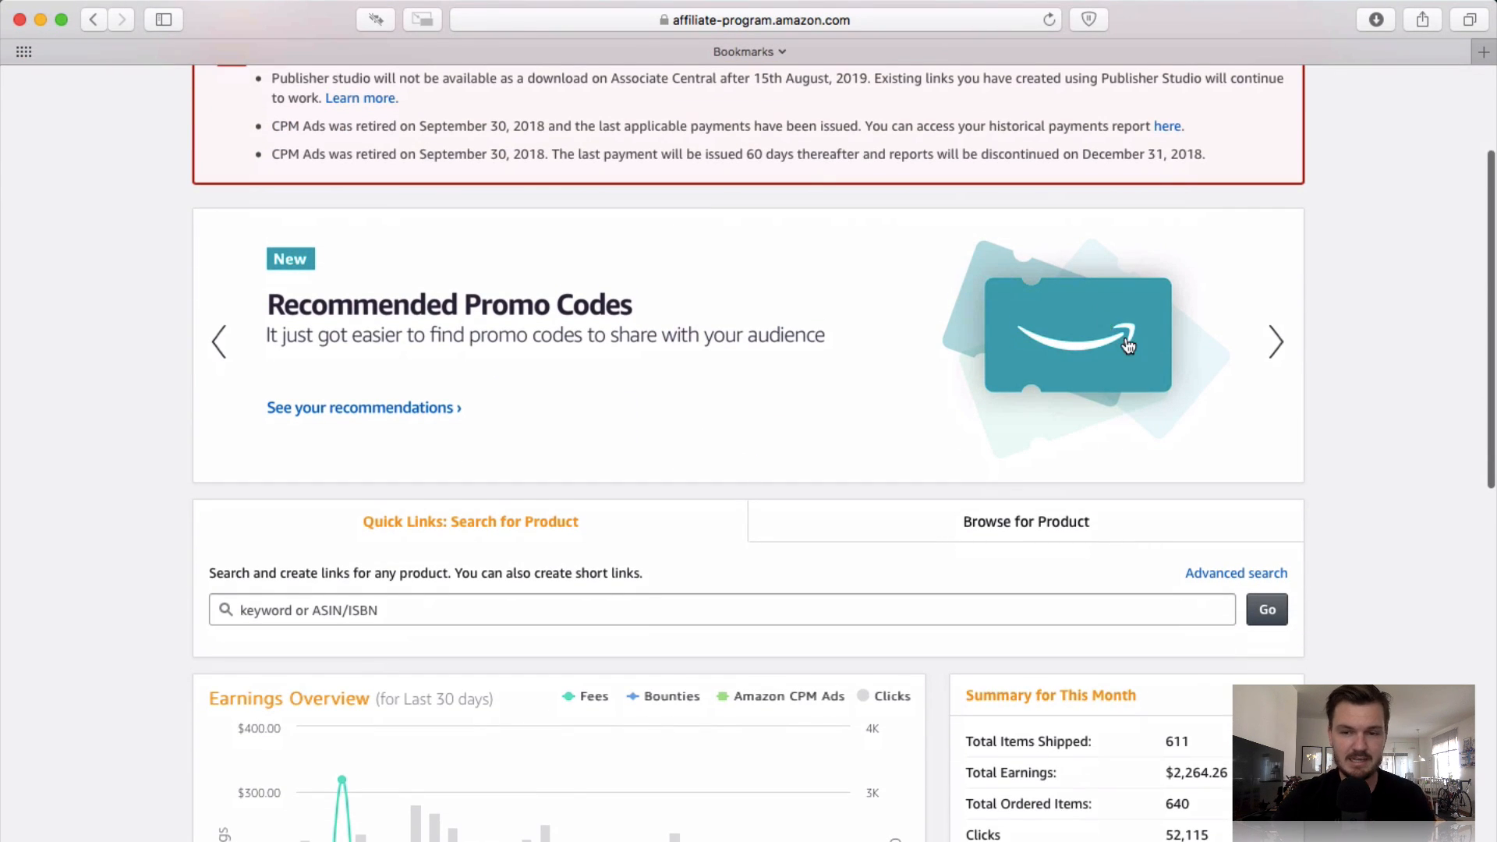
scroll("down", 3)
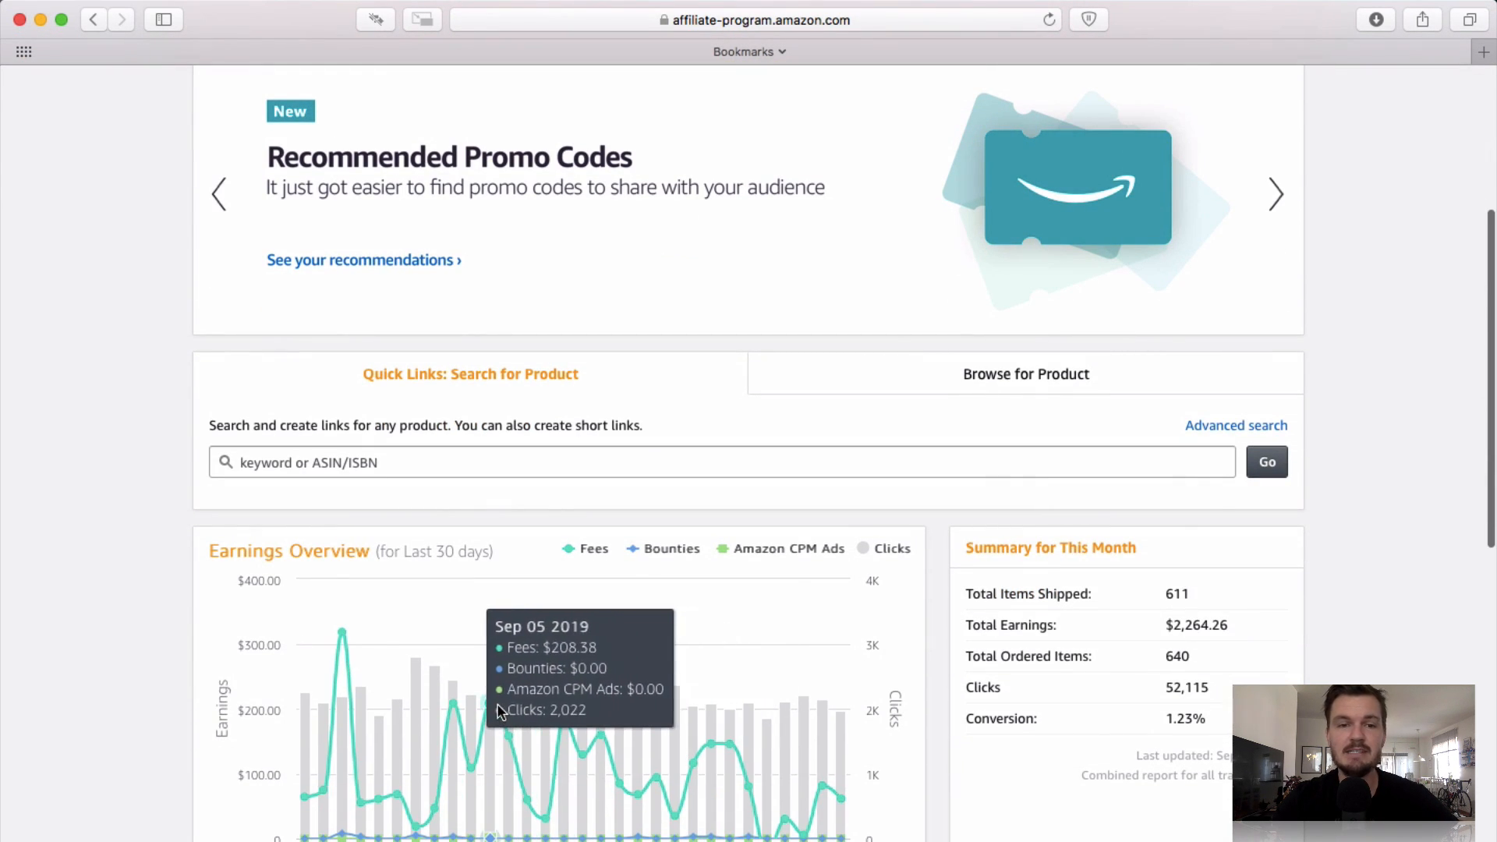
mouse_move(452, 680)
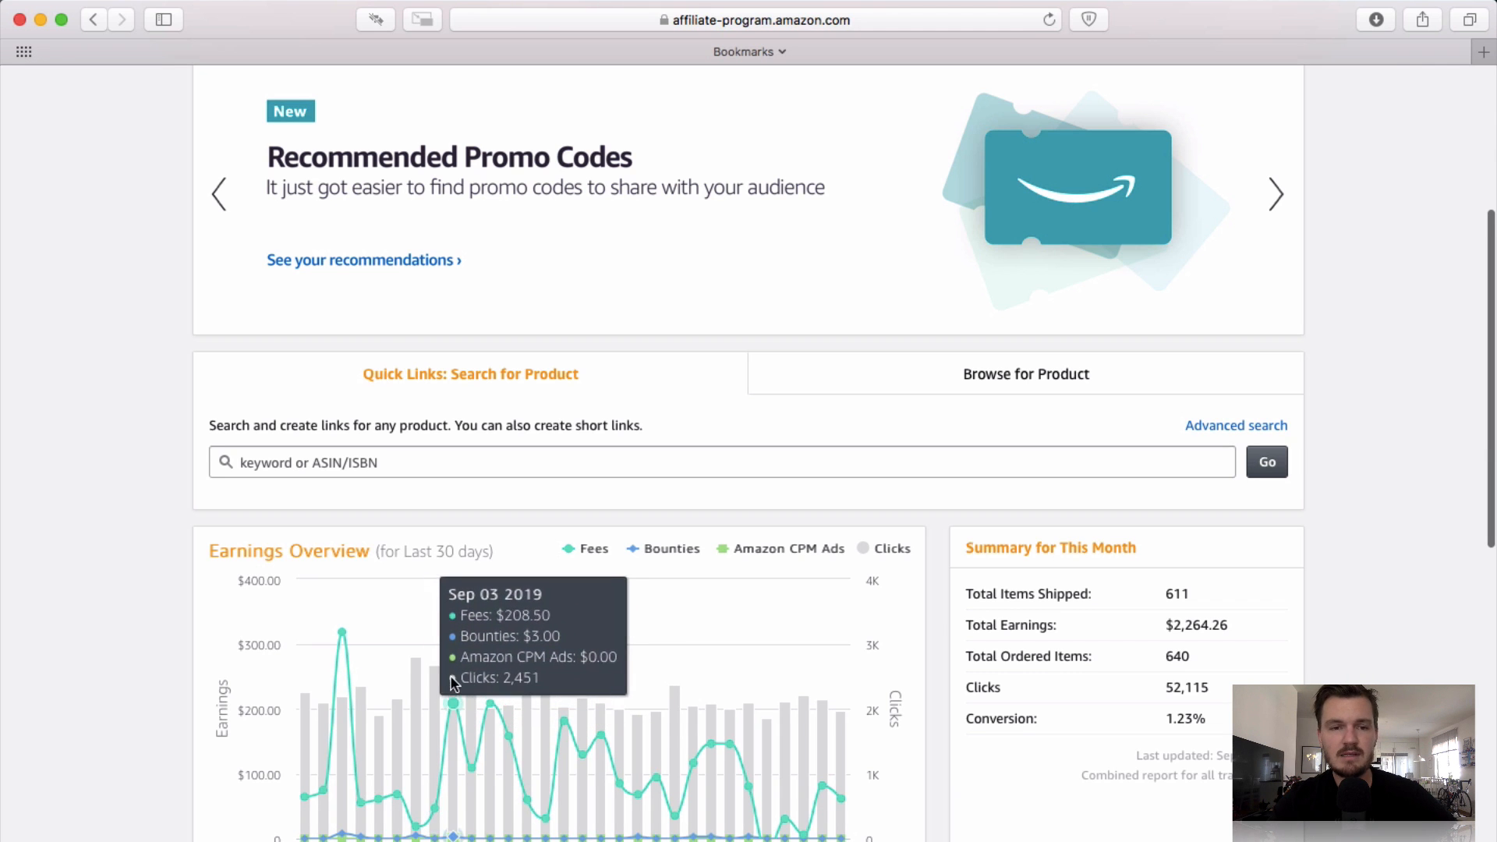
scroll("up", 3)
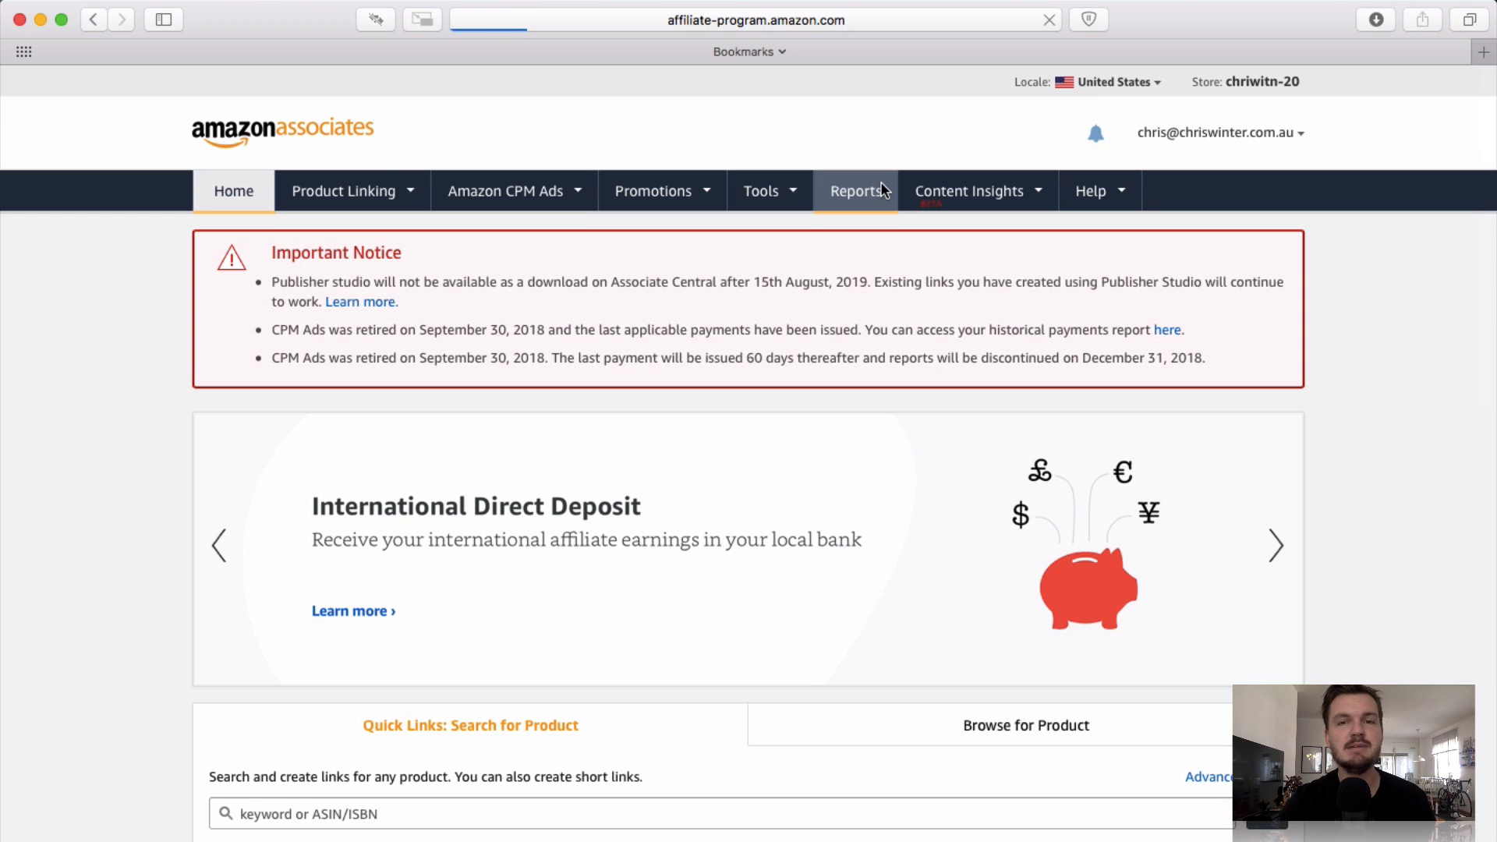
mouse_move(867, 187)
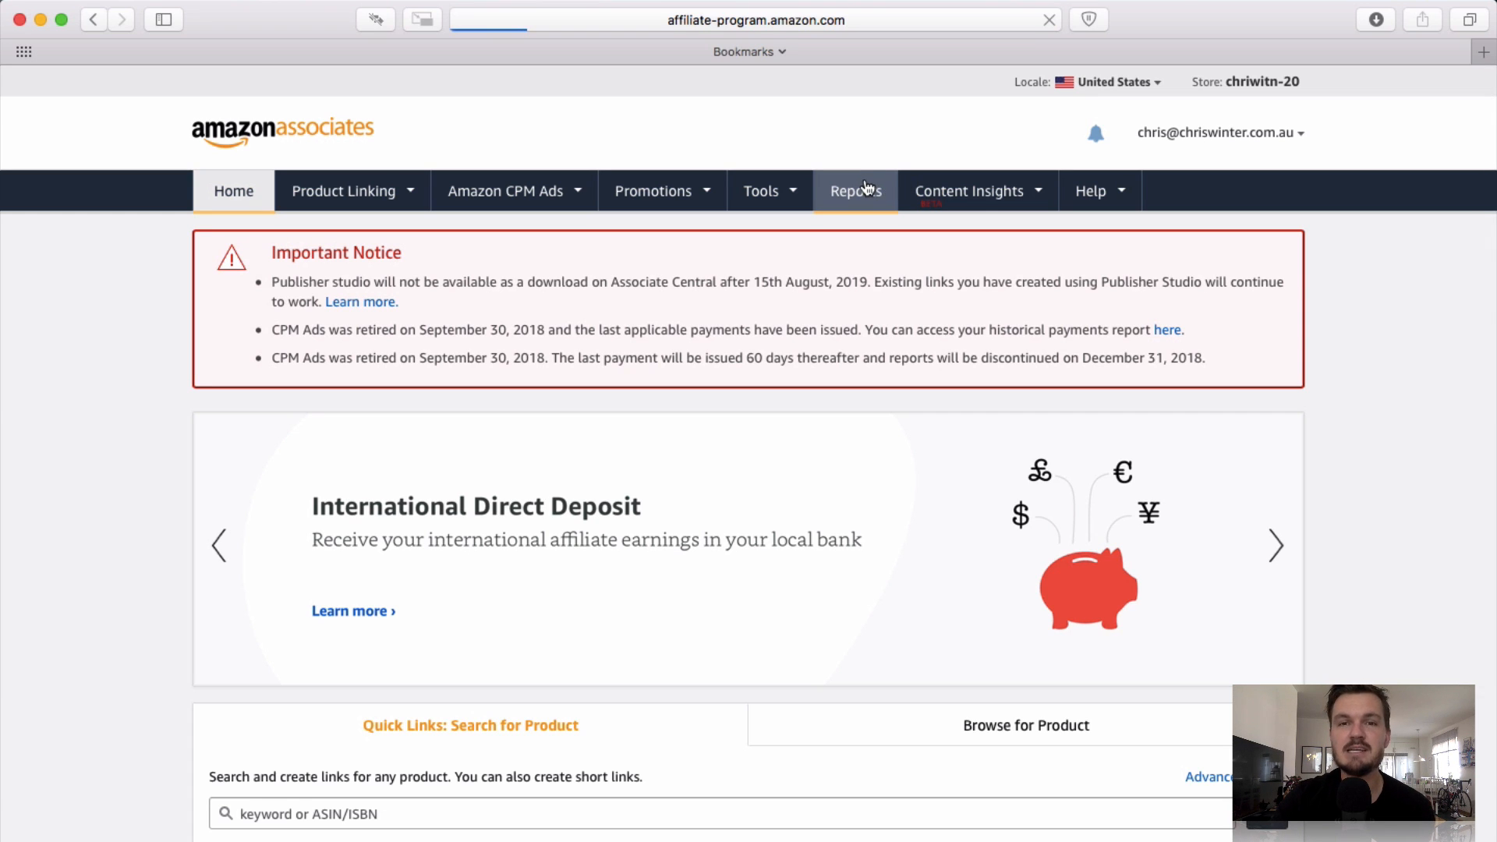
mouse_move(855, 190)
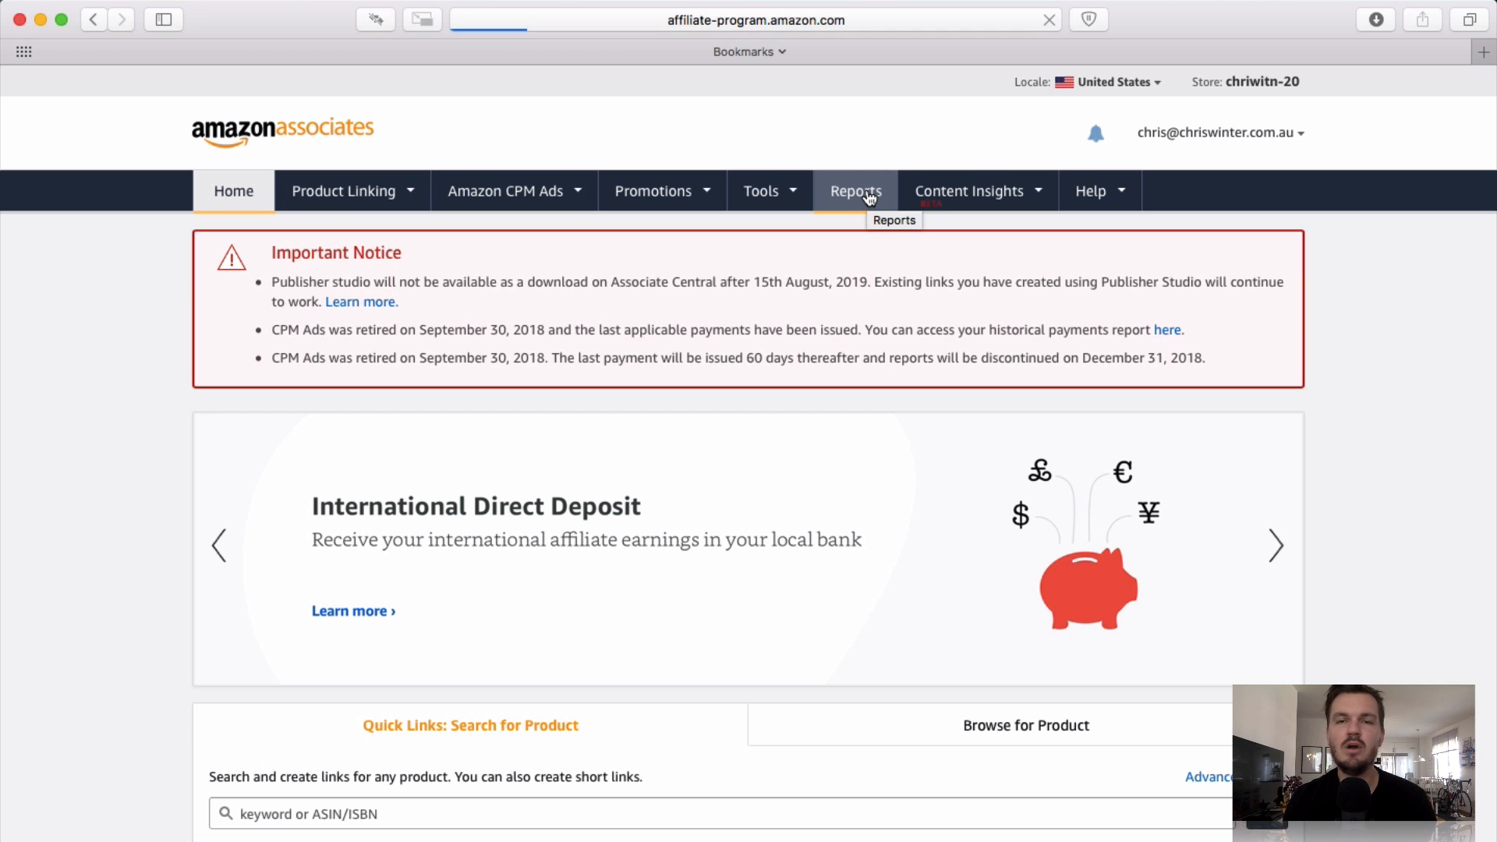
left_click(854, 191)
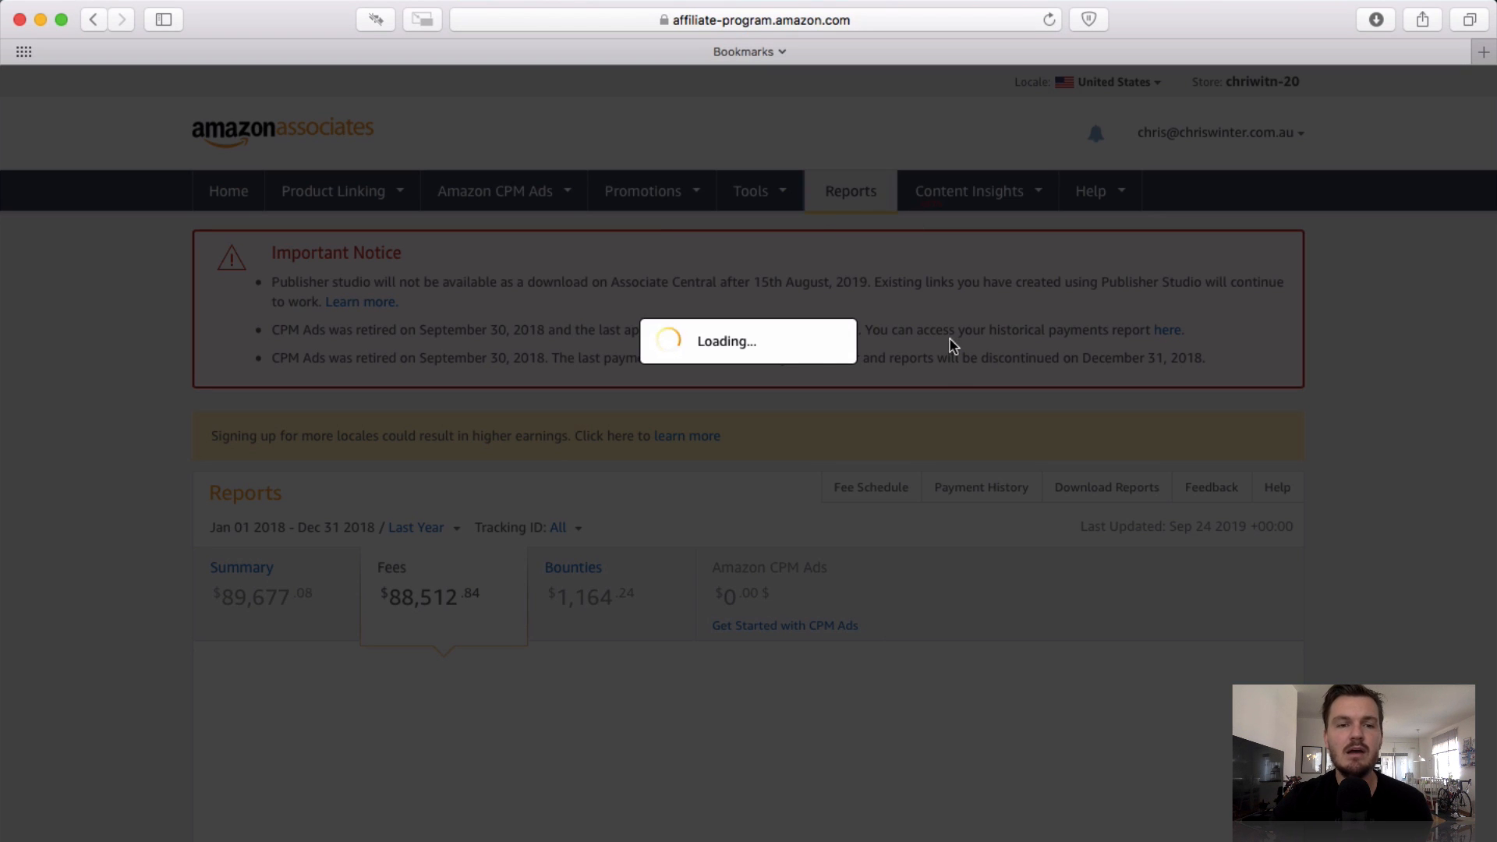
mouse_move(949, 373)
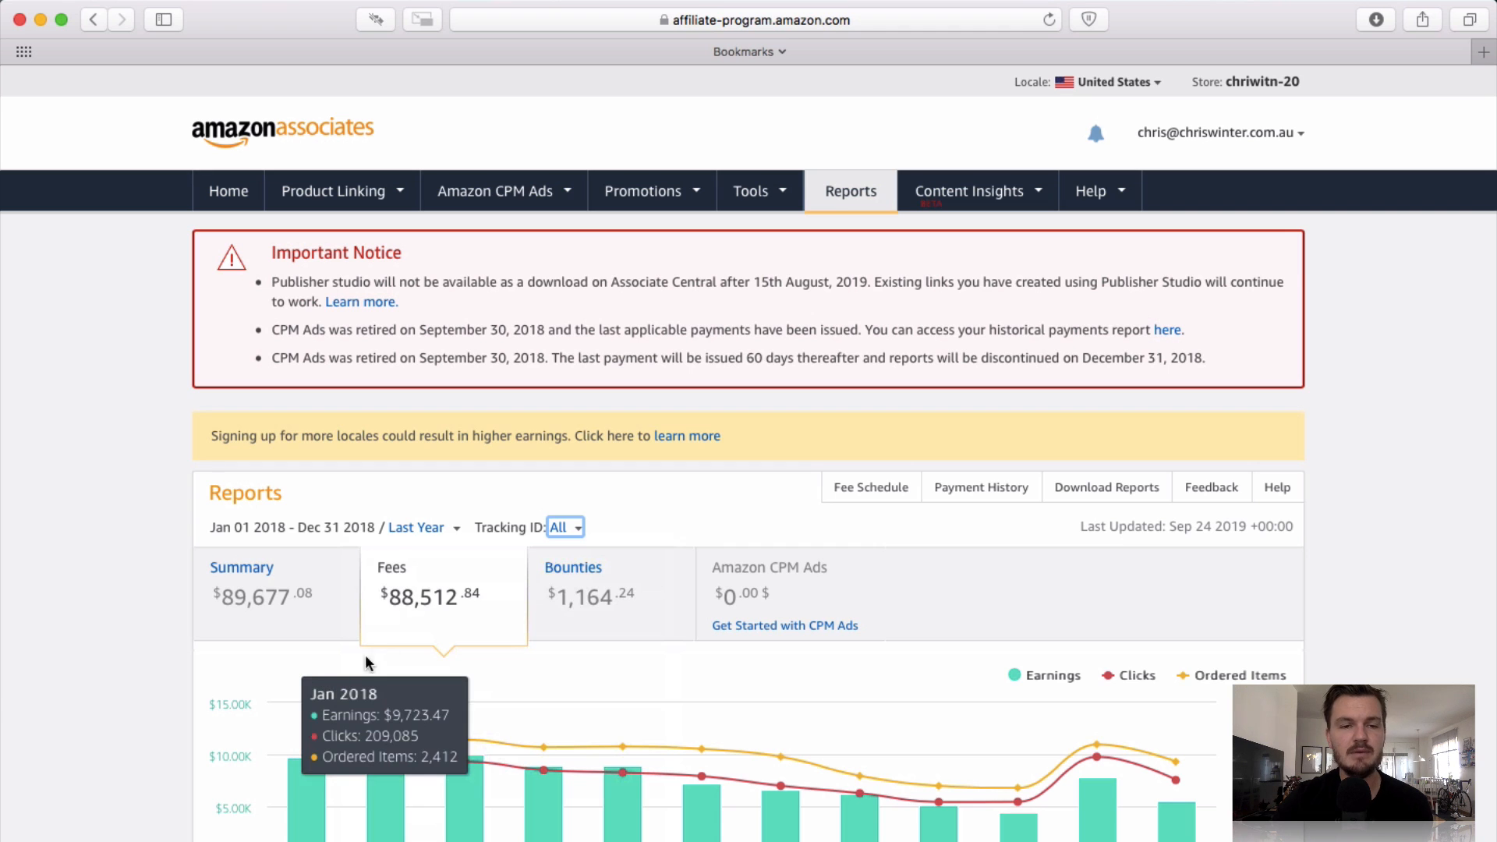
mouse_move(311, 749)
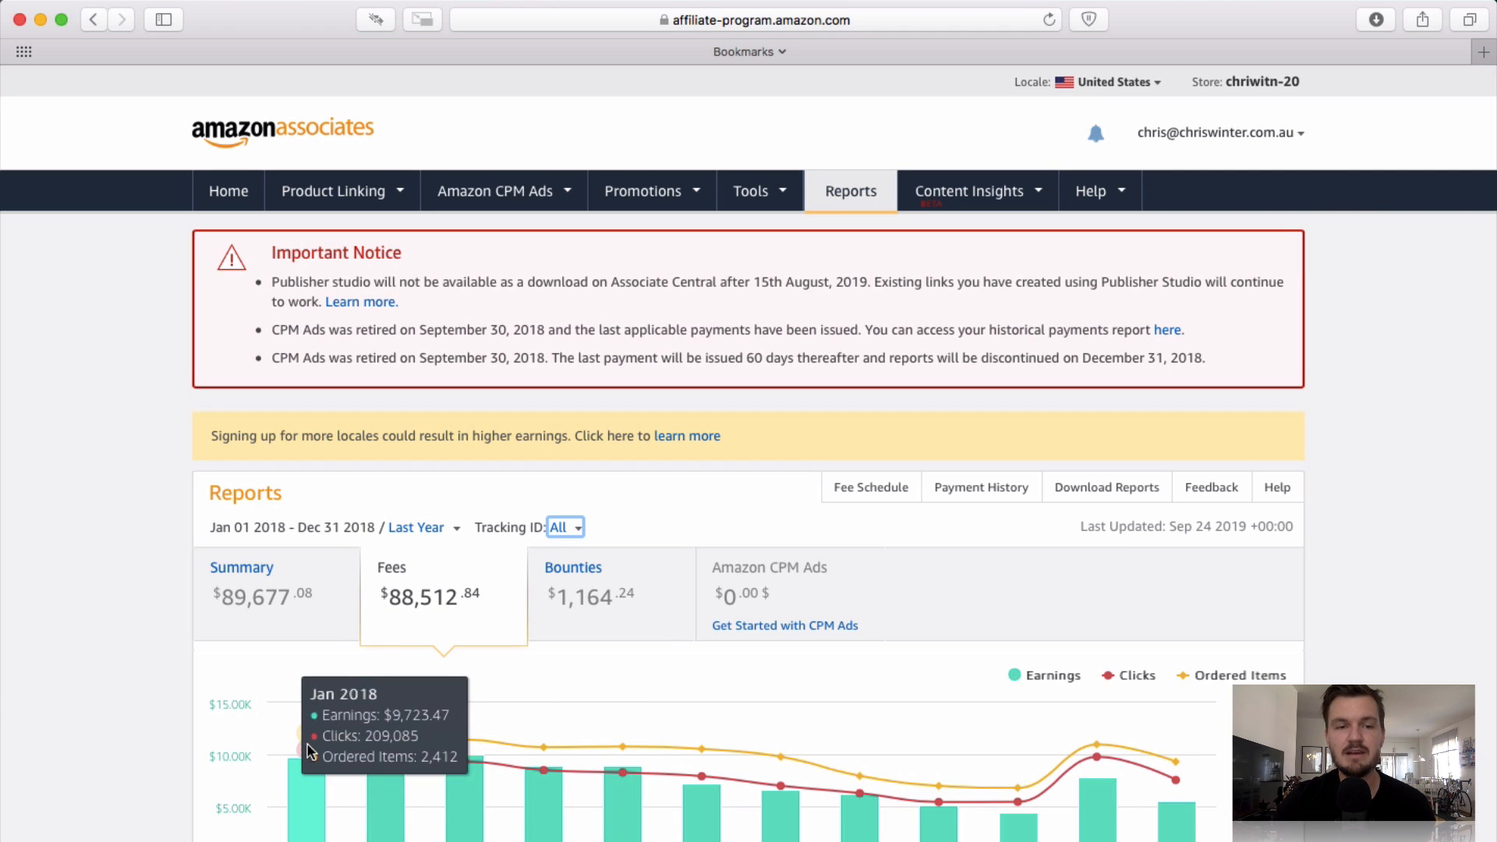
mouse_move(467, 716)
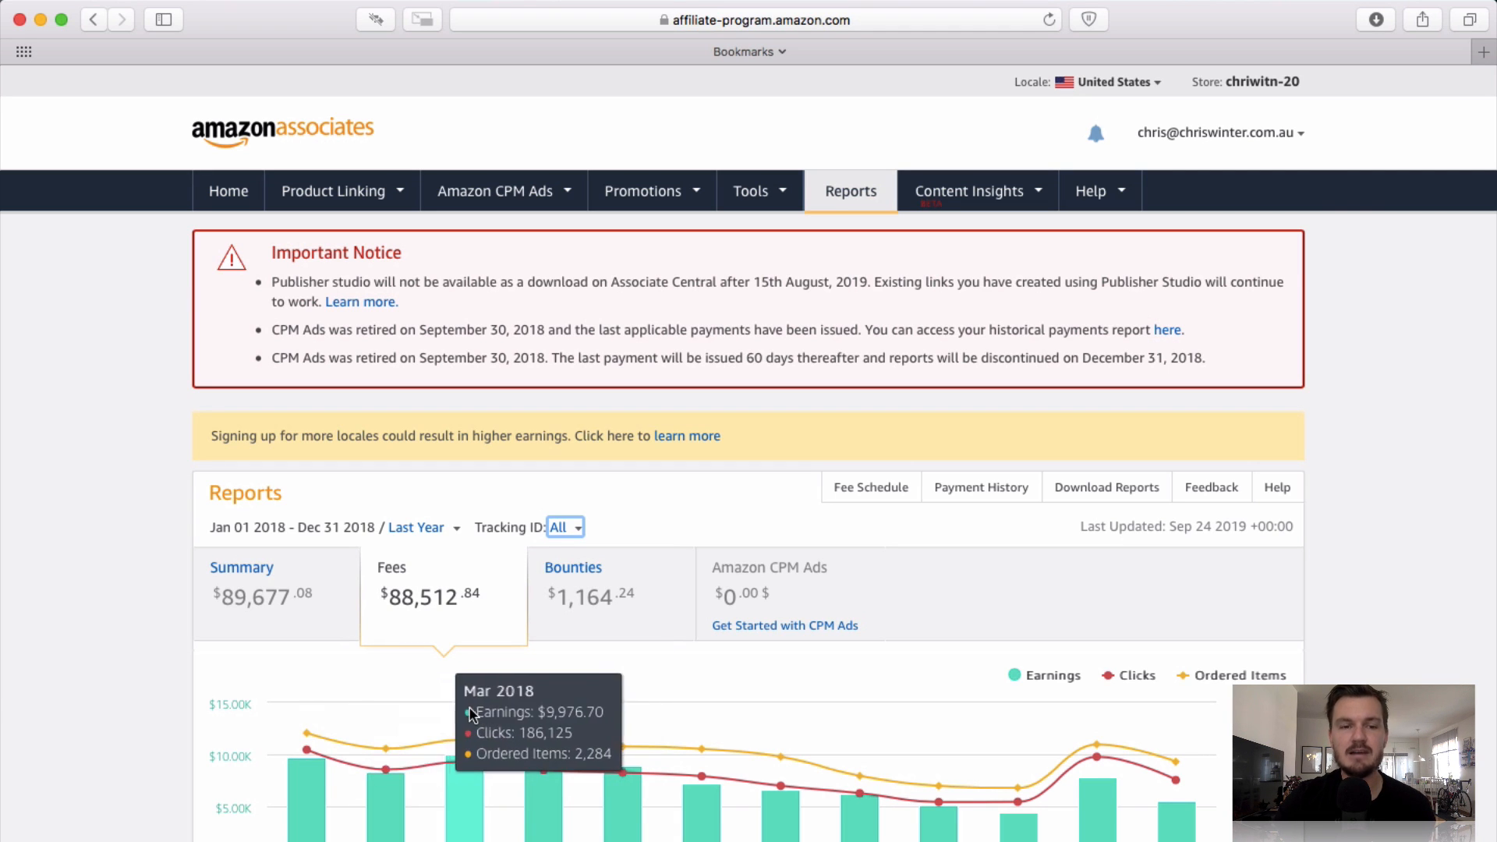
mouse_move(544, 740)
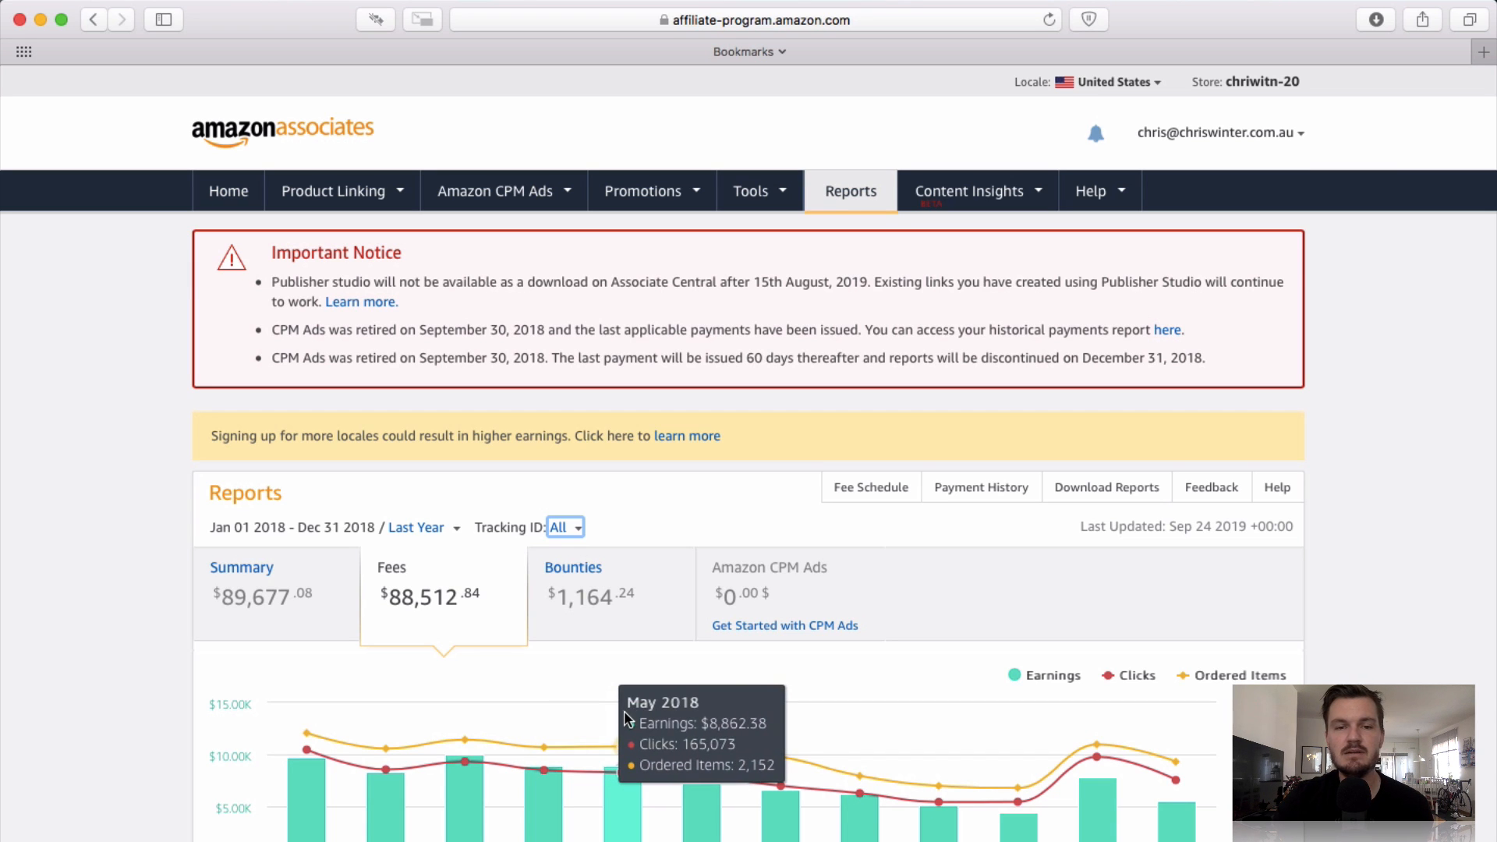
mouse_move(573, 597)
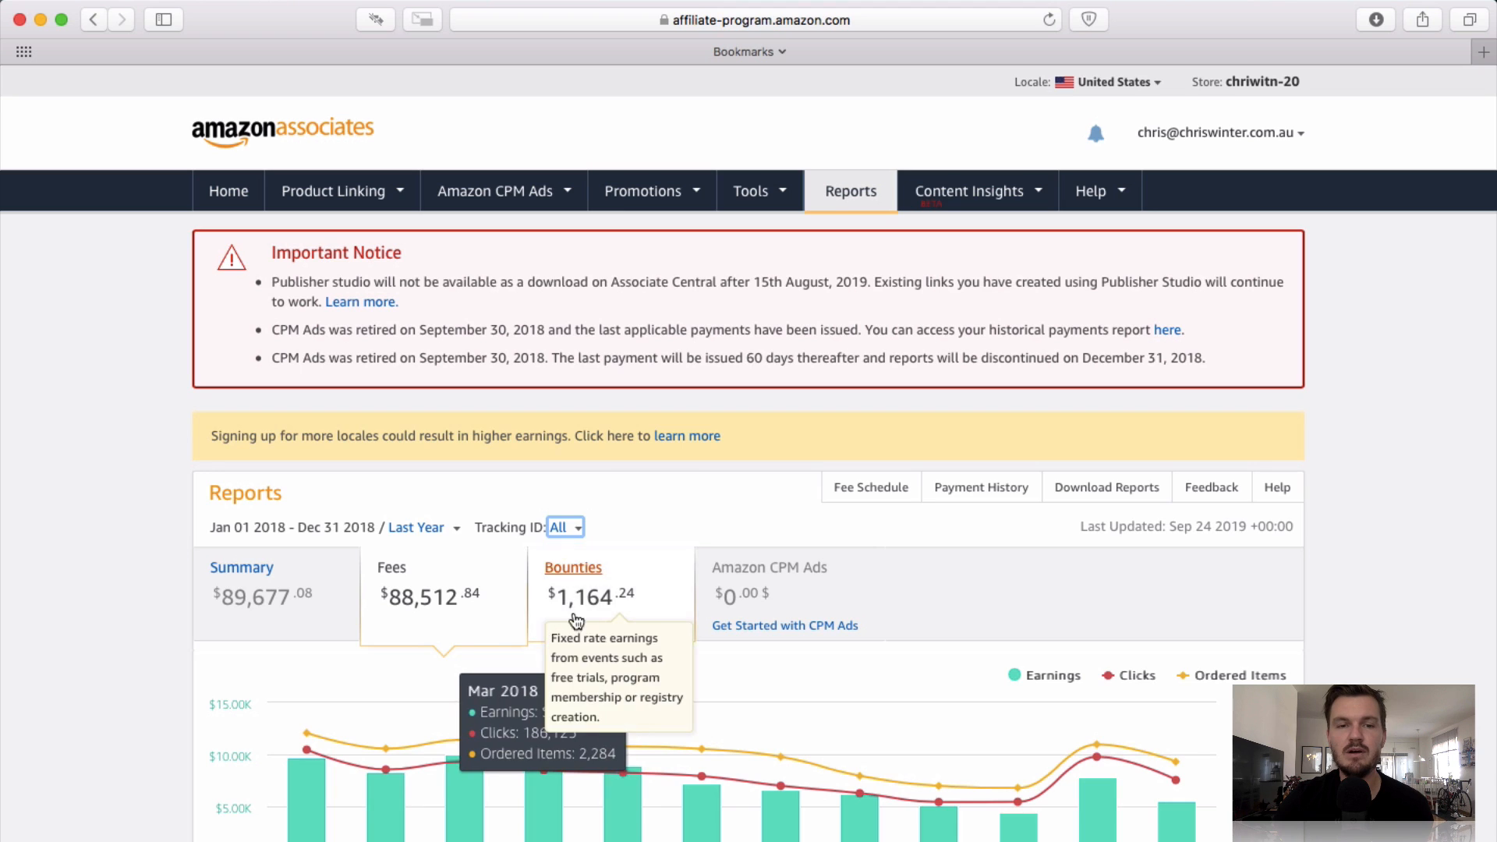
- Show the 2018 Bounties report totalling $1,164.24
left_click(573, 567)
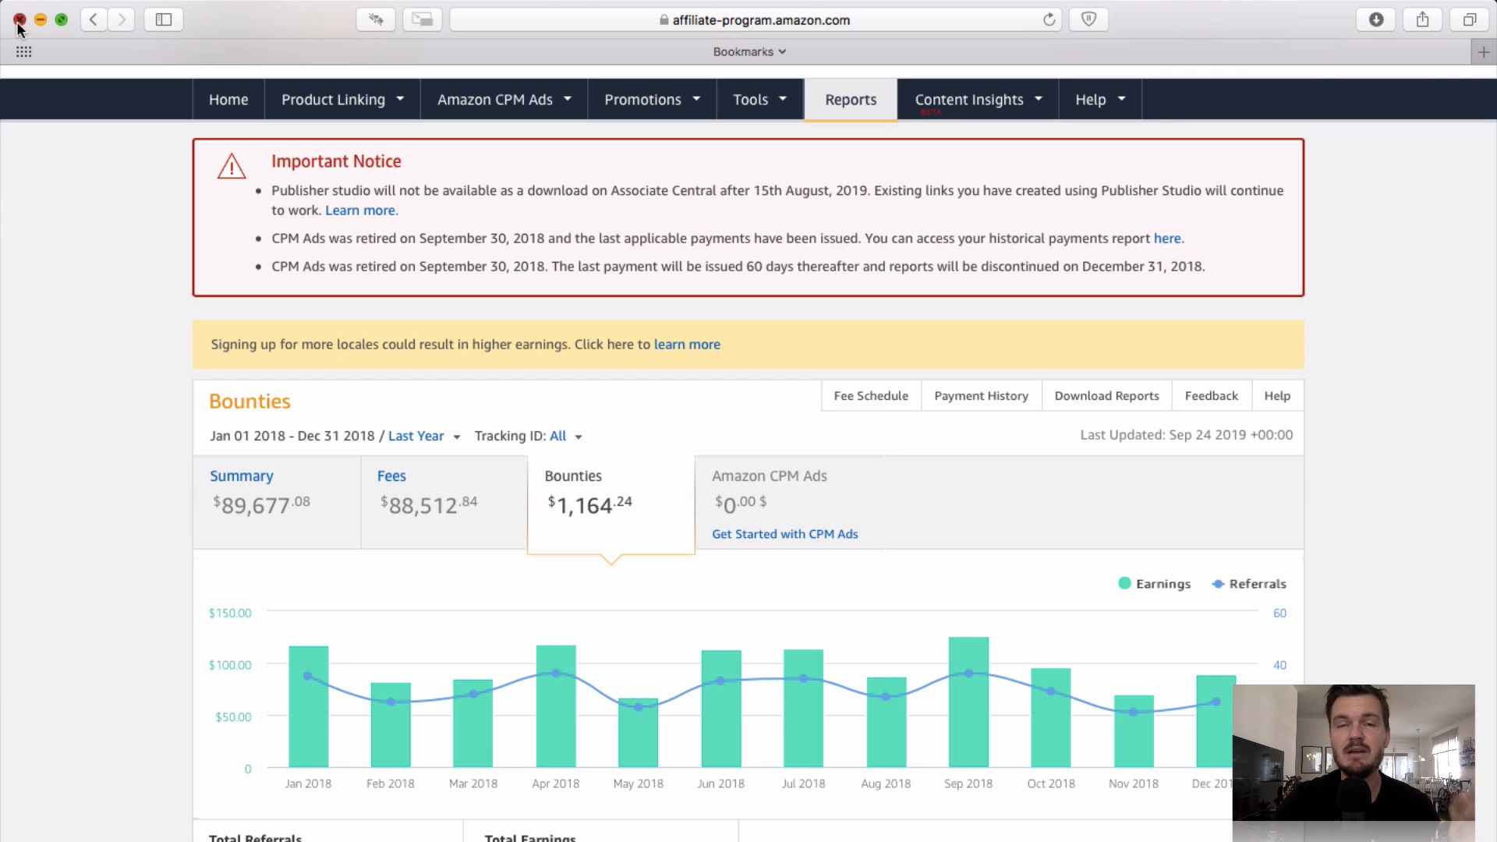
- Close Safari and scroll 99designs' How it works page to Hire a designer and Start a contest
left_click(981, 25)
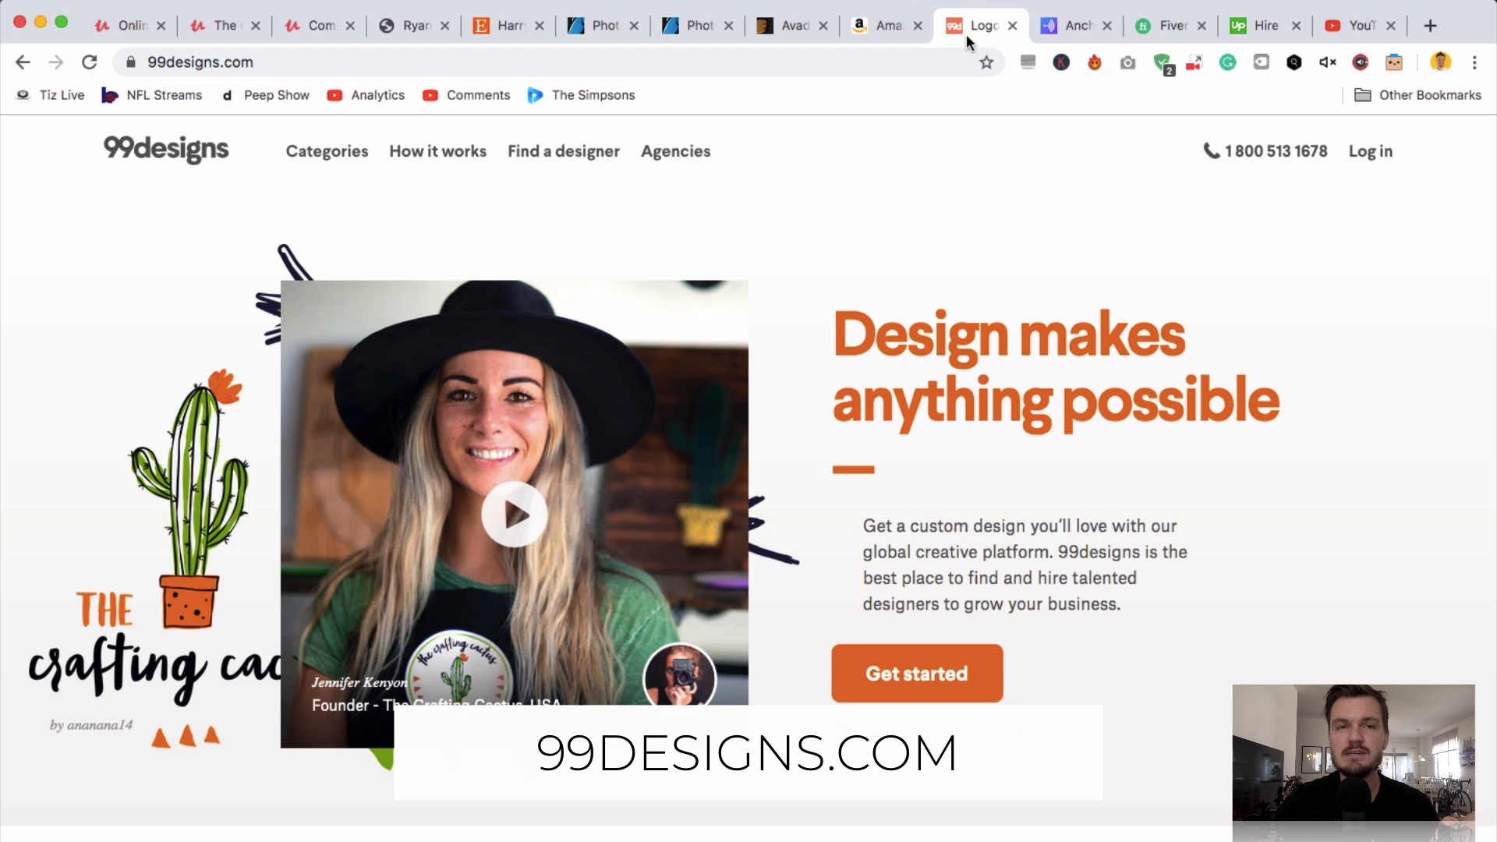
mouse_move(933, 276)
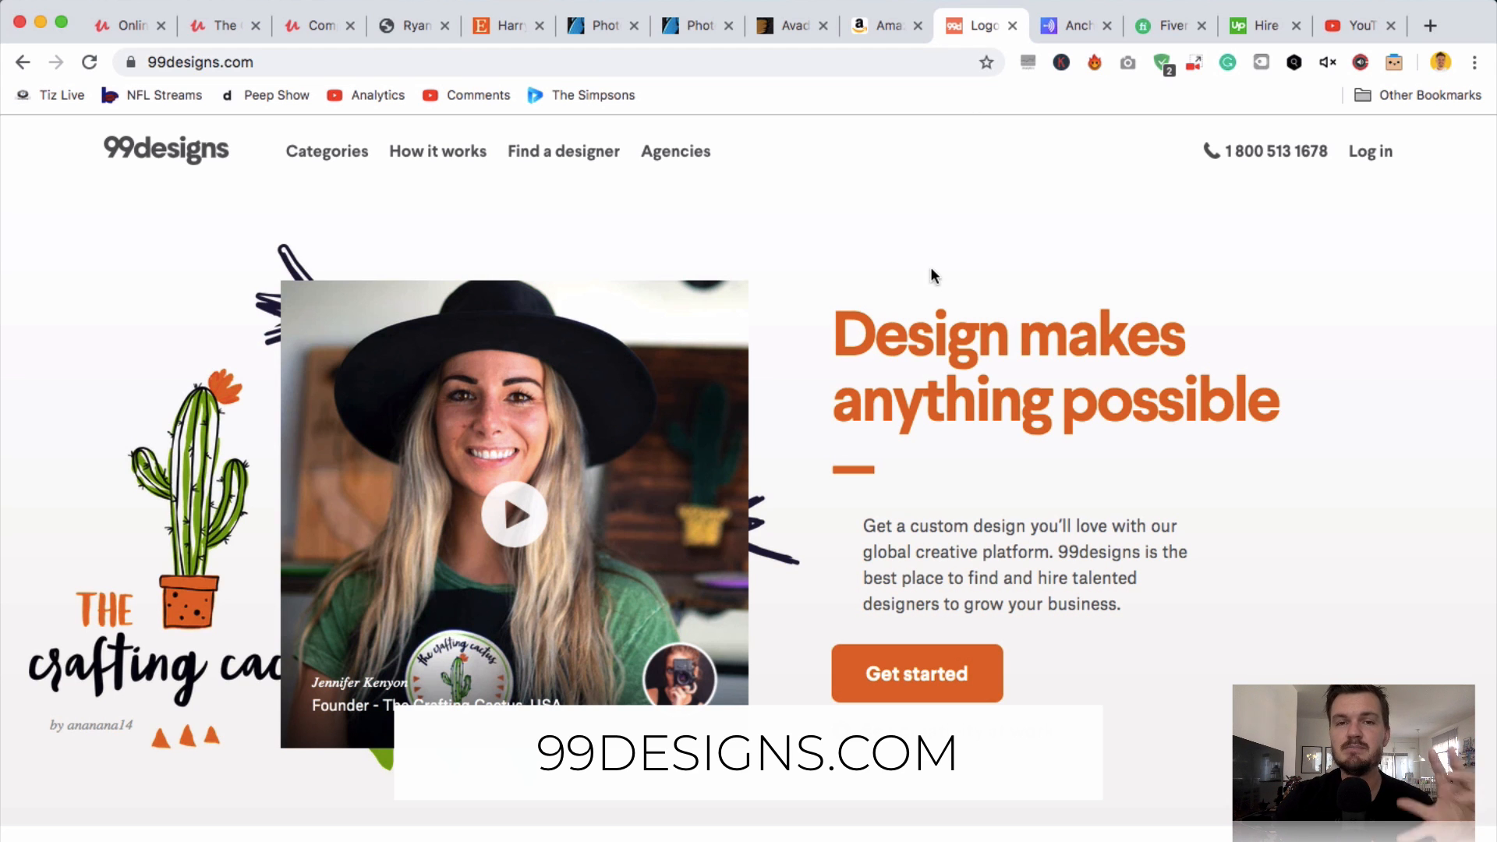
left_click(437, 148)
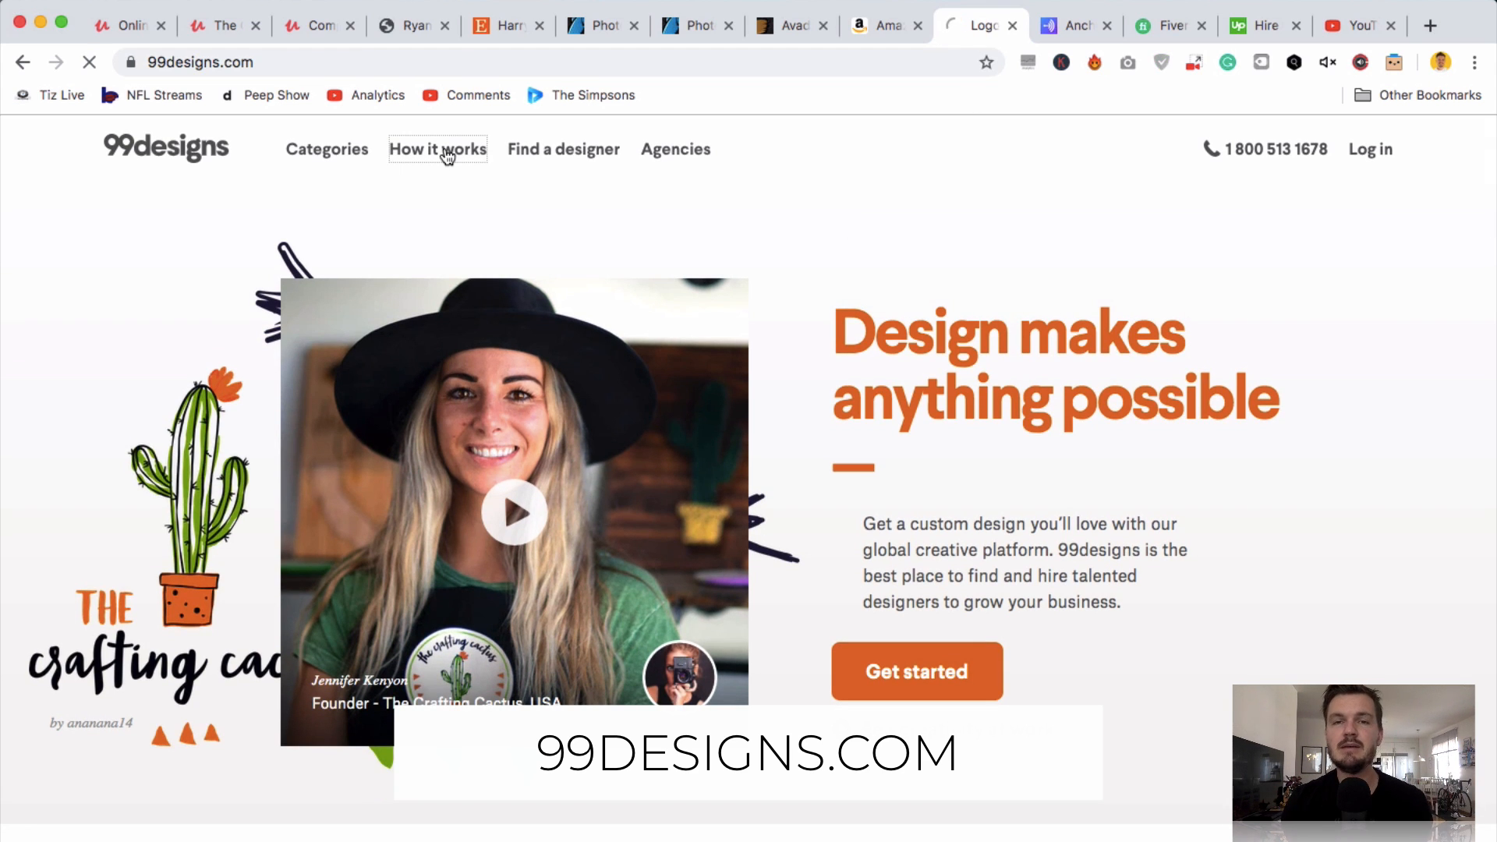
left_click(437, 149)
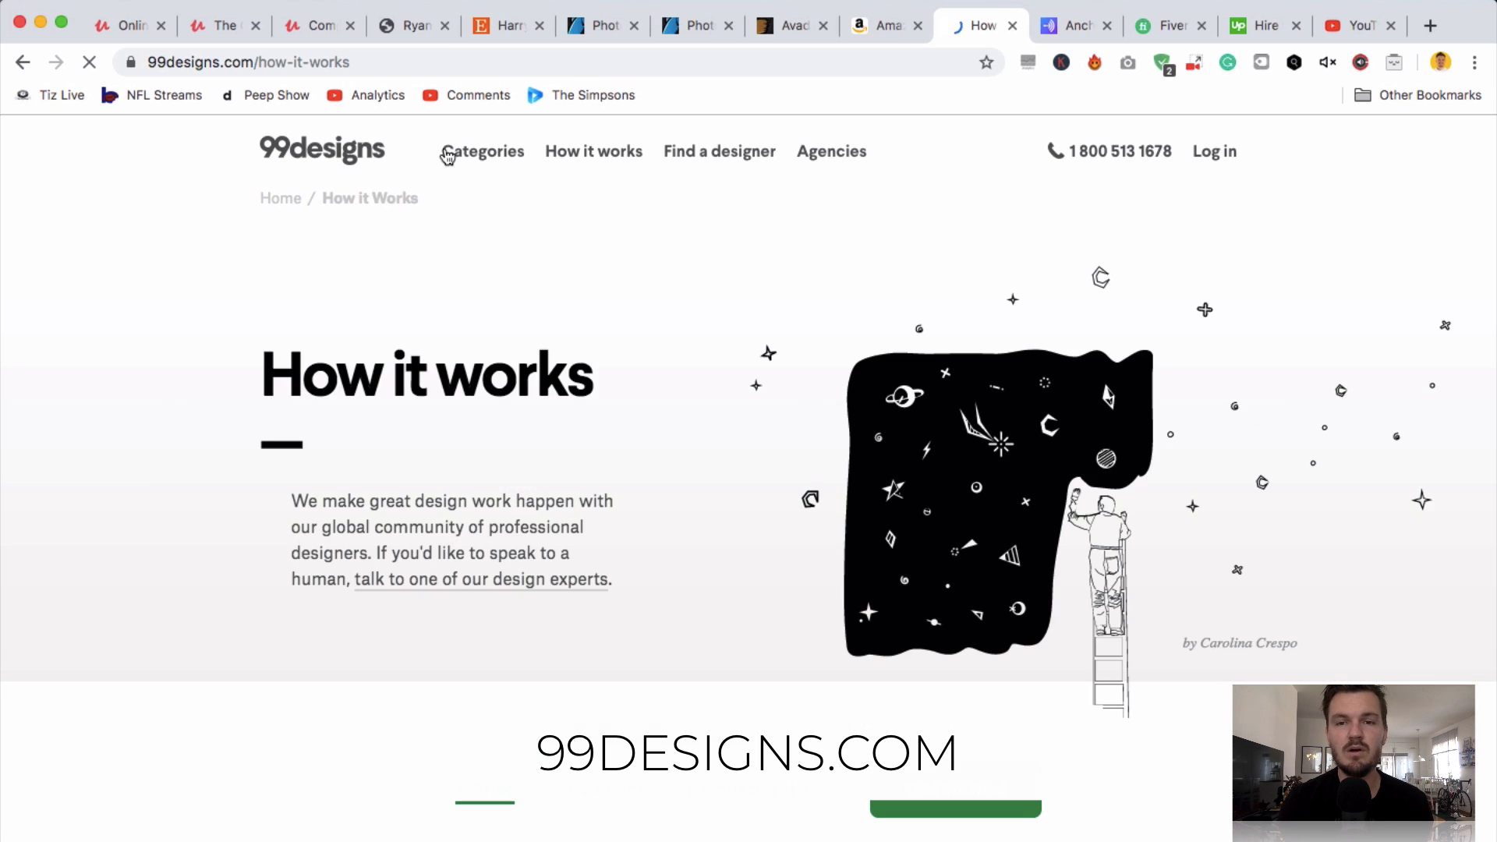
scroll("down", 3)
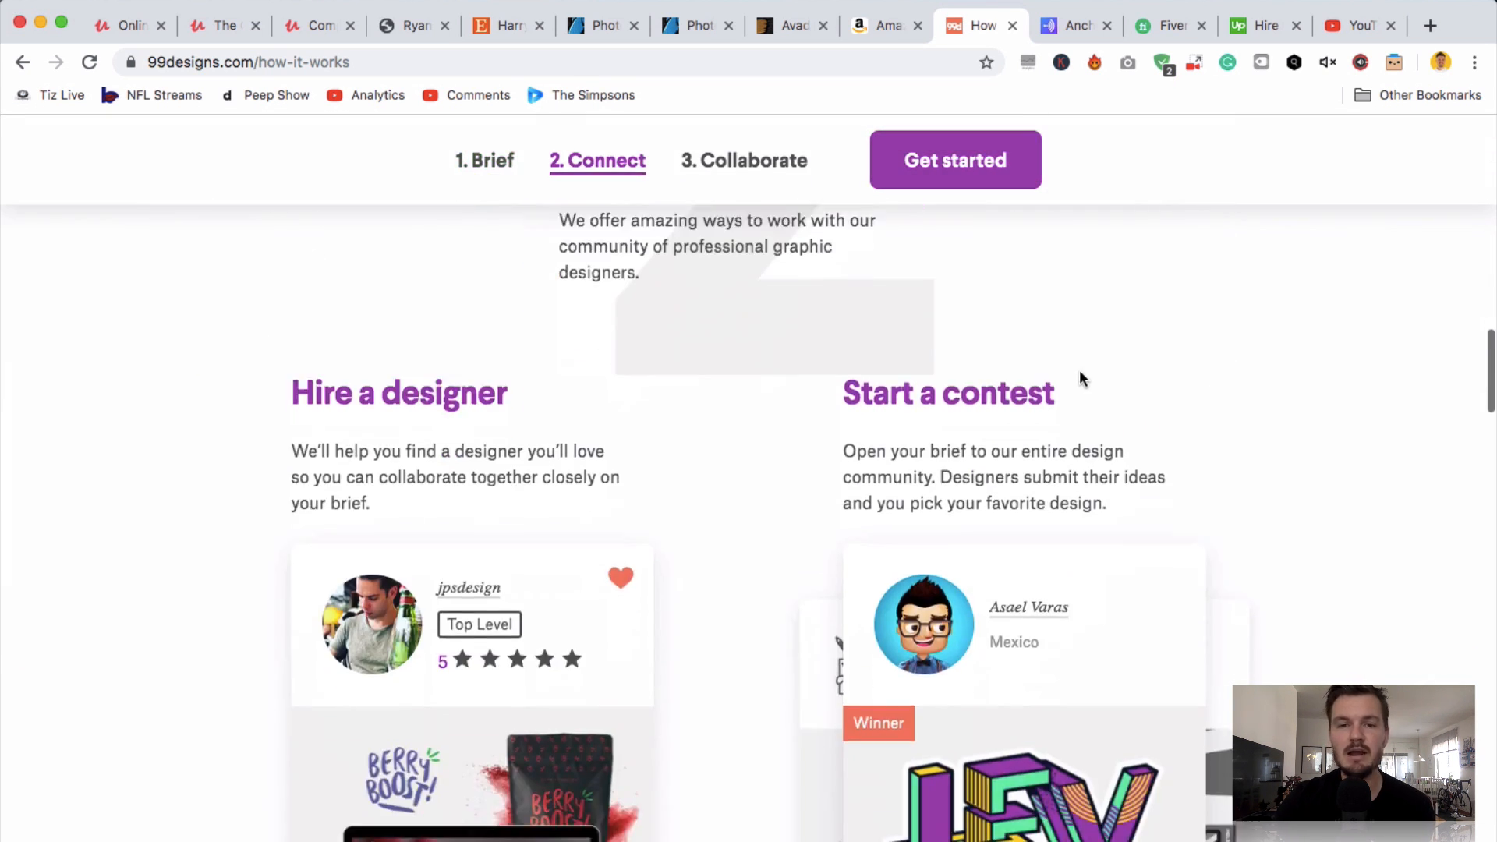
scroll("down", 3)
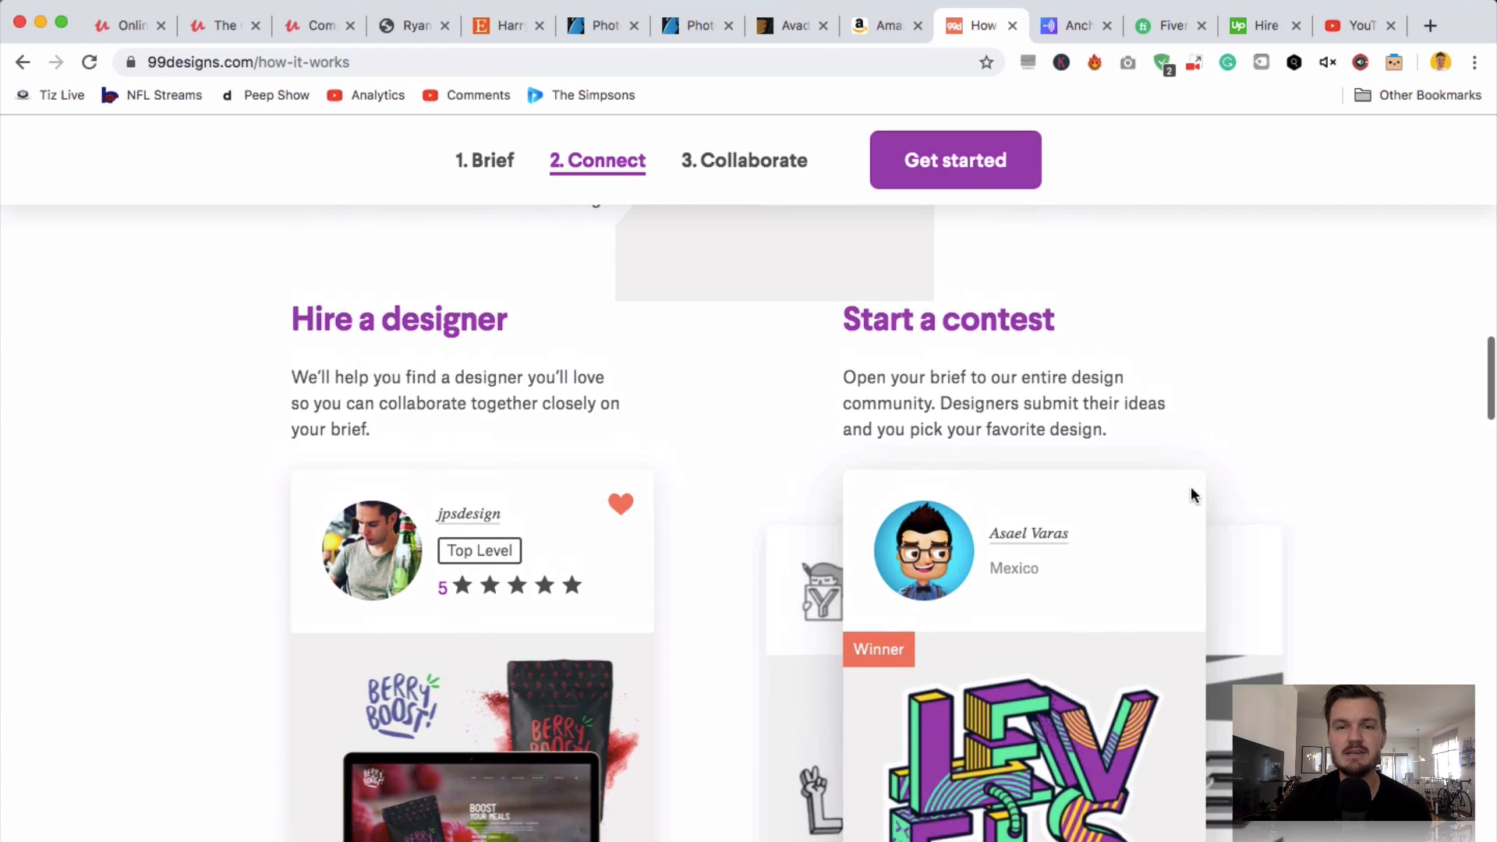
scroll("down", 3)
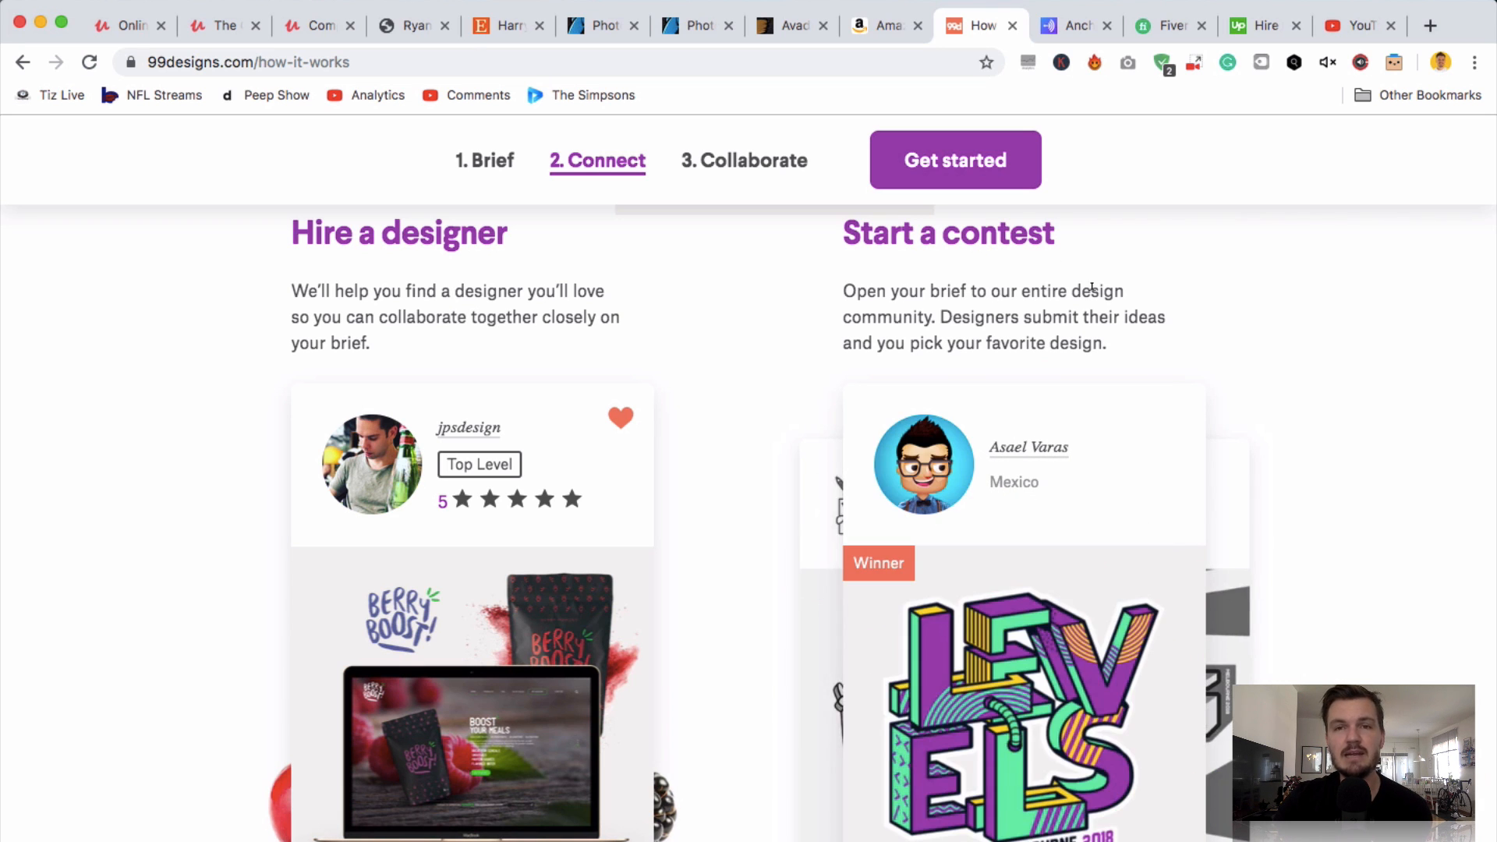
- Browse Anchor's homepage features, including creation tools, hosting and sponsor payments, then return to the top
left_click(1072, 25)
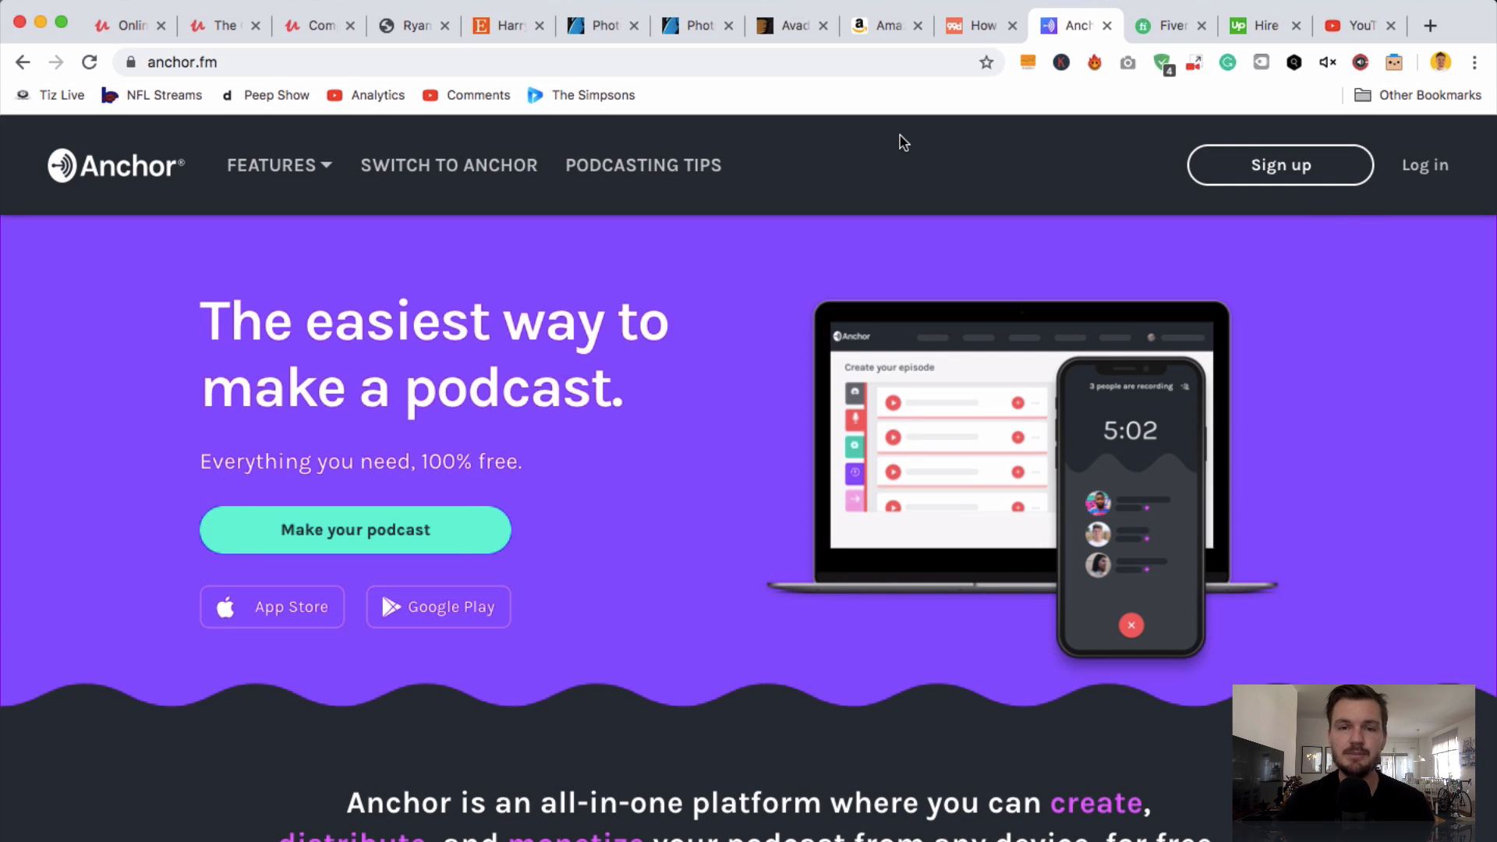
mouse_move(651, 502)
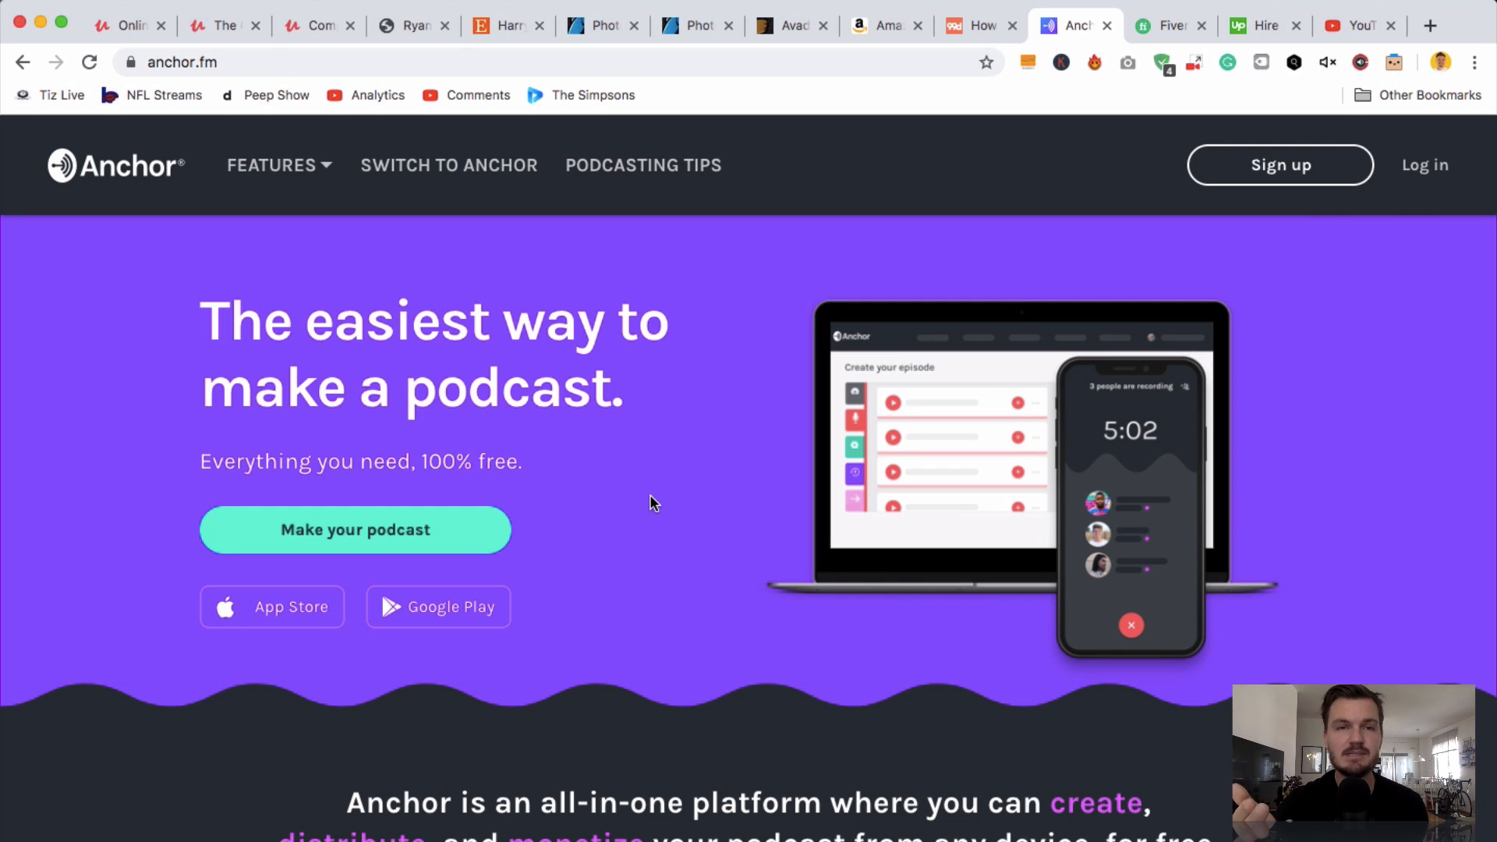
mouse_move(856, 391)
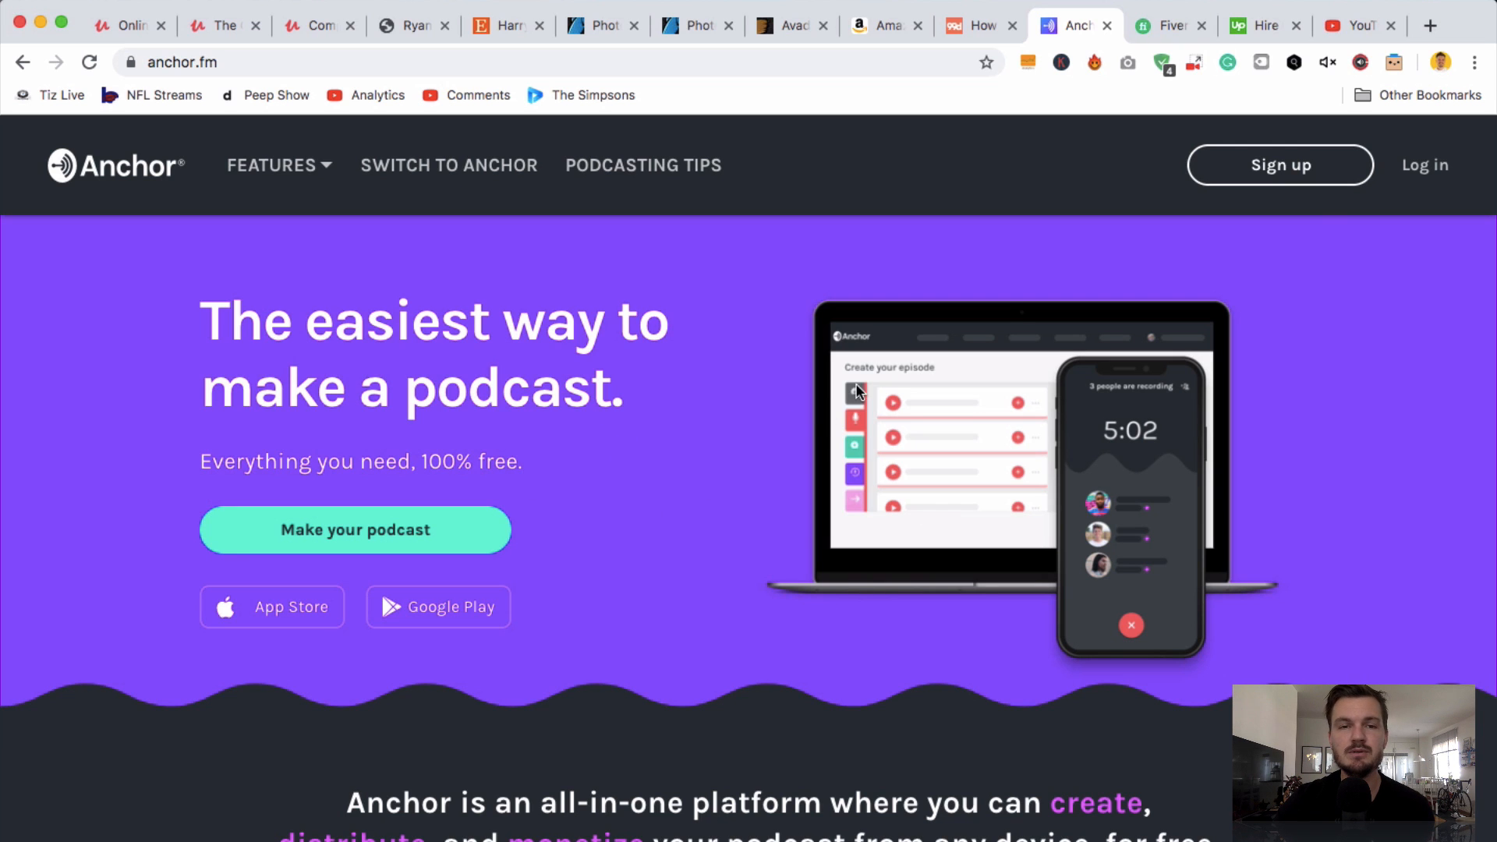
mouse_move(753, 411)
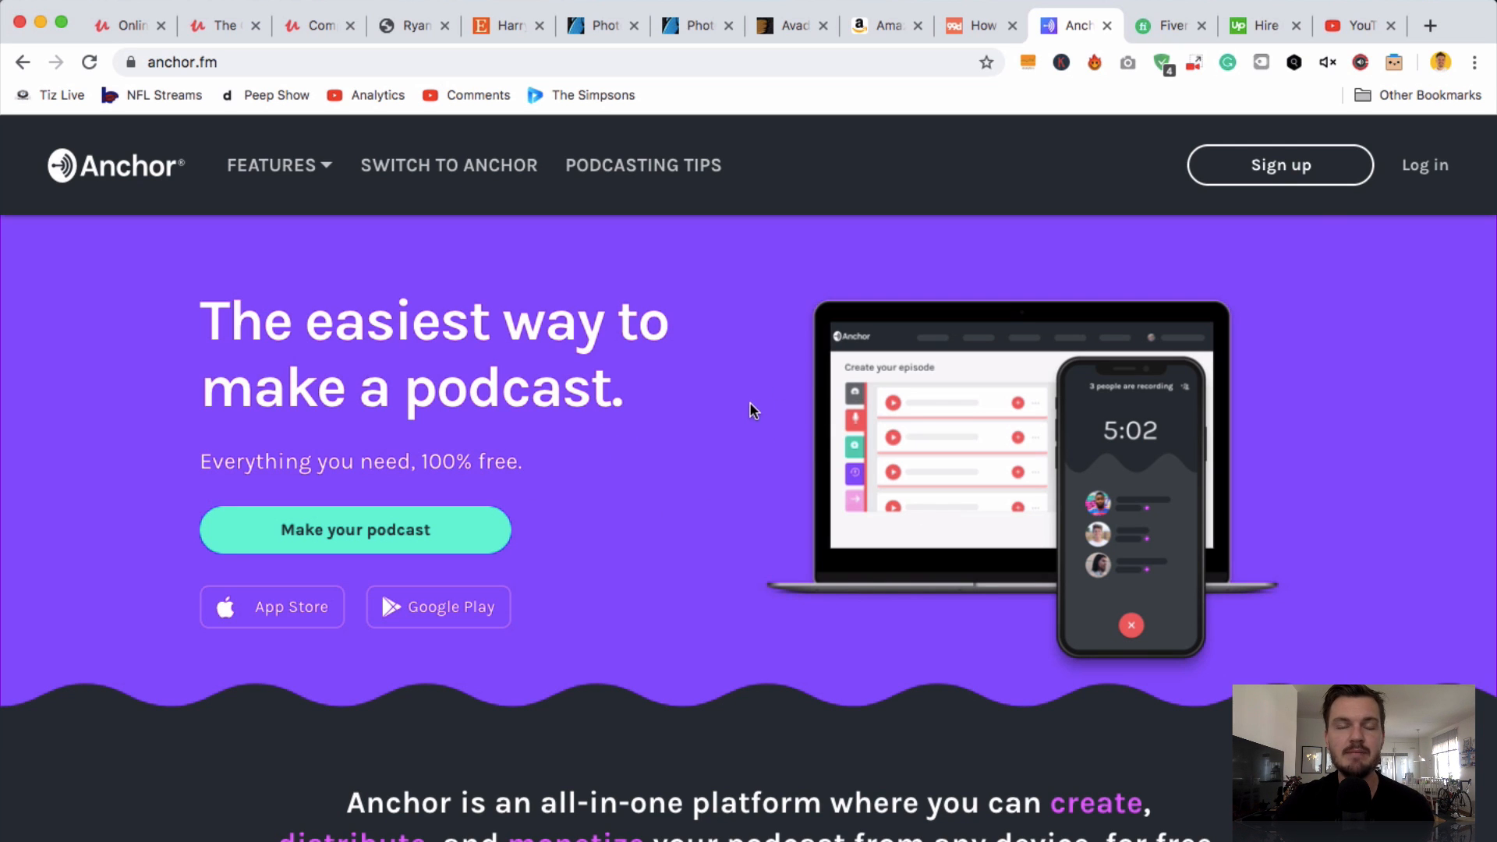
scroll("down", 3)
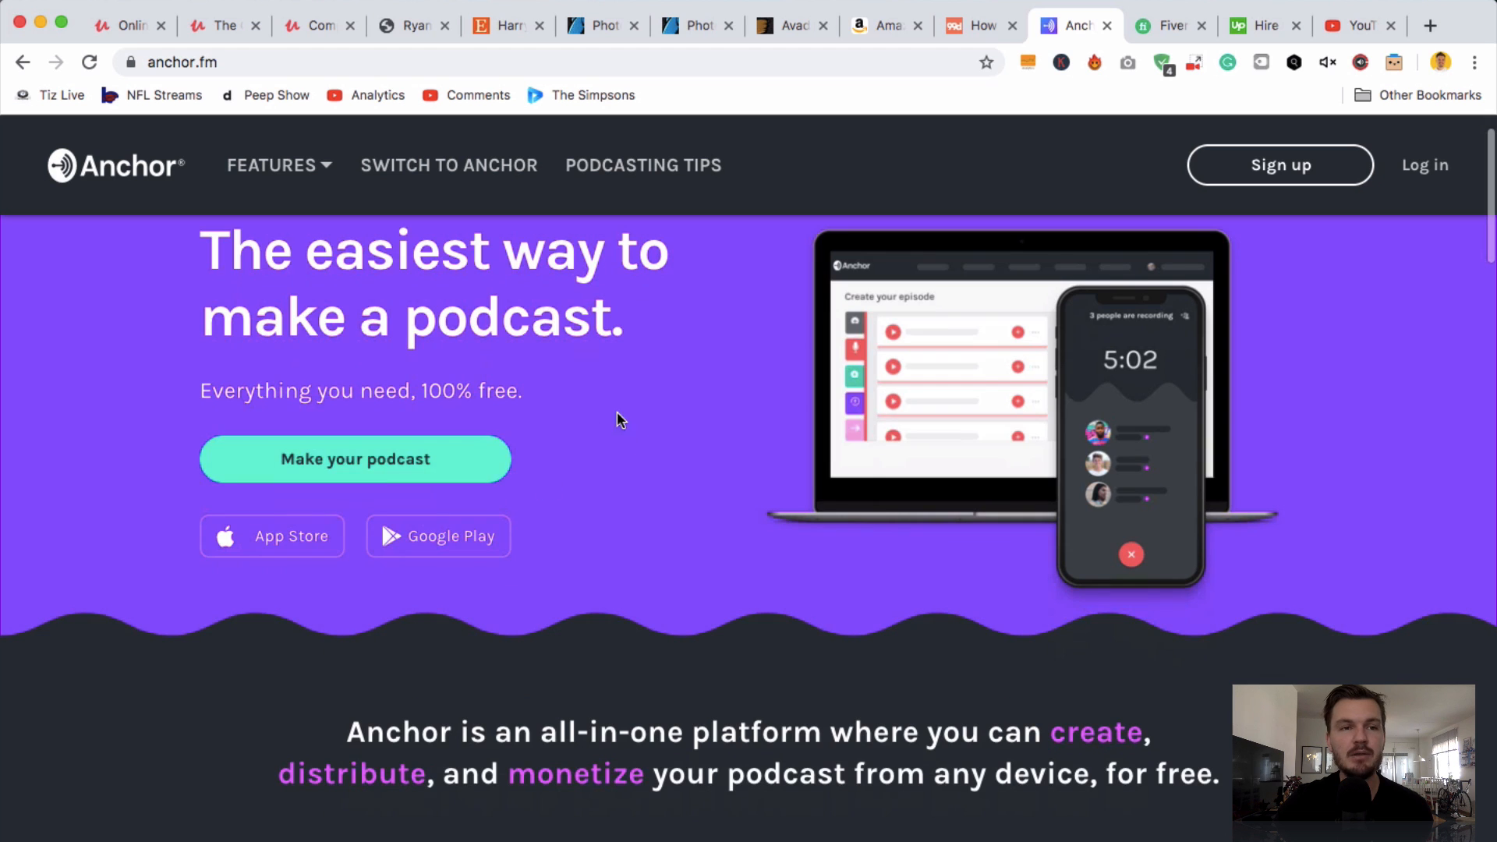
scroll("down", 3)
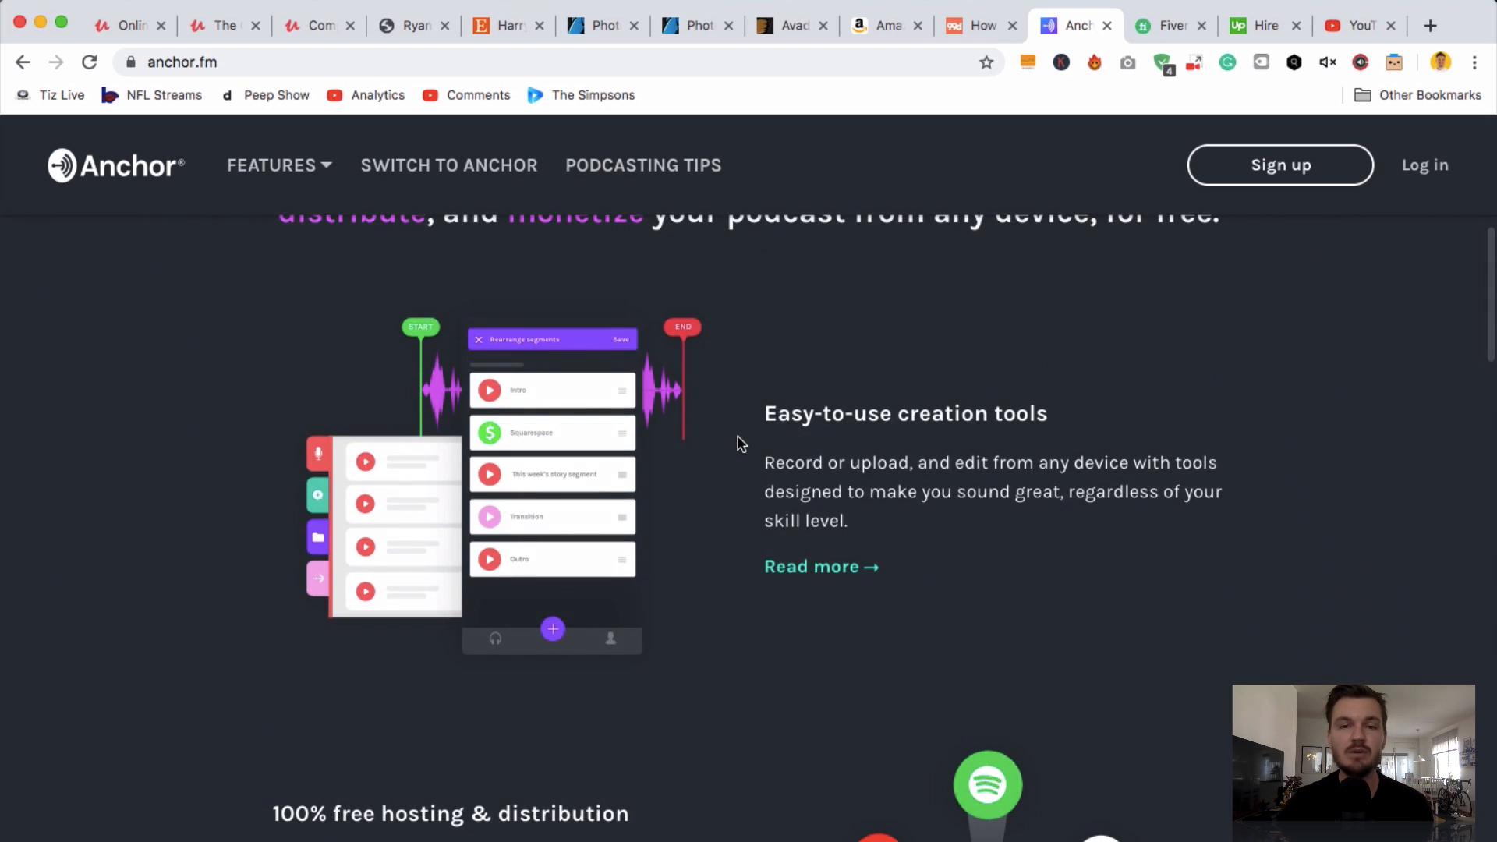
scroll("down", 3)
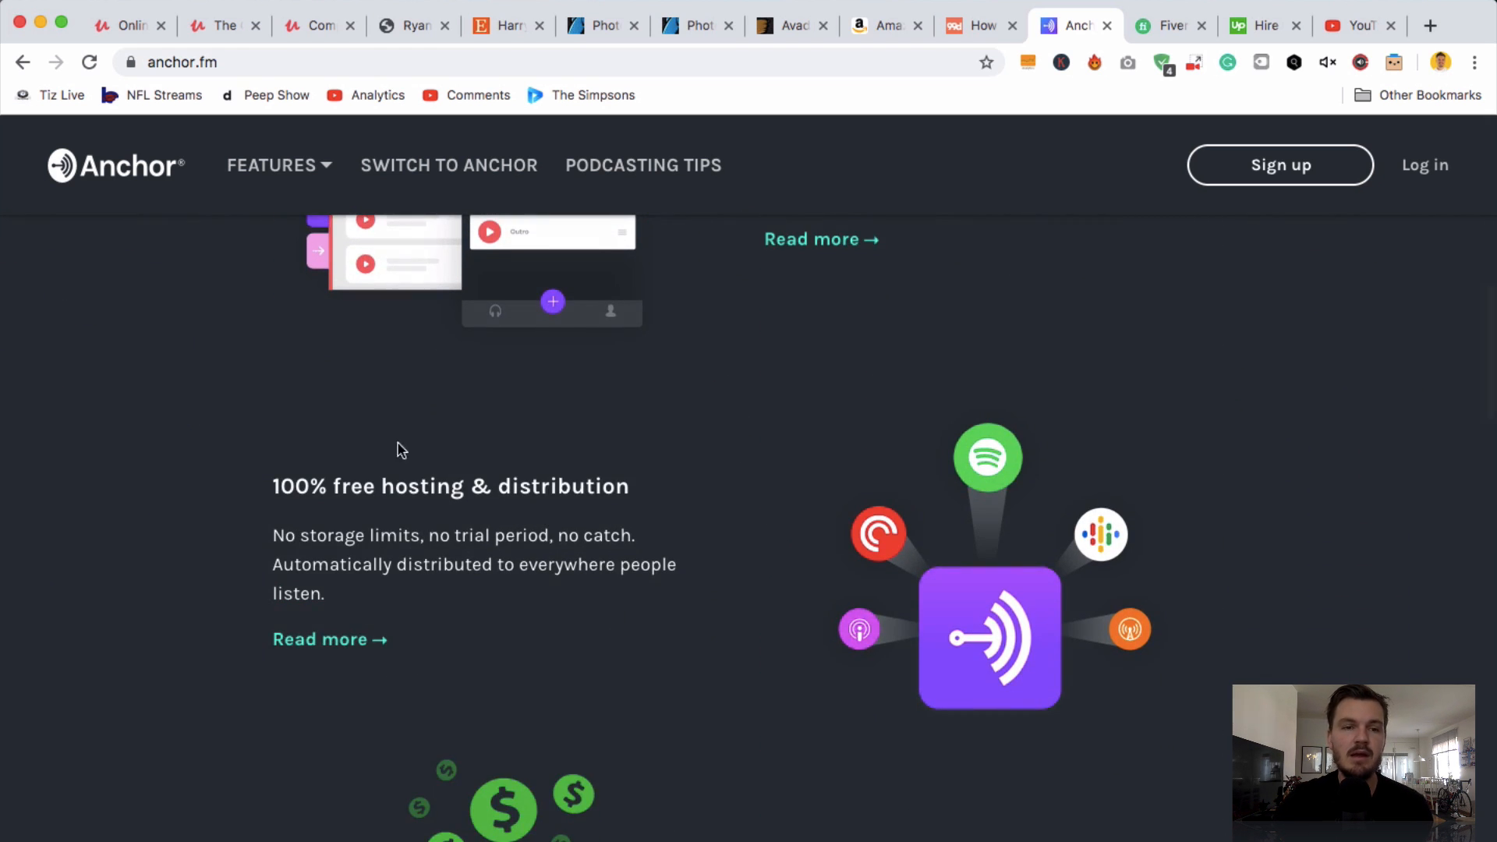
mouse_move(640, 557)
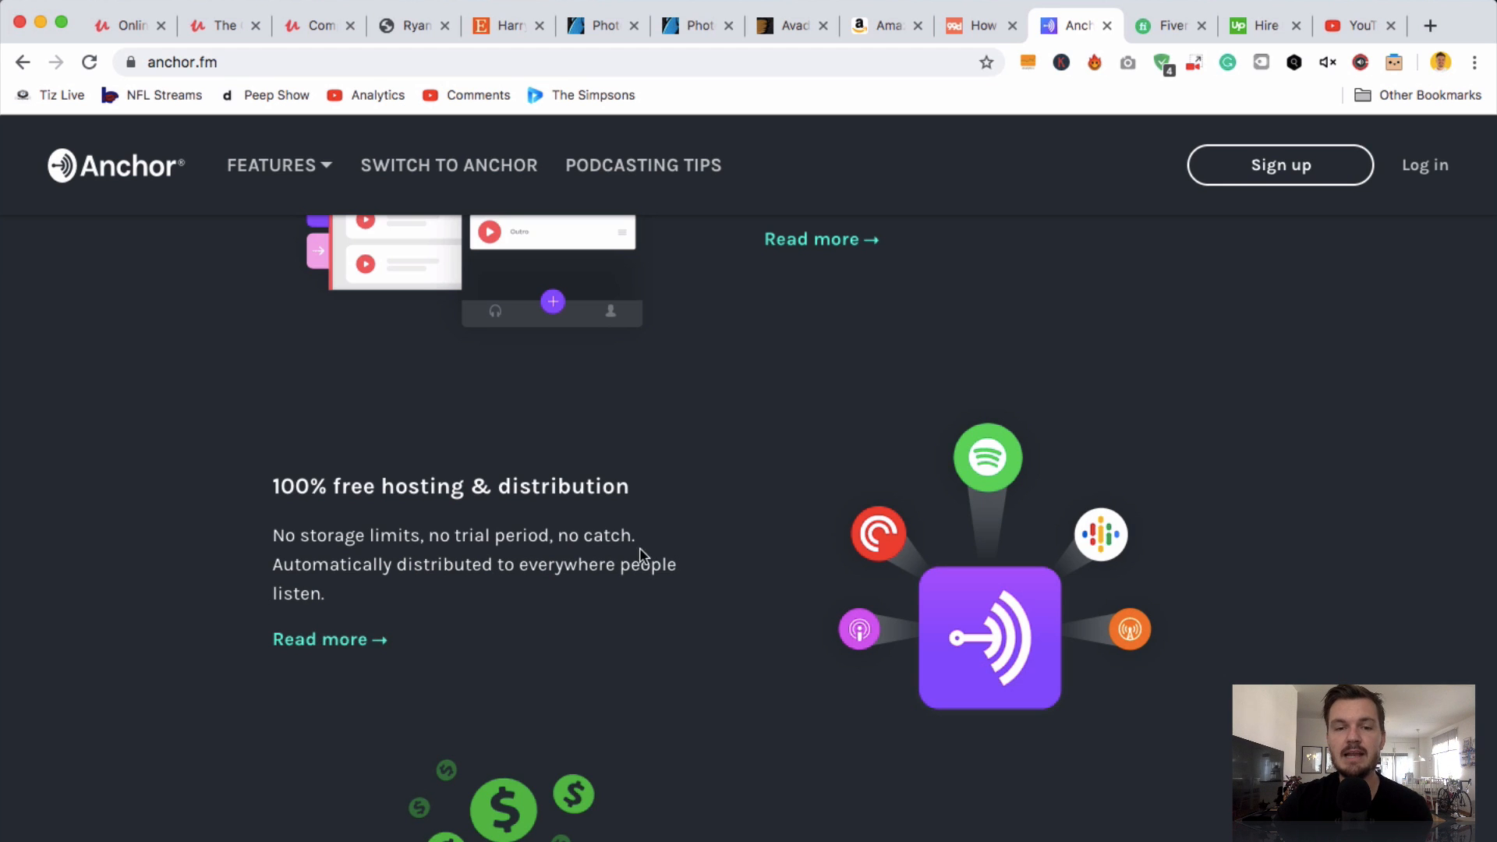
scroll("down", 3)
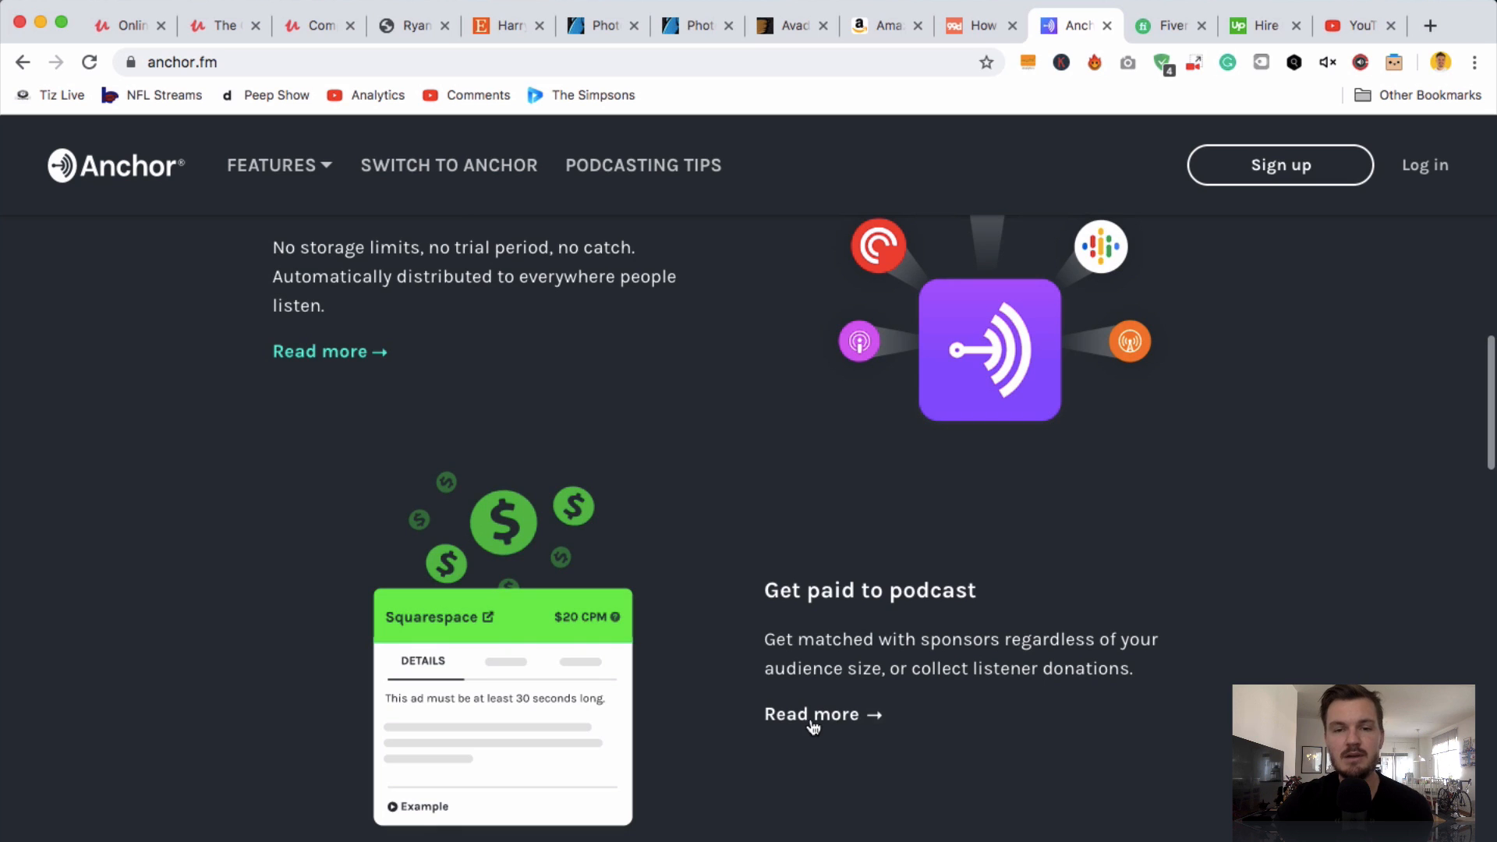
scroll("up", 3)
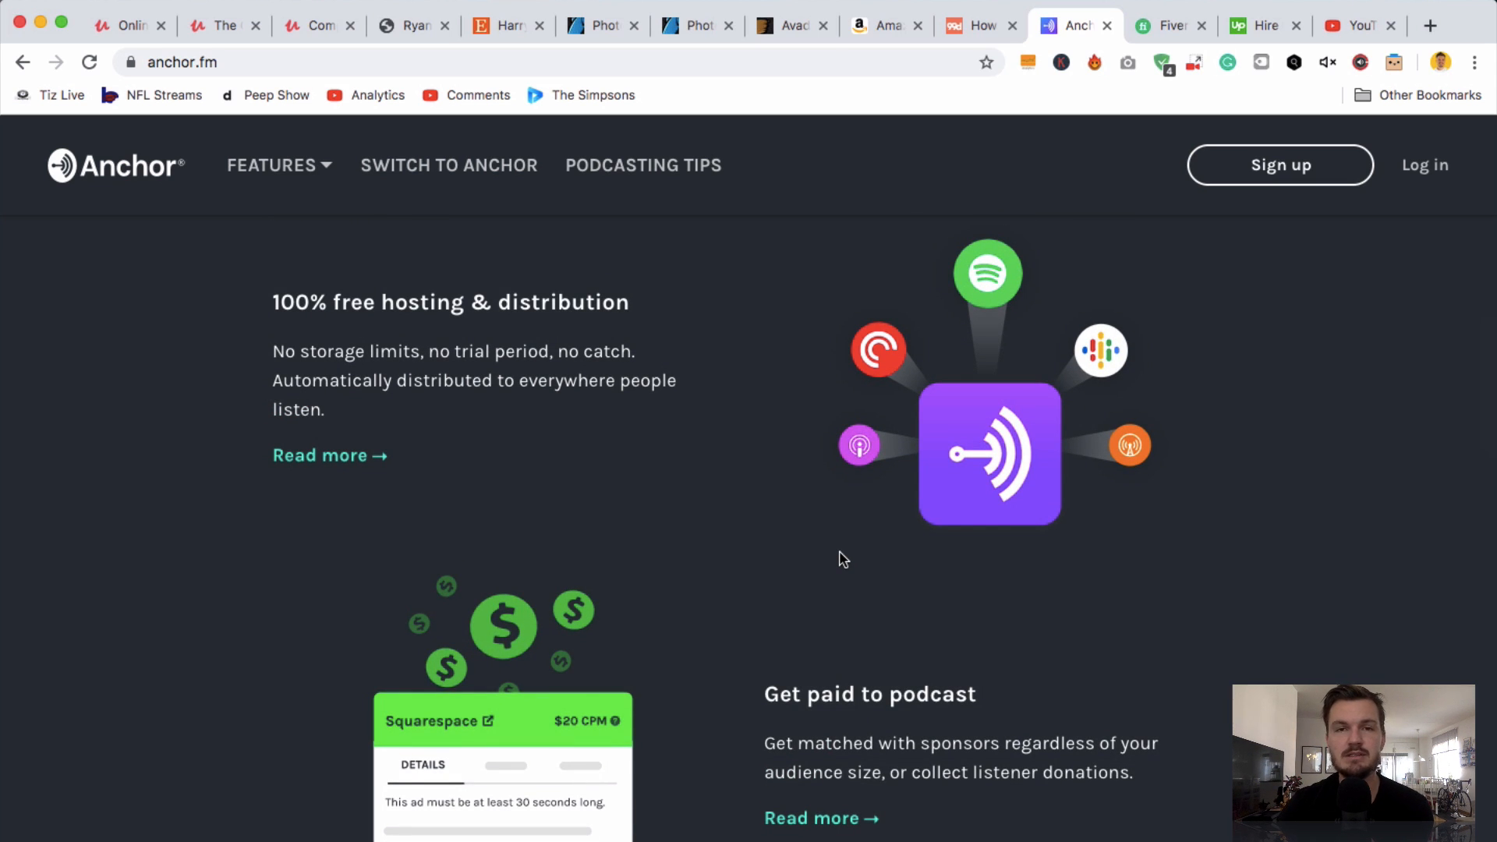
scroll("up", 3)
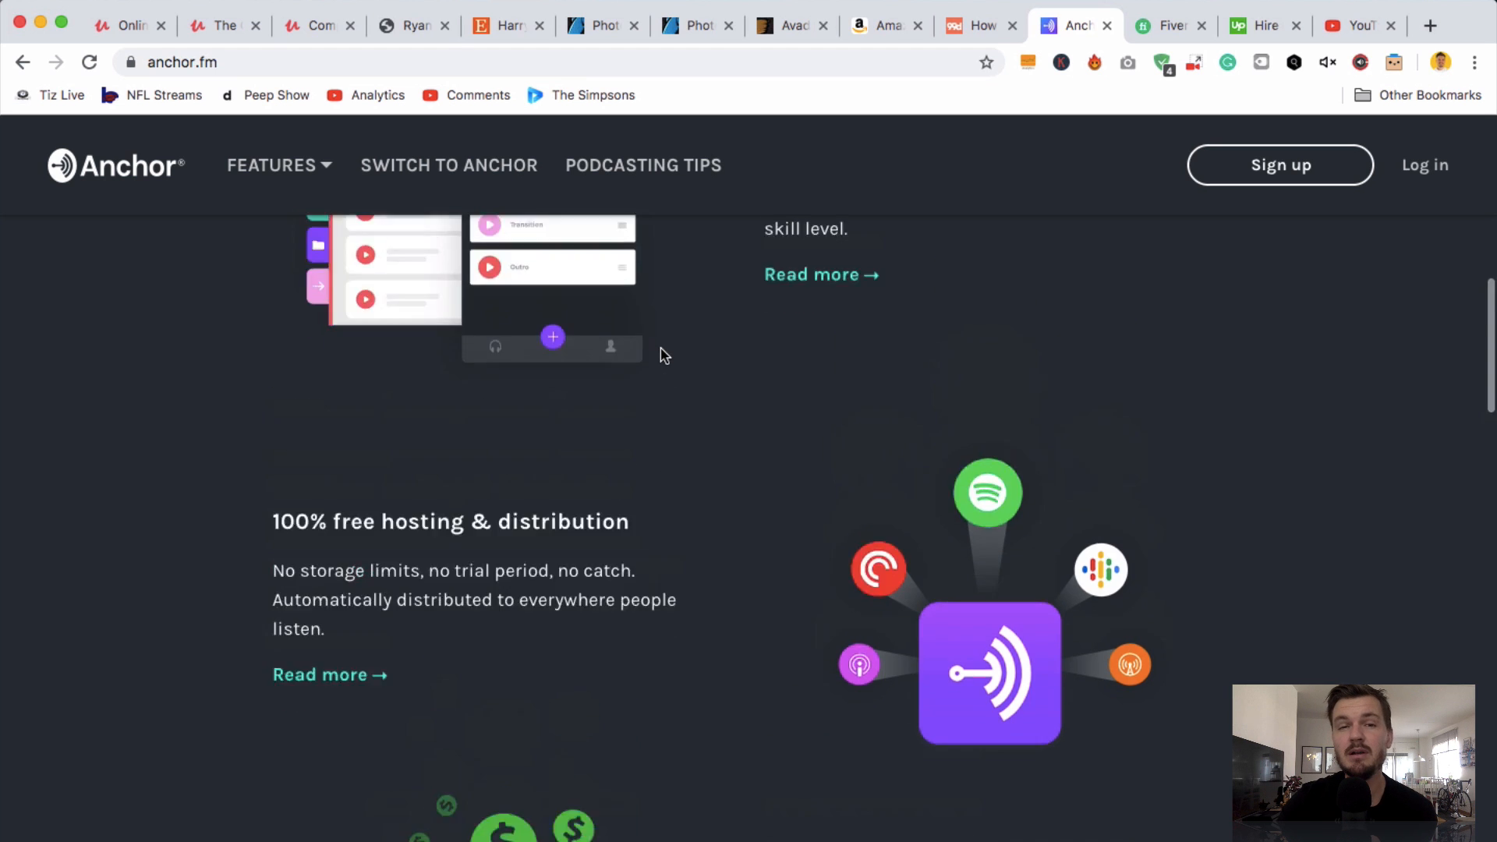
scroll("up", 3)
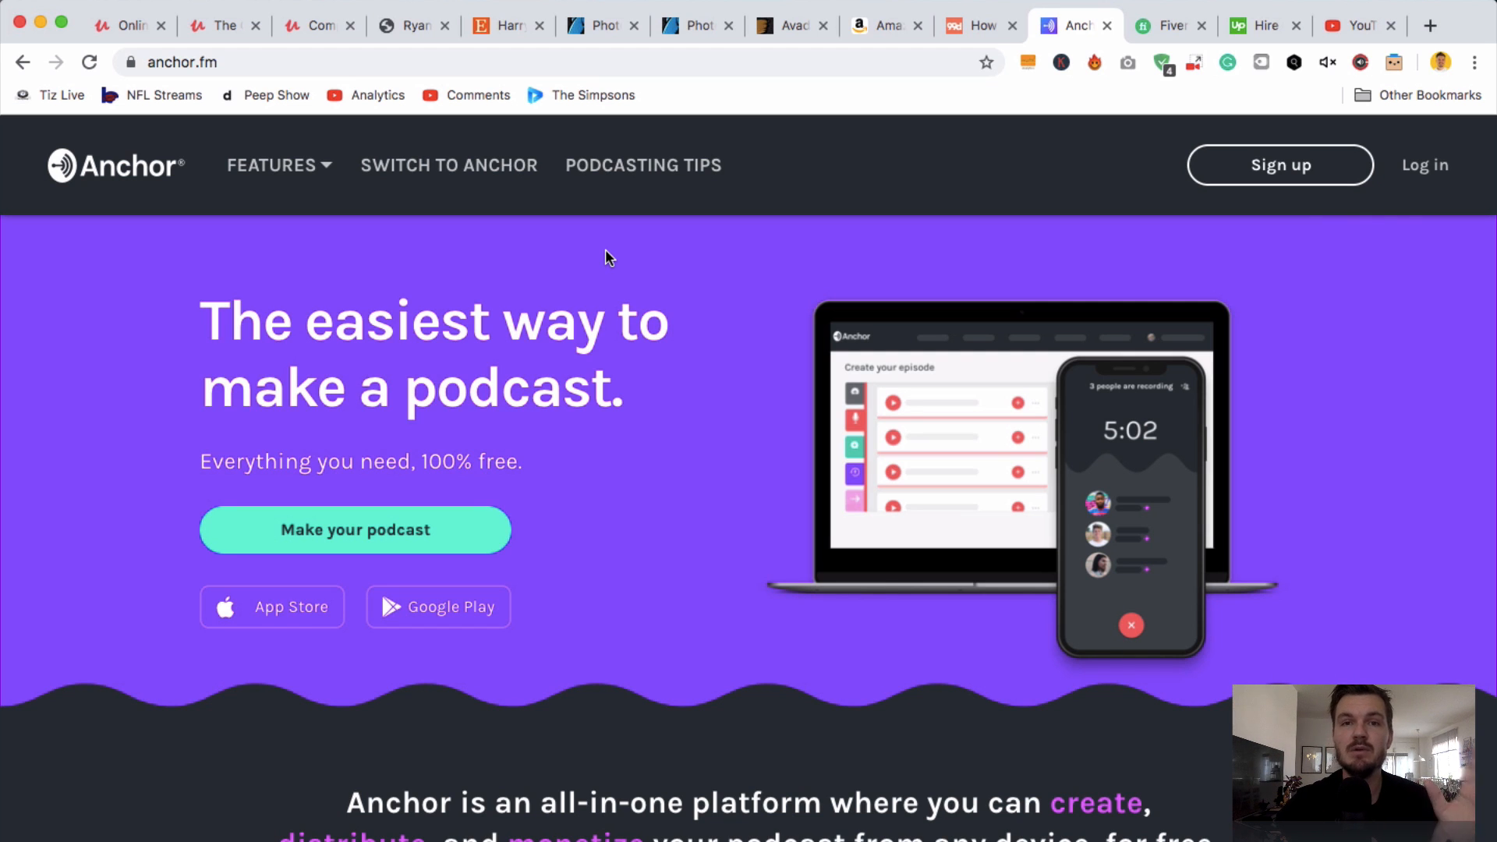
- On Fiverr's homepage, enter 'voice over' in the search box
left_click(1170, 25)
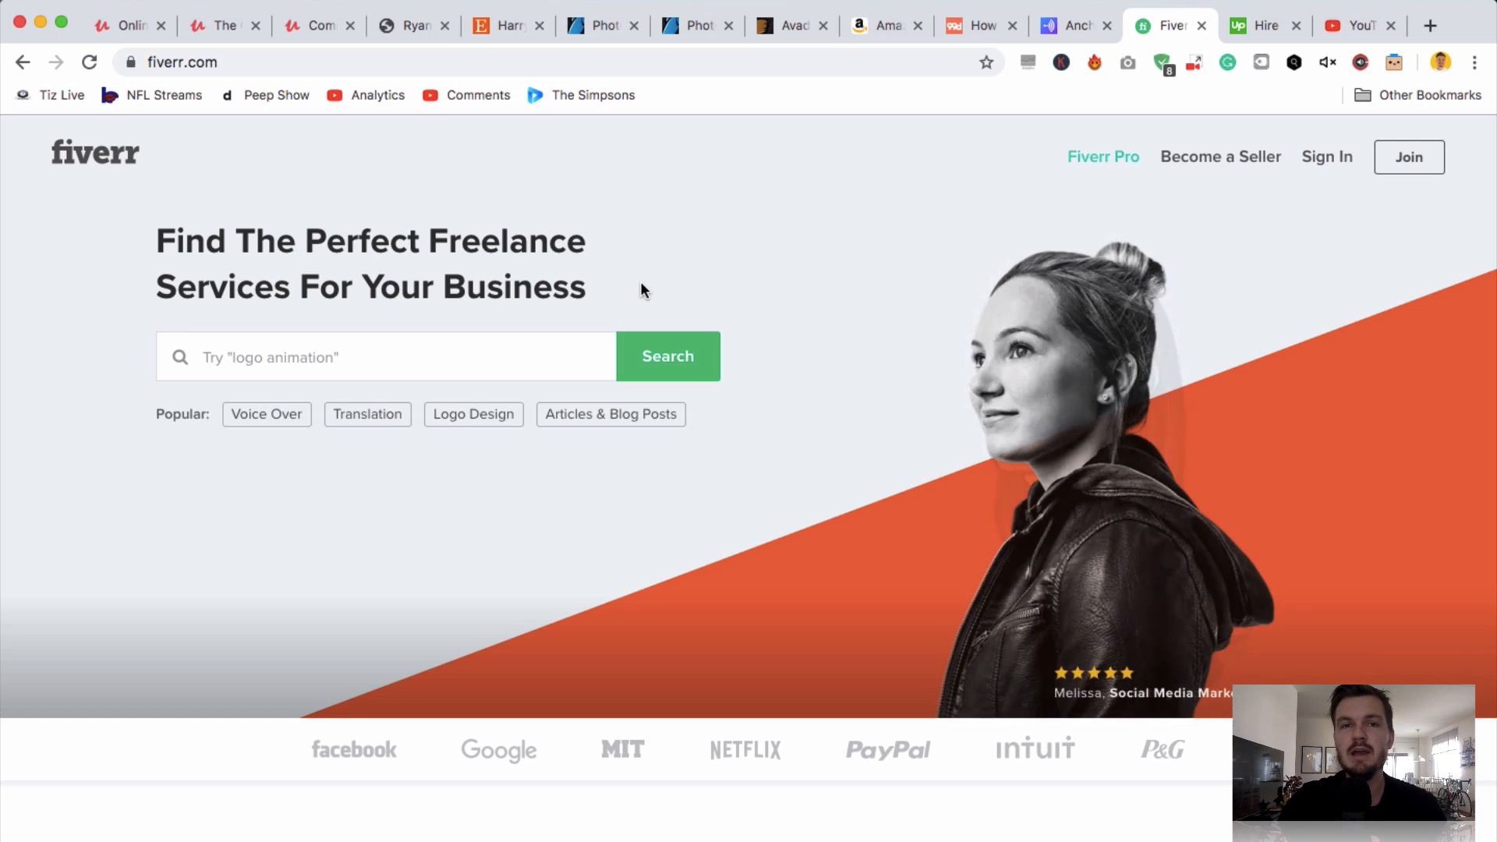
mouse_move(599, 293)
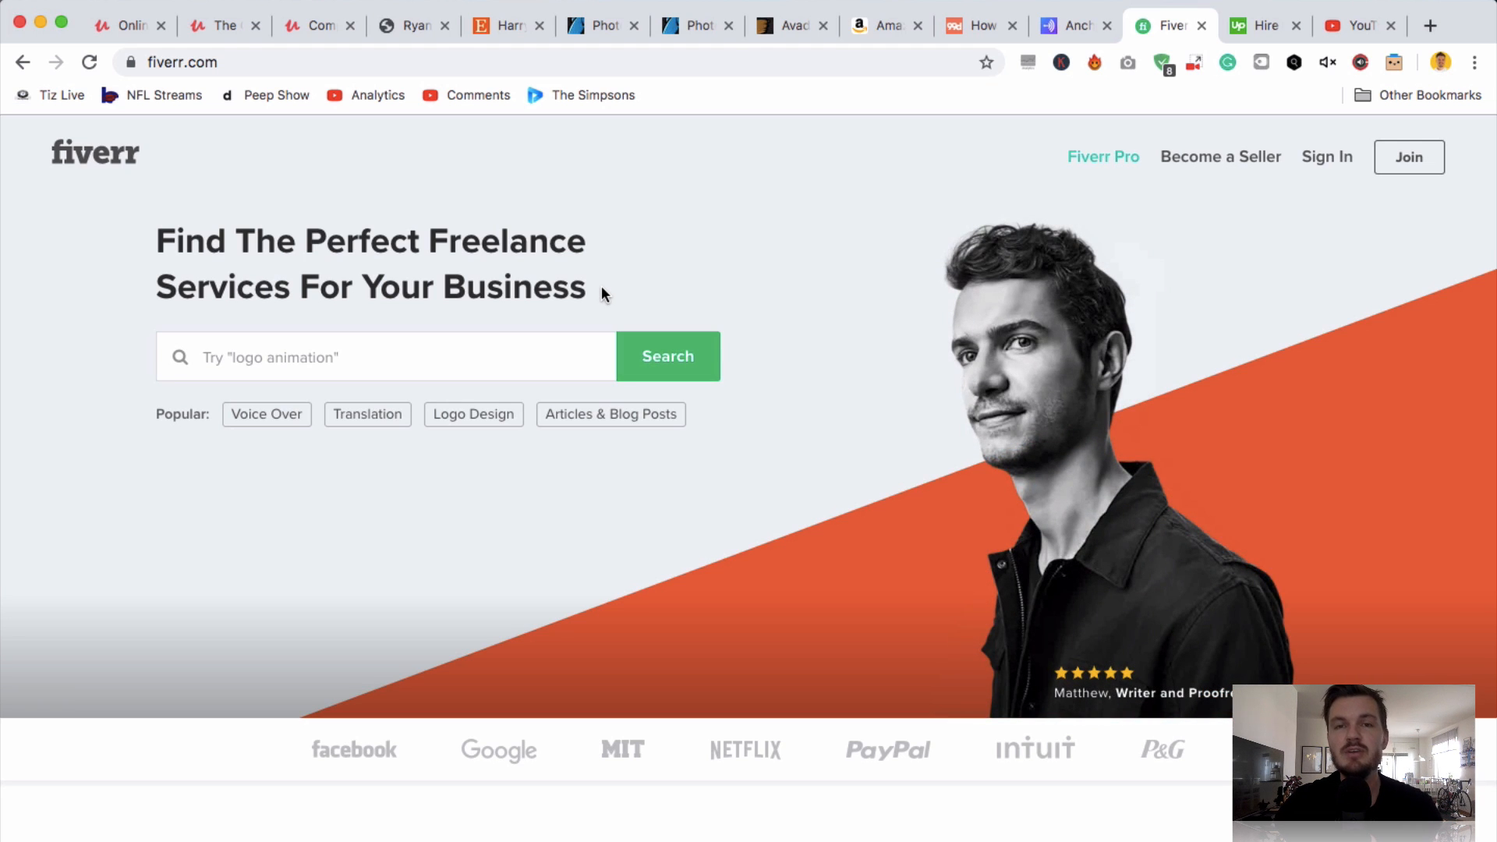
mouse_move(608, 306)
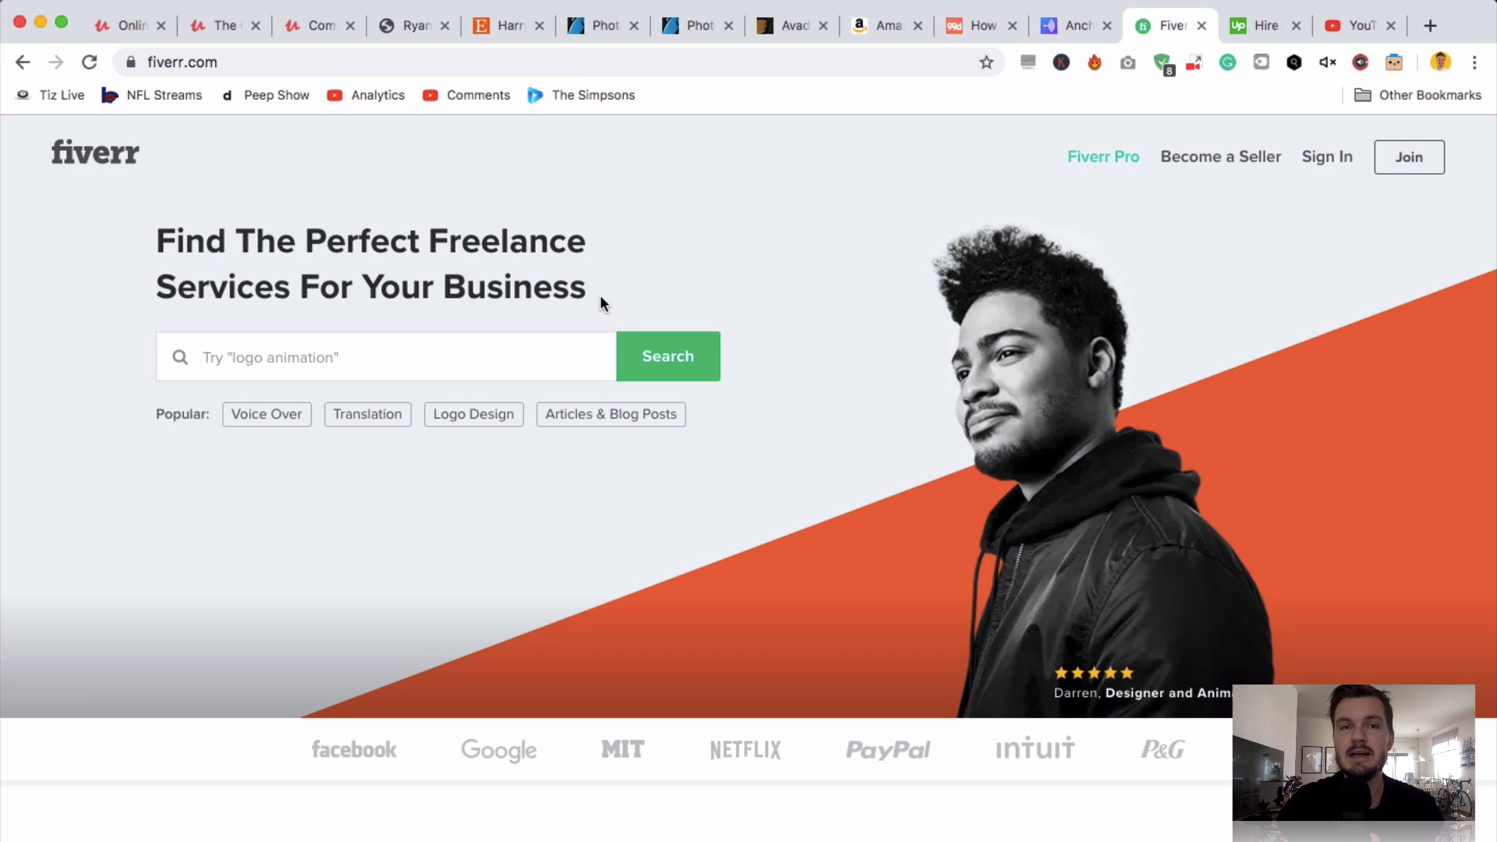
left_click(382, 356)
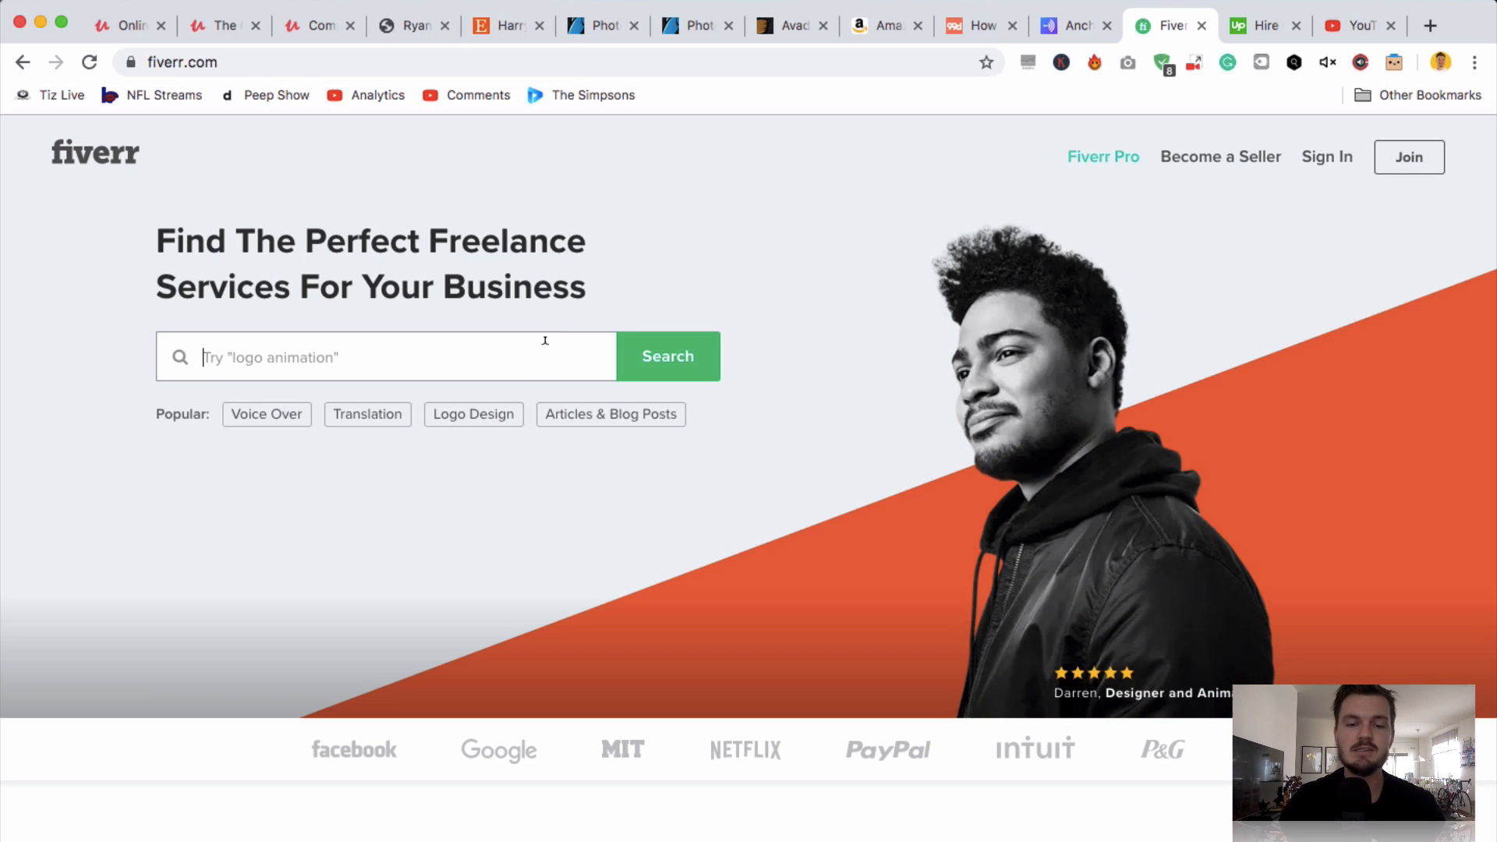
type("voice over")
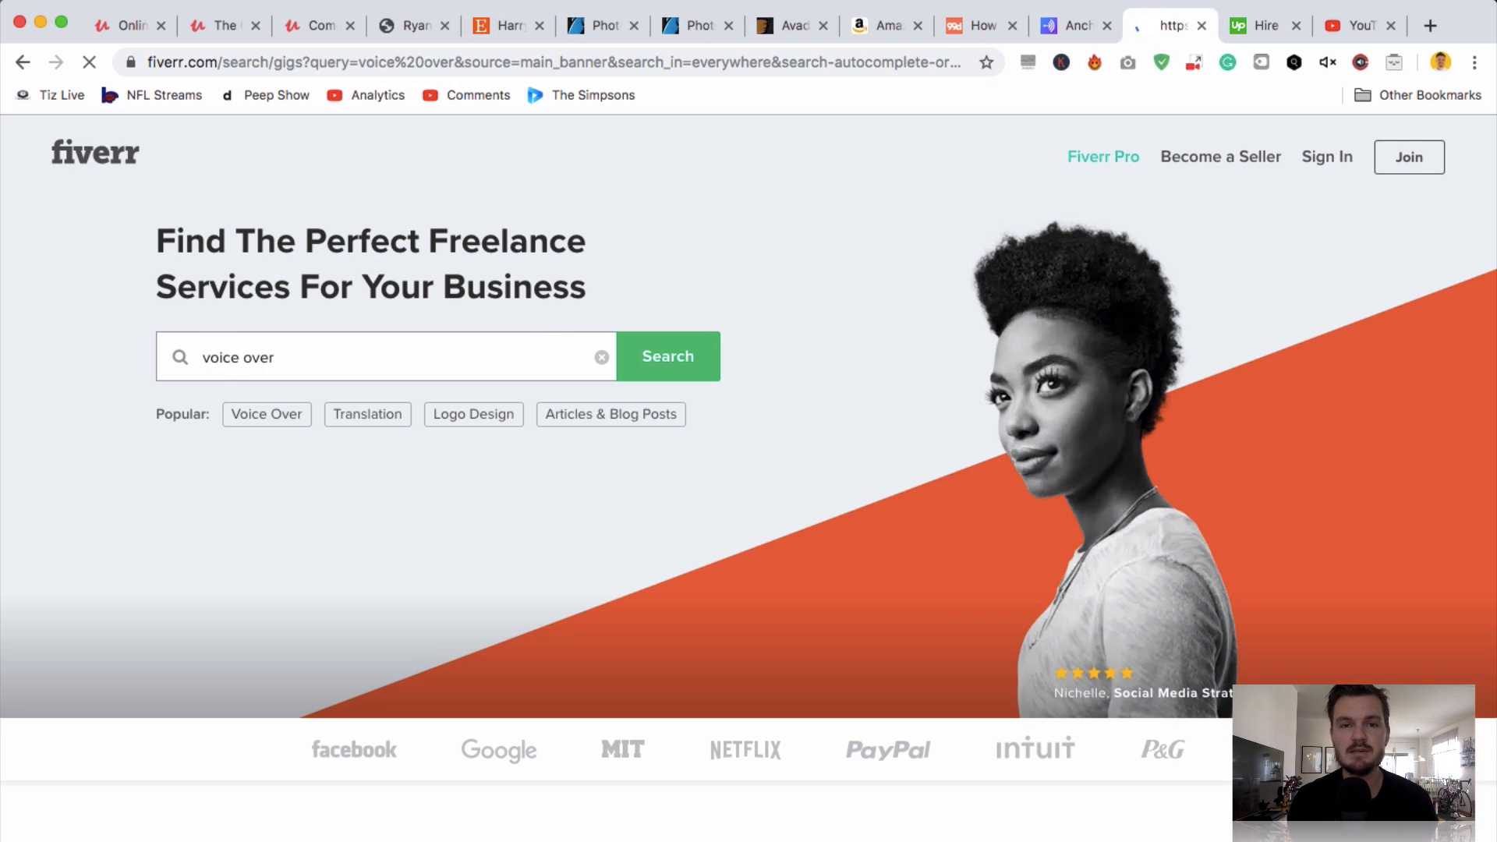
- Browse the 8,319 voice over gigs, preview a sample video, then switch to Upwork
left_click(667, 356)
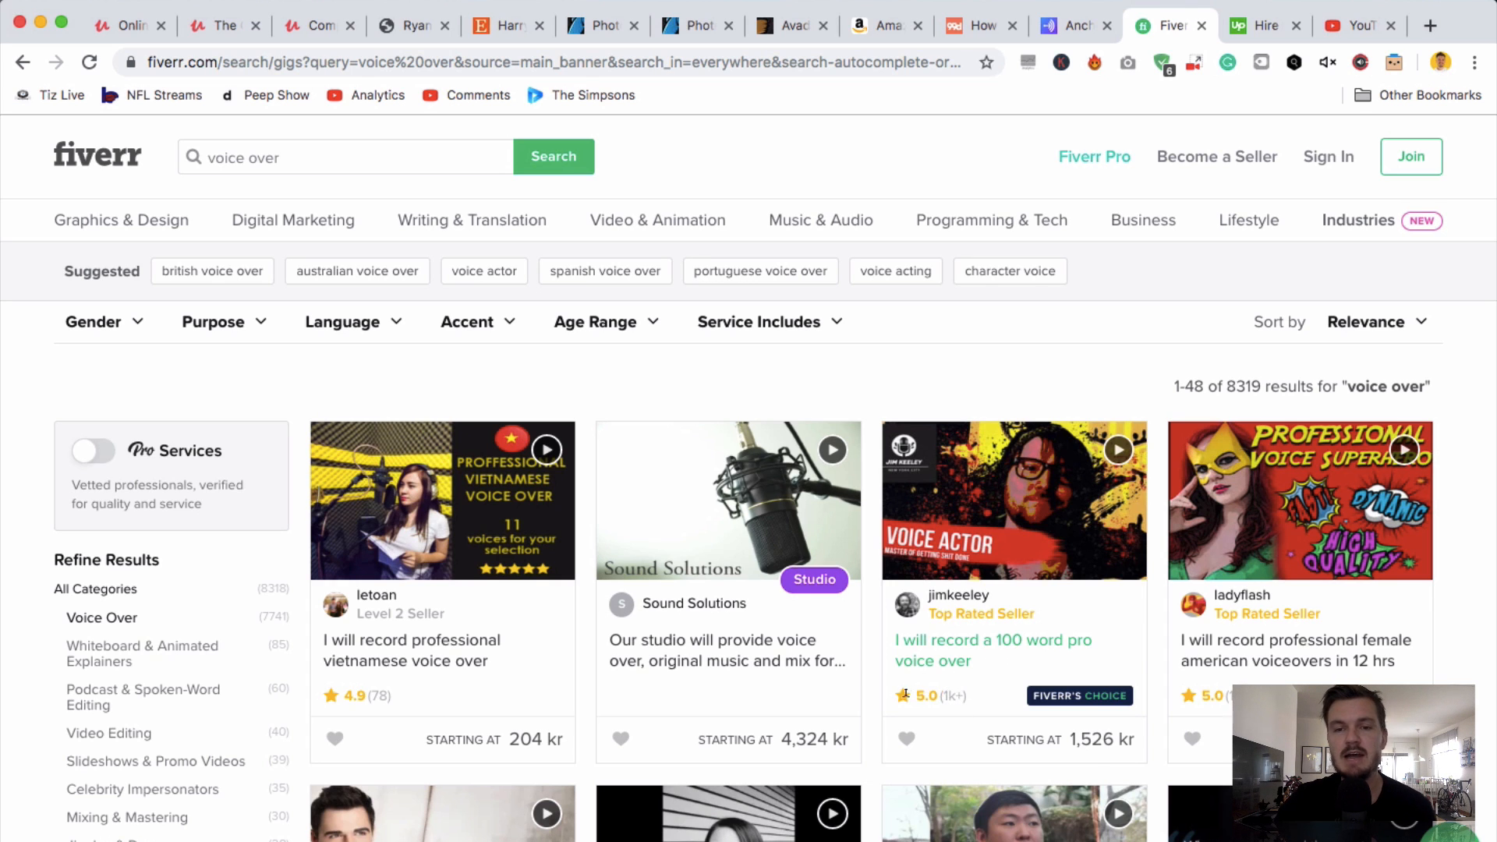
mouse_move(974, 701)
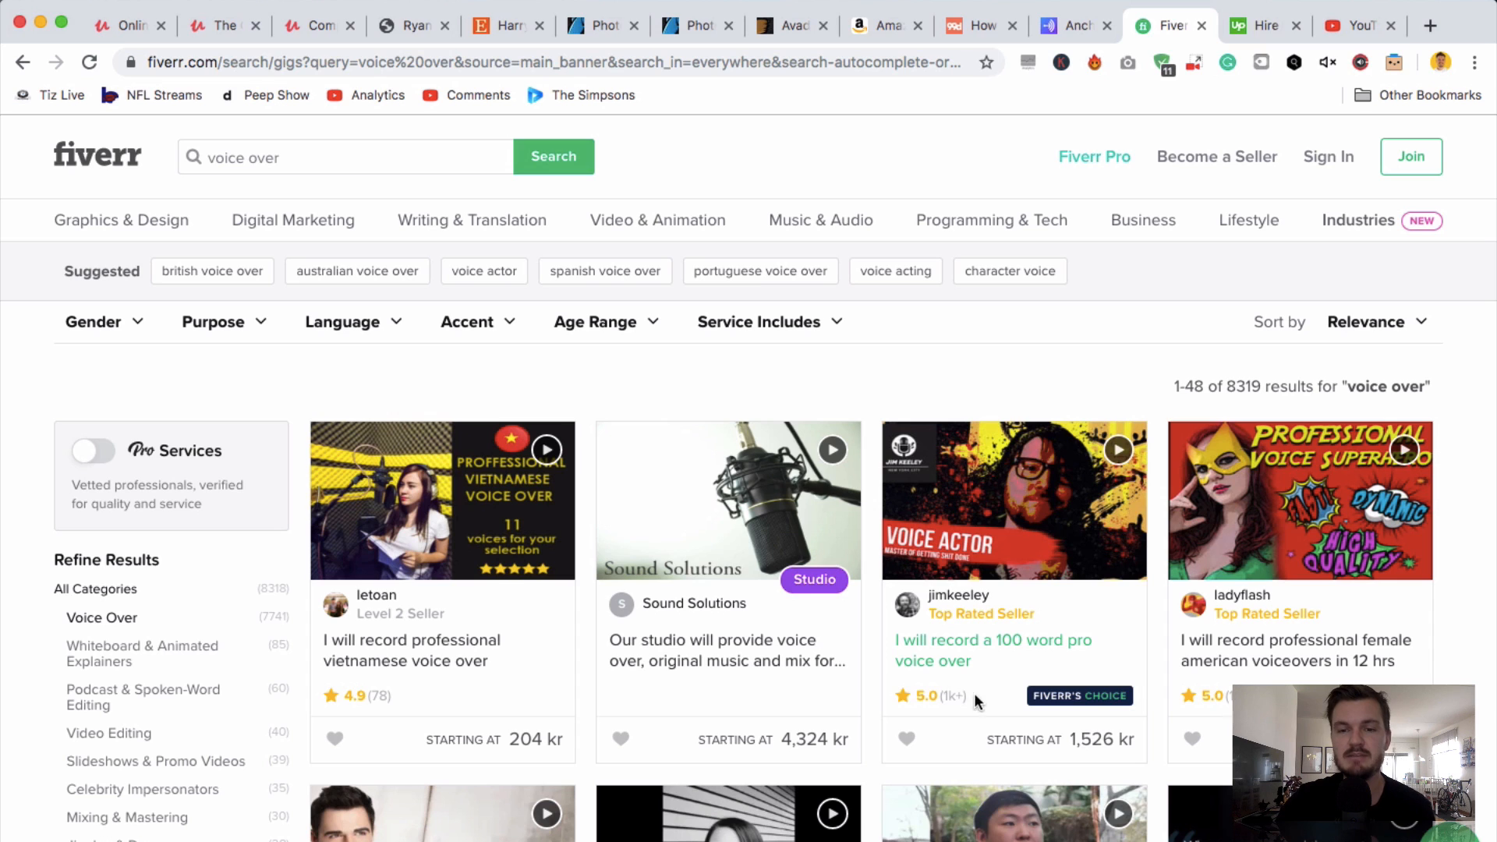
mouse_move(1054, 728)
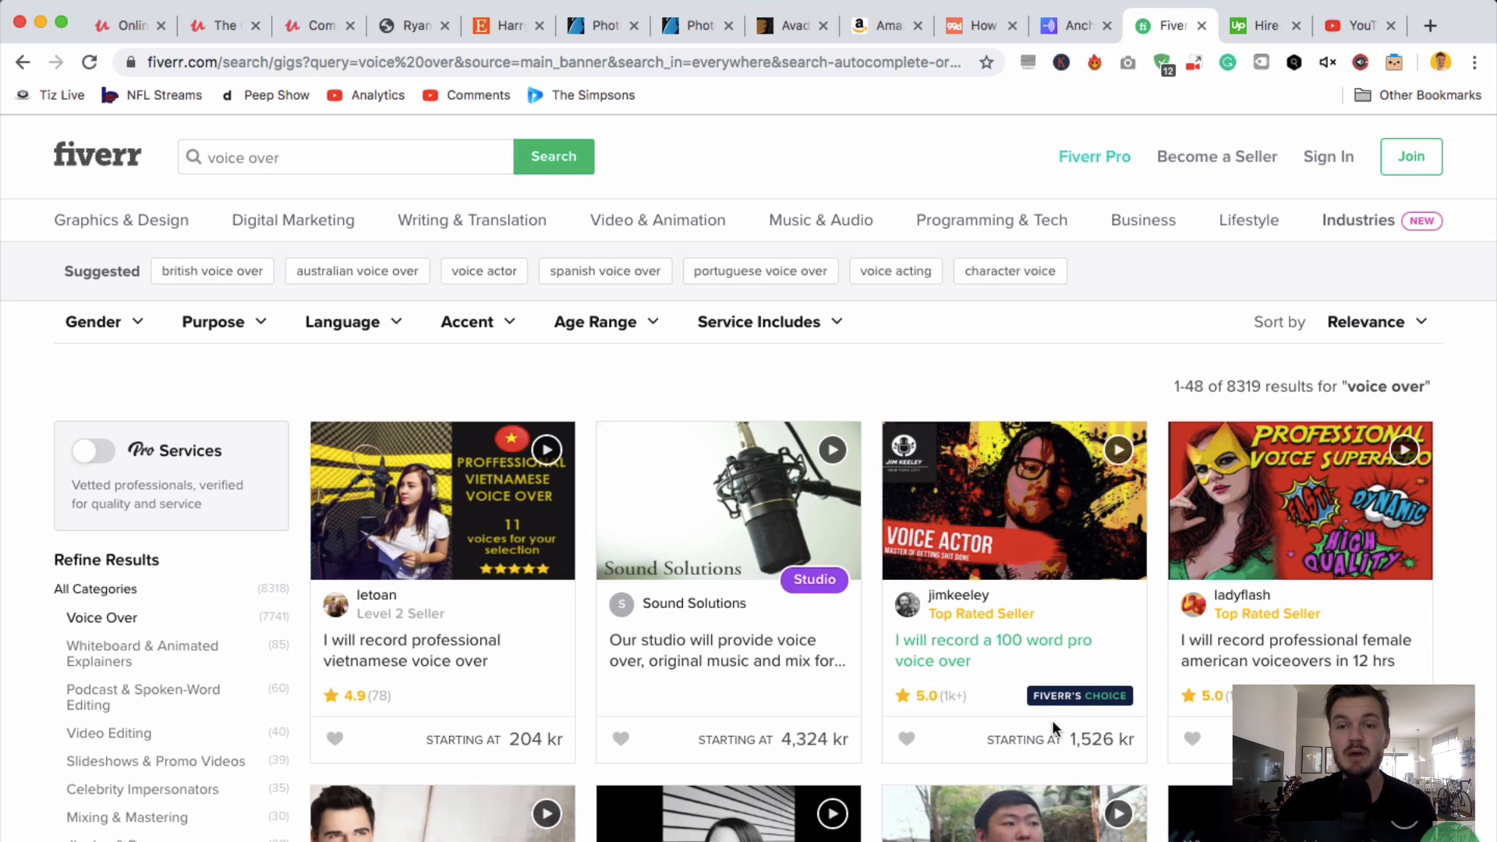
mouse_move(1085, 745)
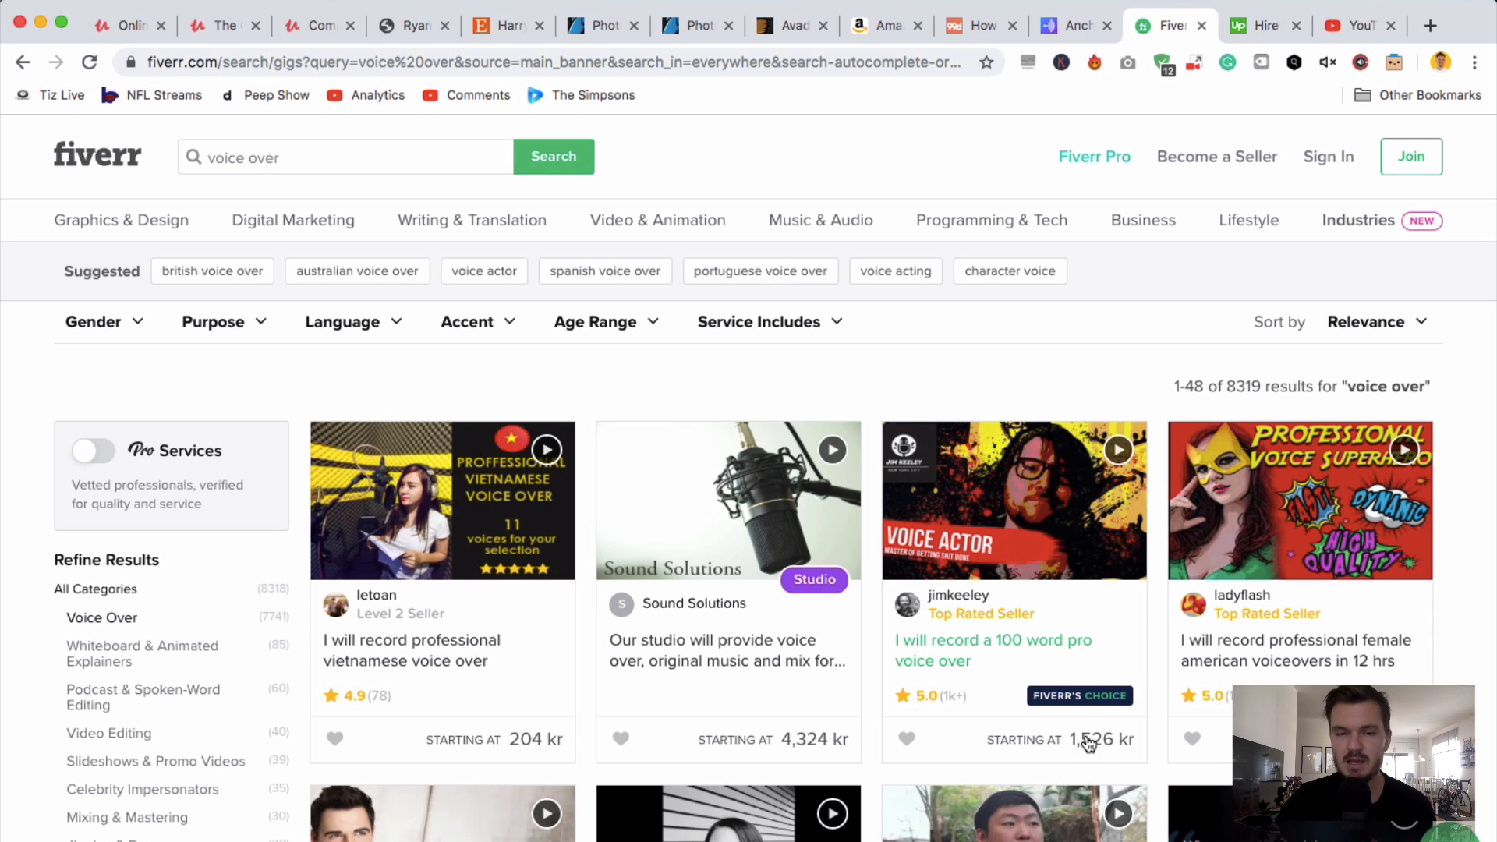
scroll("down", 3)
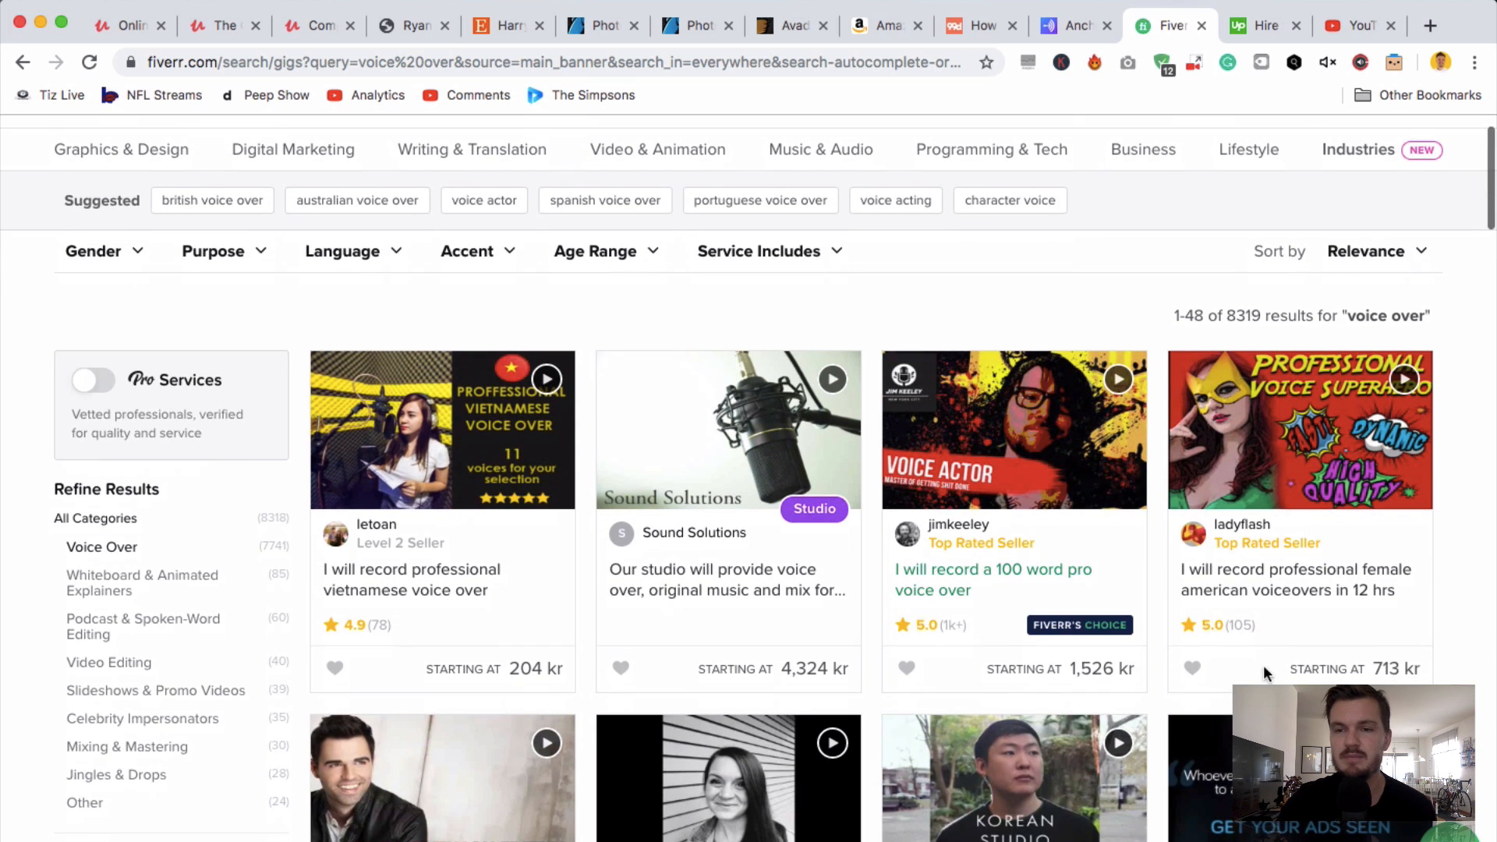
mouse_move(1206, 596)
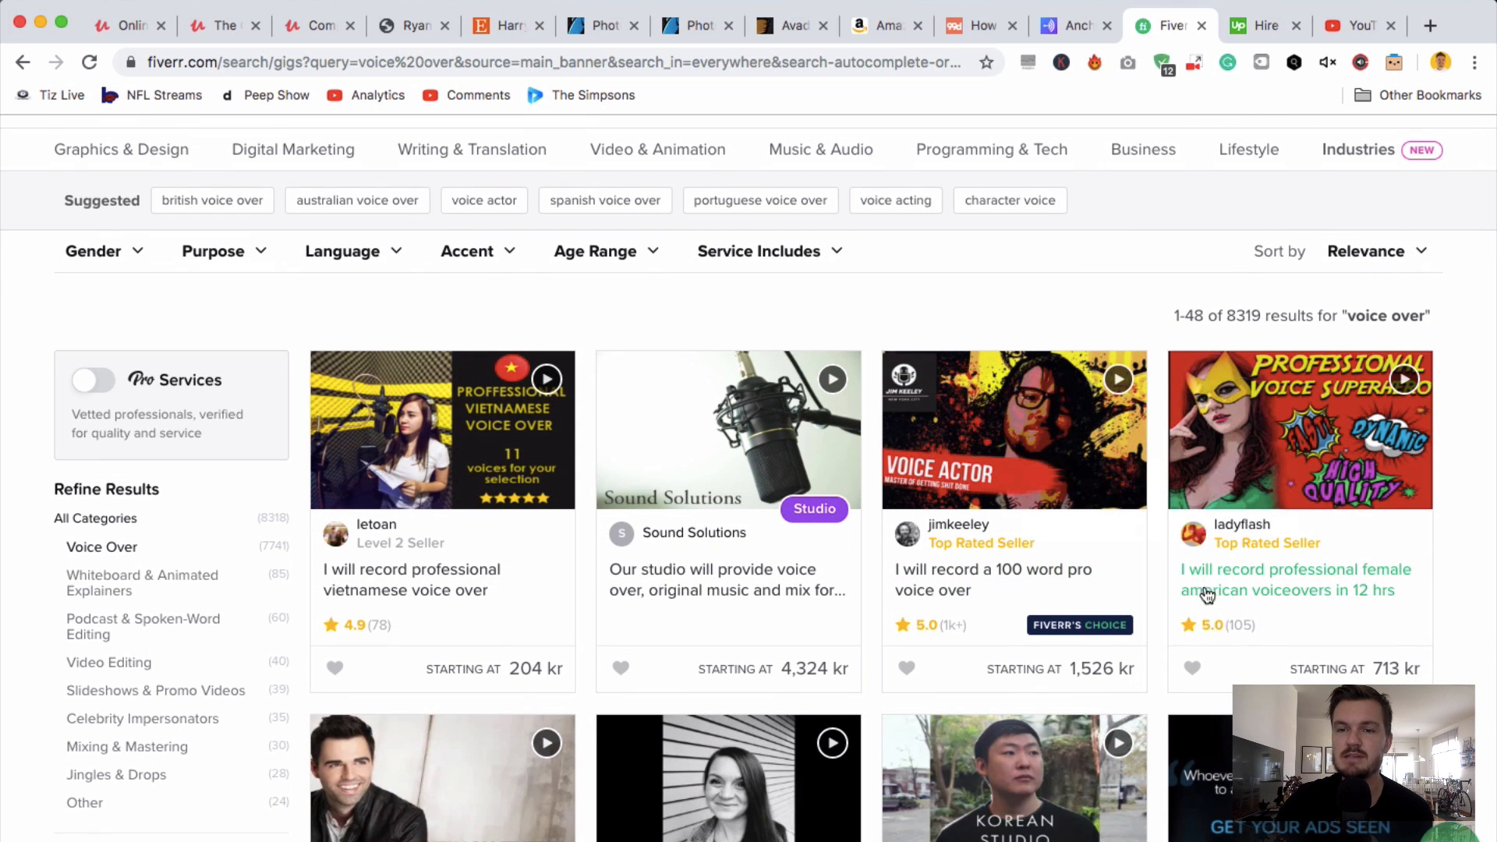
mouse_move(1357, 642)
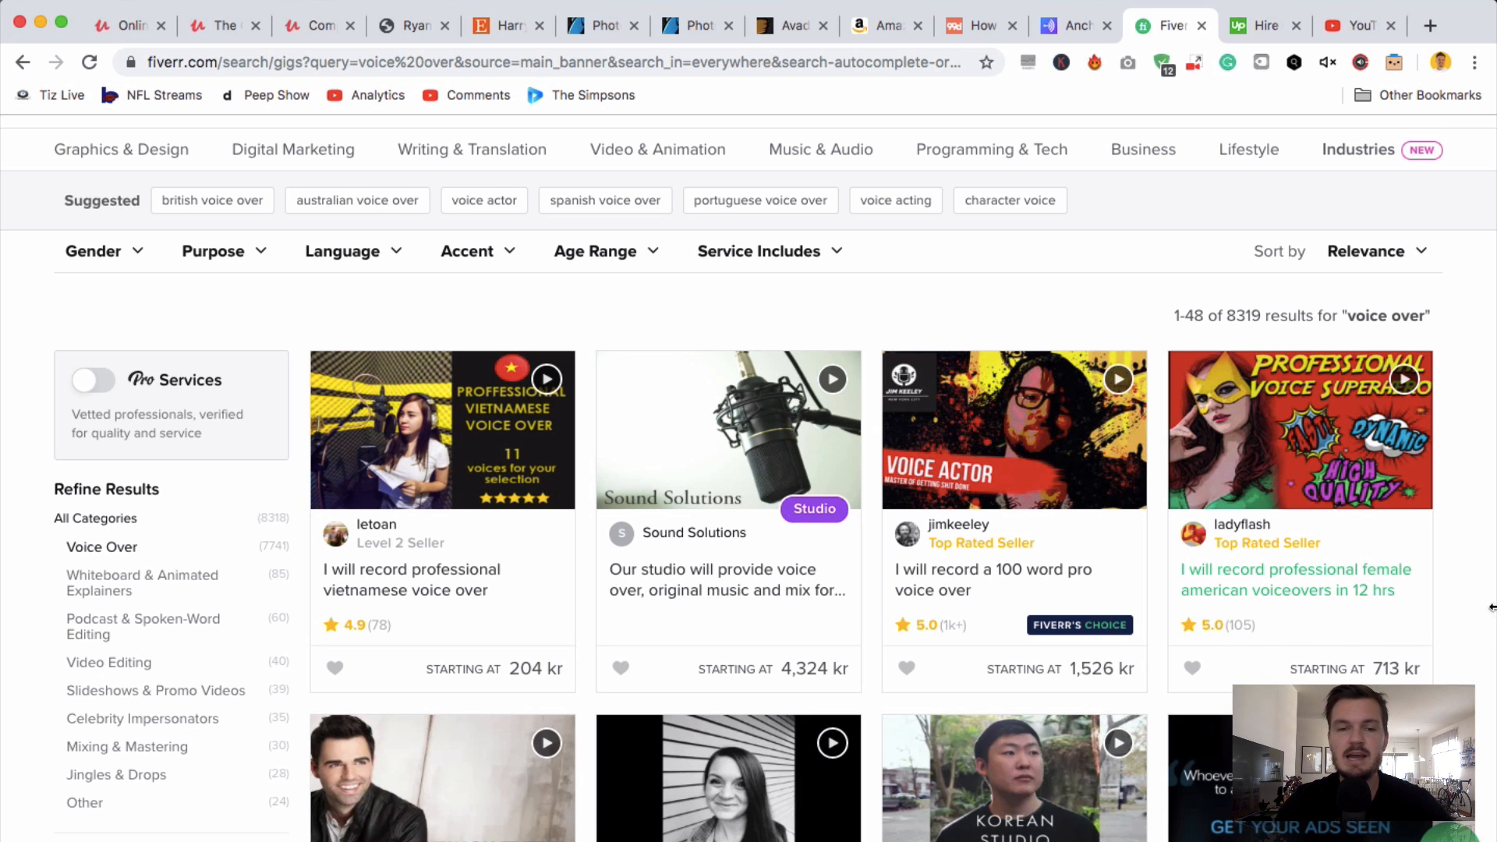
scroll("down", 3)
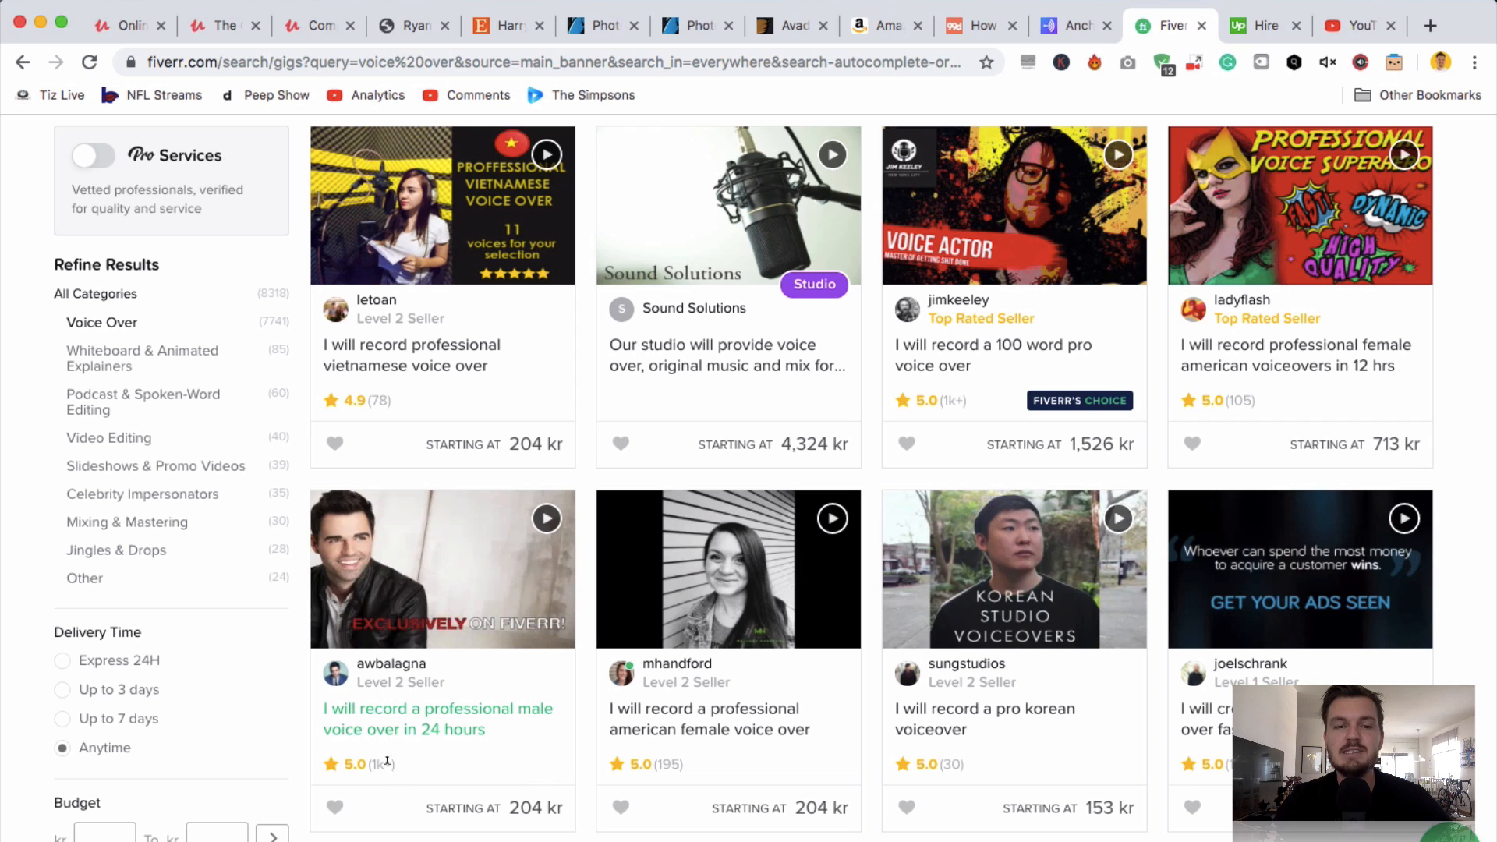
mouse_move(552, 527)
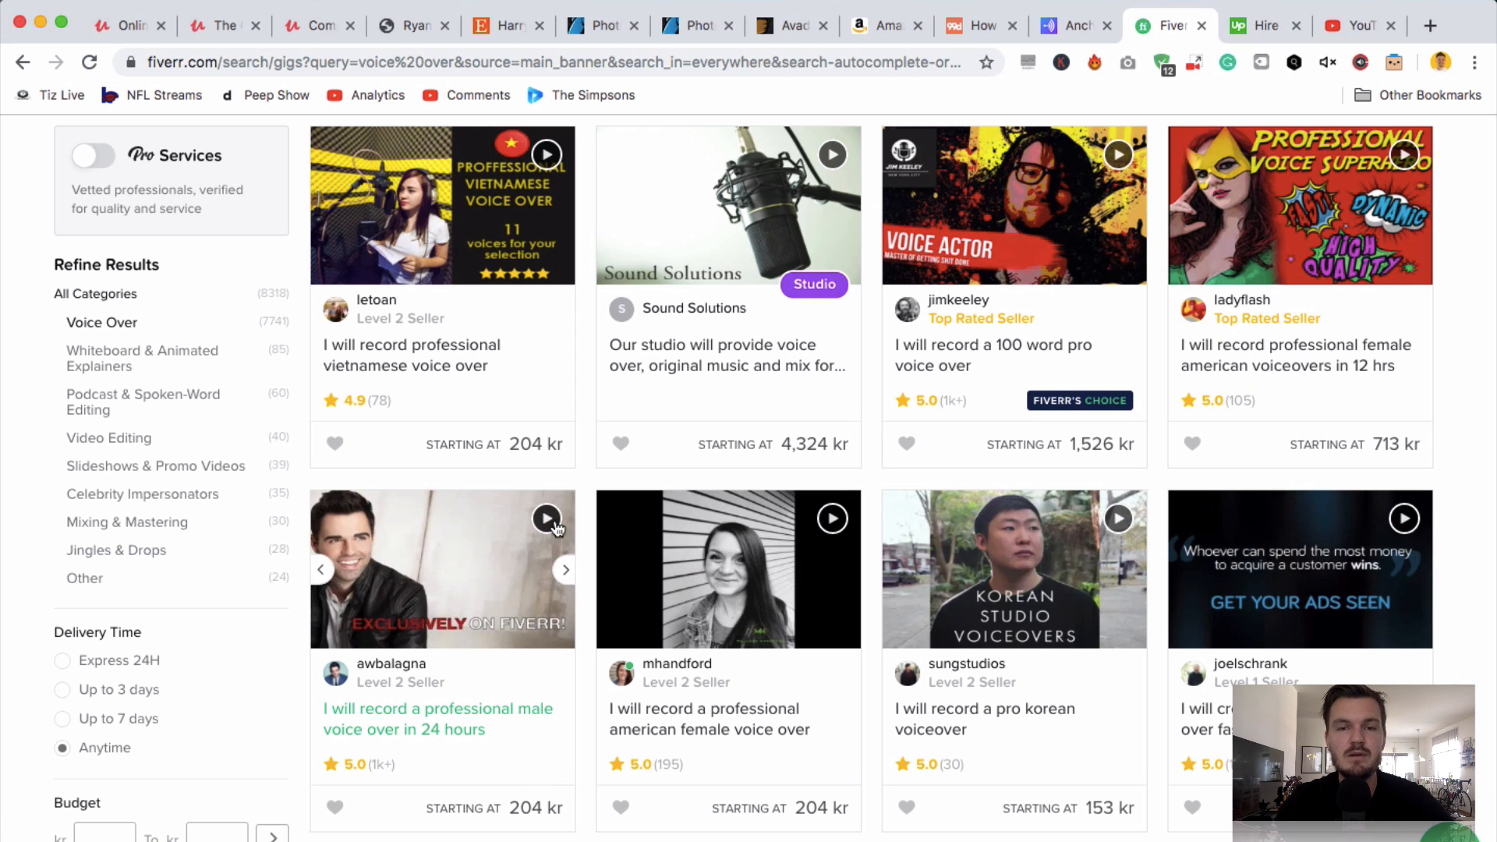
left_click(546, 519)
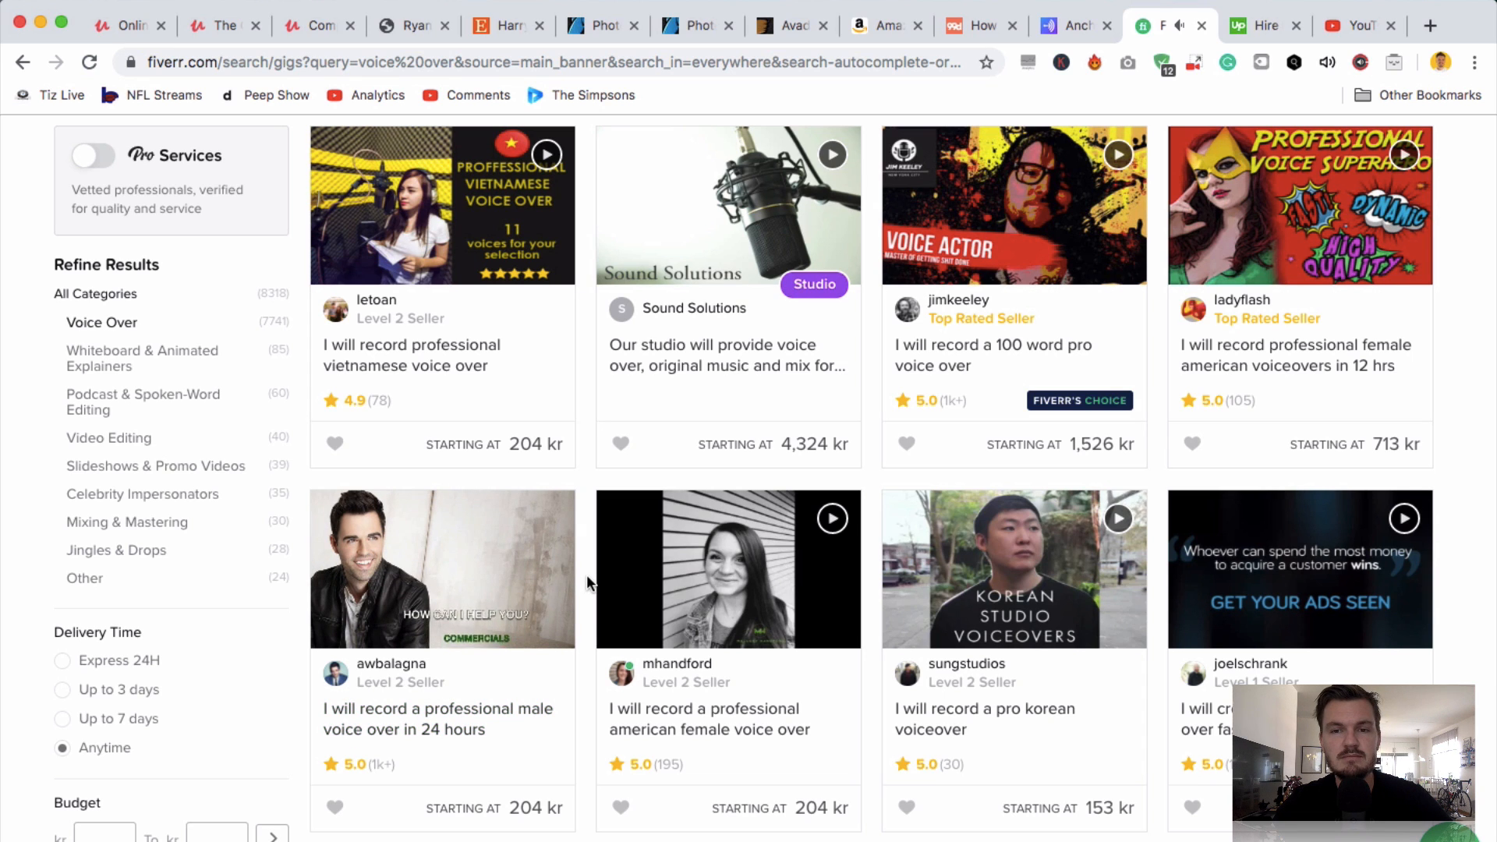
mouse_move(571, 522)
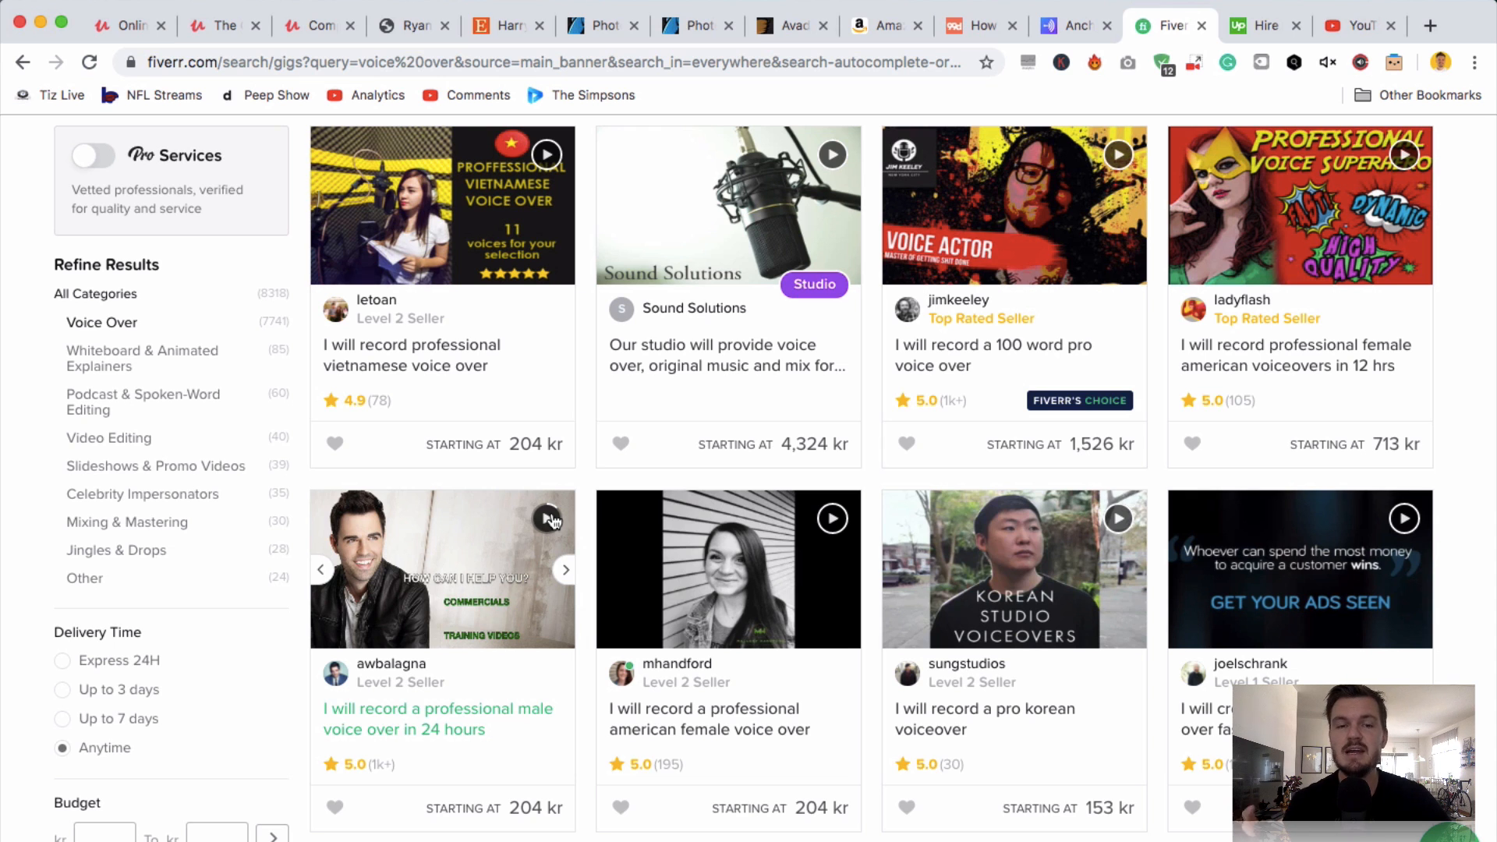
mouse_move(990, 154)
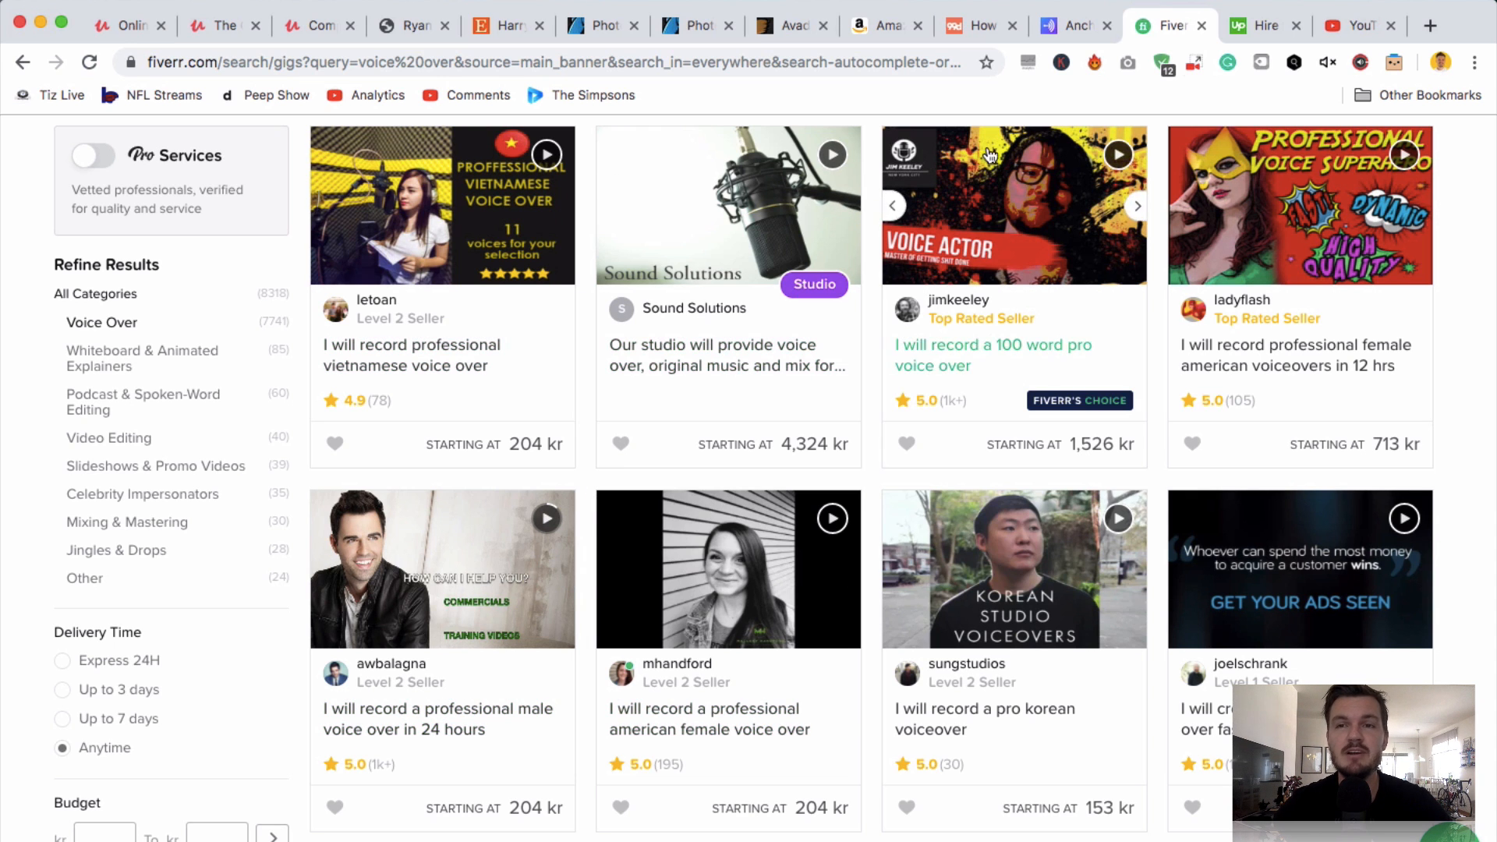
left_click(1264, 25)
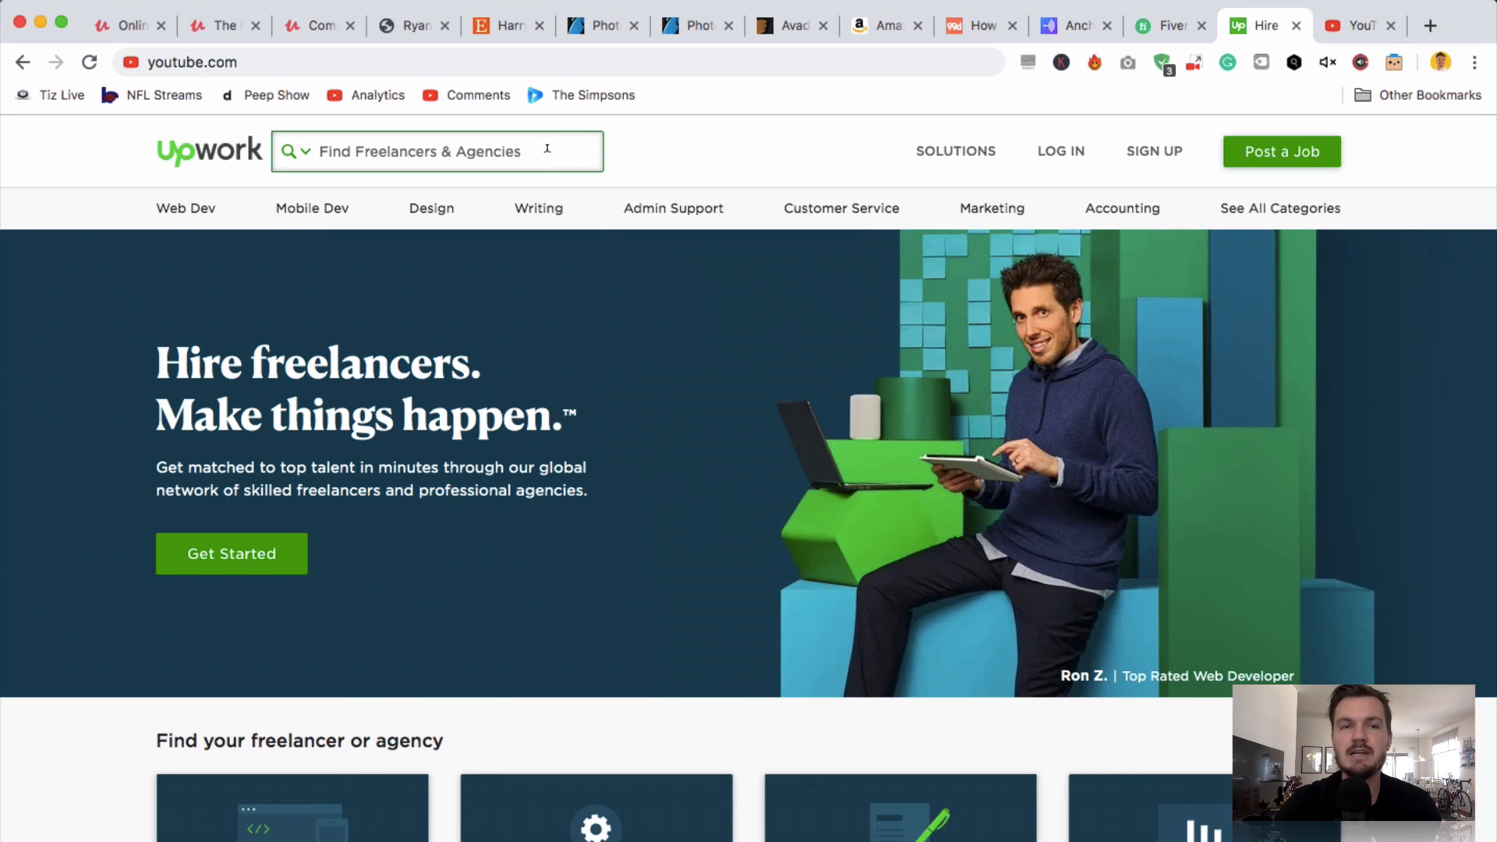
- Search Upwork for 'virtual assistant' freelancers and scroll through the filter options
left_click(420, 151)
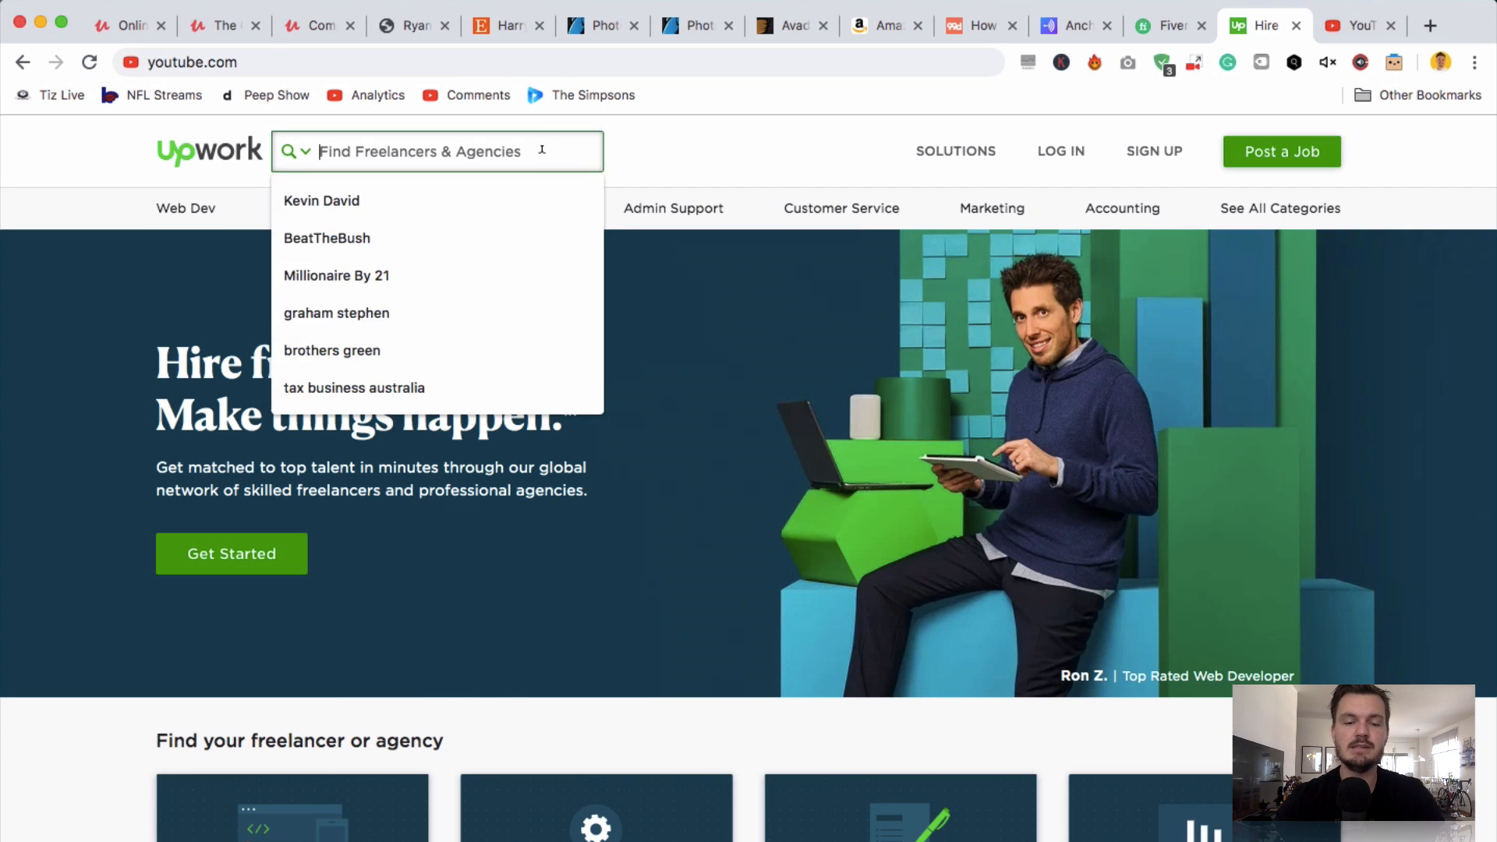
type("virtual asis")
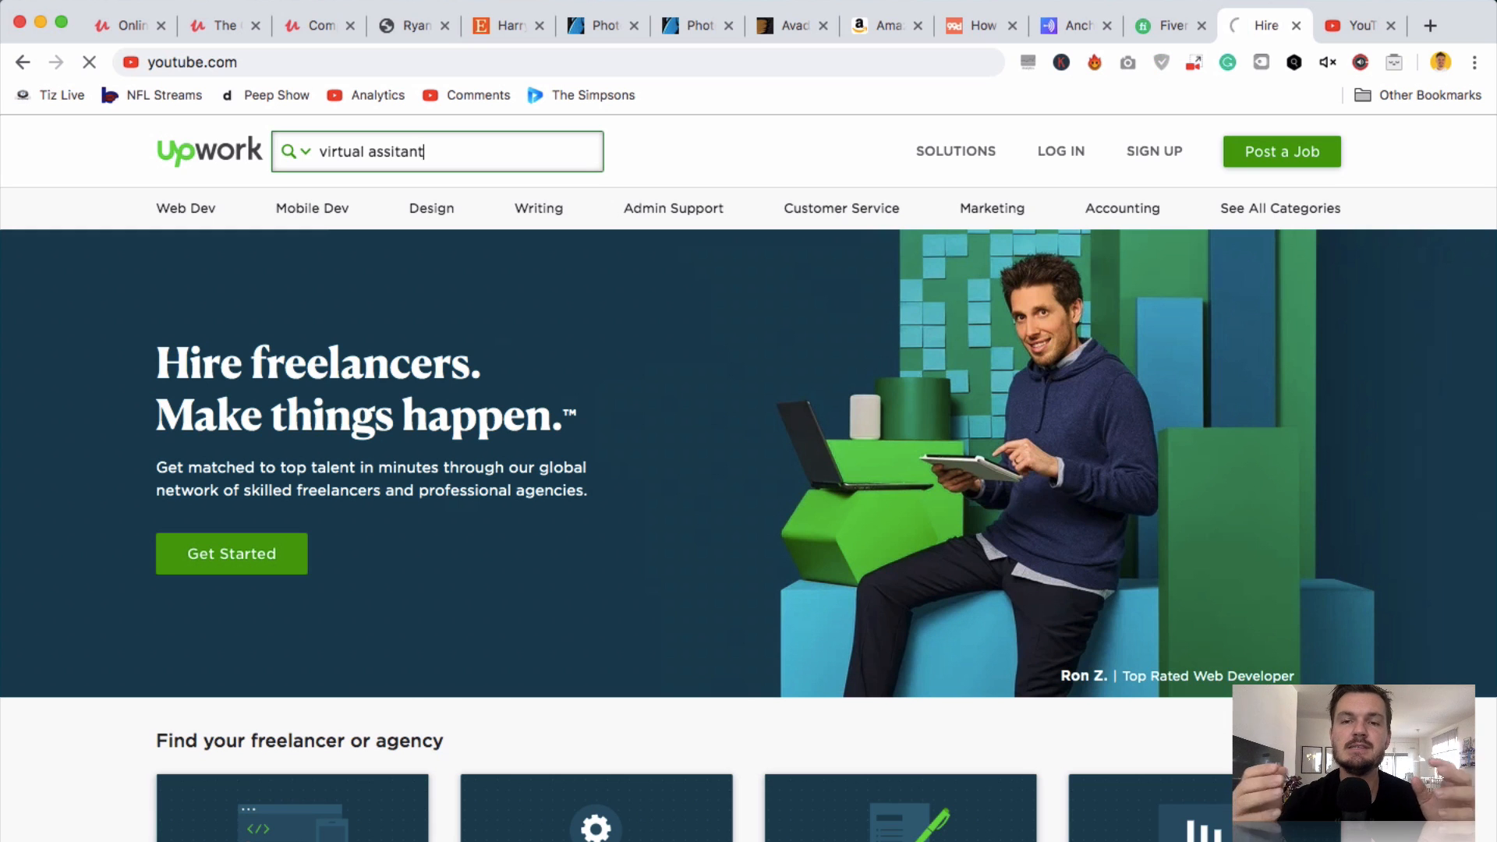
key("Return")
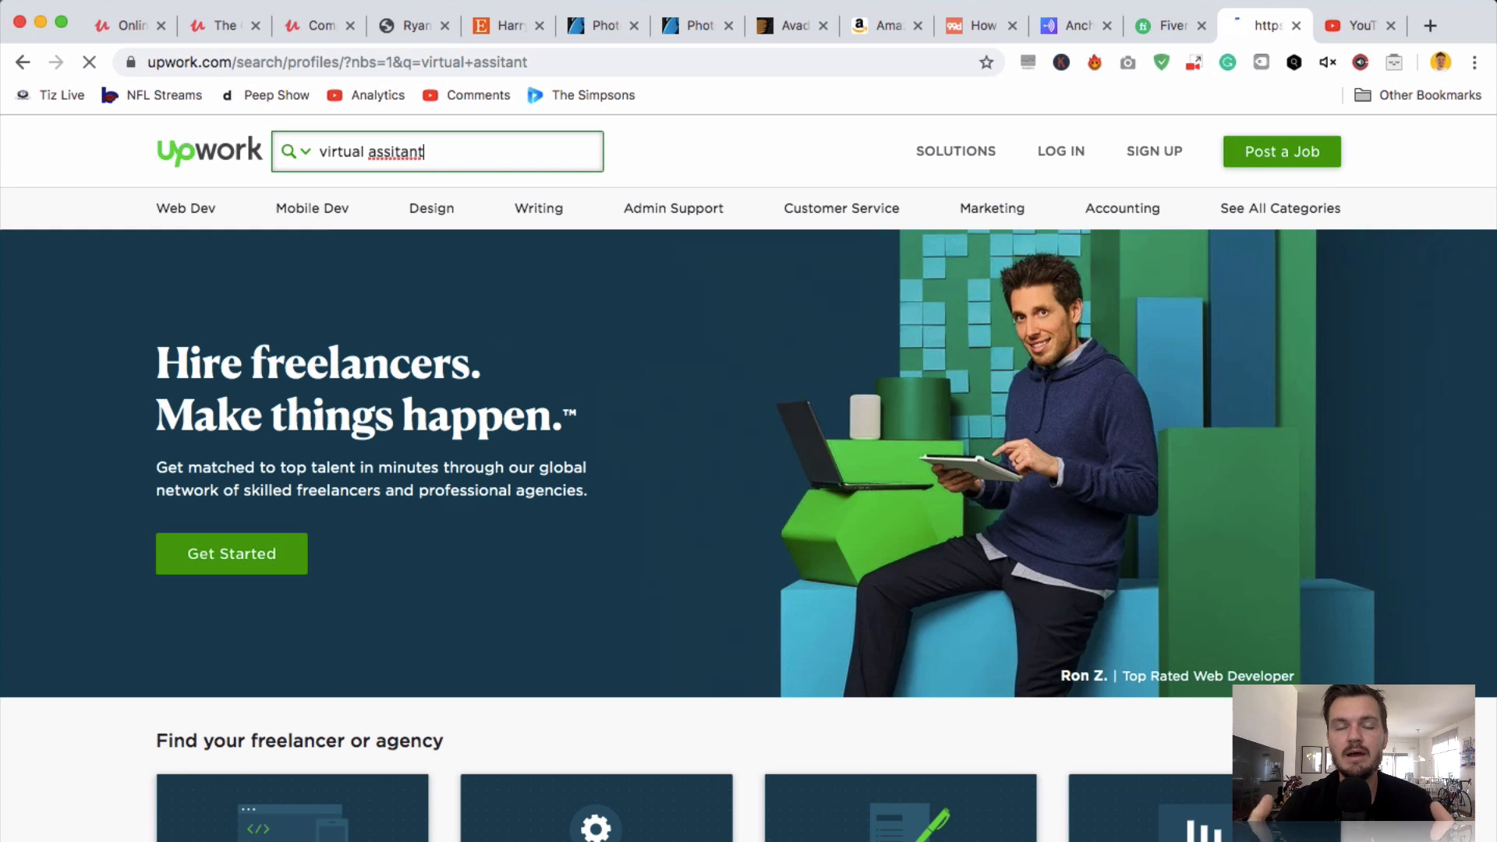
key("Return")
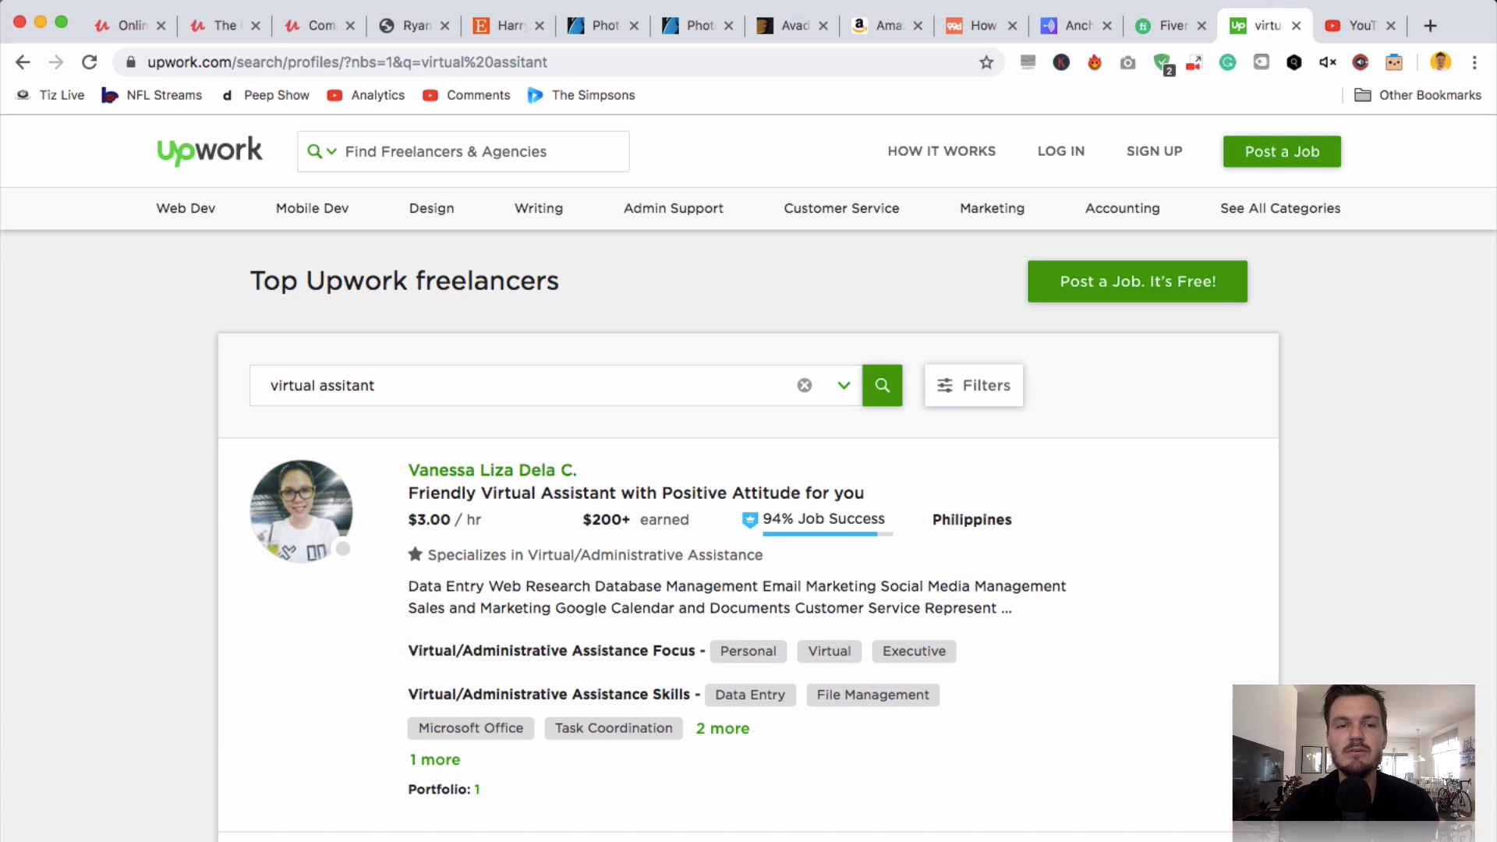
scroll("down", 3)
type("United States")
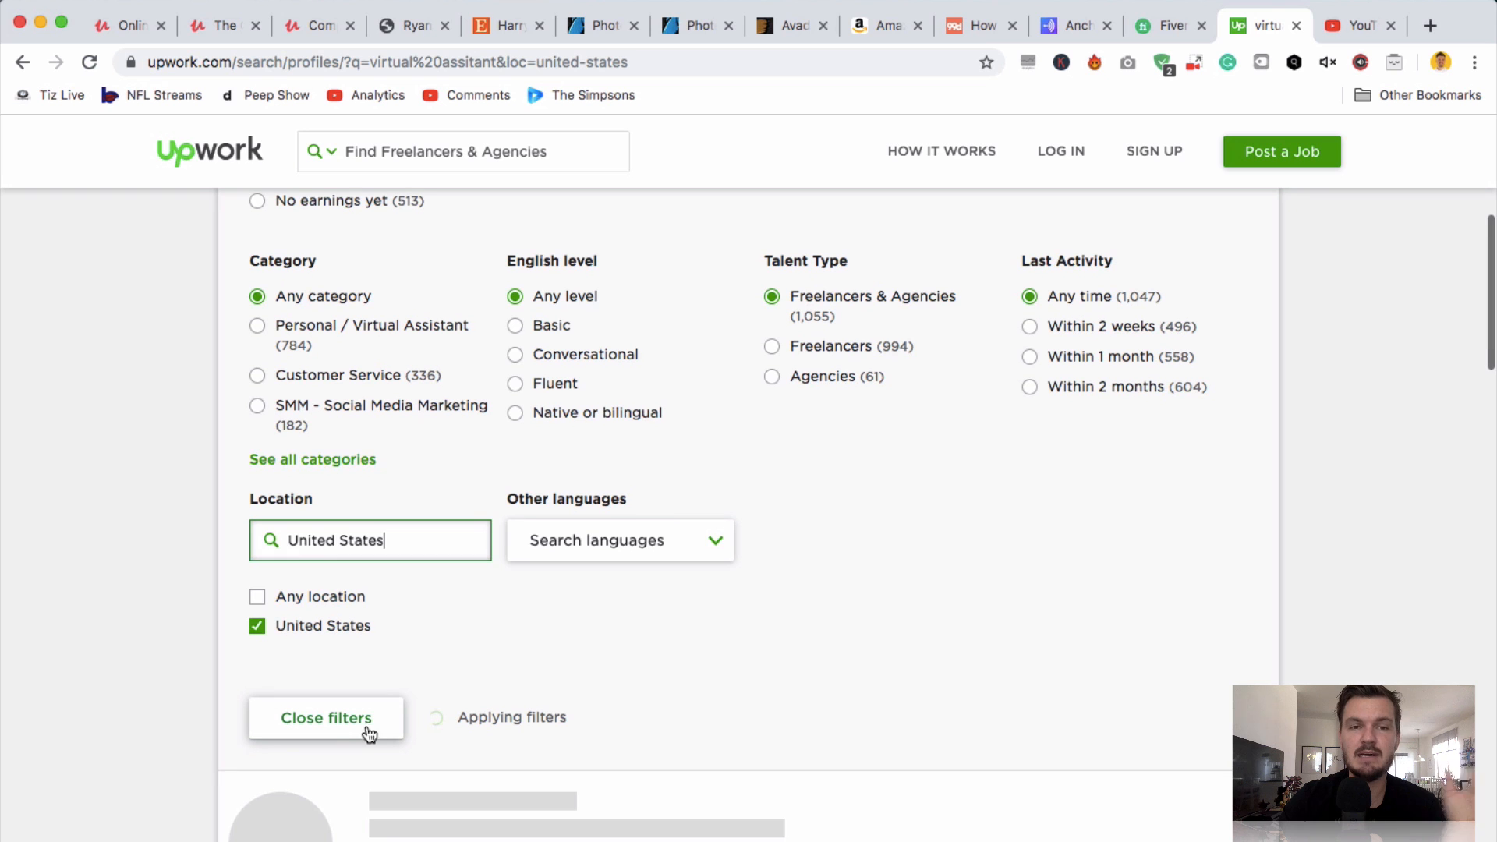
left_click(326, 717)
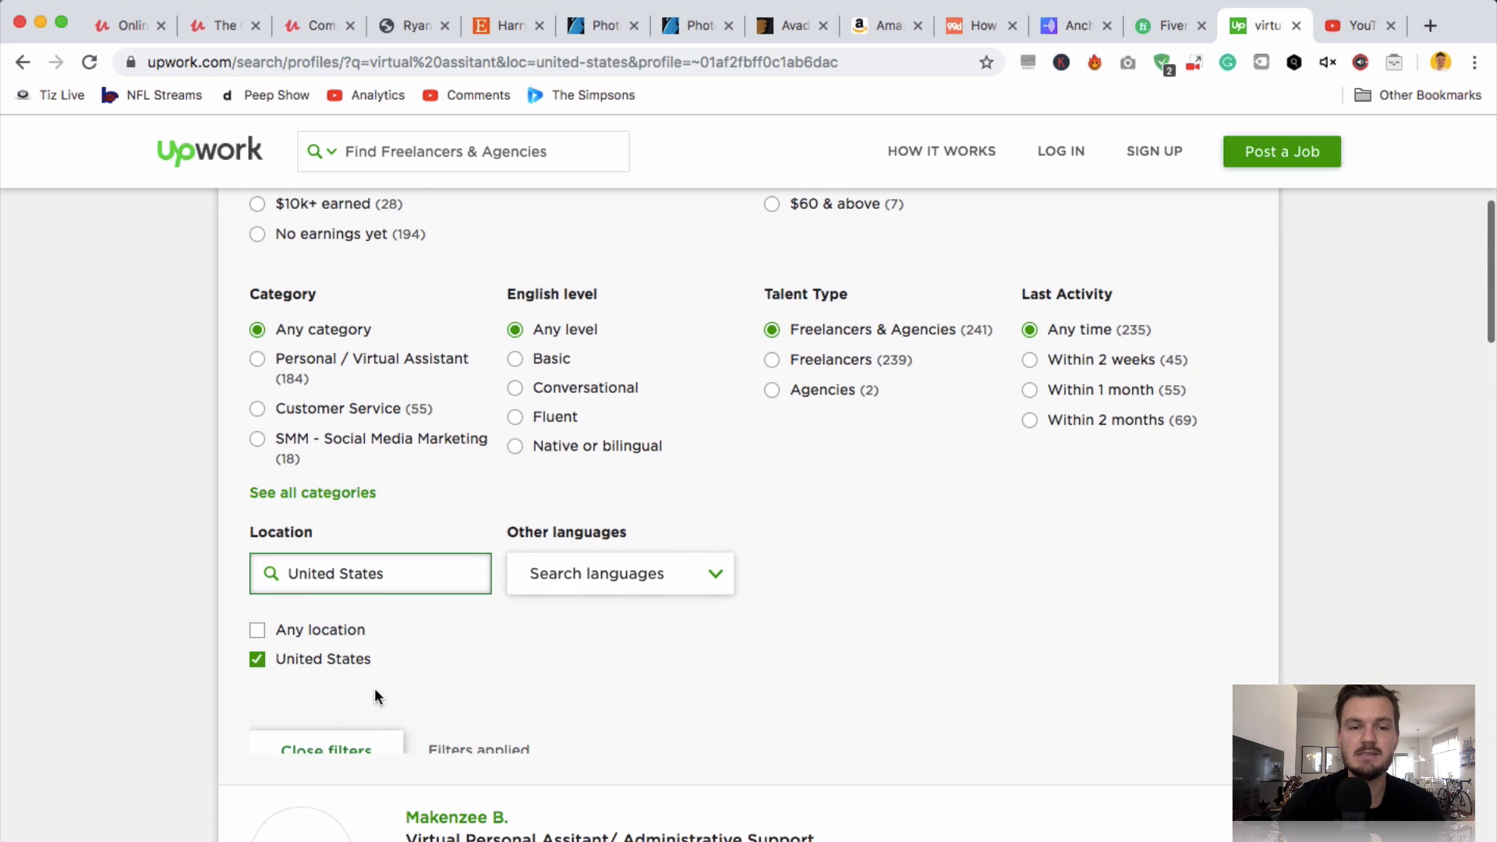
scroll("down", 3)
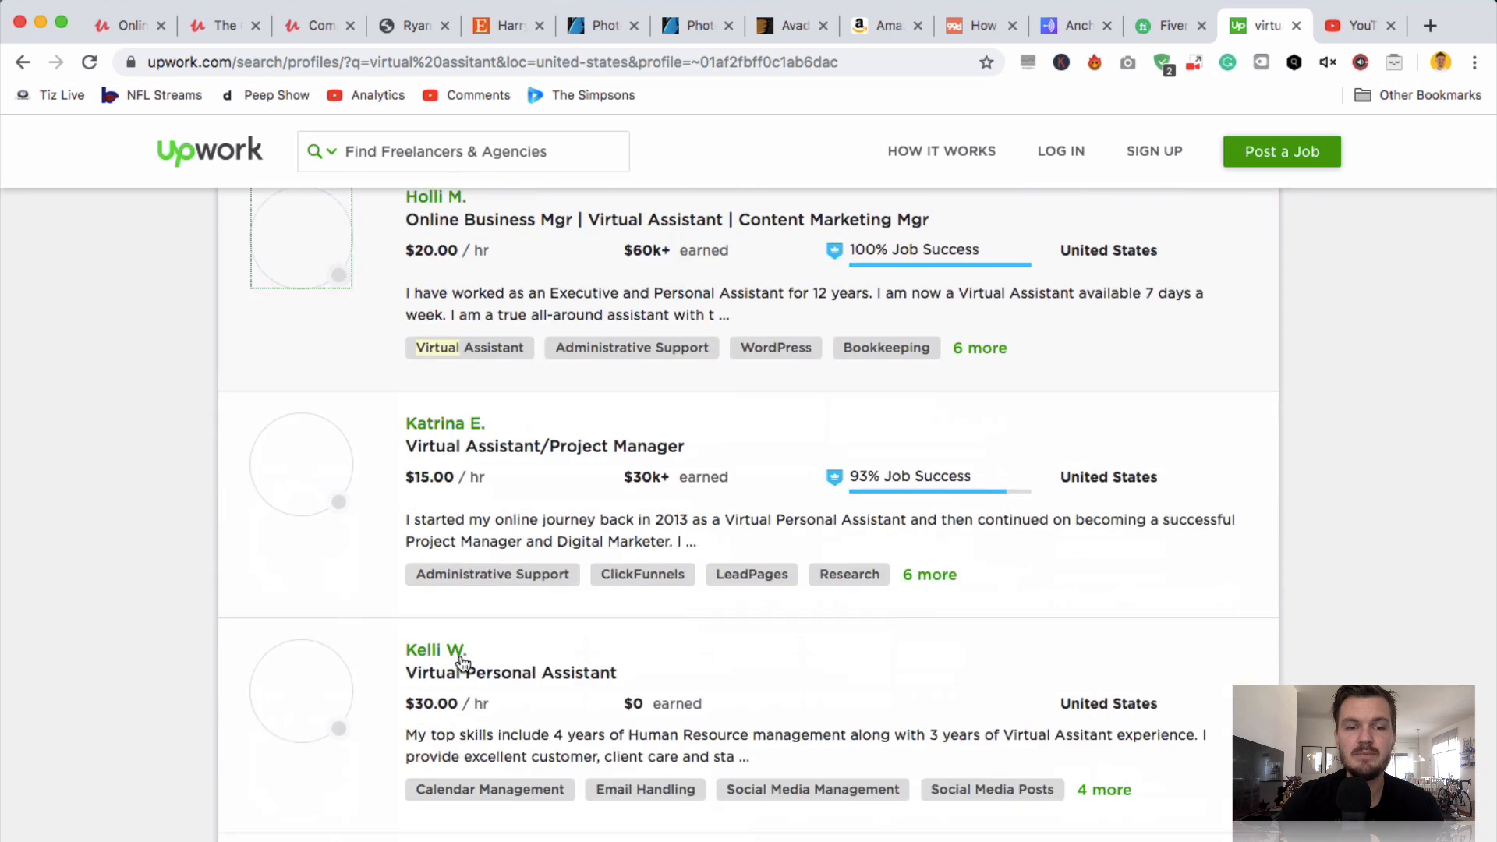
left_click(435, 197)
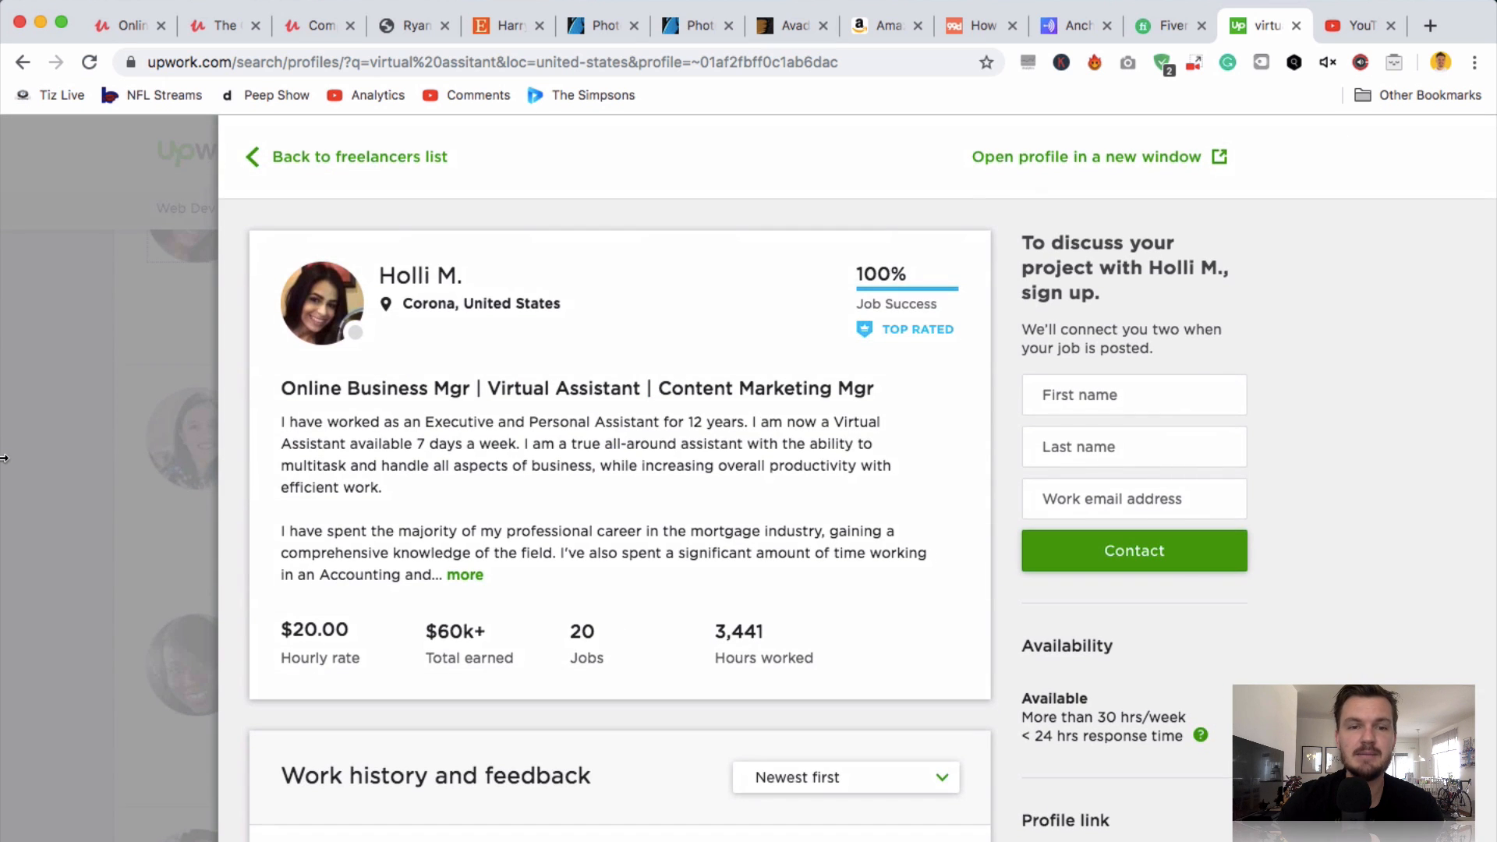
left_click(358, 157)
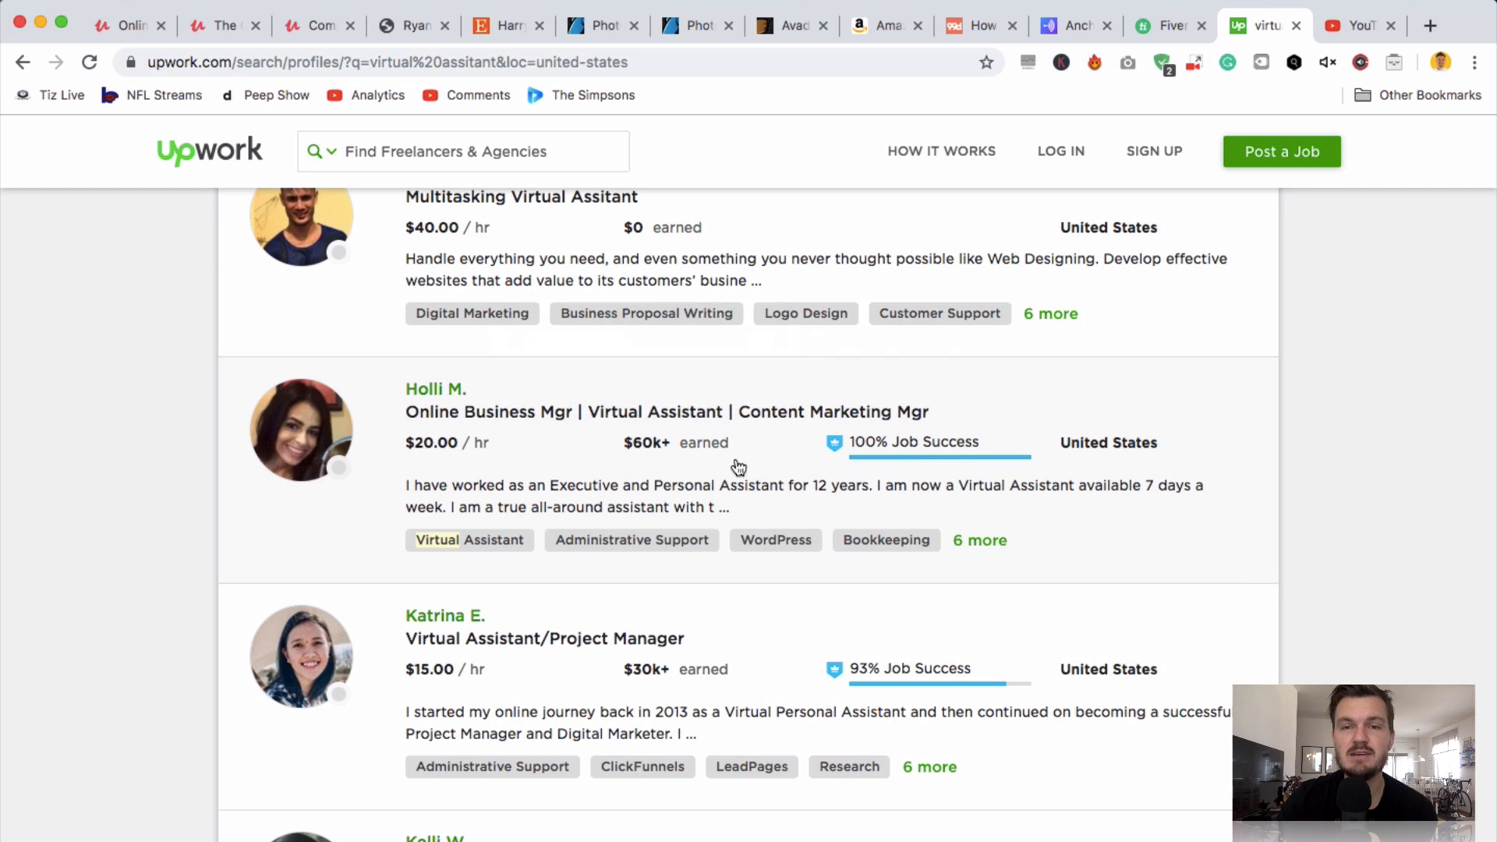
mouse_move(1305, 427)
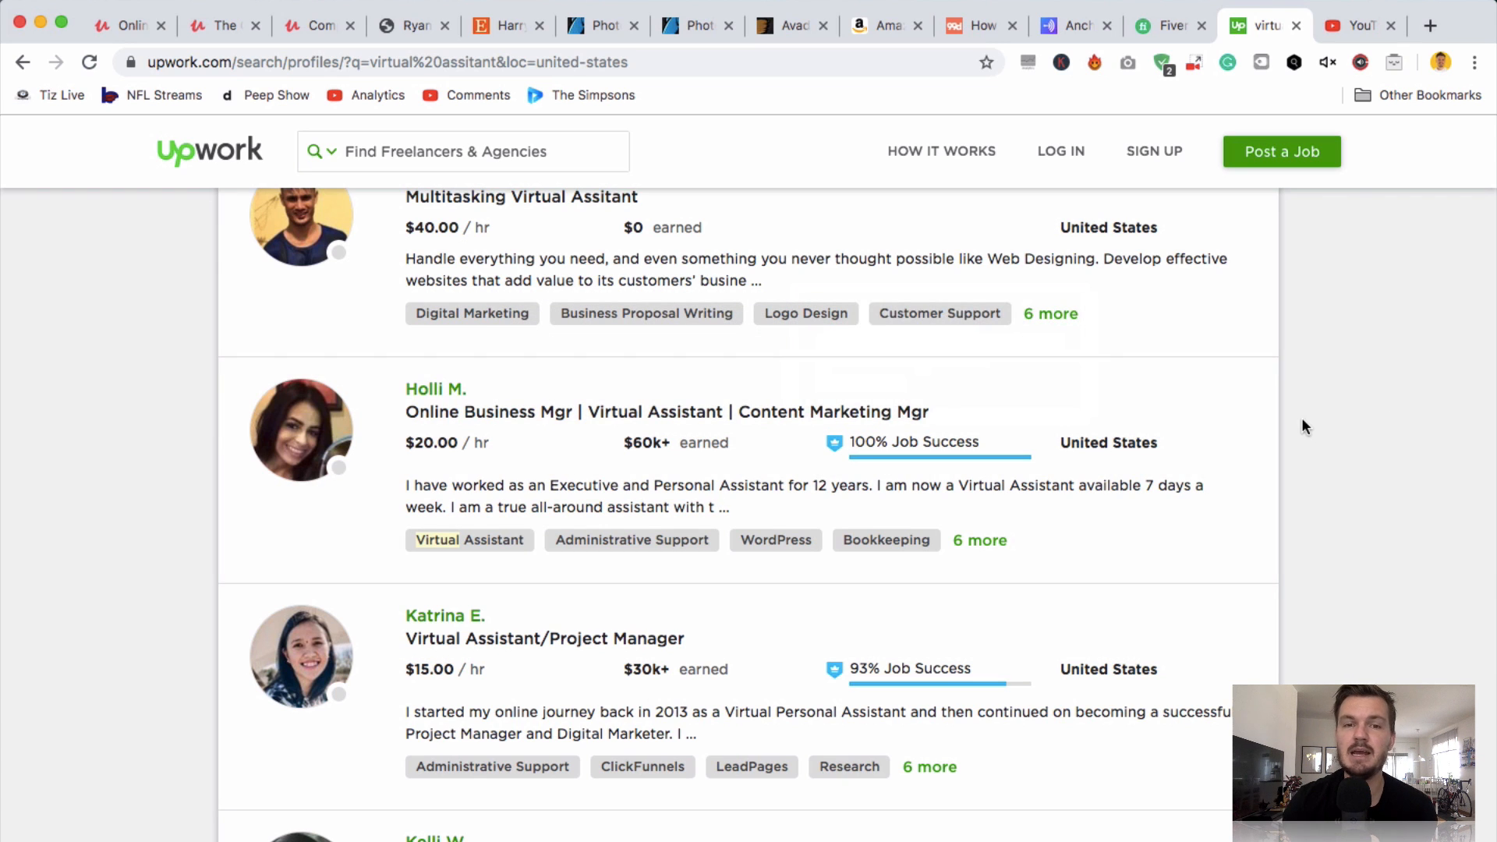